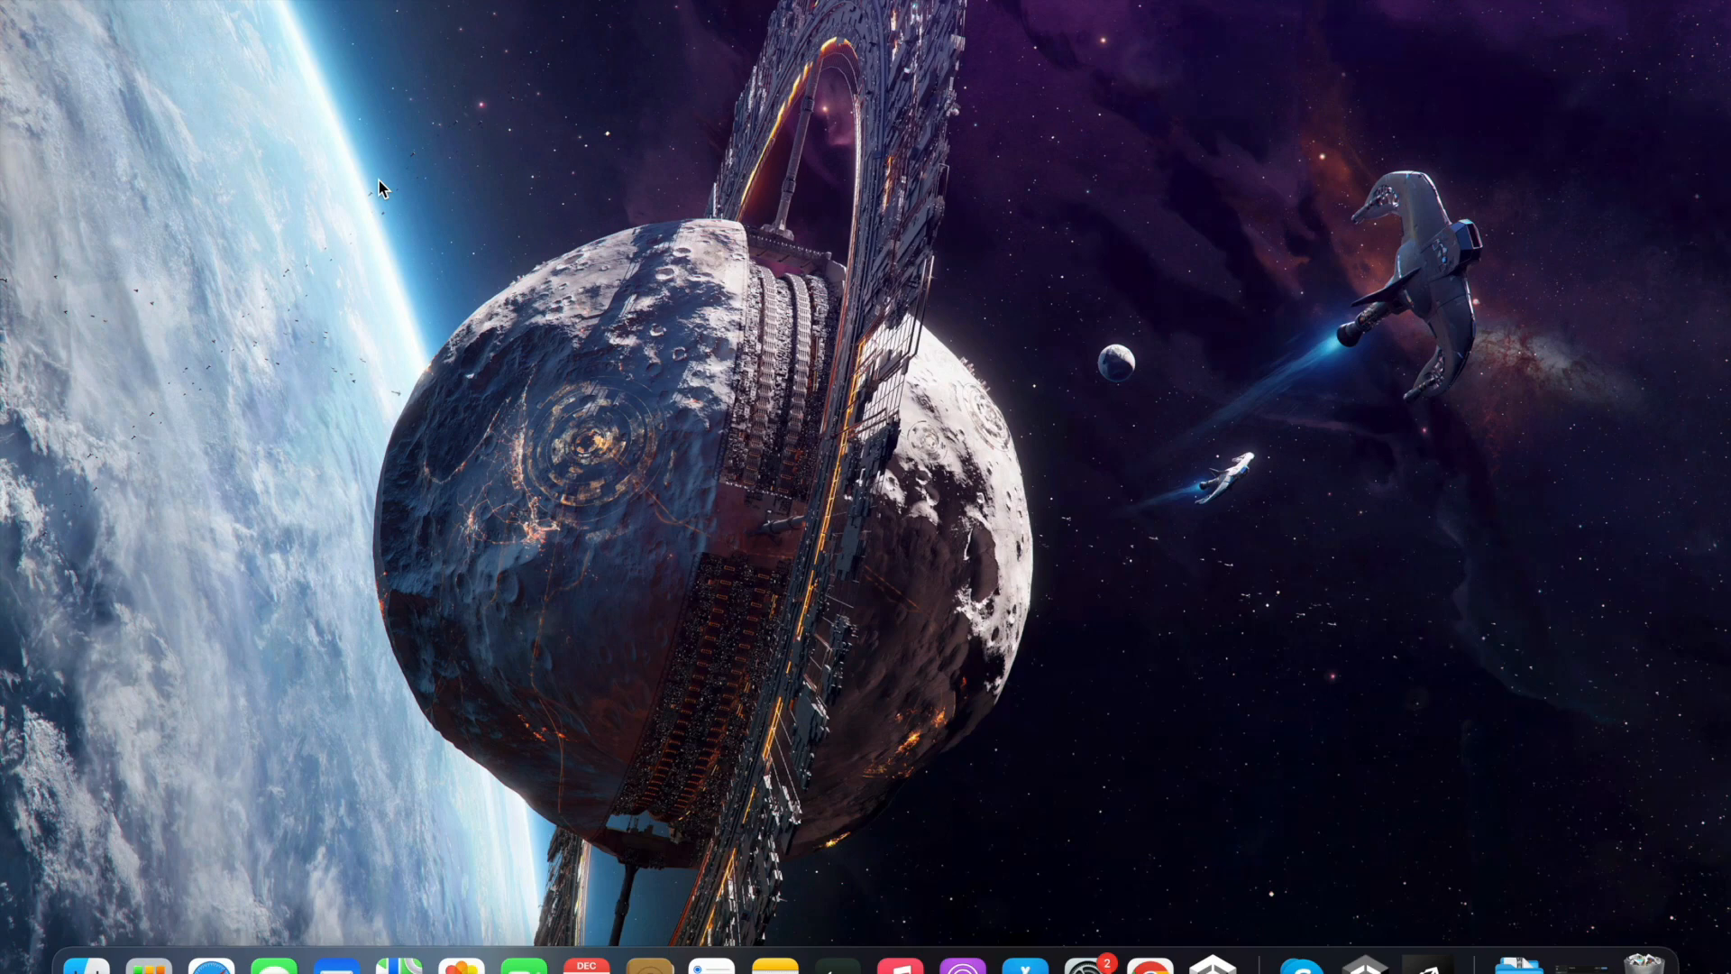
mouse_move(1212, 970)
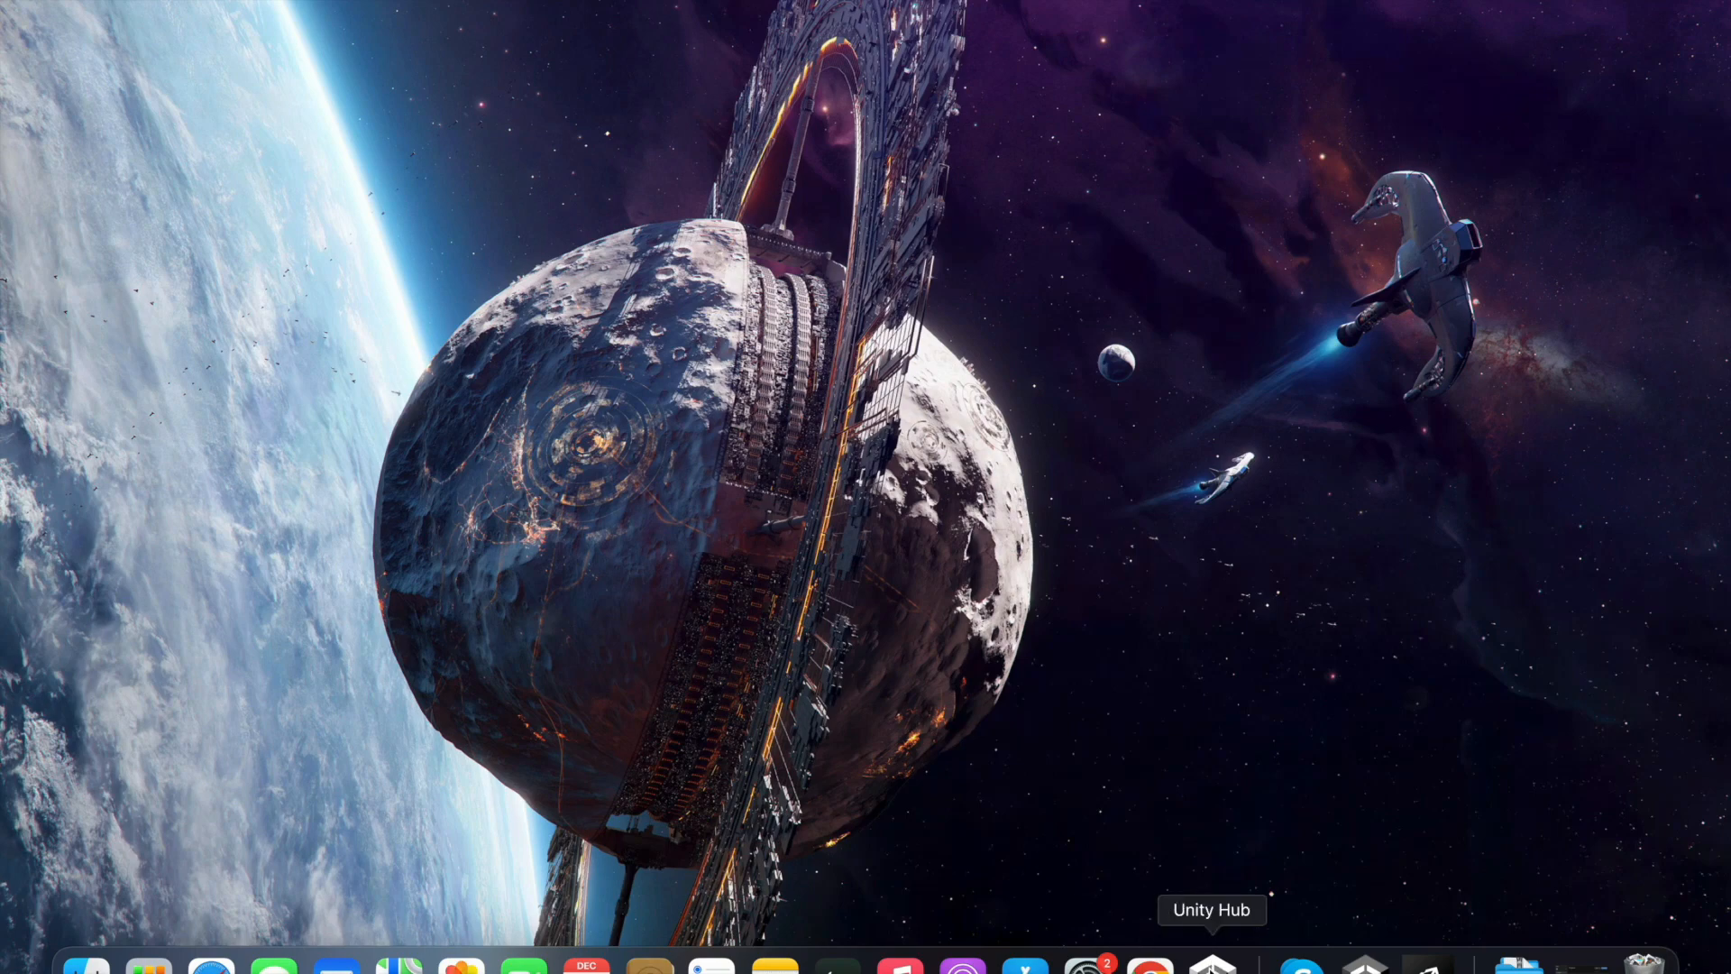
- Launch Unity Hub from the Dock and start a new project
left_click(1212, 970)
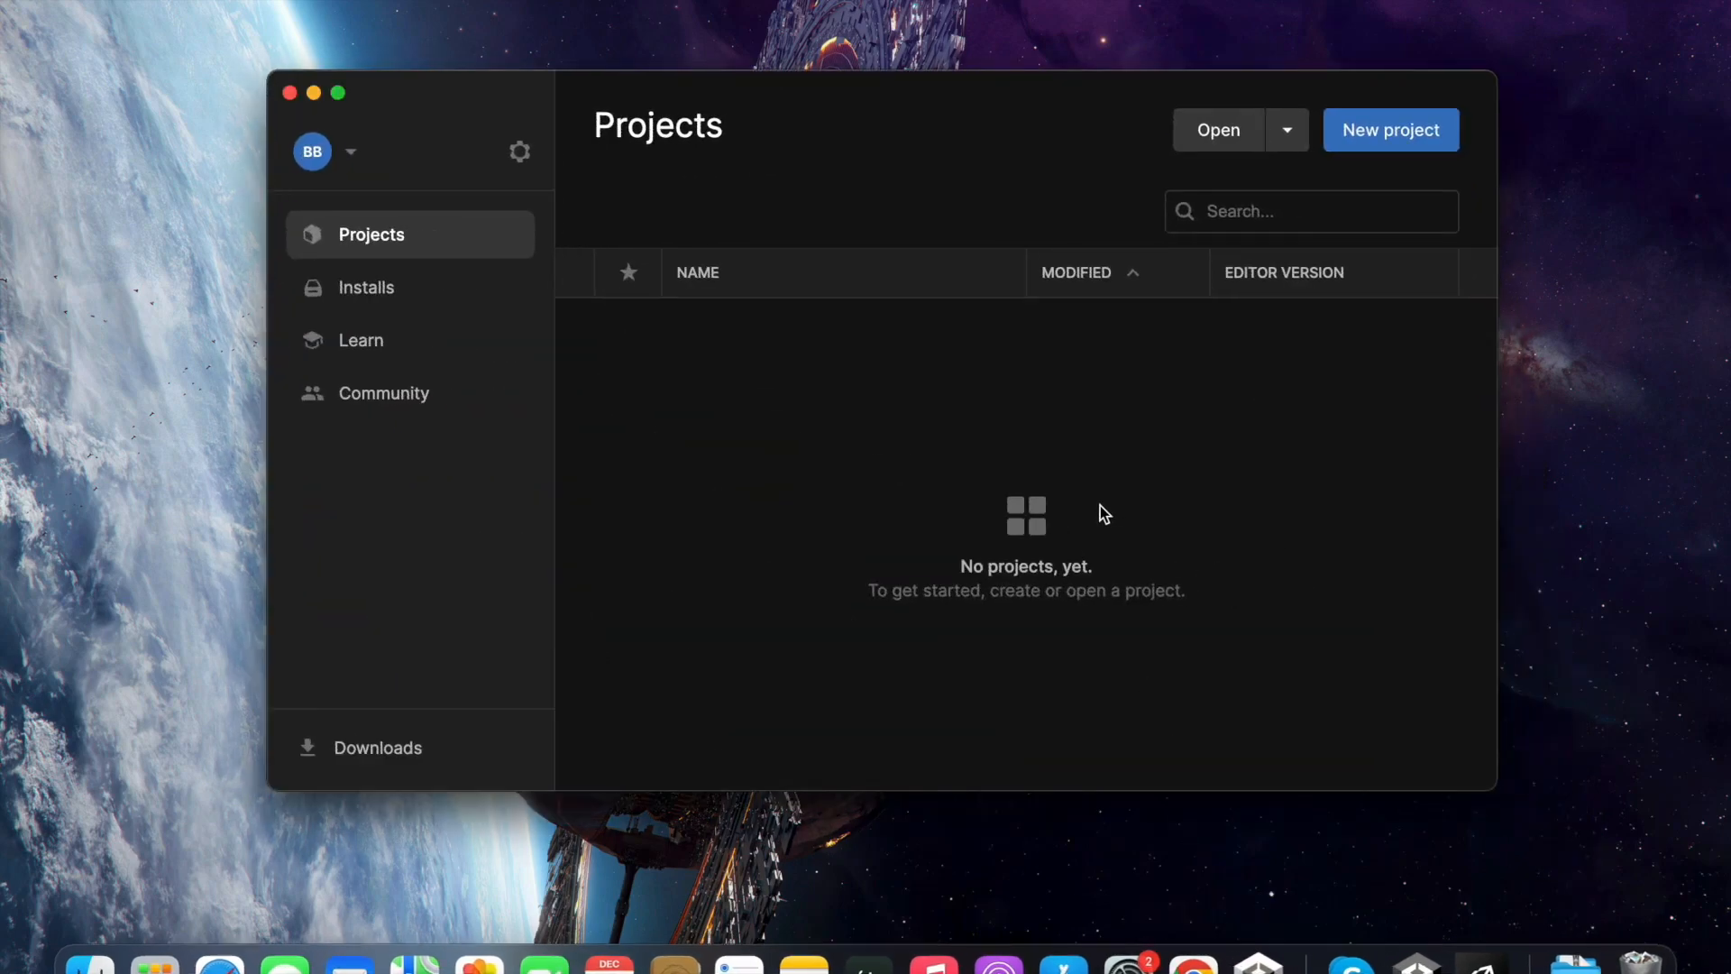
left_click(1392, 130)
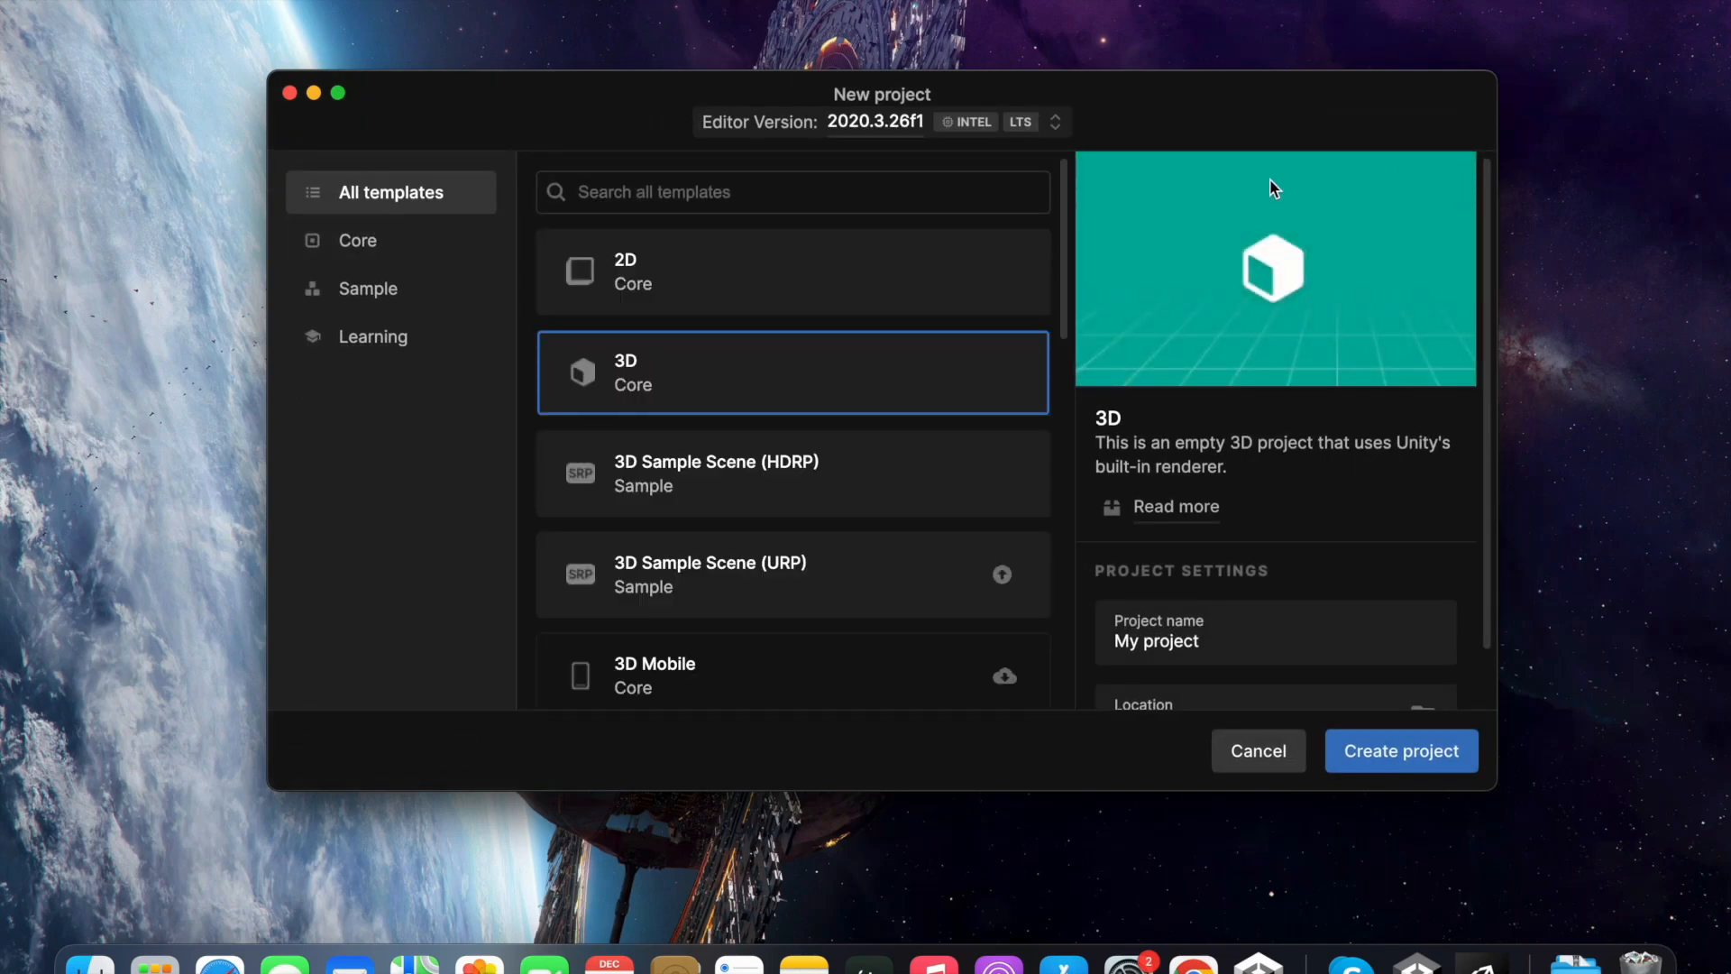
mouse_move(1185, 148)
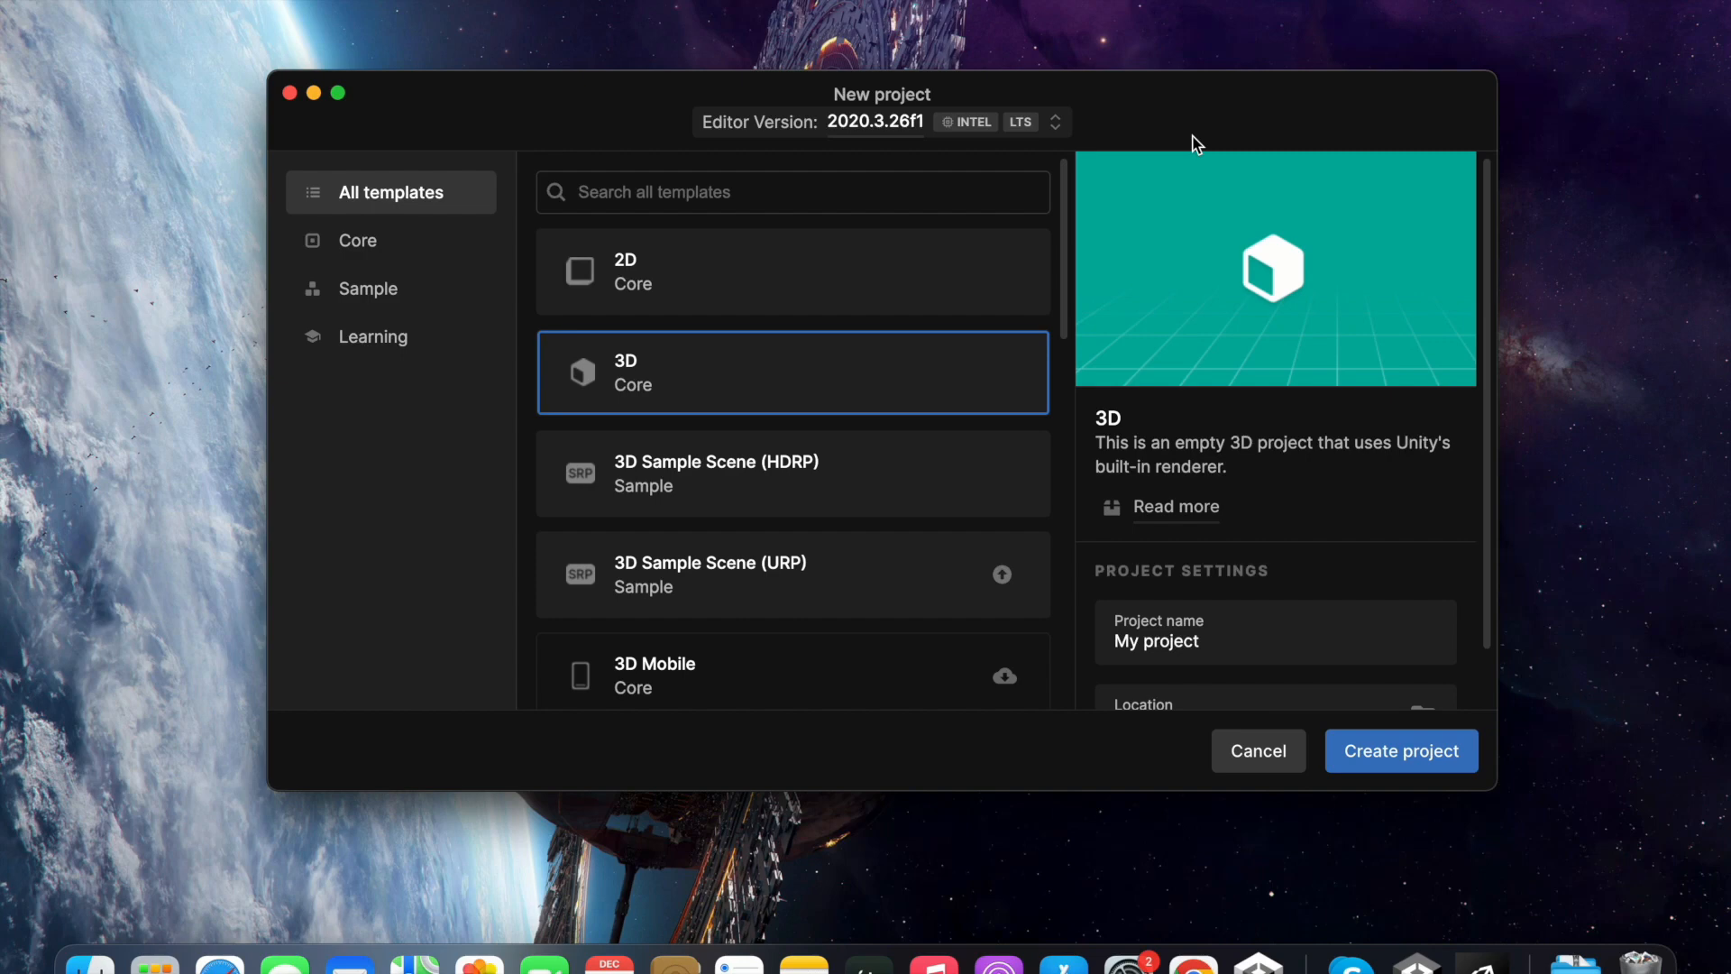
mouse_move(965, 667)
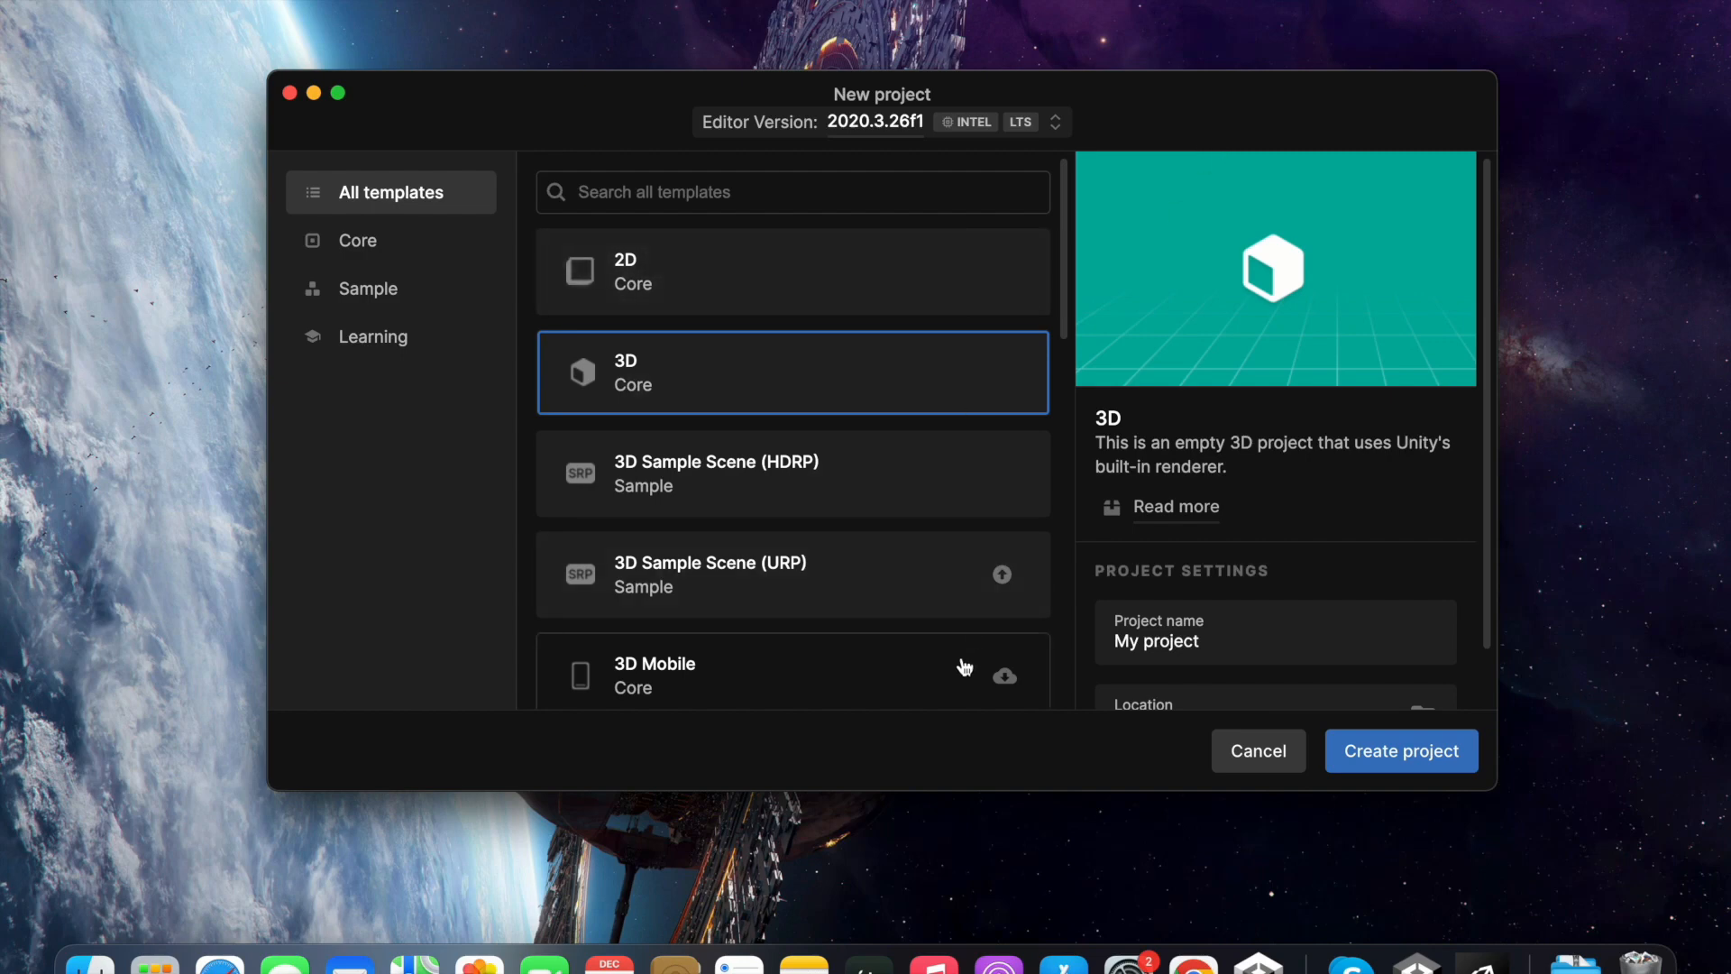
mouse_move(1067, 261)
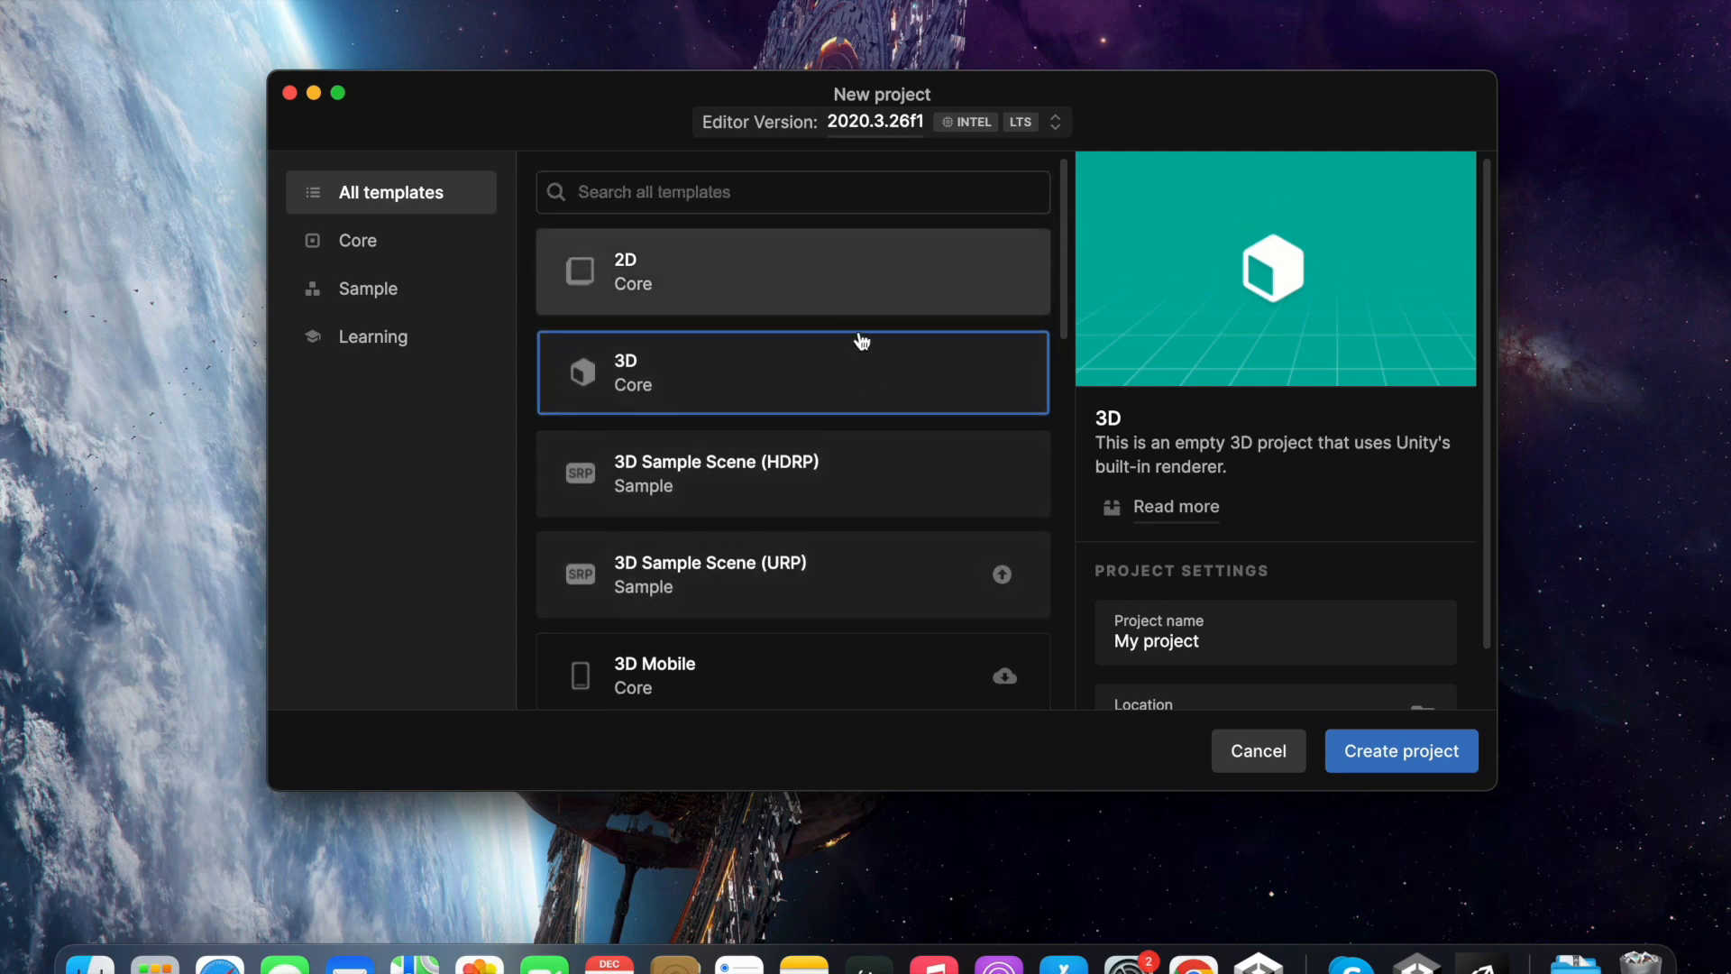
mouse_move(865, 278)
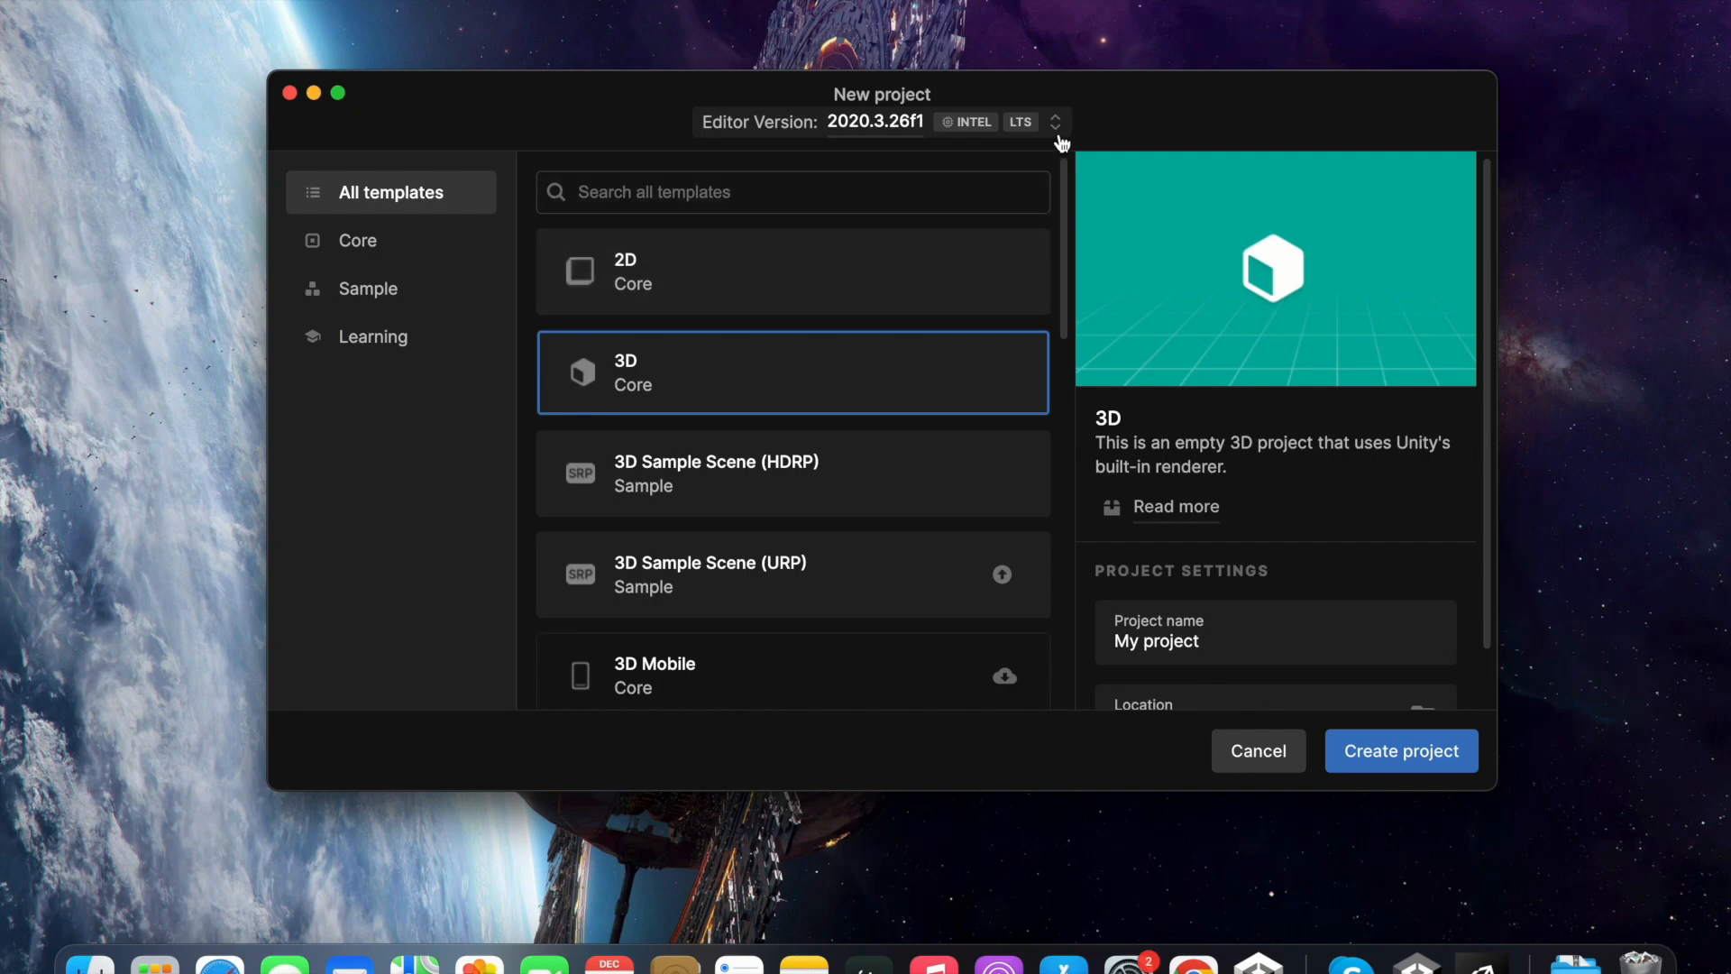
- Create a 3D project named 'intro to unity' on editor version 2022.2.1f1
left_click(1057, 120)
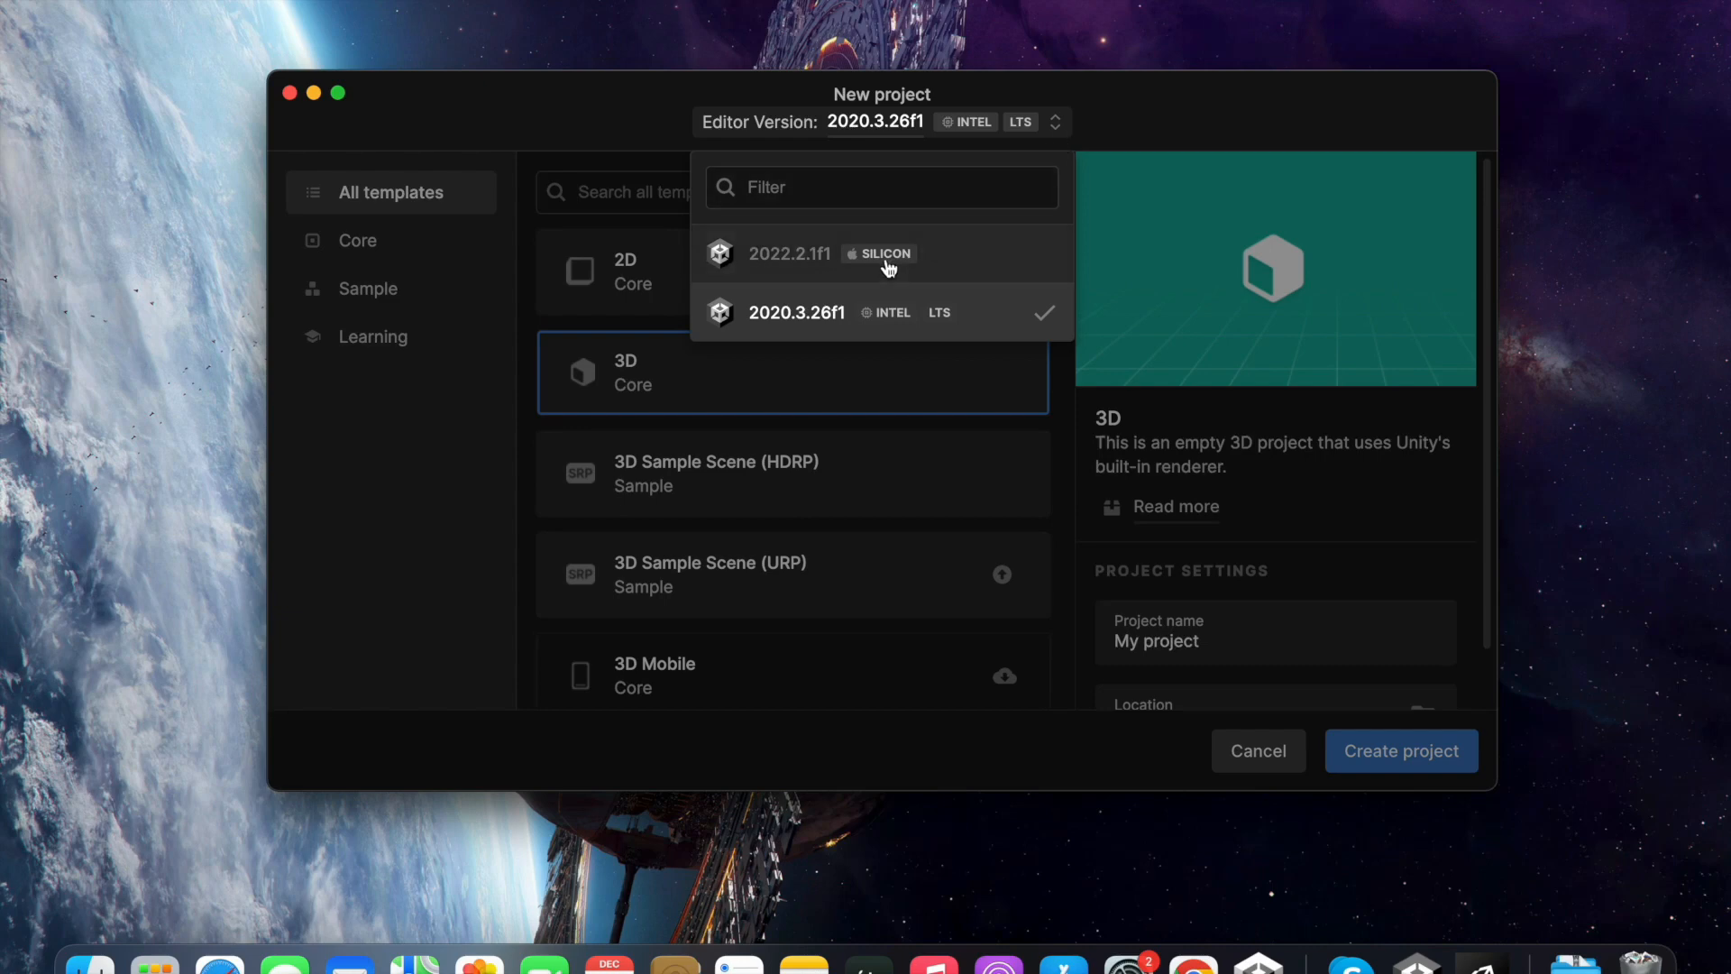
mouse_move(826, 281)
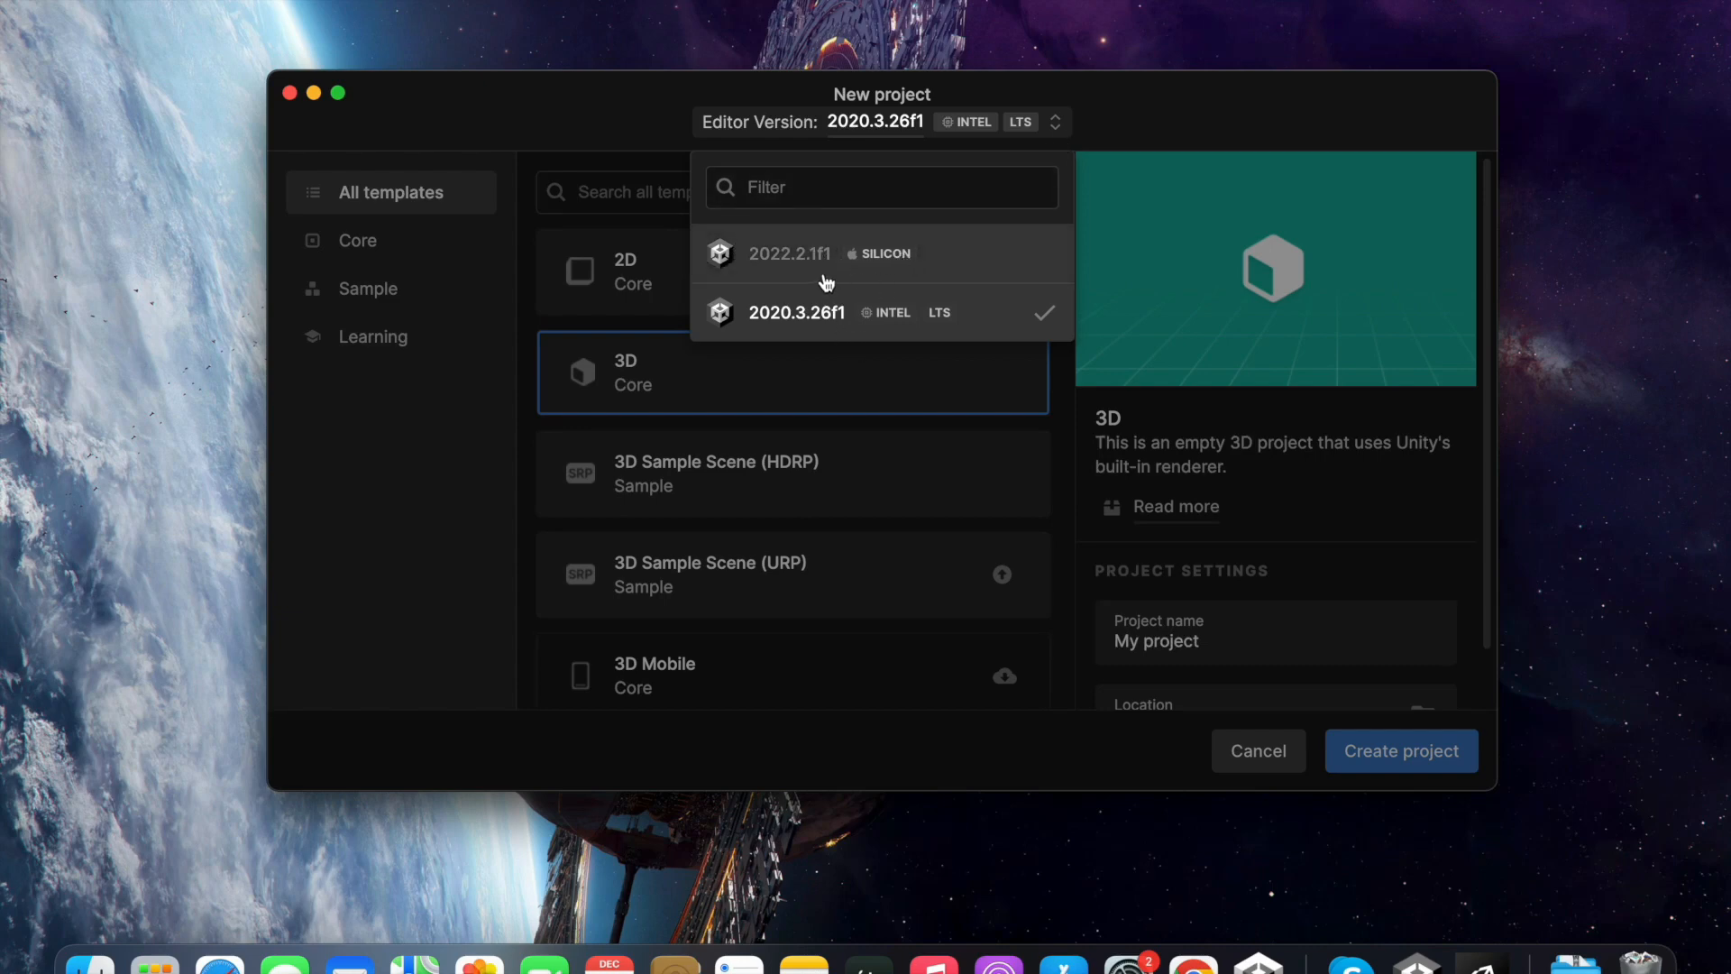
left_click(790, 253)
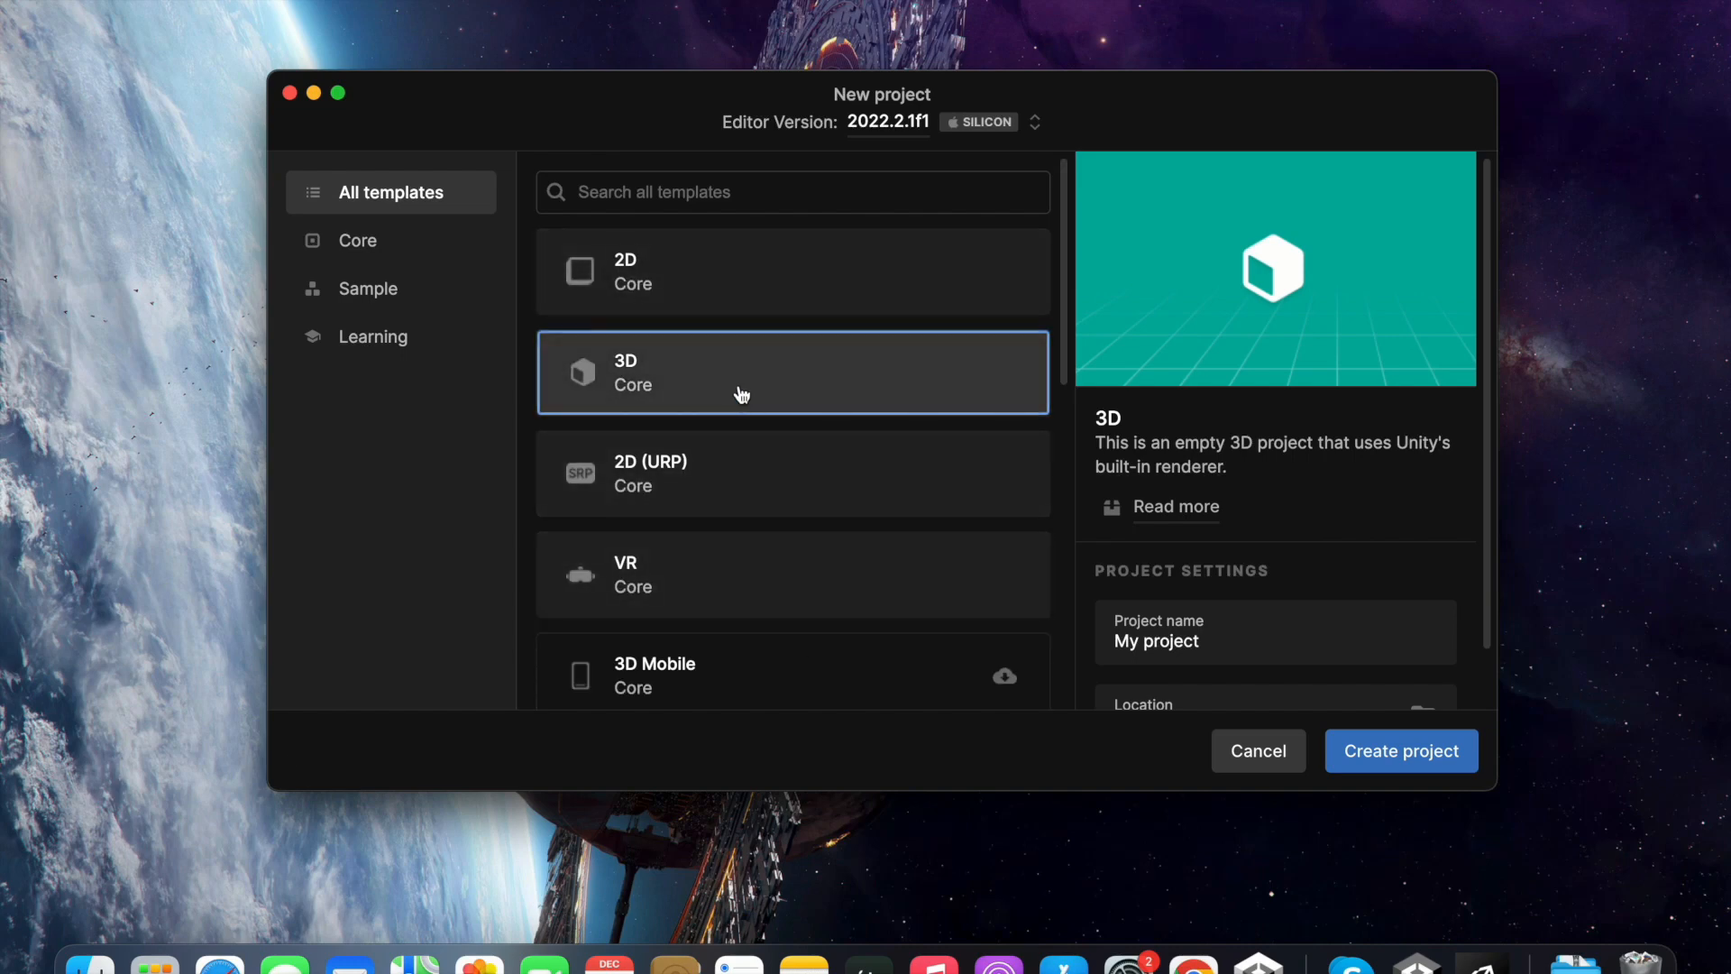
mouse_move(1486, 354)
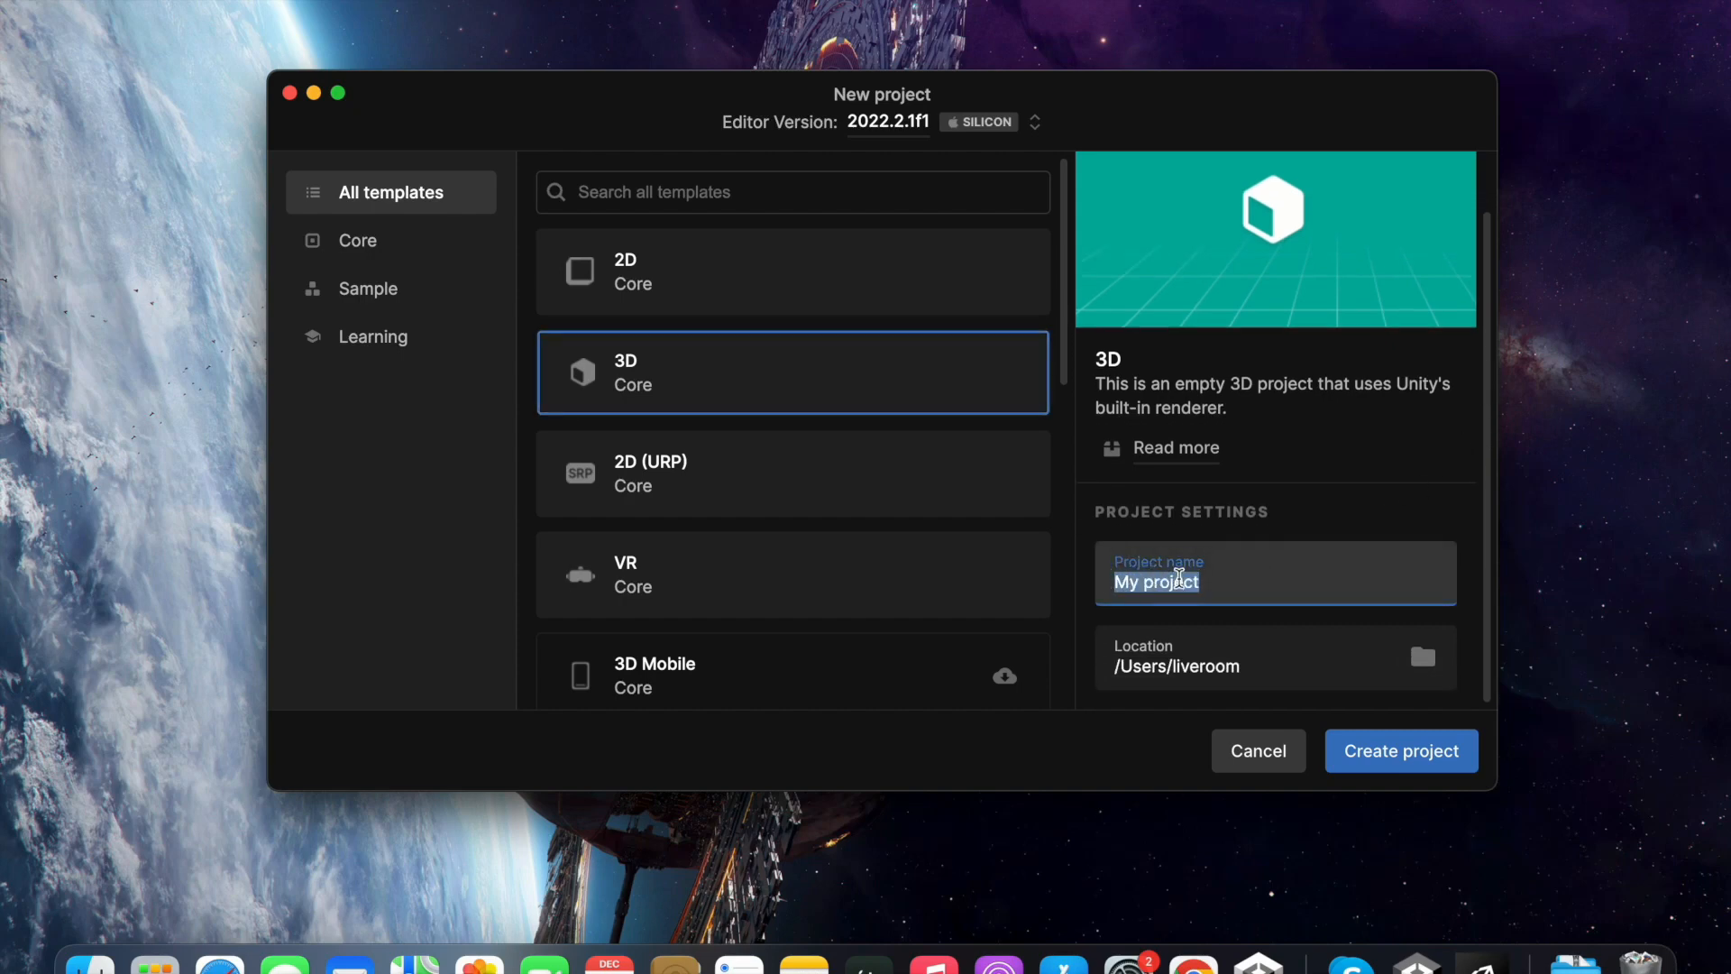
type("intro to uniyu")
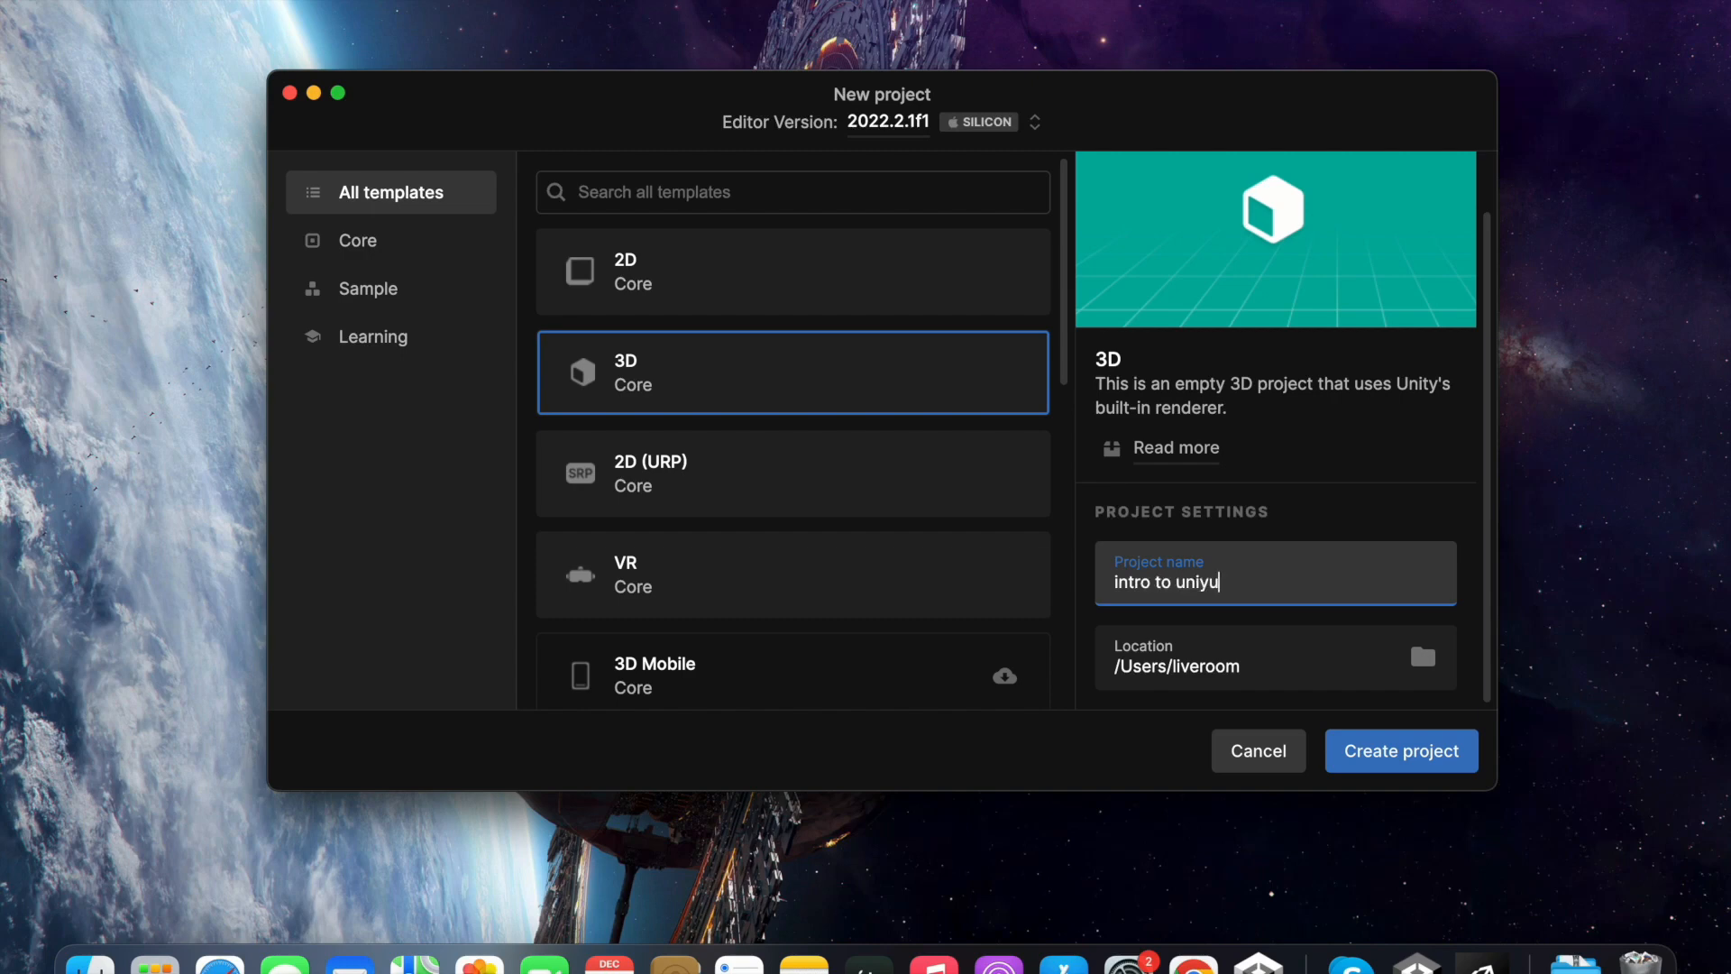
left_click(1409, 754)
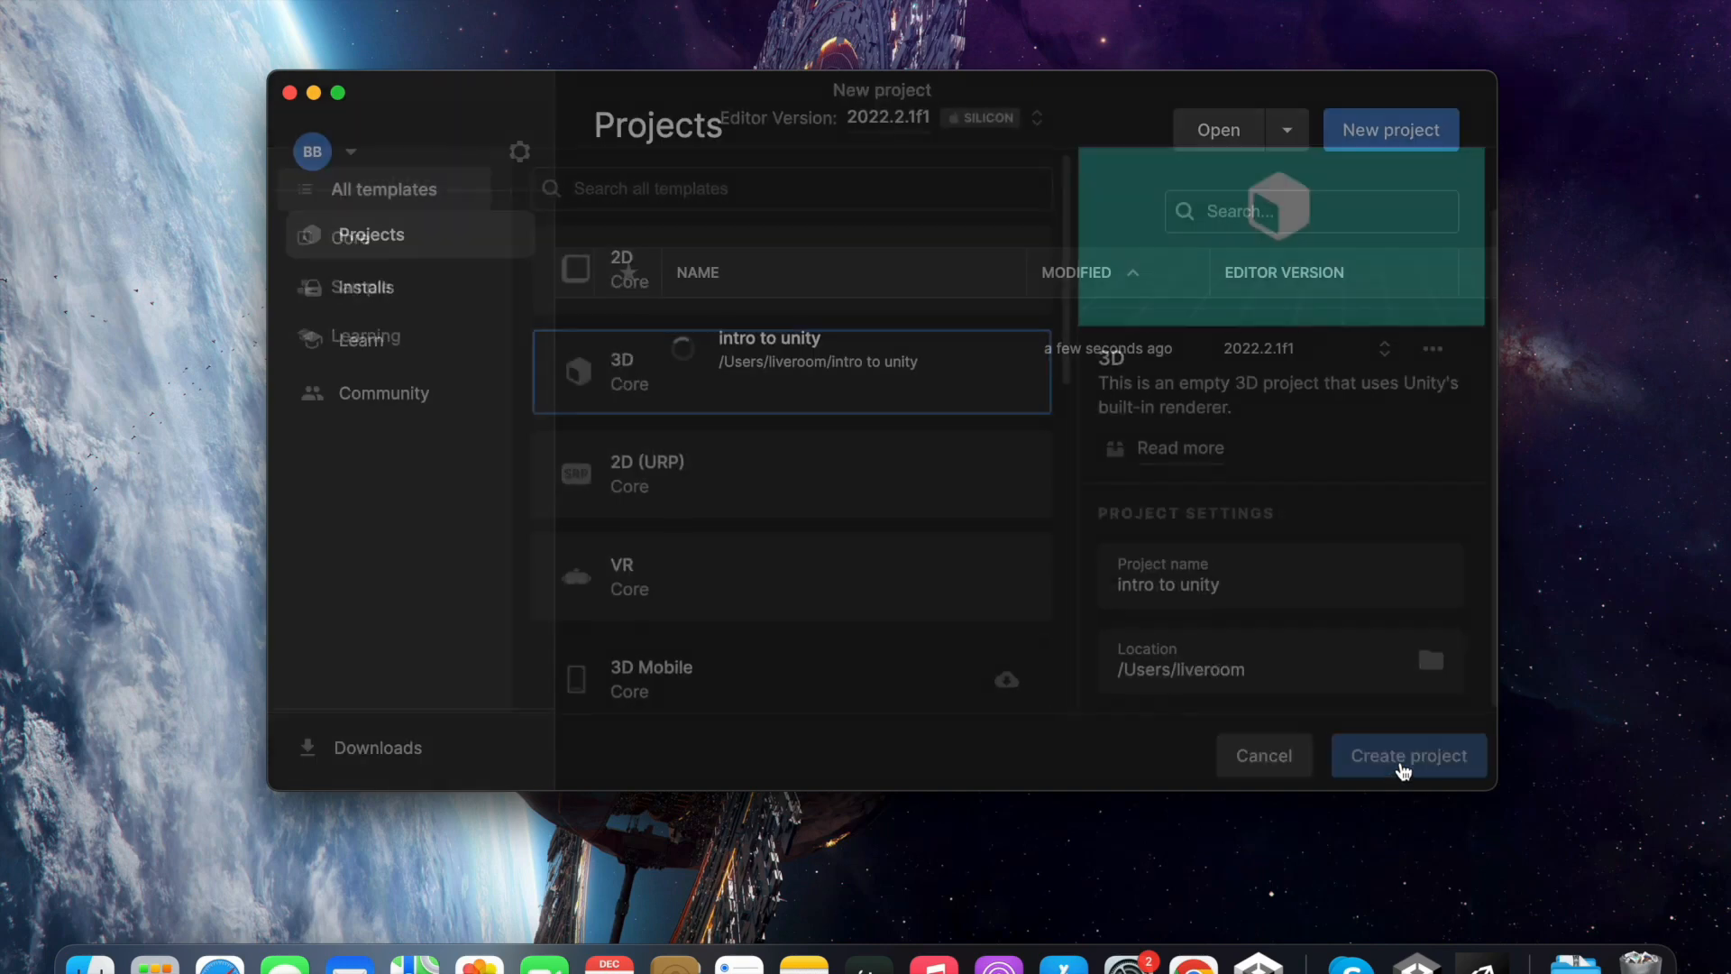
- Open the intro to unity project from the Projects list into the Unity Editor
left_click(1410, 754)
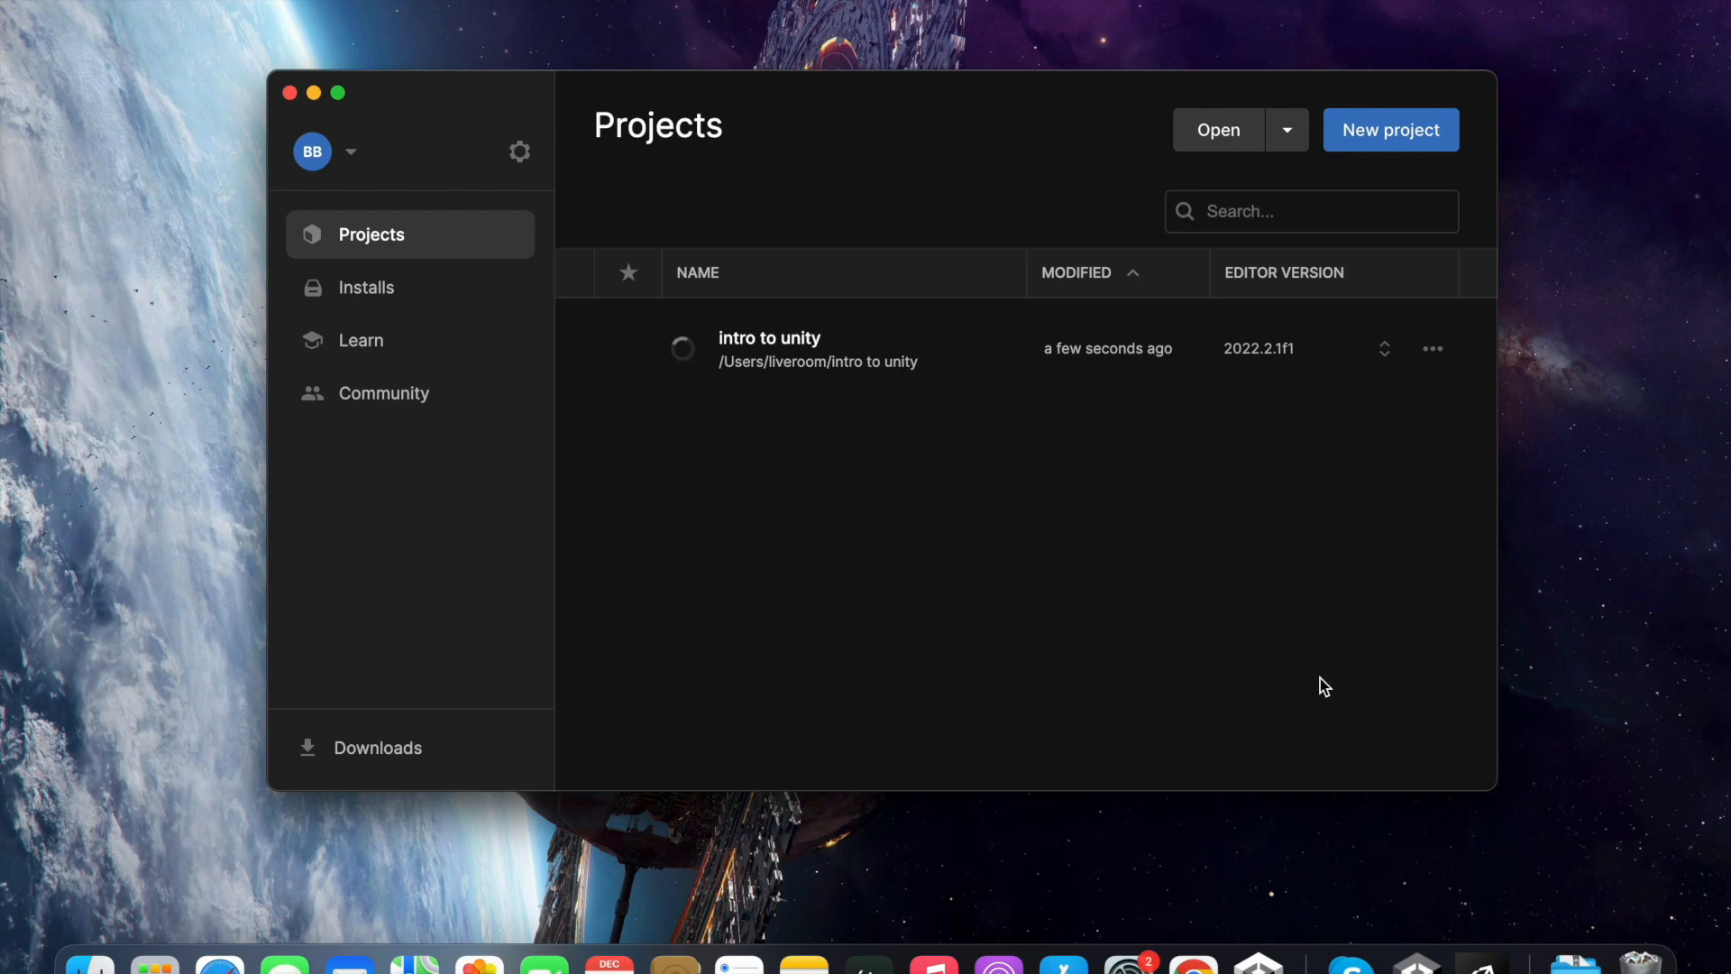
double_click(768, 350)
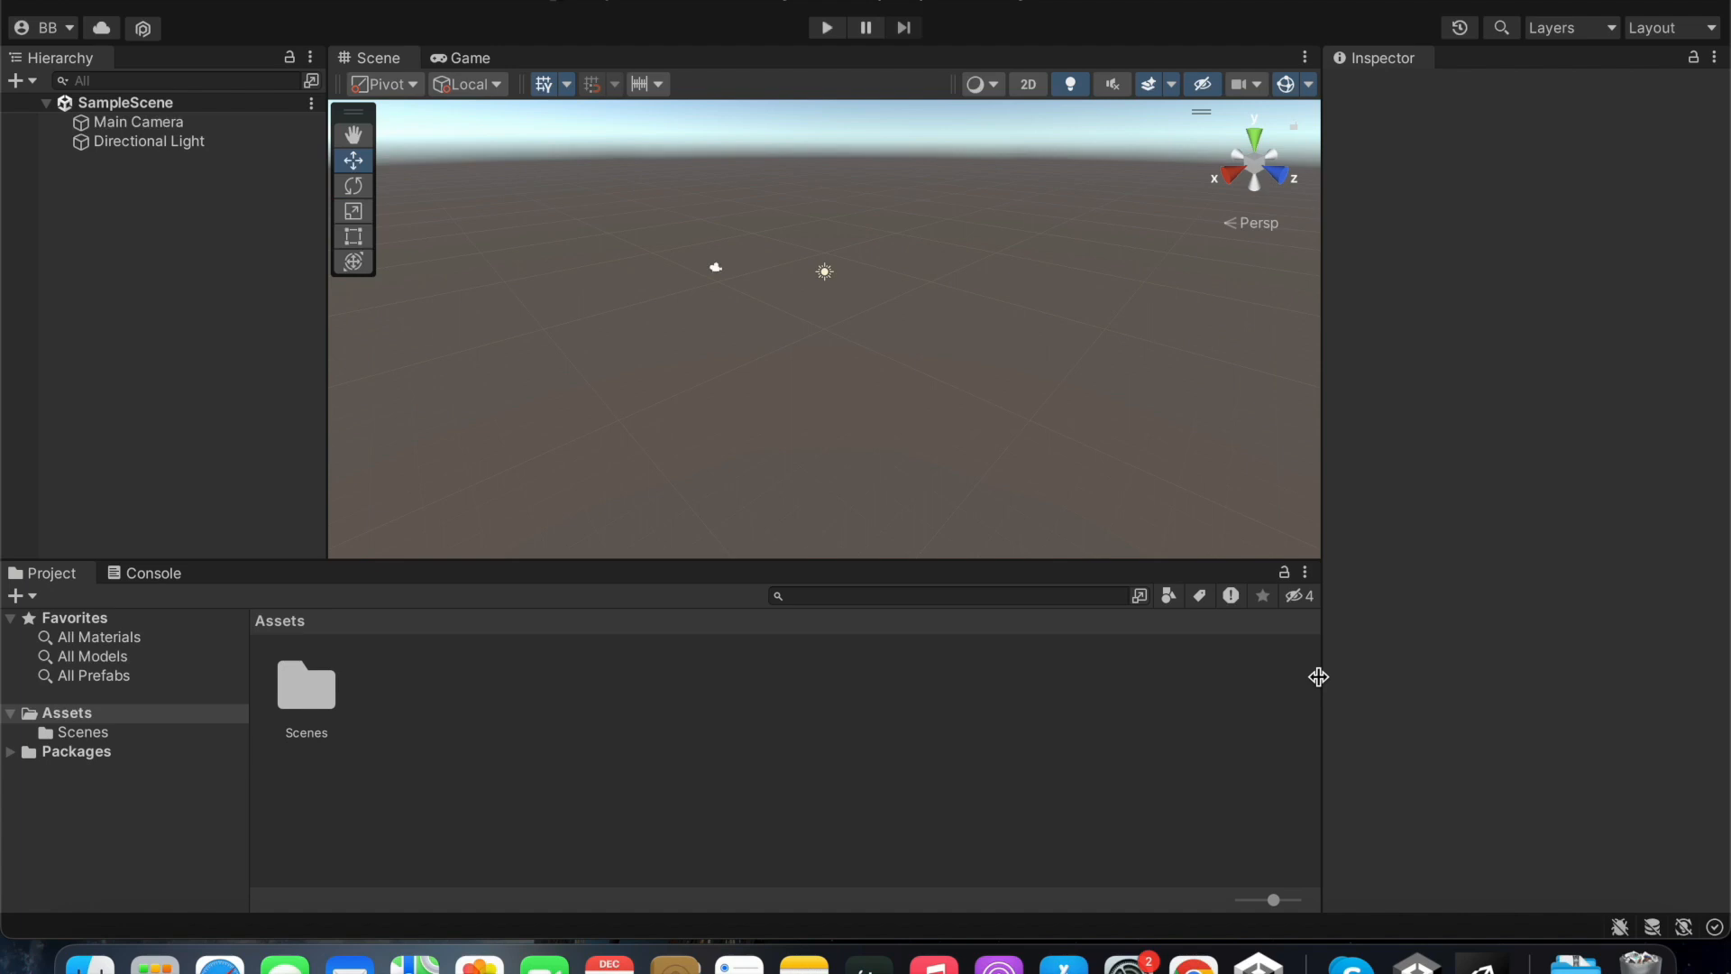
mouse_move(1071, 667)
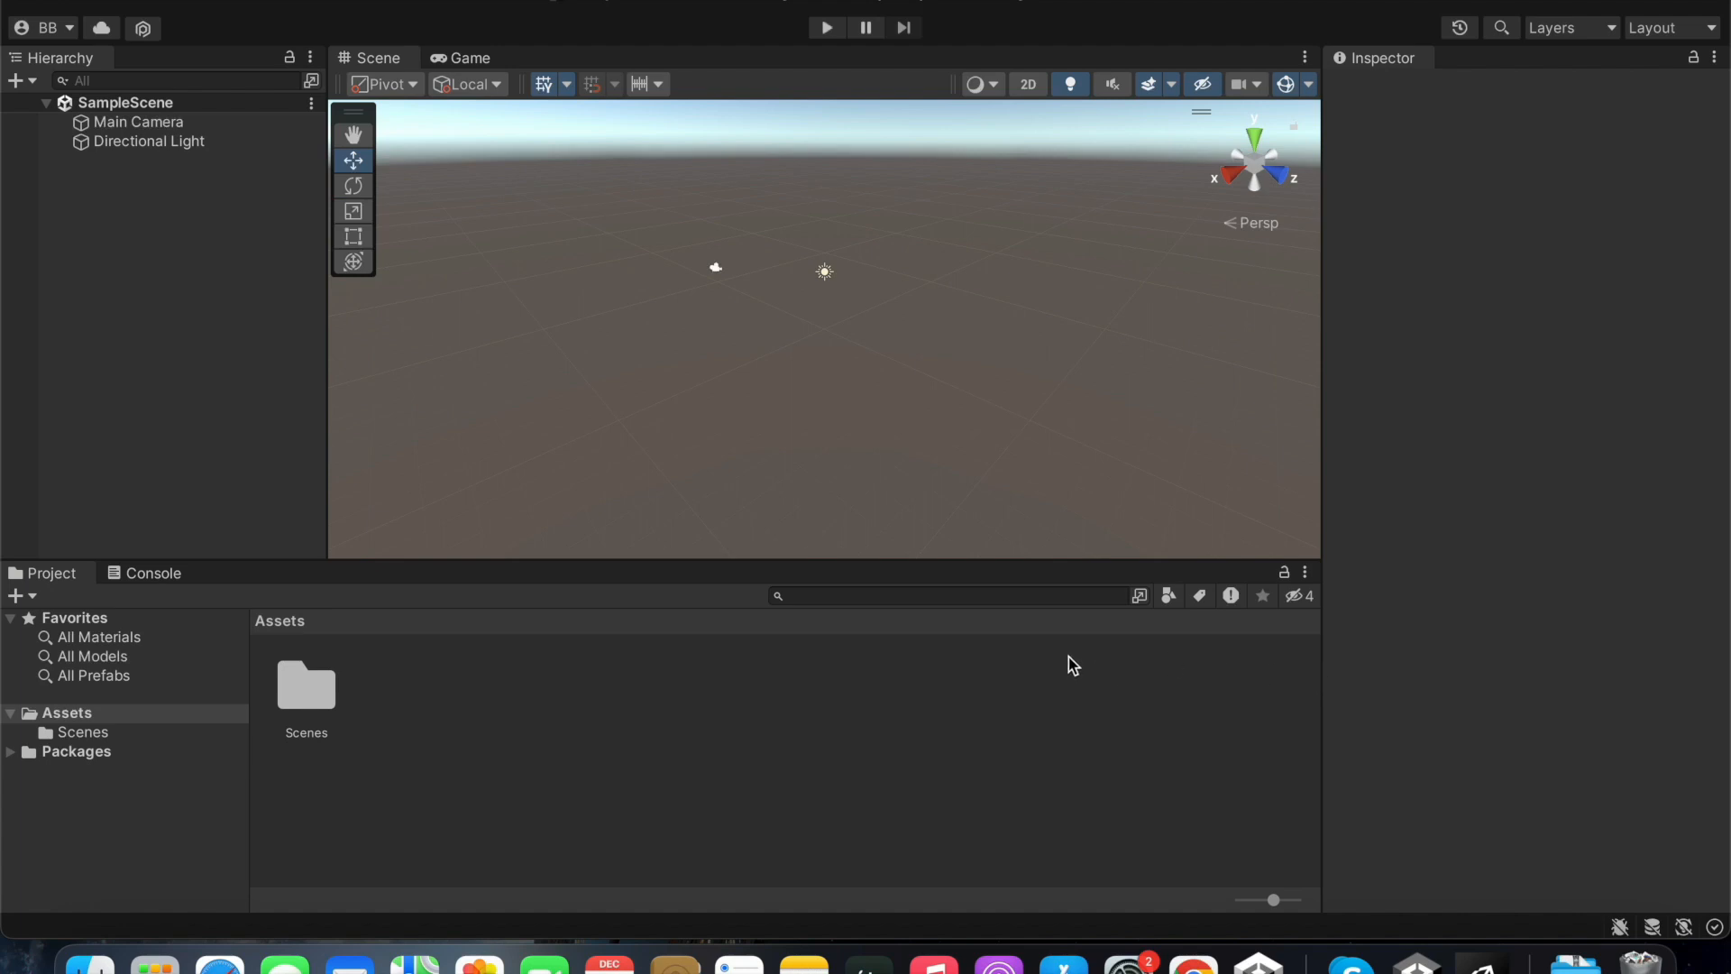
mouse_move(1349, 254)
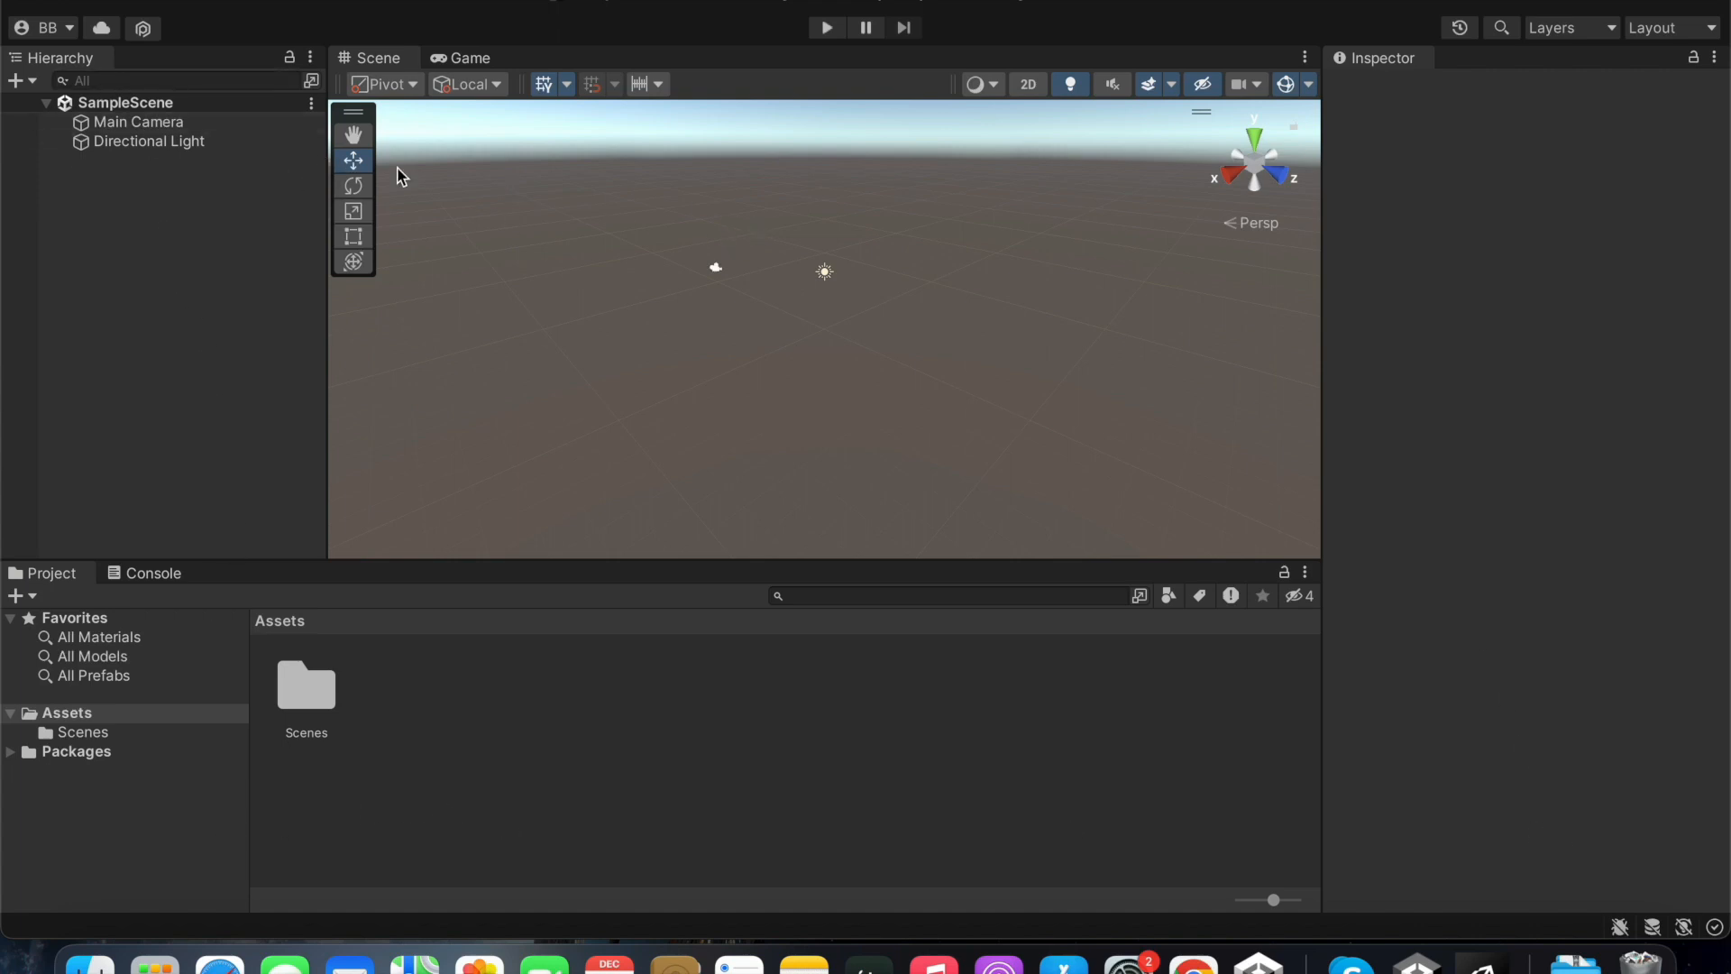
mouse_move(963, 244)
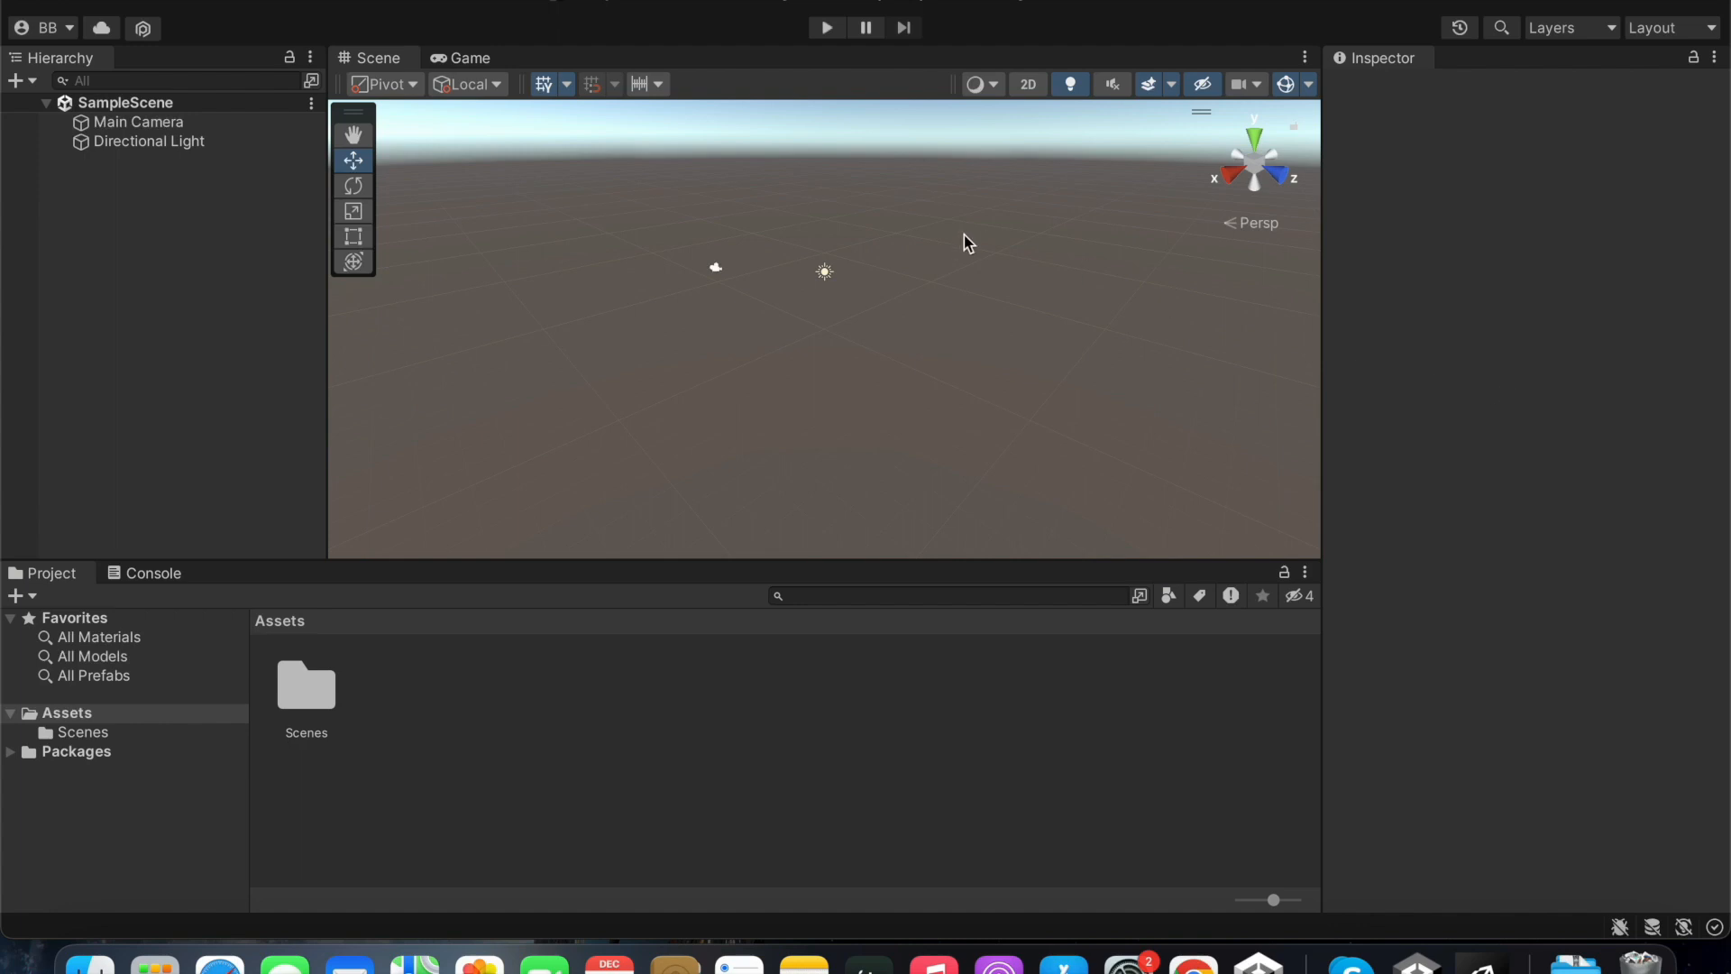
mouse_move(116, 68)
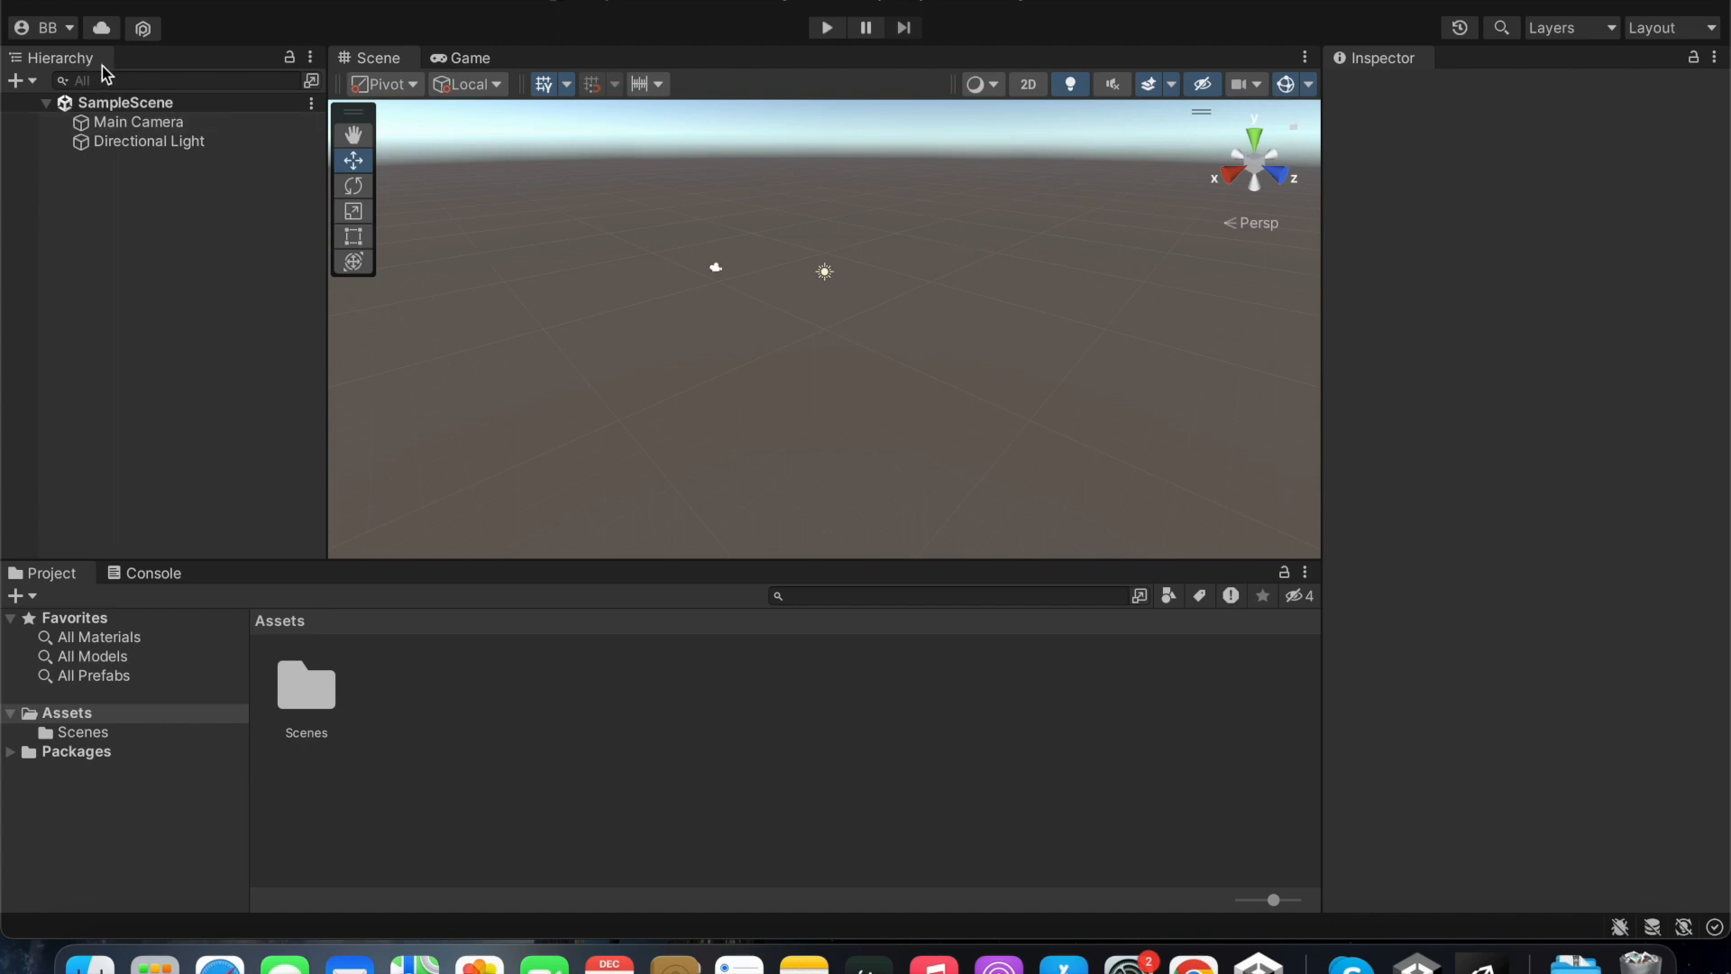
mouse_move(404, 130)
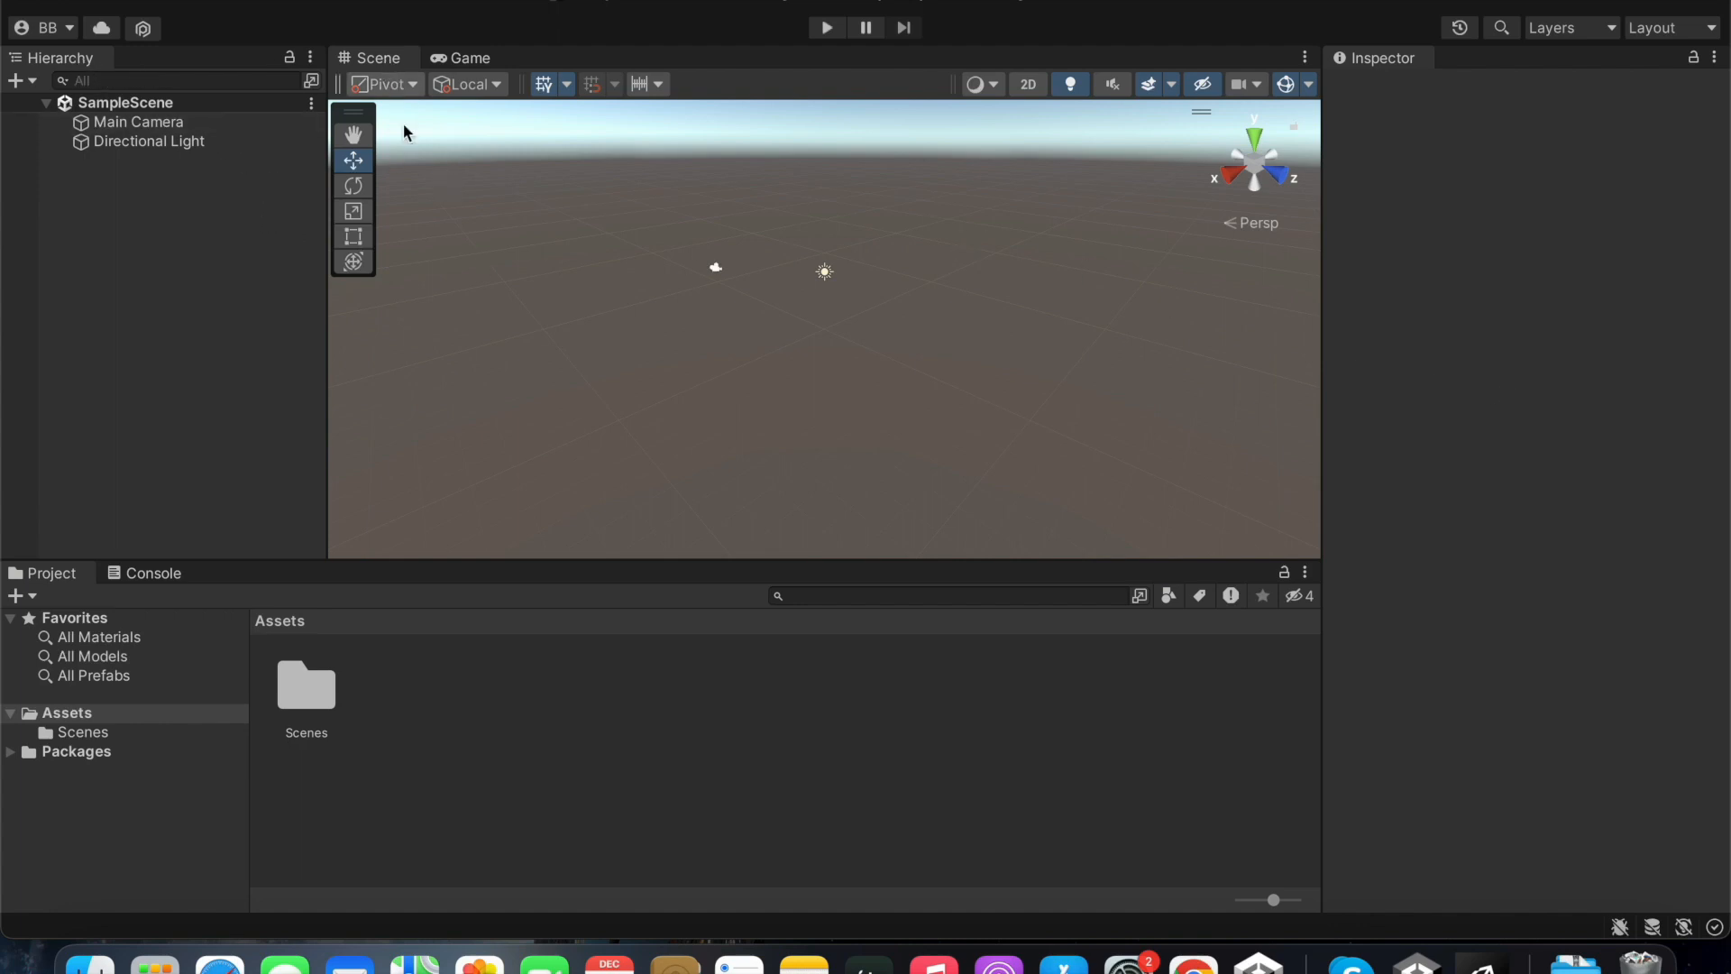
- Preview SampleScene through the Game view twice and return to the Scene editing view
left_click(465, 56)
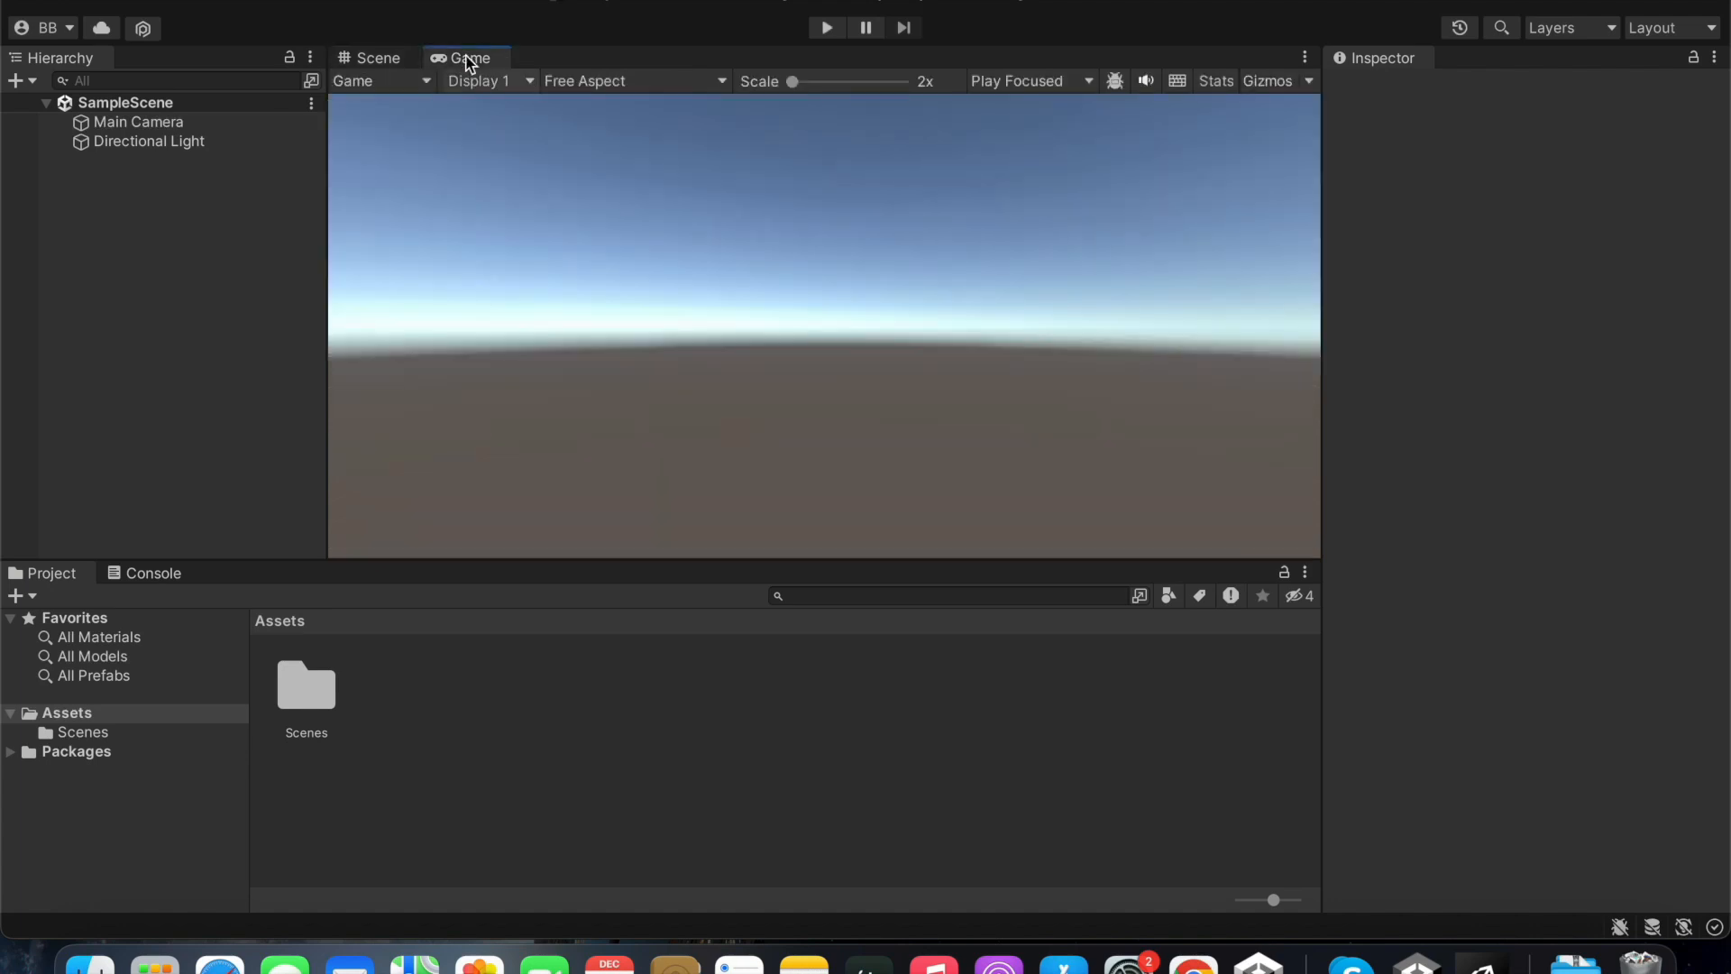
left_click(379, 57)
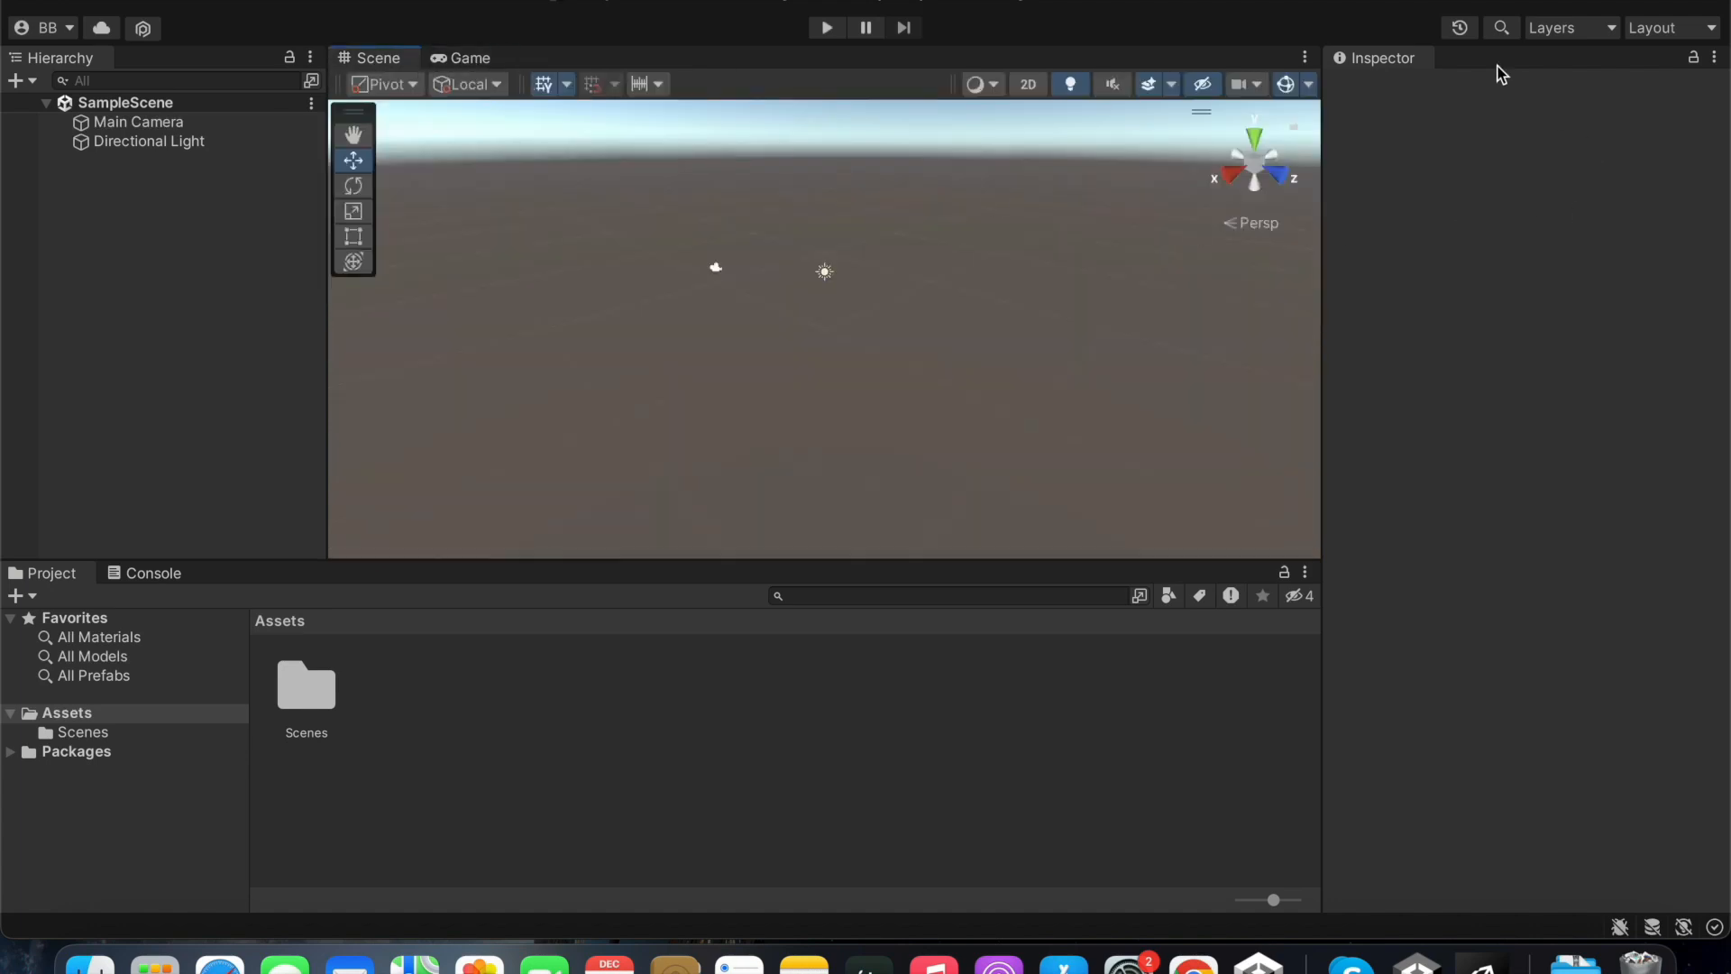
mouse_move(81, 658)
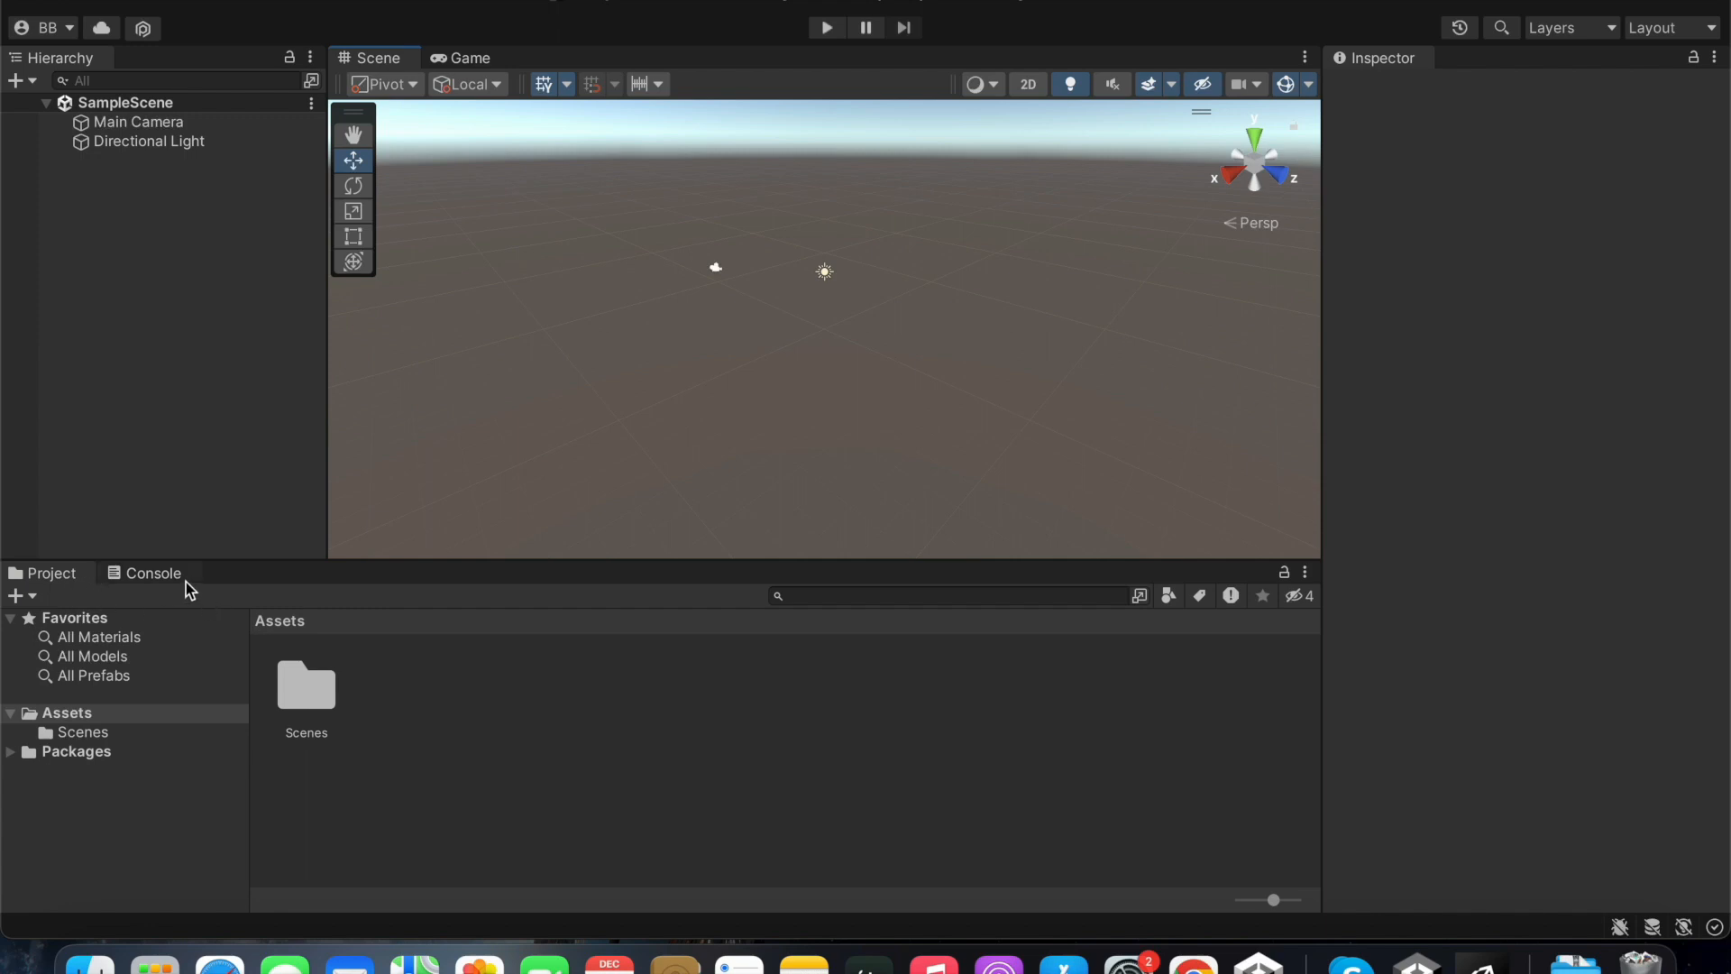
mouse_move(73, 287)
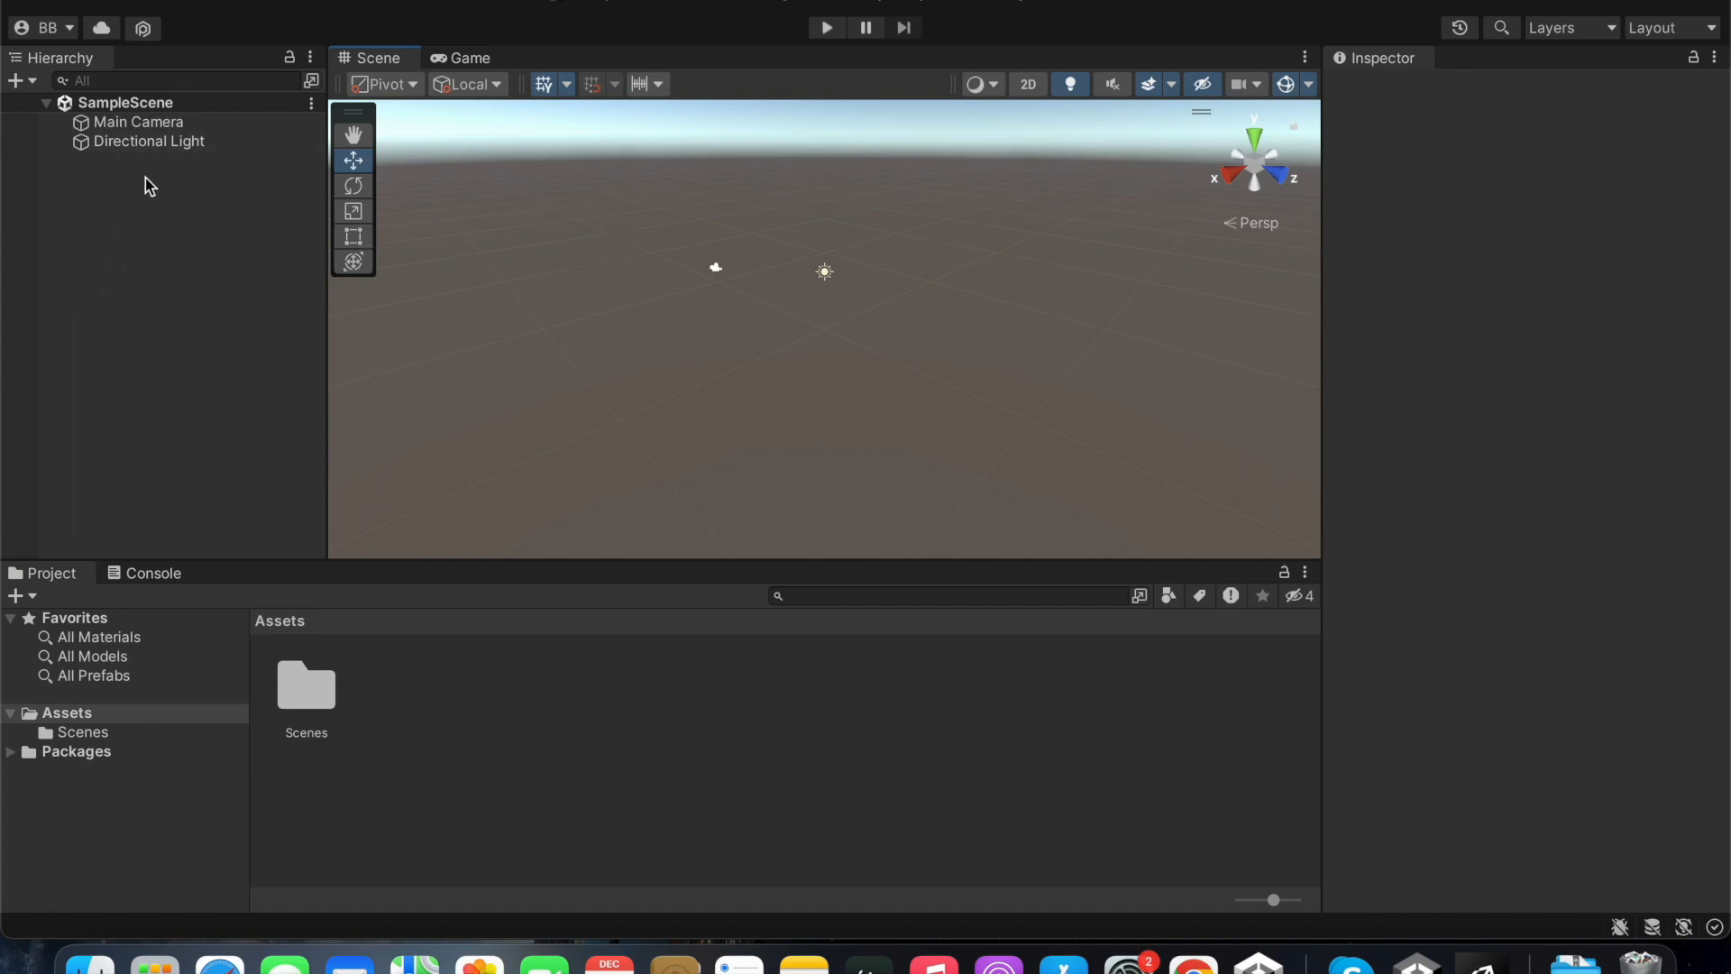
mouse_move(144, 444)
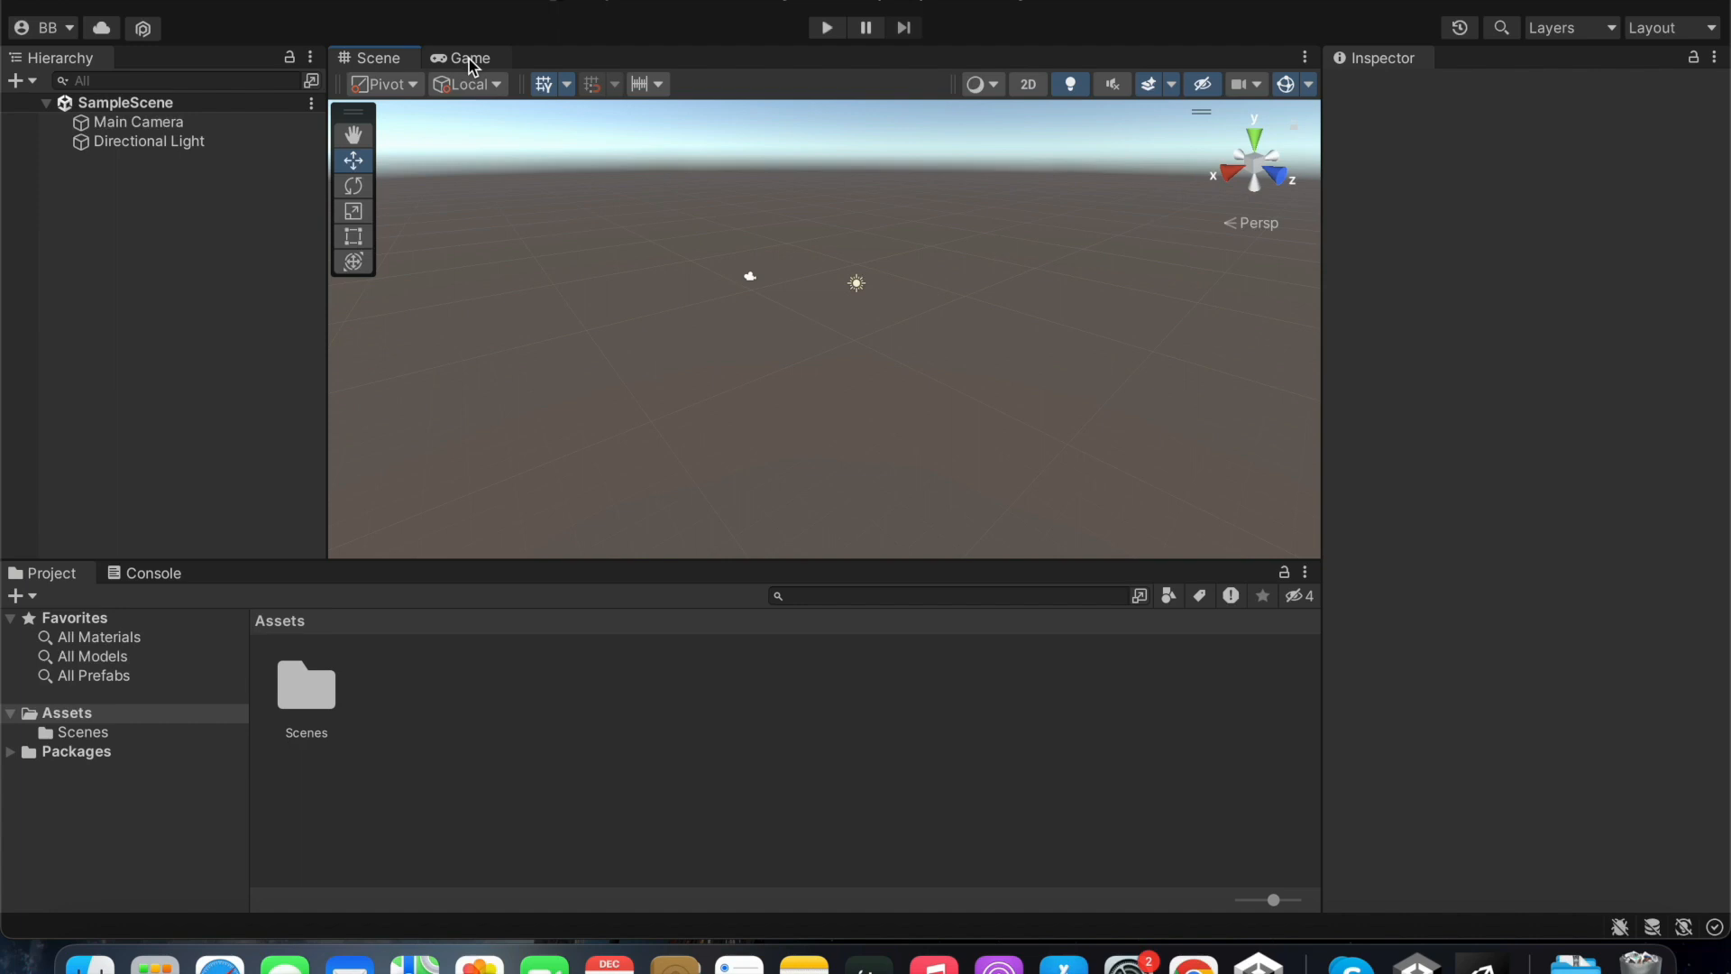
left_click(472, 56)
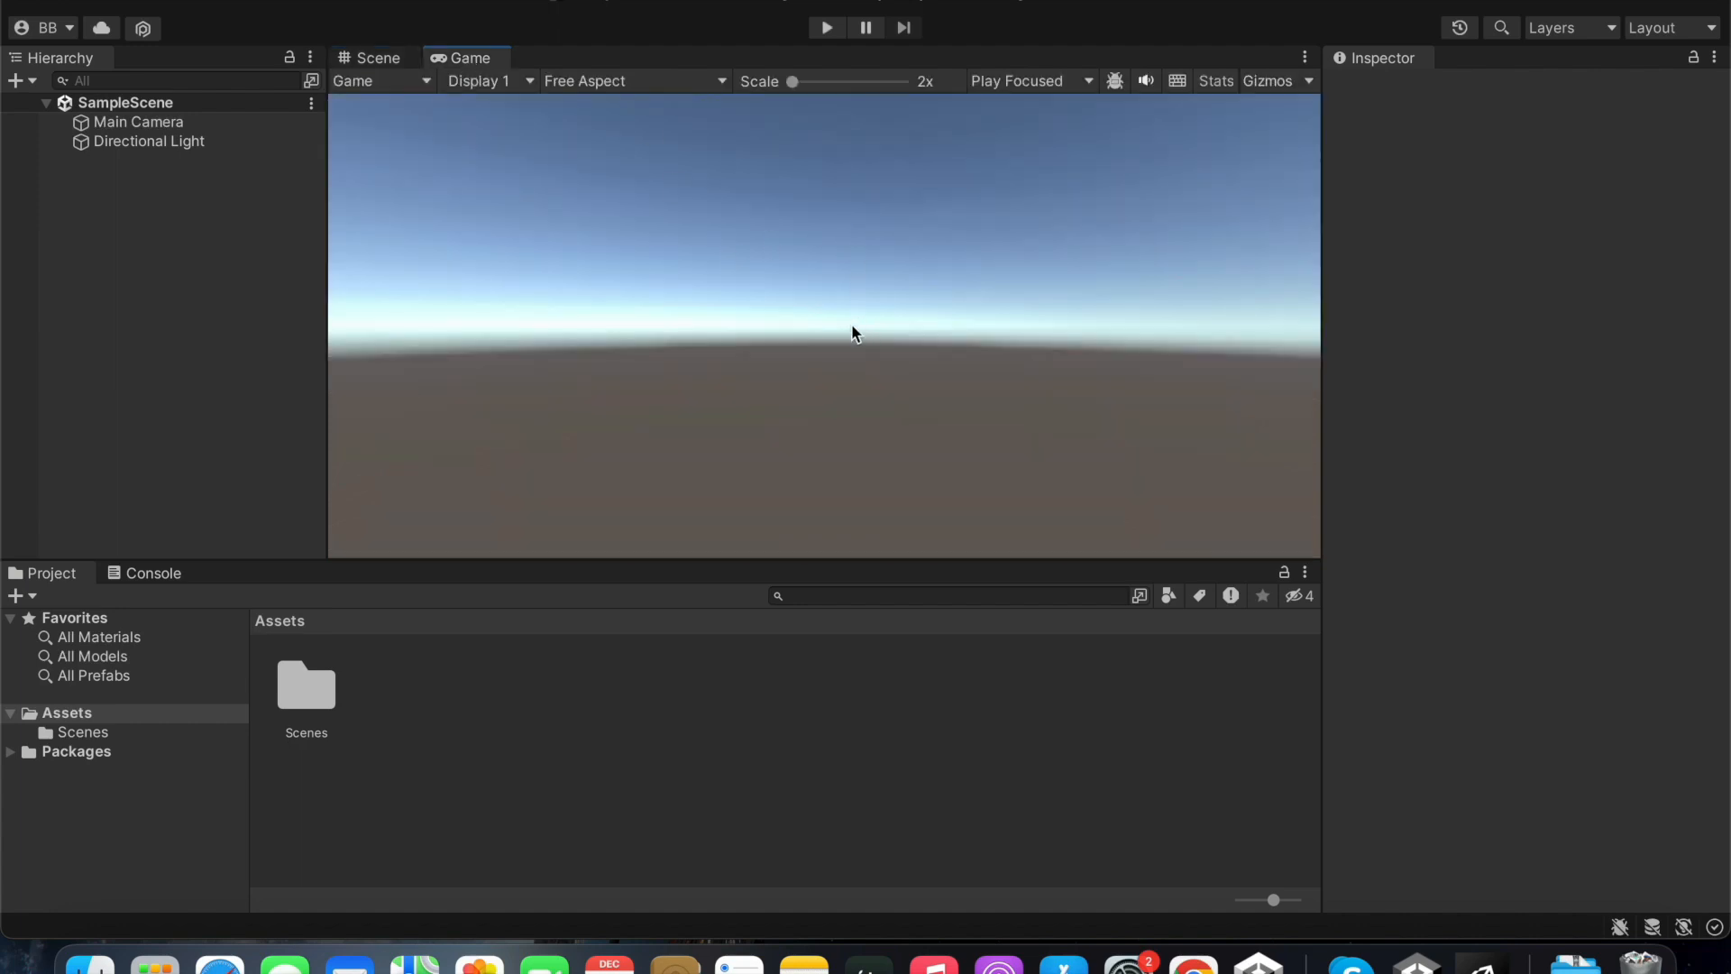
mouse_move(600, 334)
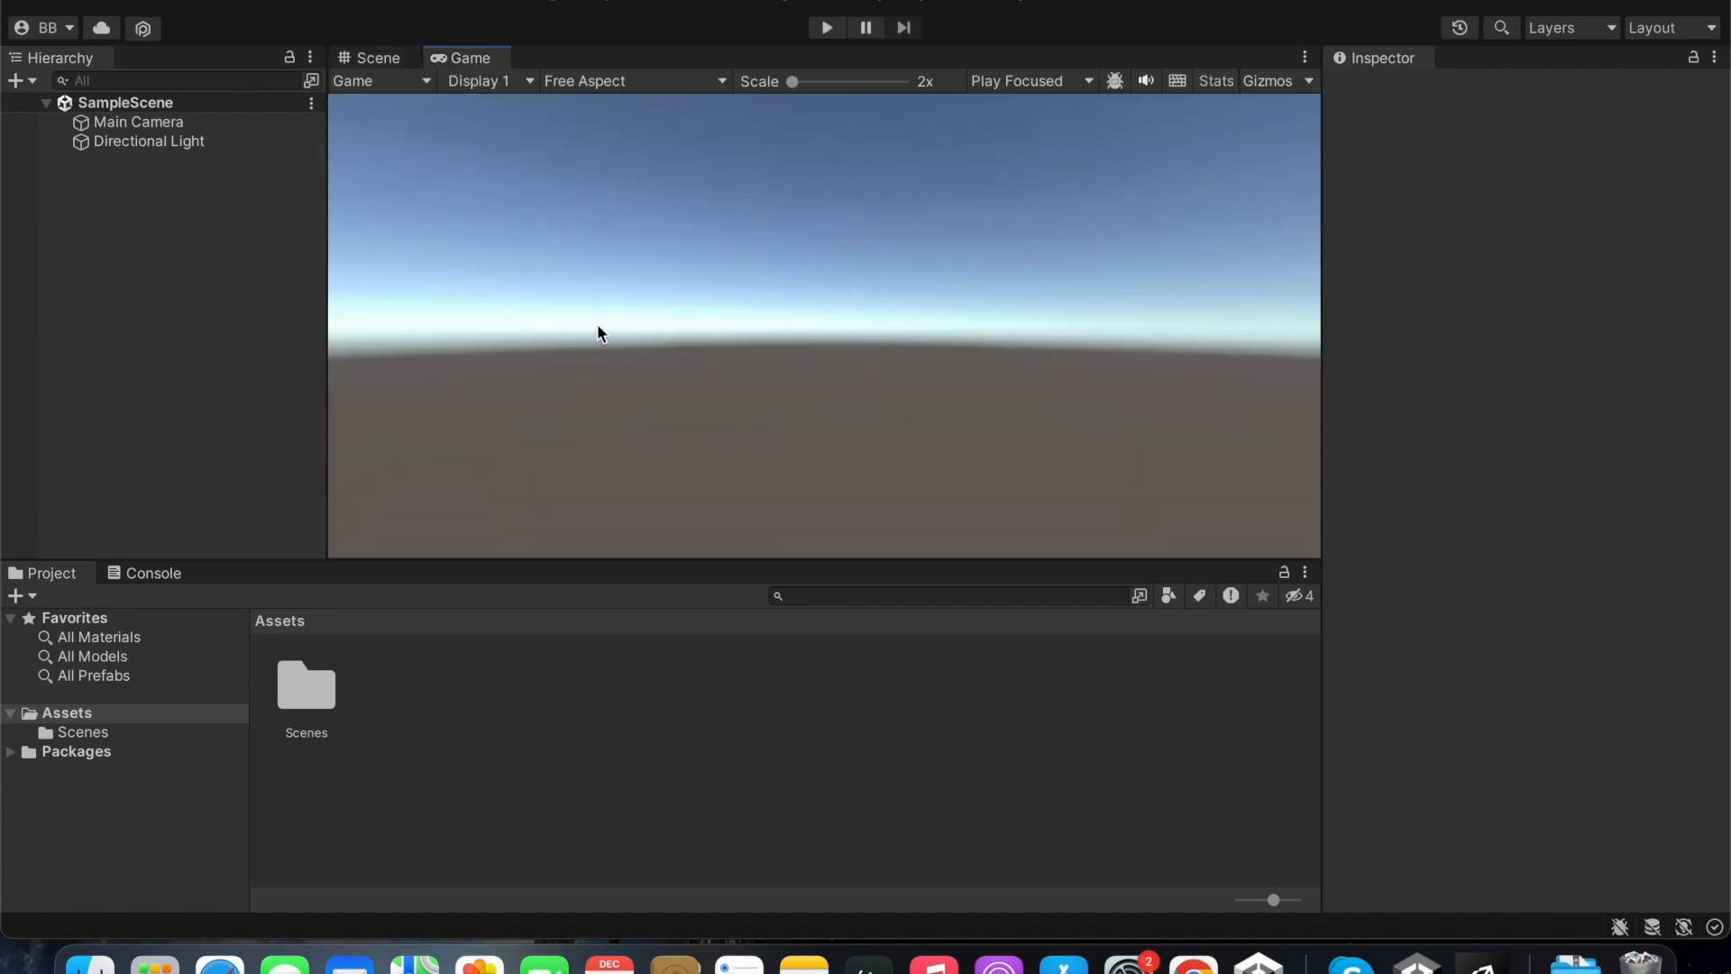
left_click(369, 58)
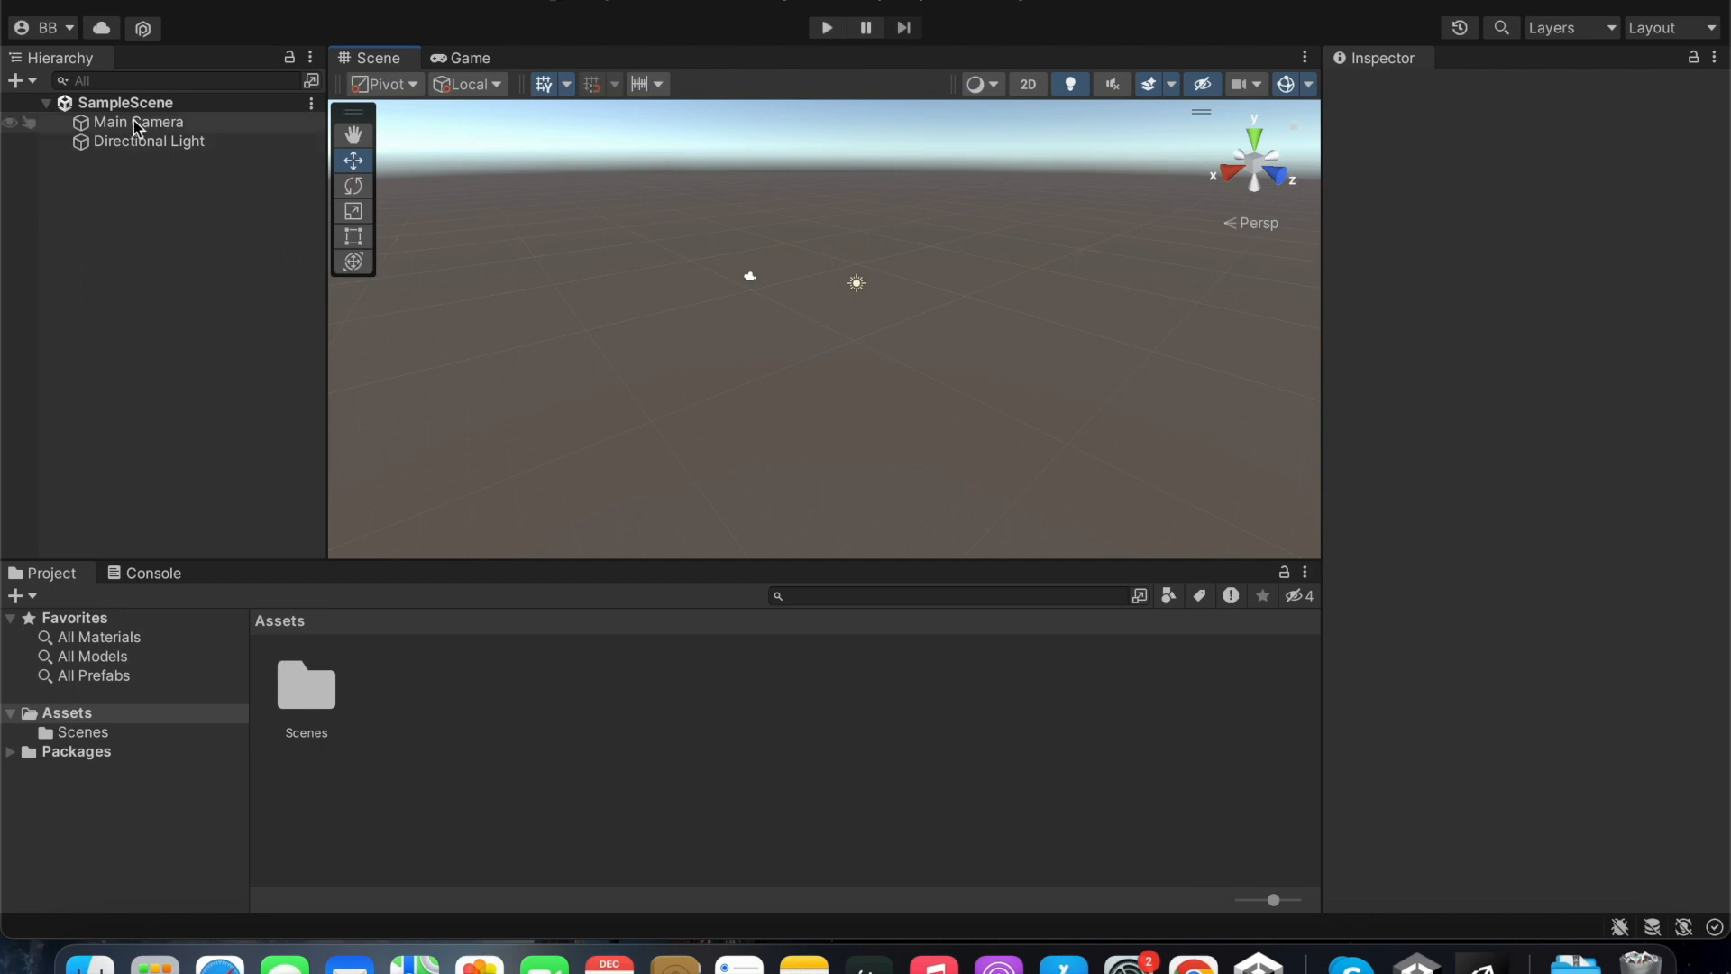
left_click(137, 123)
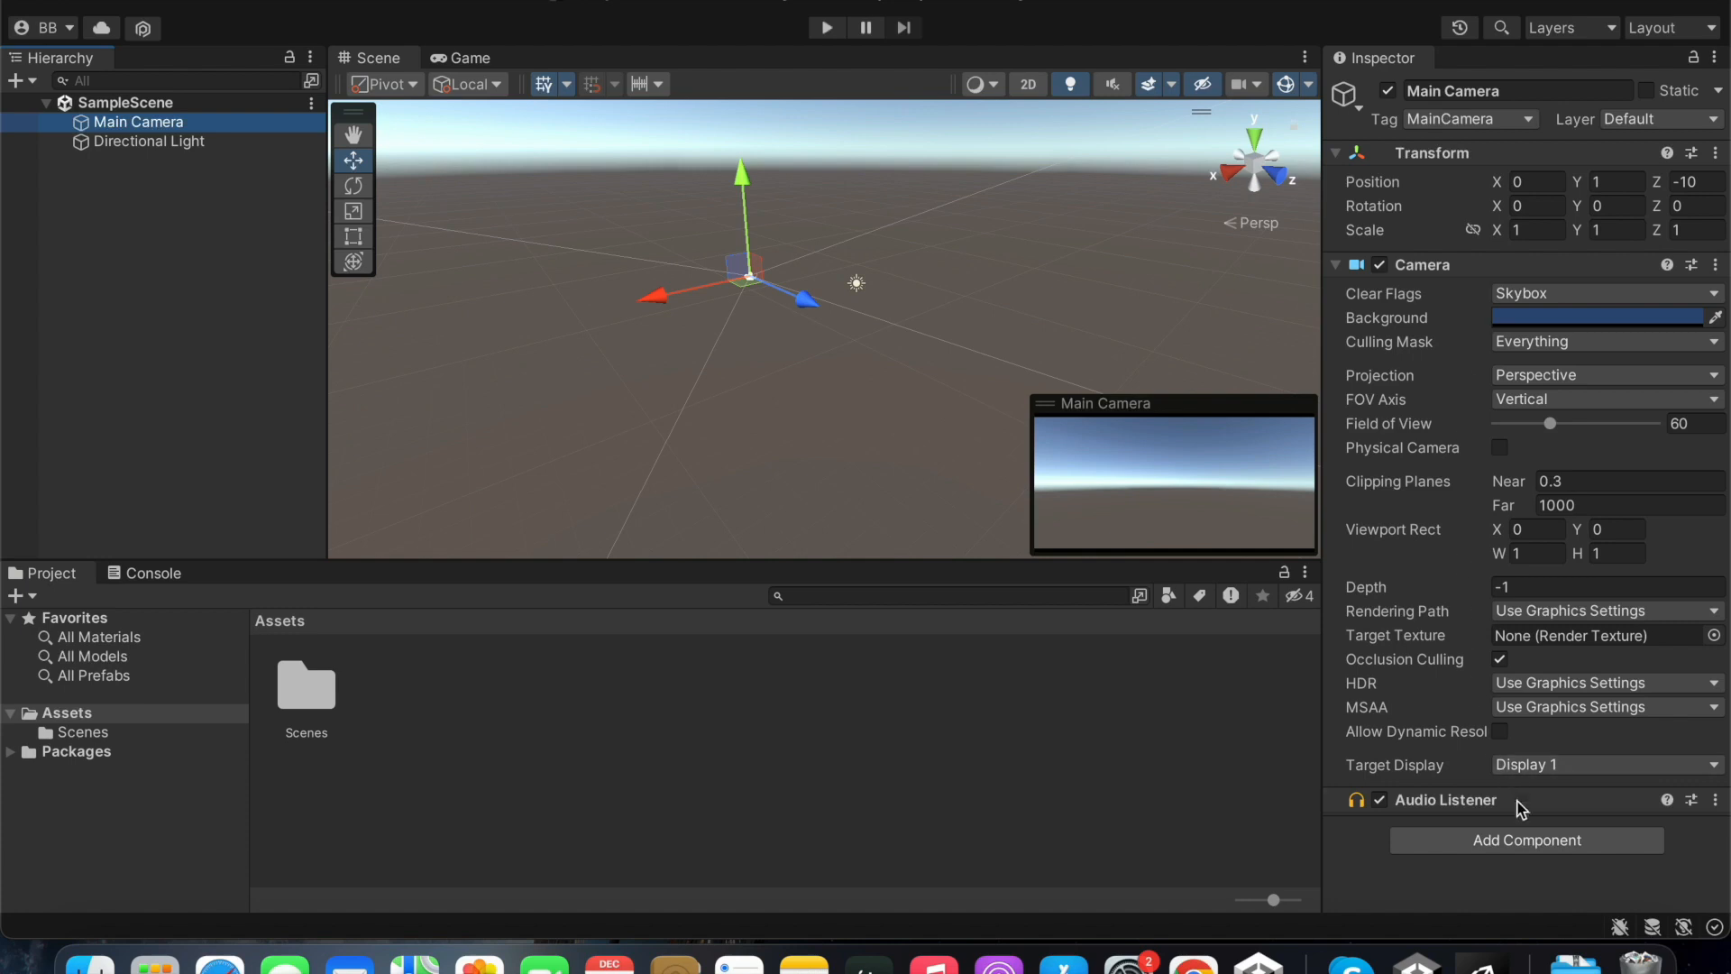
mouse_move(1529, 903)
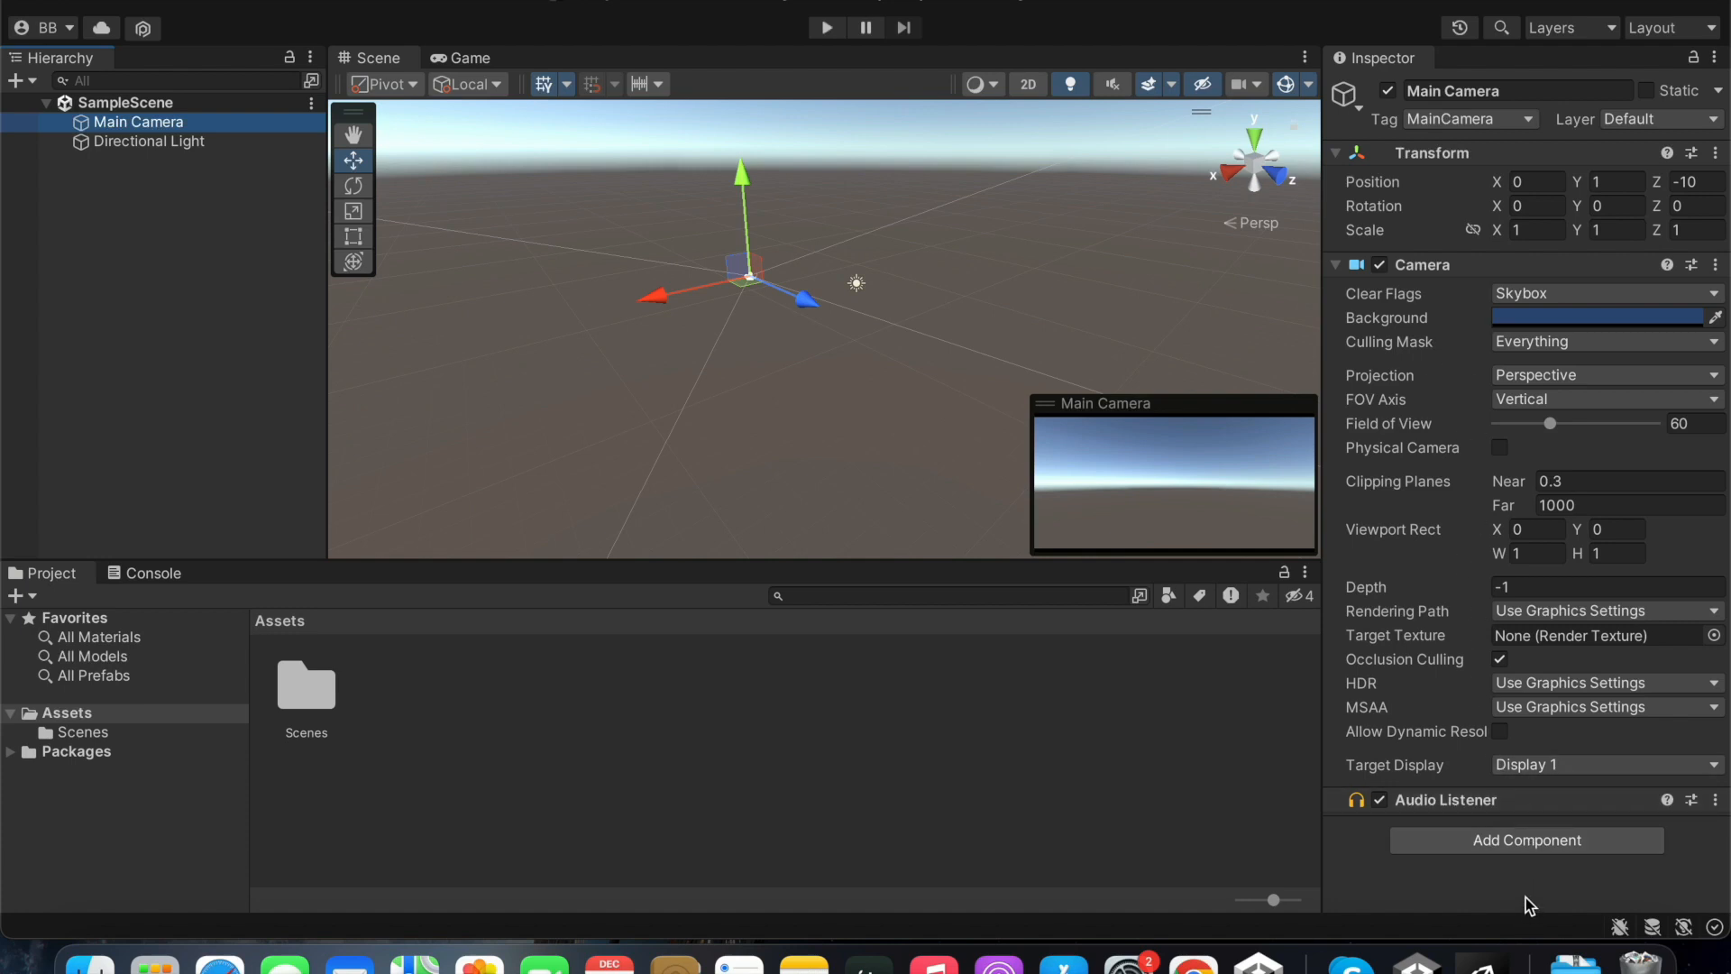
mouse_move(1527, 840)
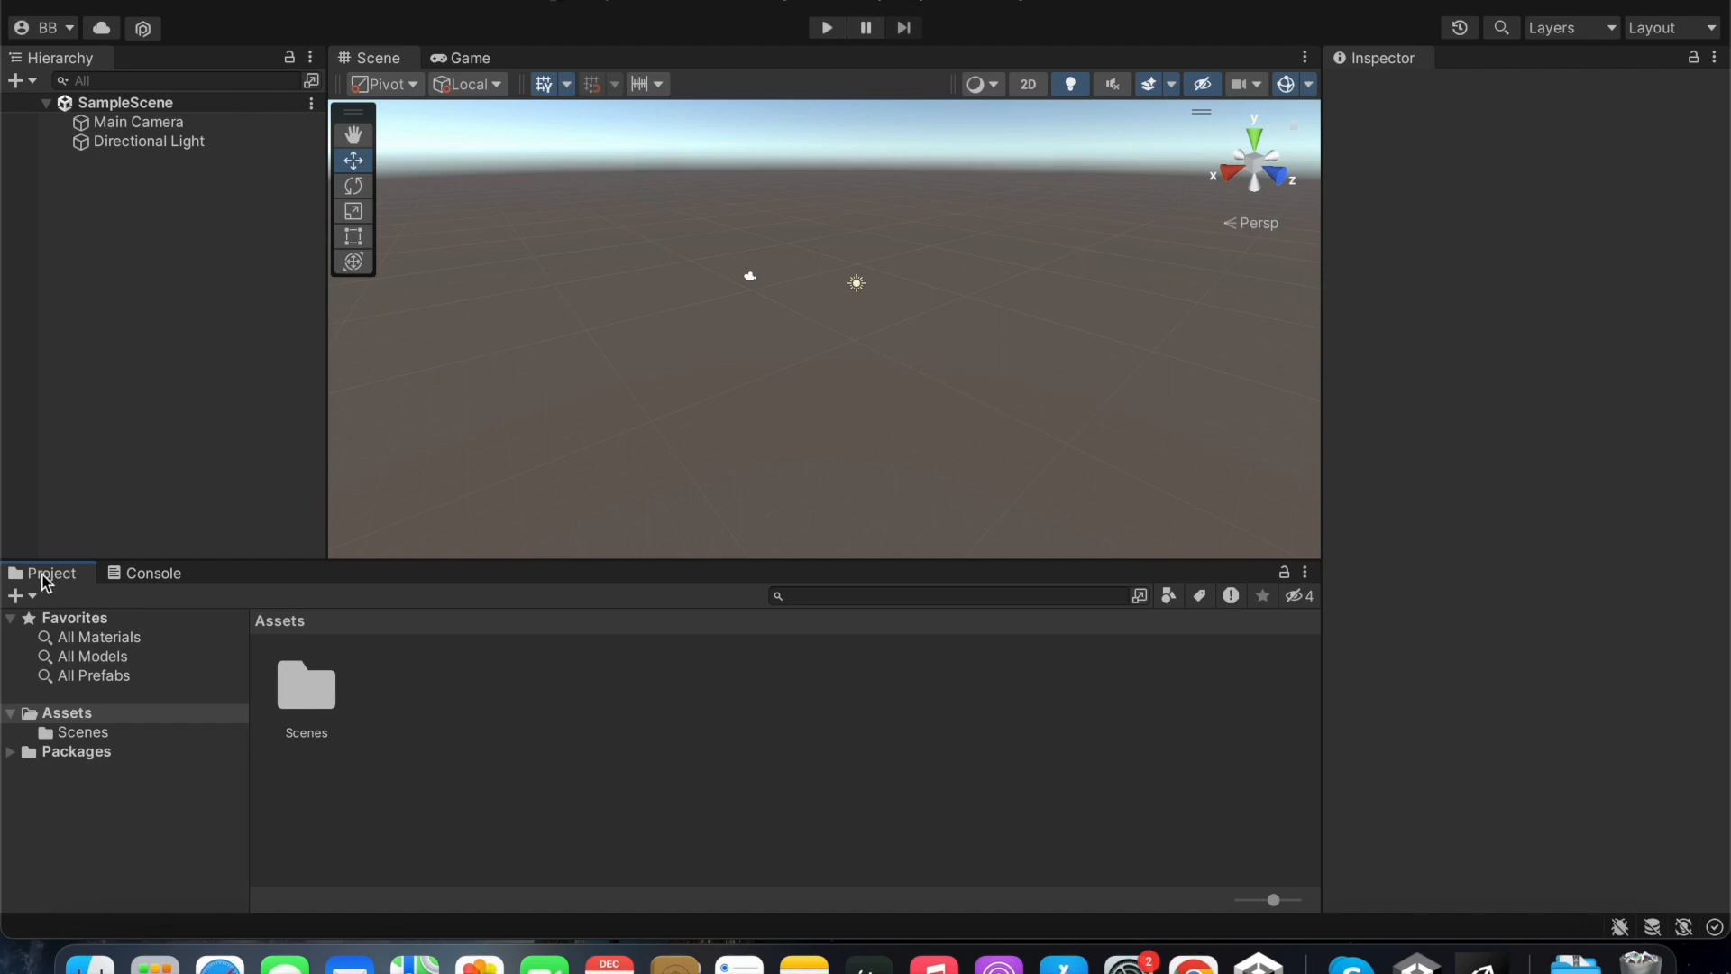
mouse_move(312, 681)
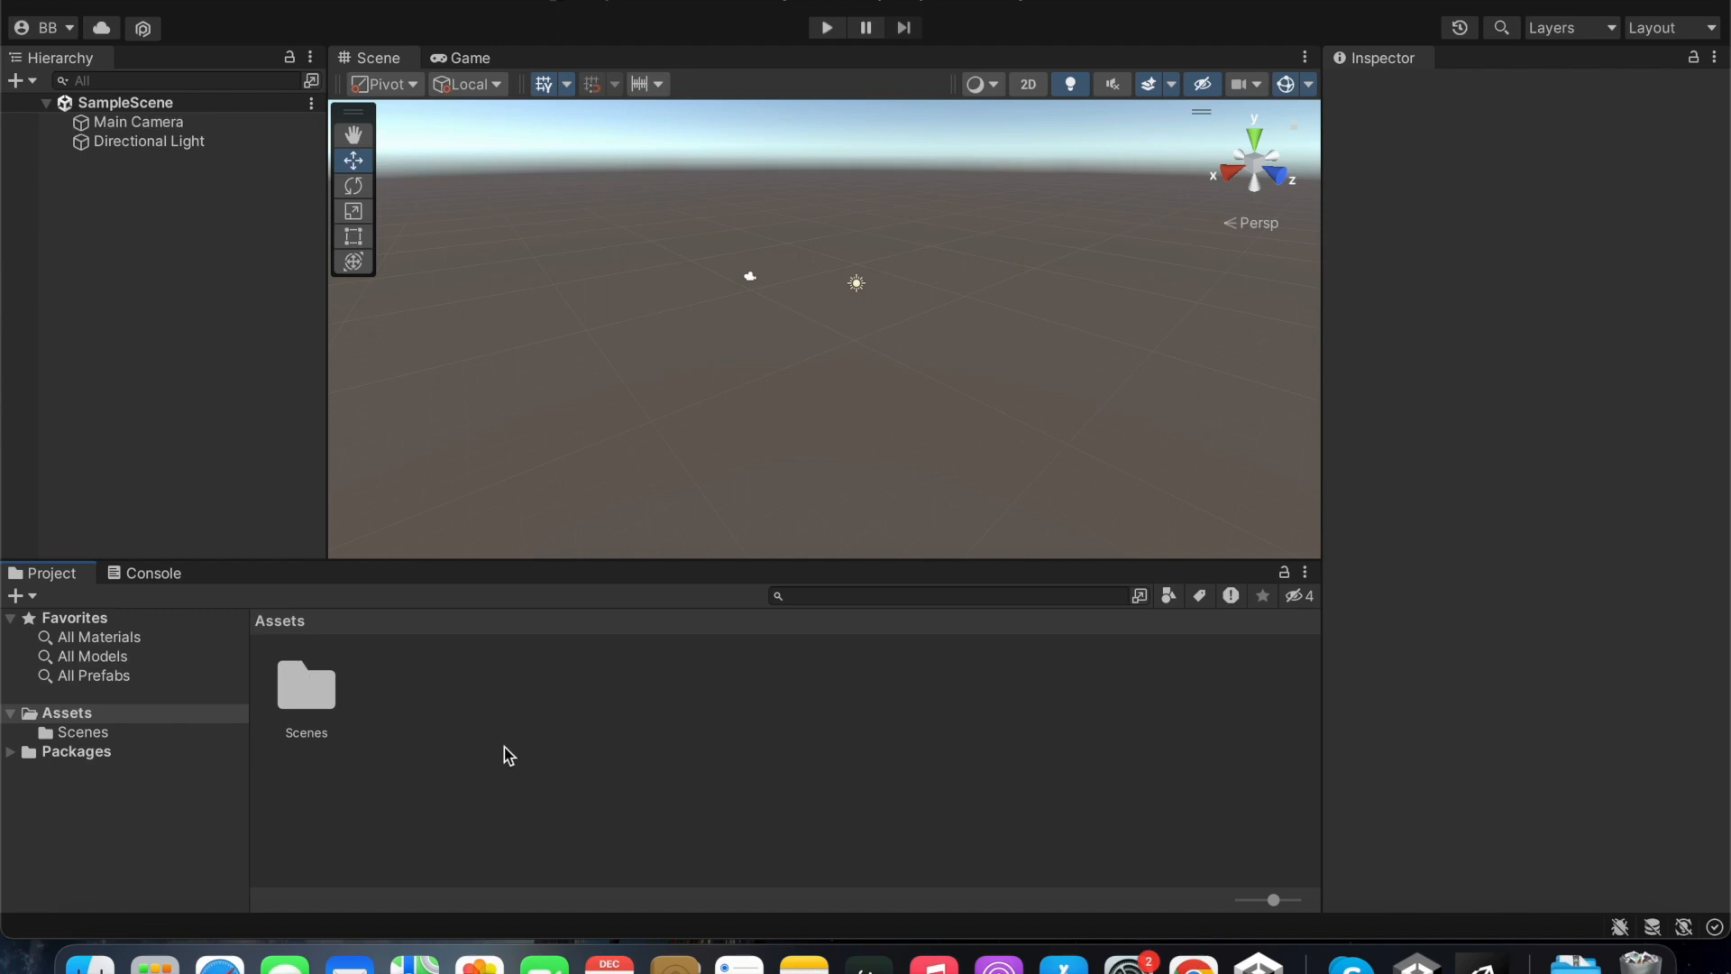
mouse_move(310, 696)
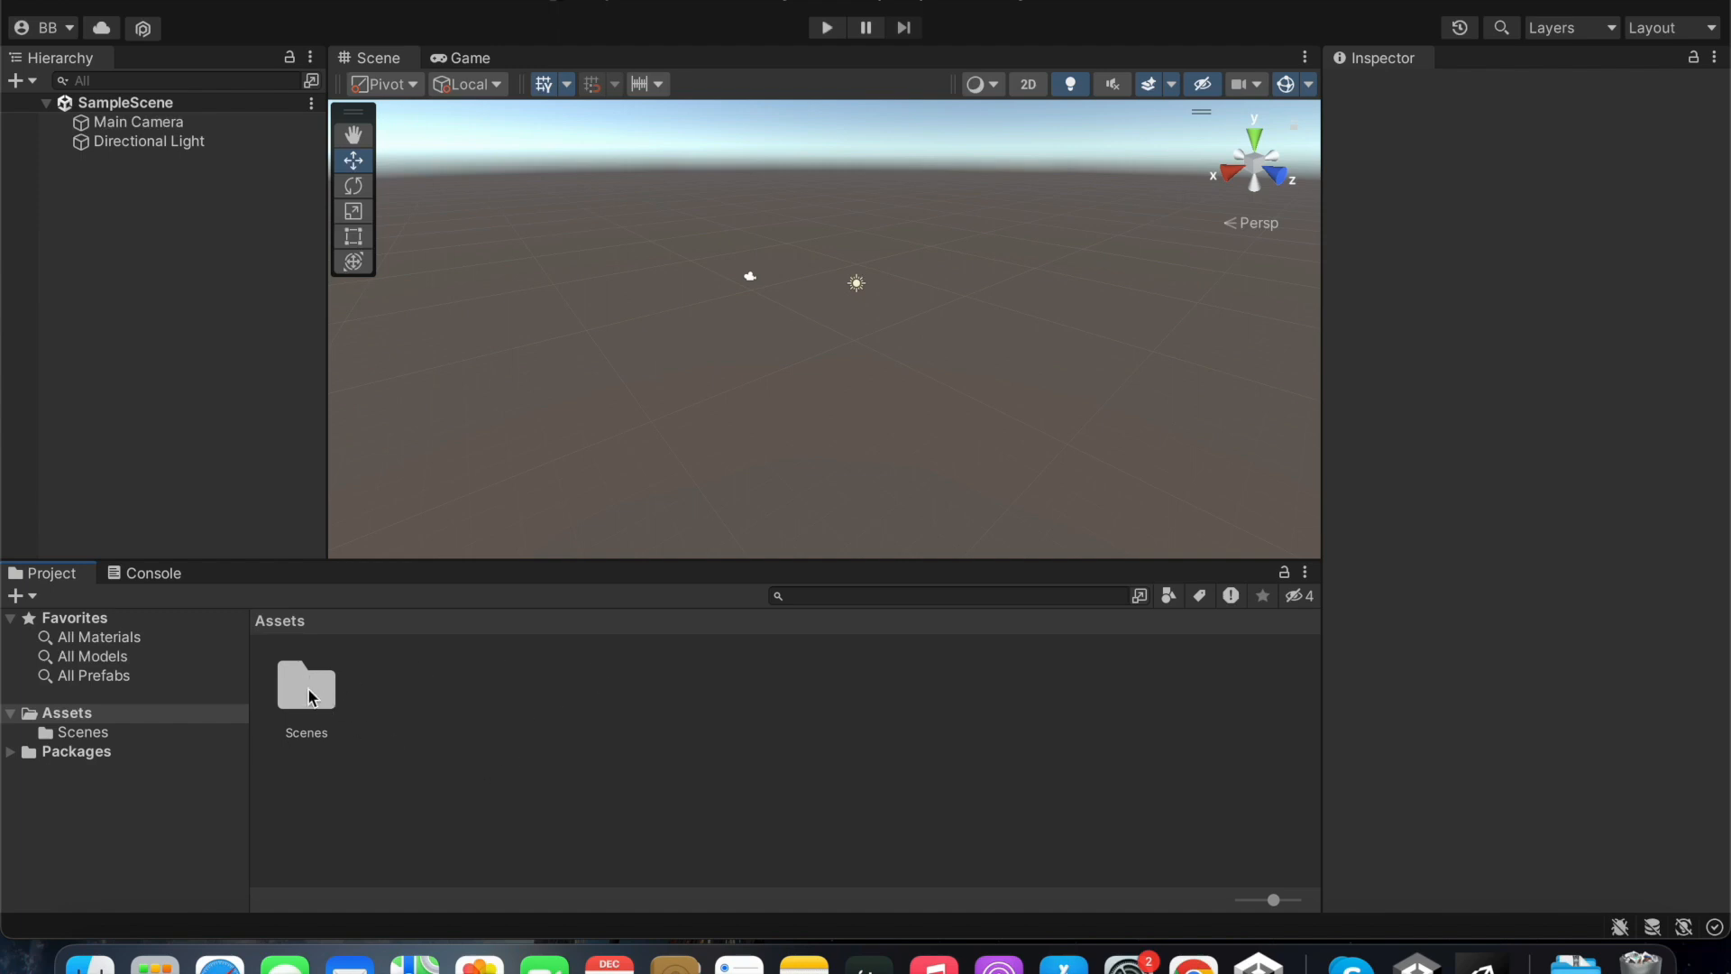
- Open the Scenes folder under Assets and select the SampleScene asset
left_click(305, 685)
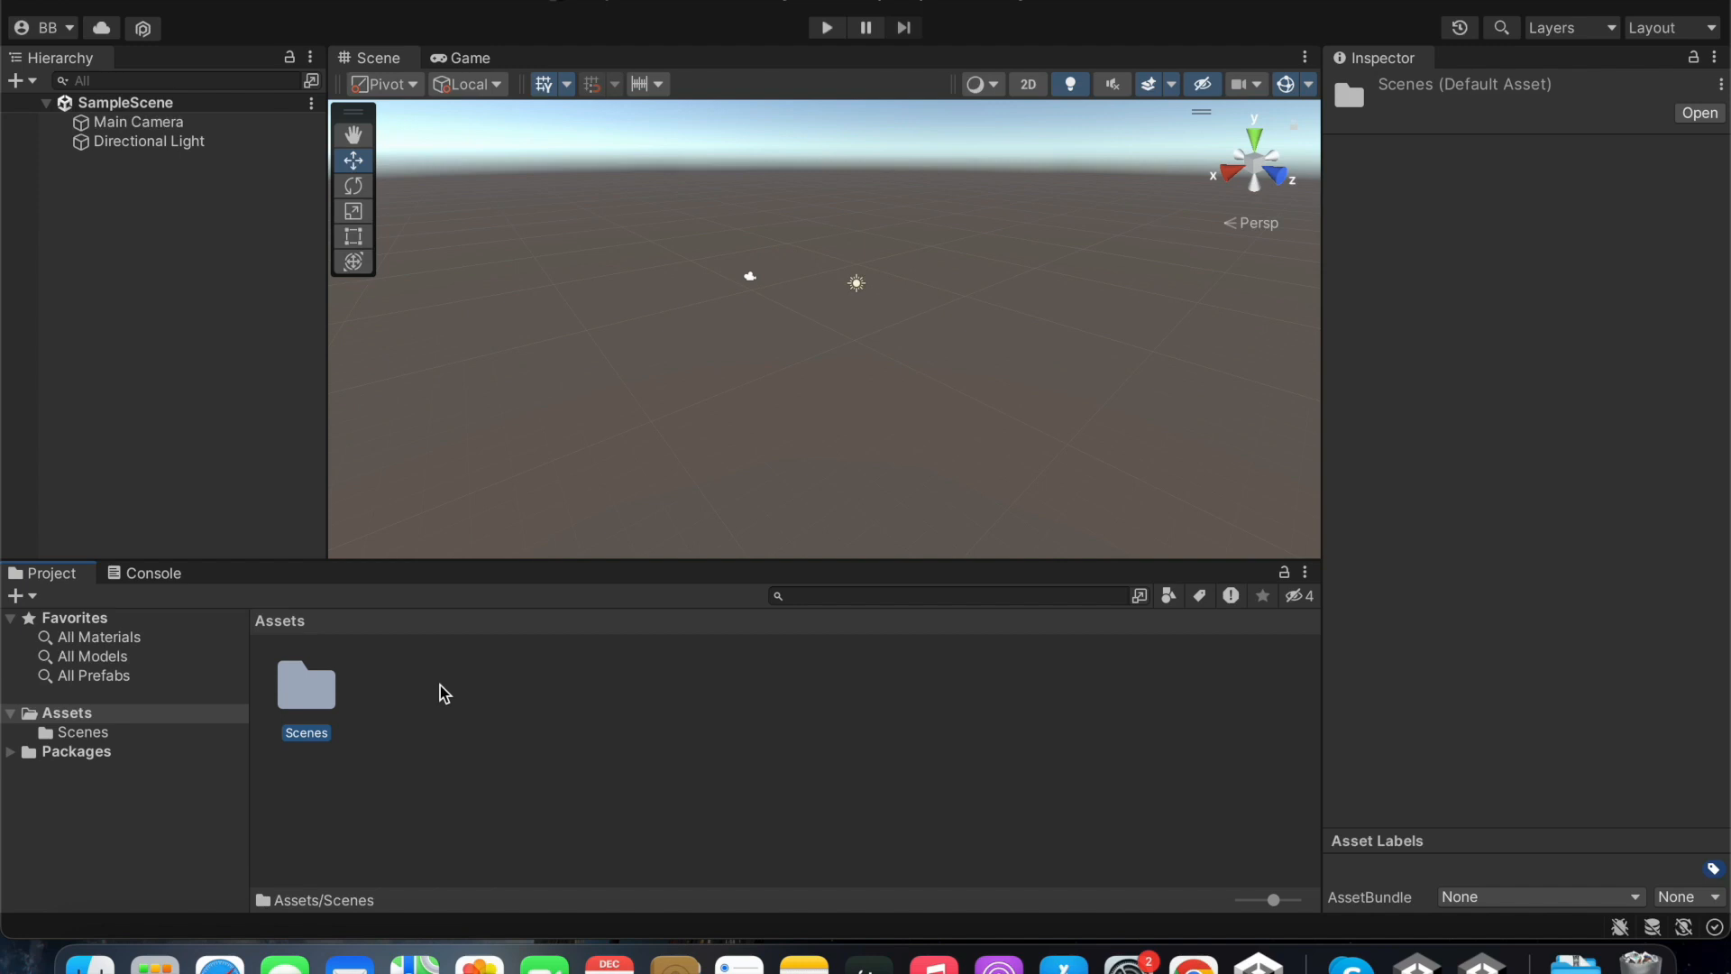
mouse_move(311, 654)
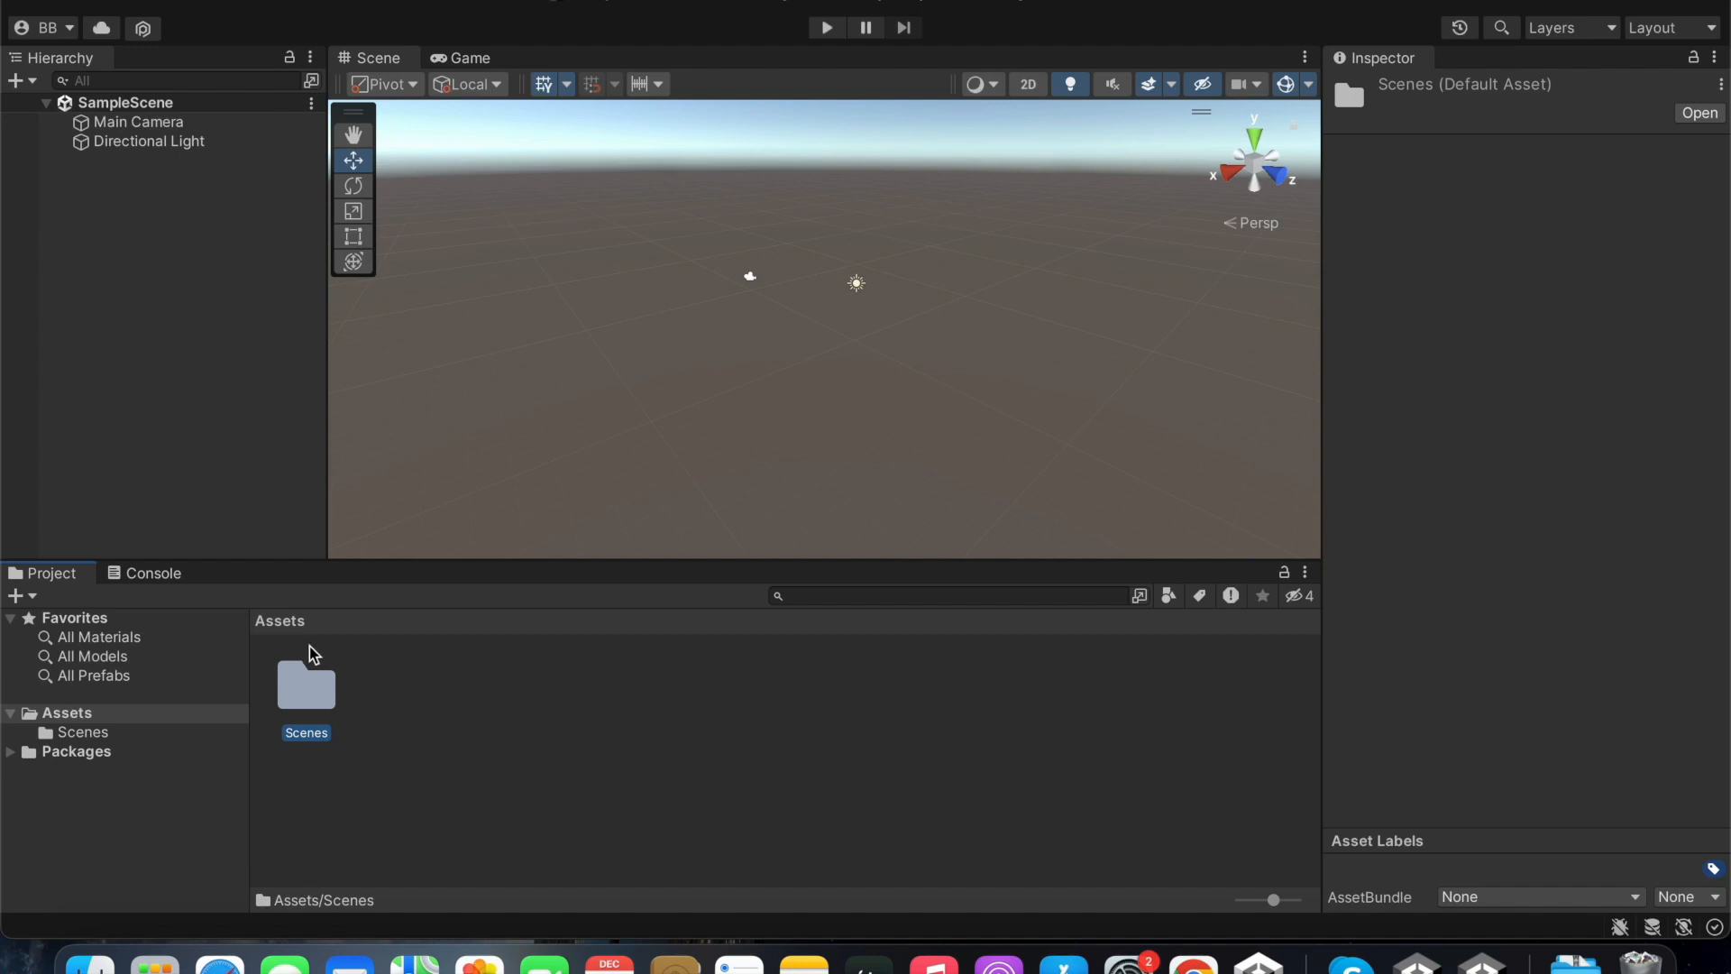
mouse_move(199, 634)
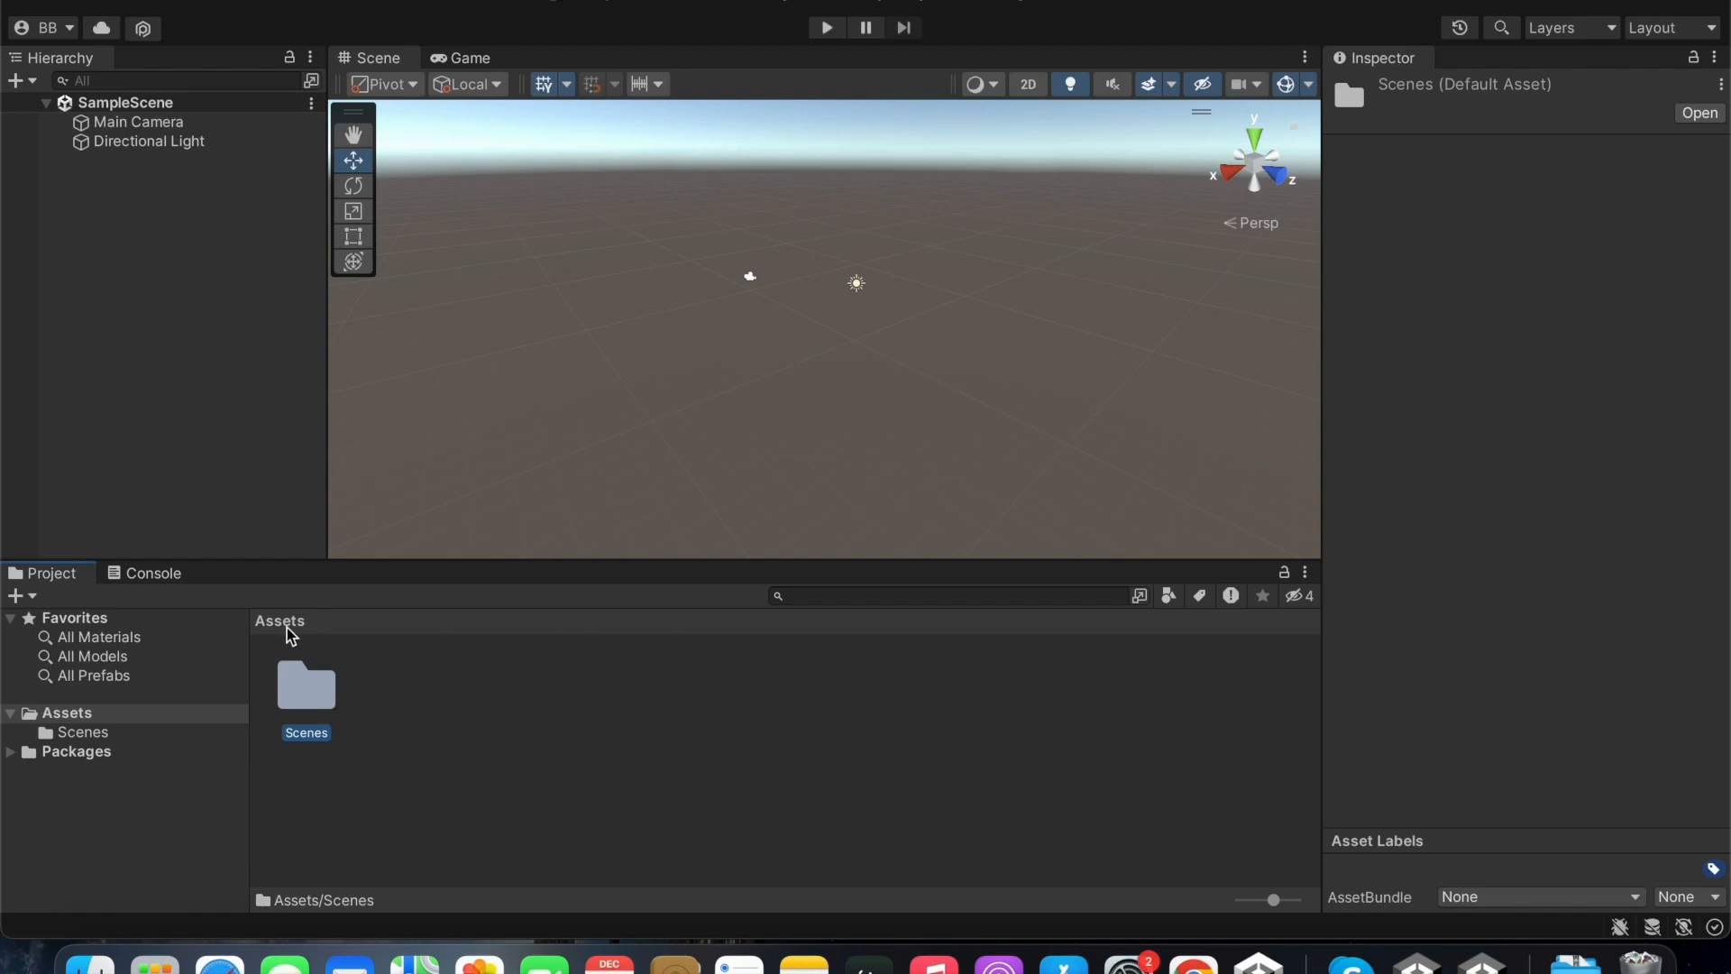
mouse_move(397, 740)
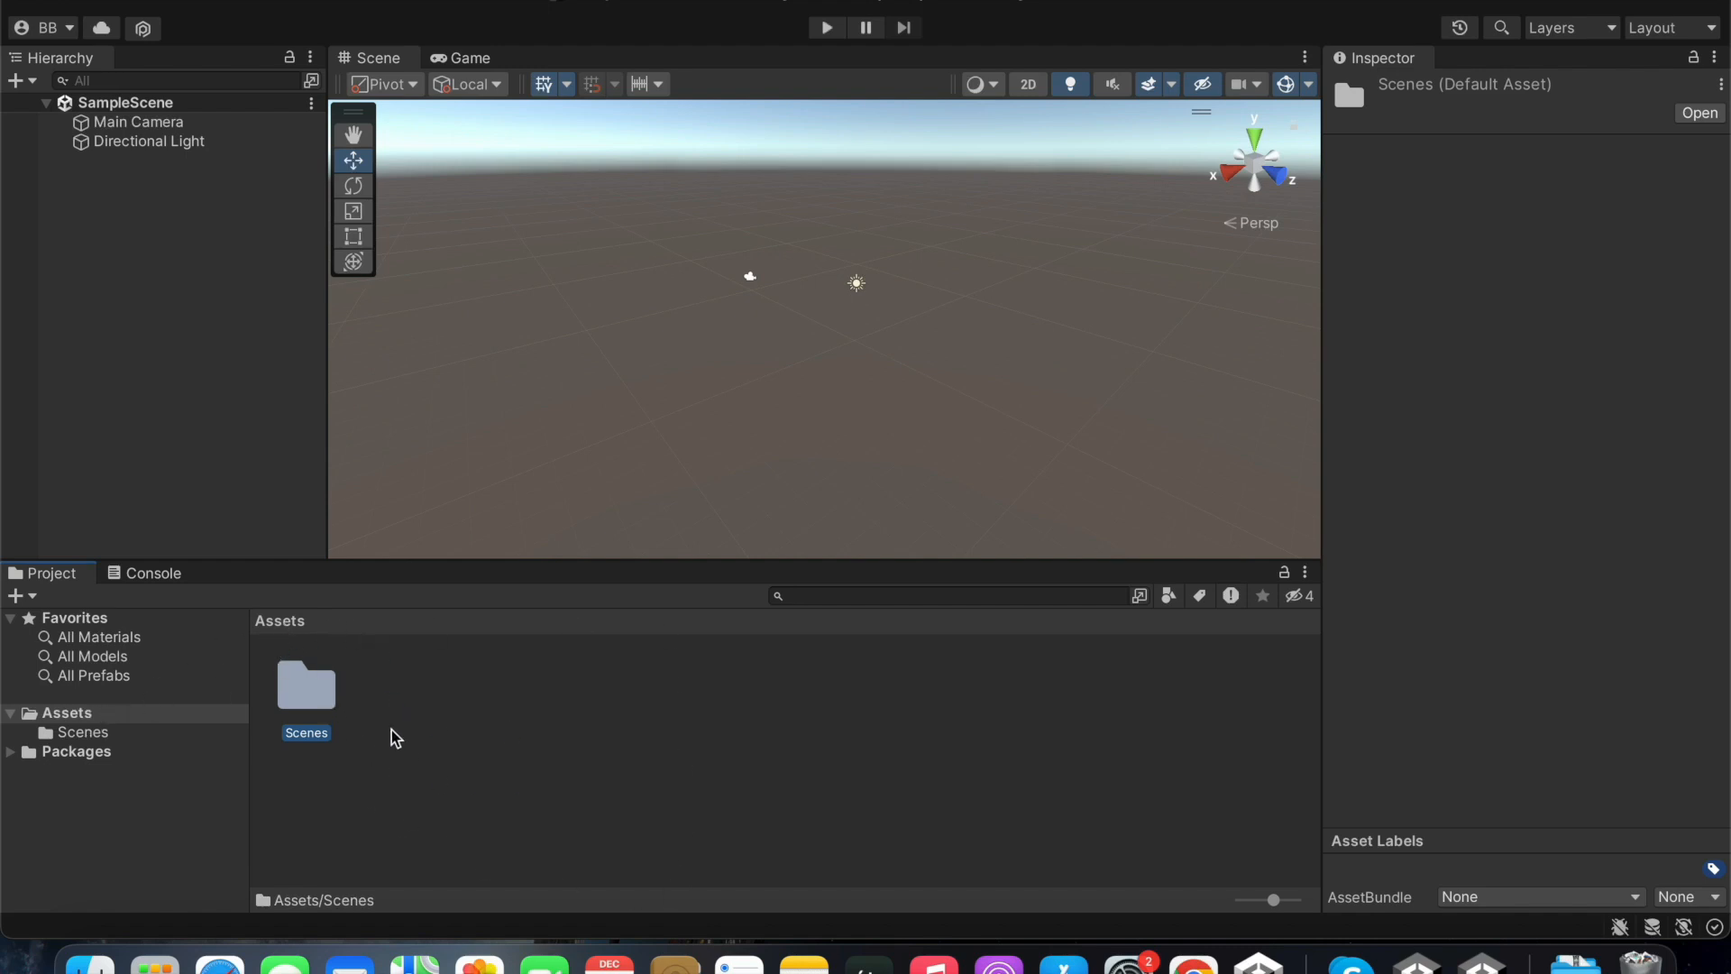
mouse_move(397, 703)
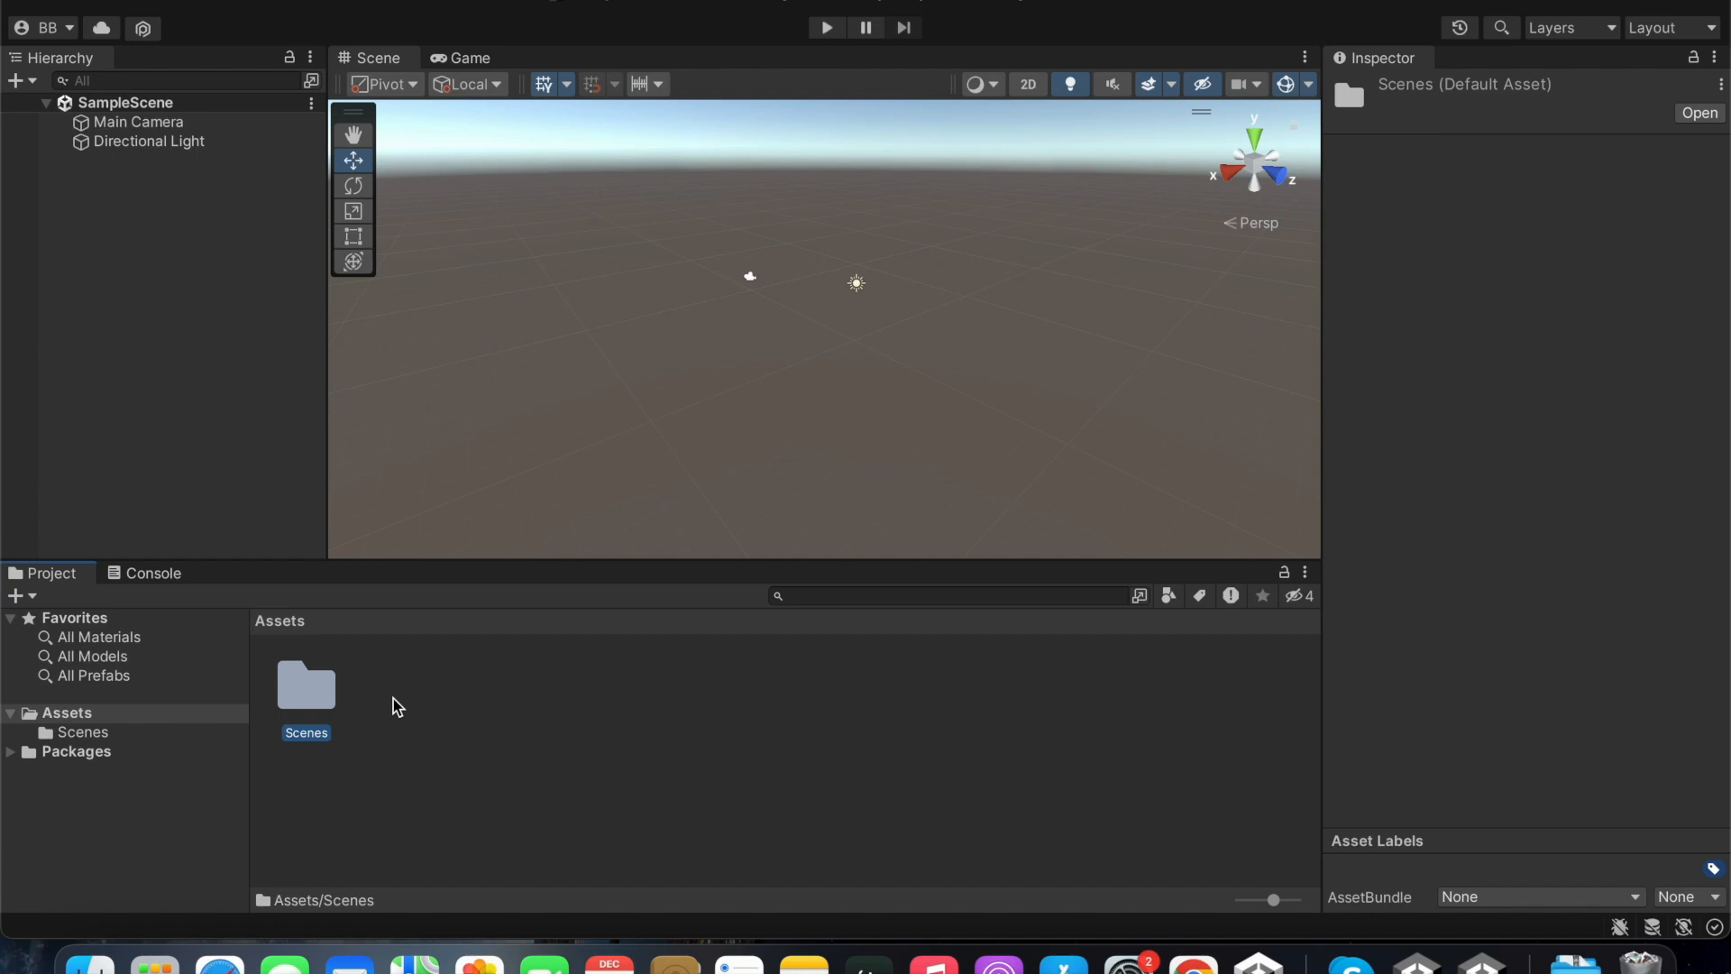
mouse_move(83, 739)
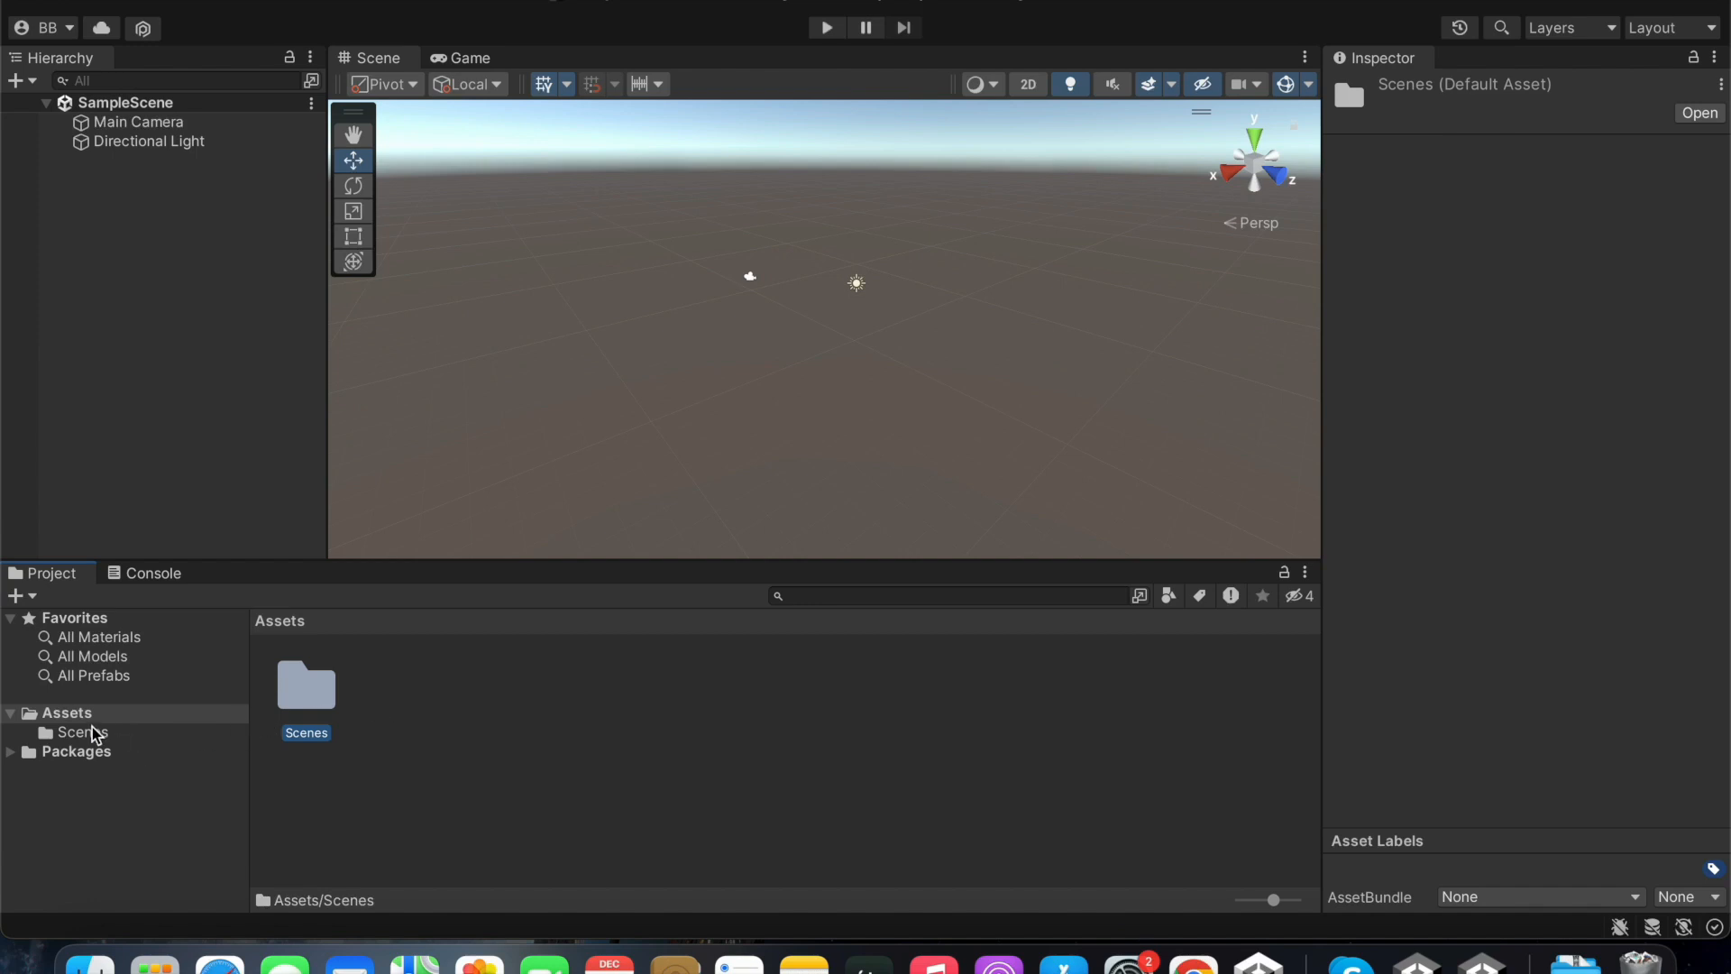
mouse_move(362, 668)
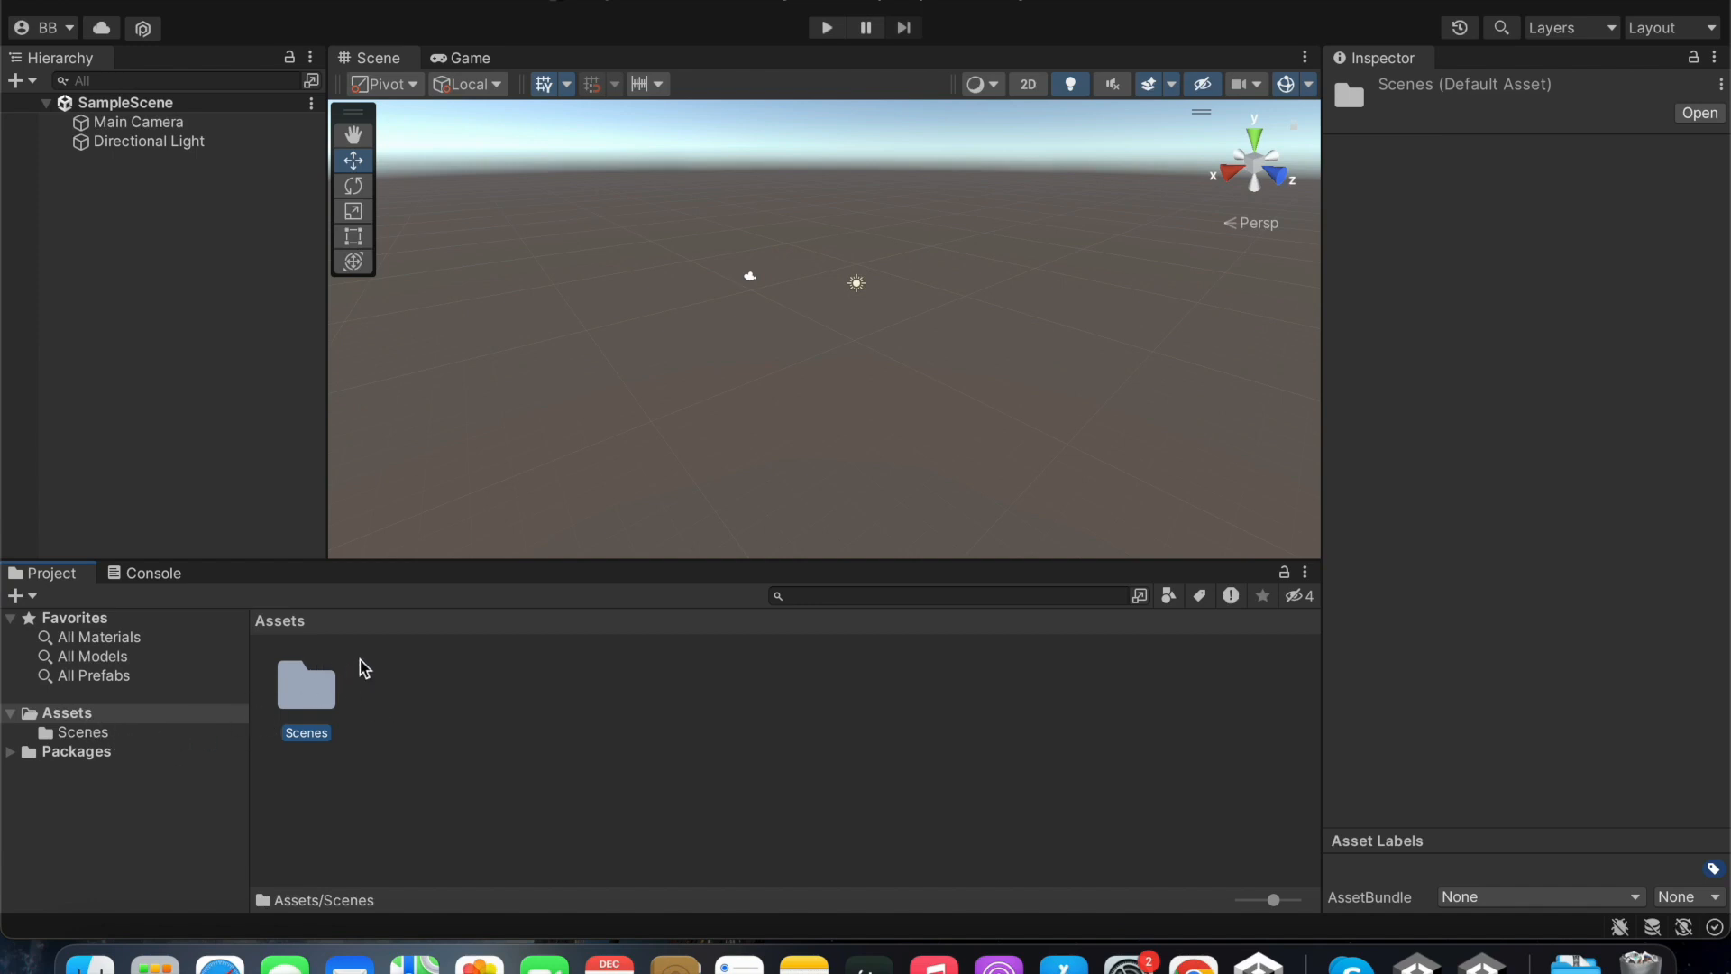
mouse_move(432, 738)
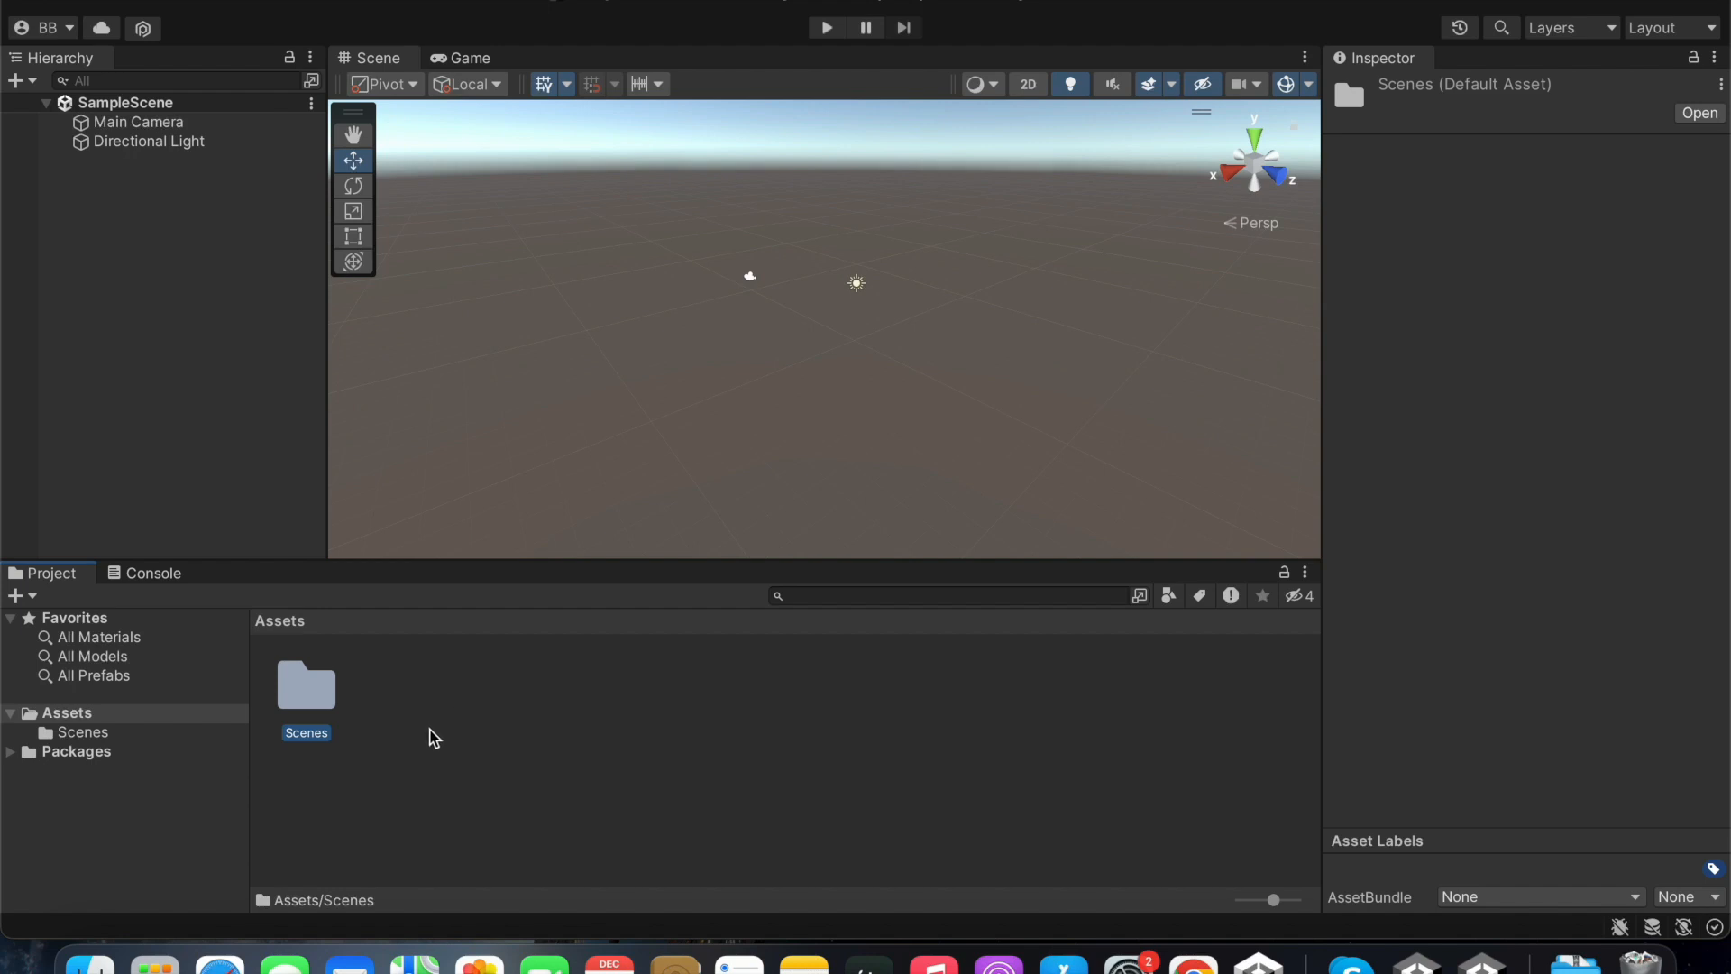
mouse_move(303, 629)
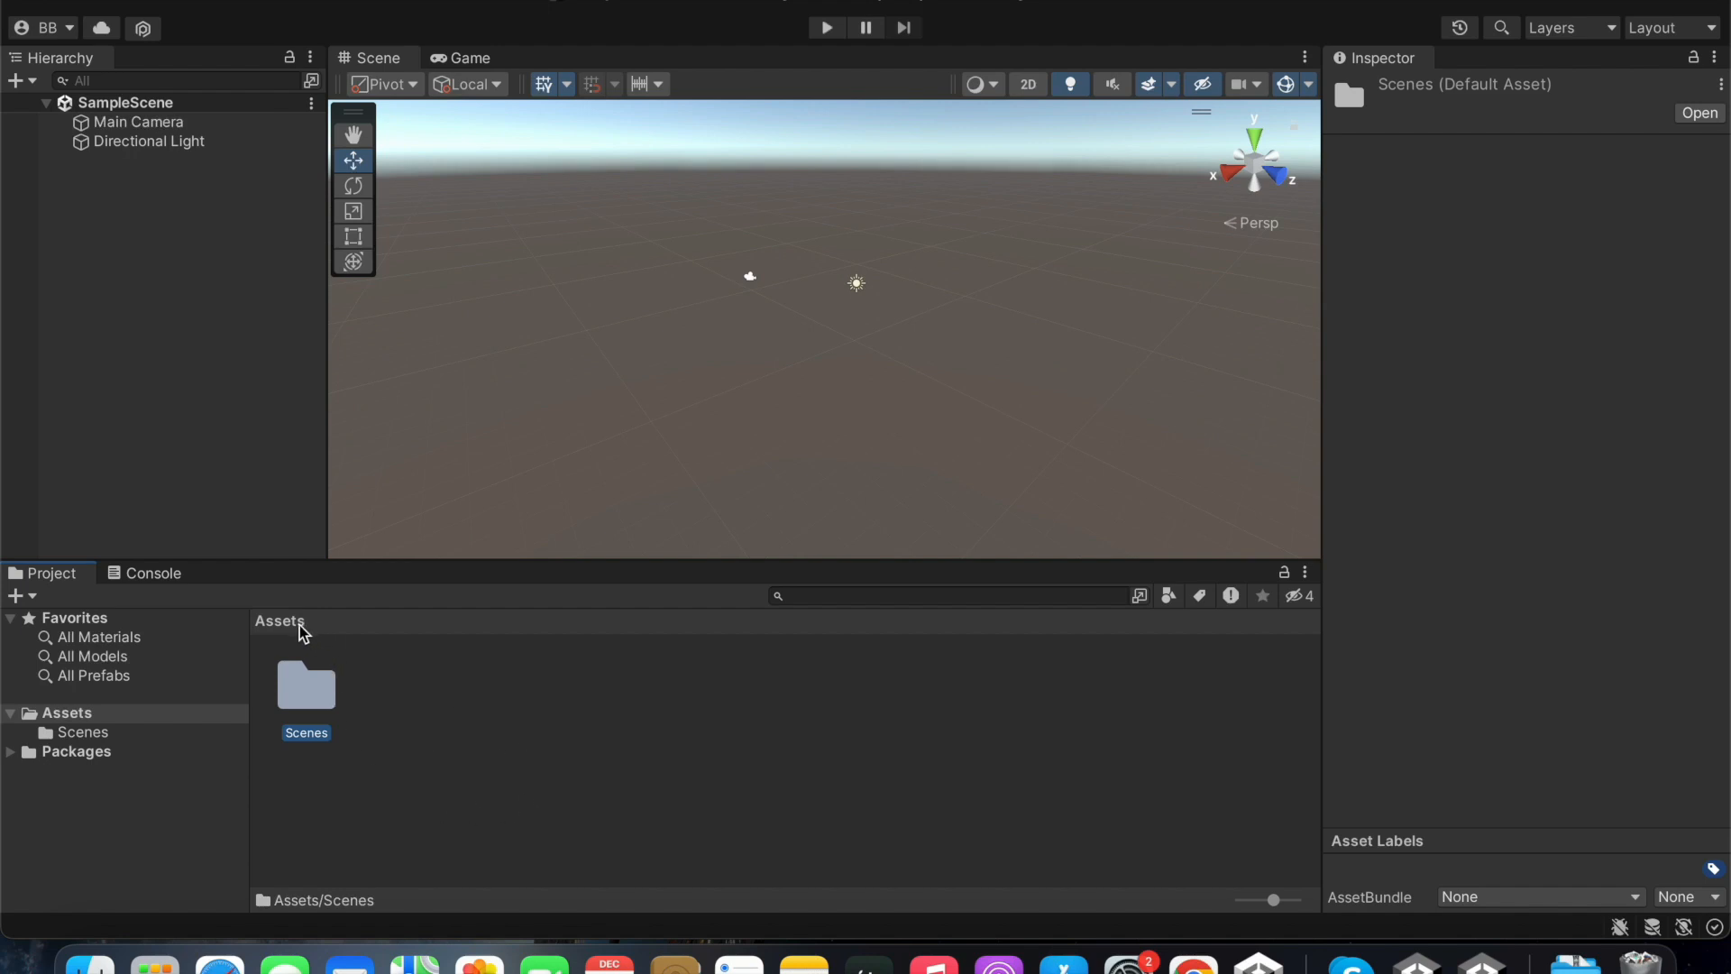
mouse_move(310, 642)
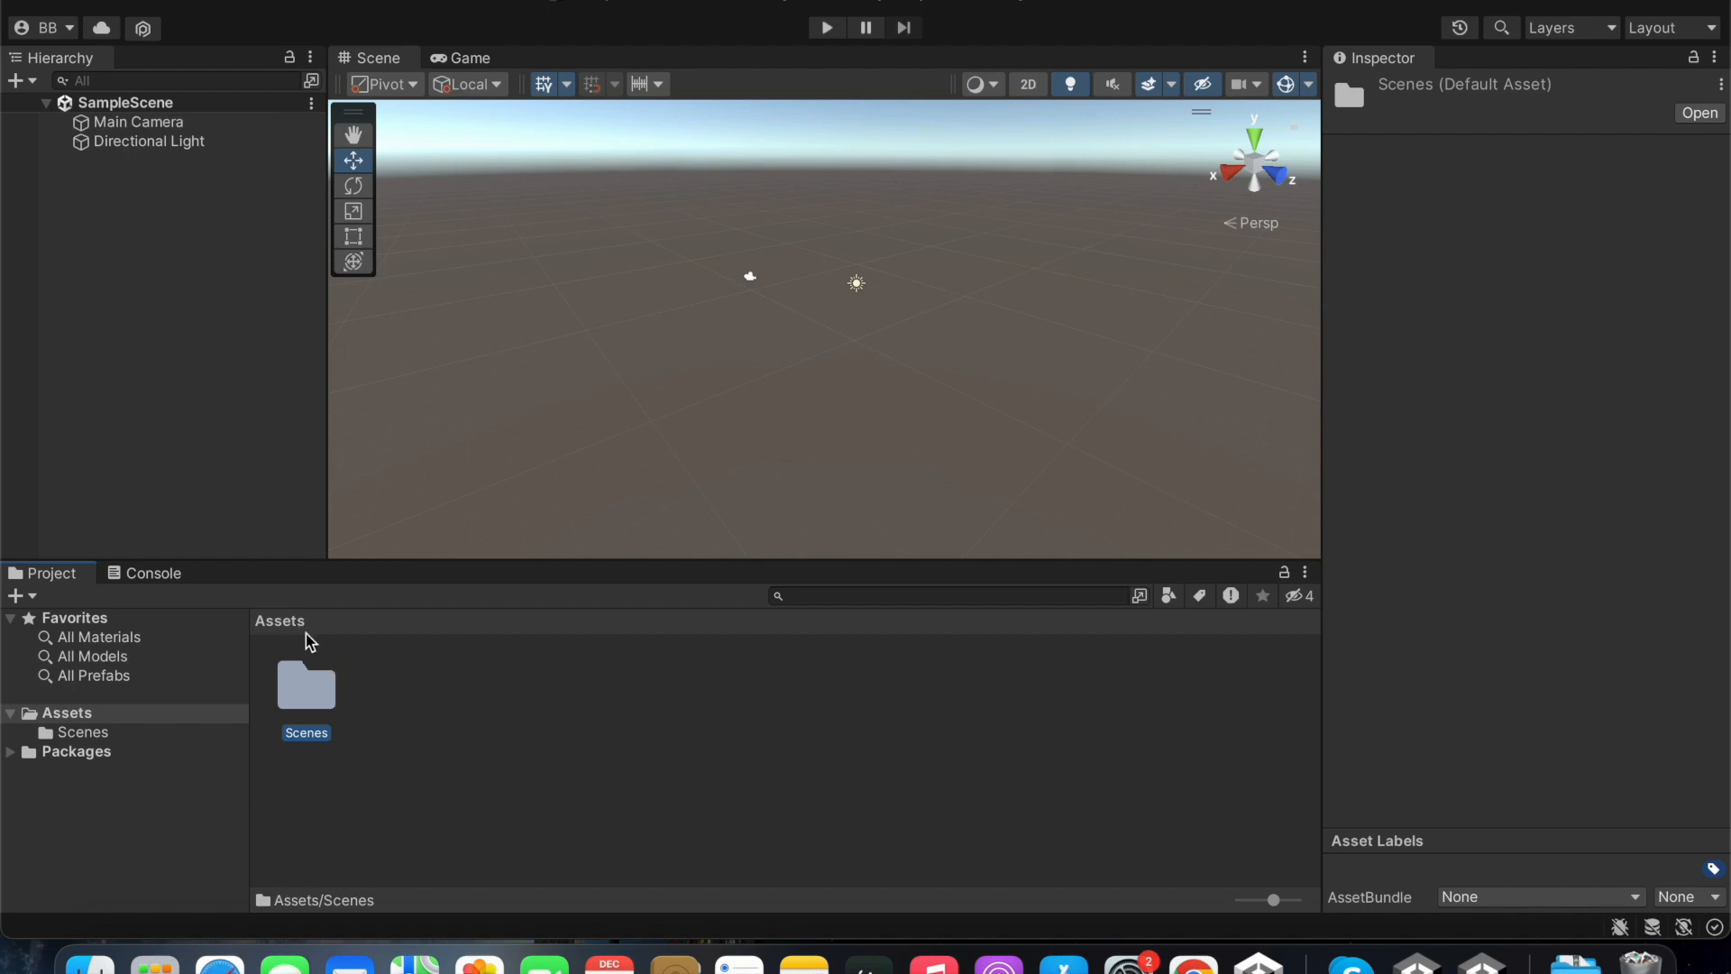
mouse_move(310, 691)
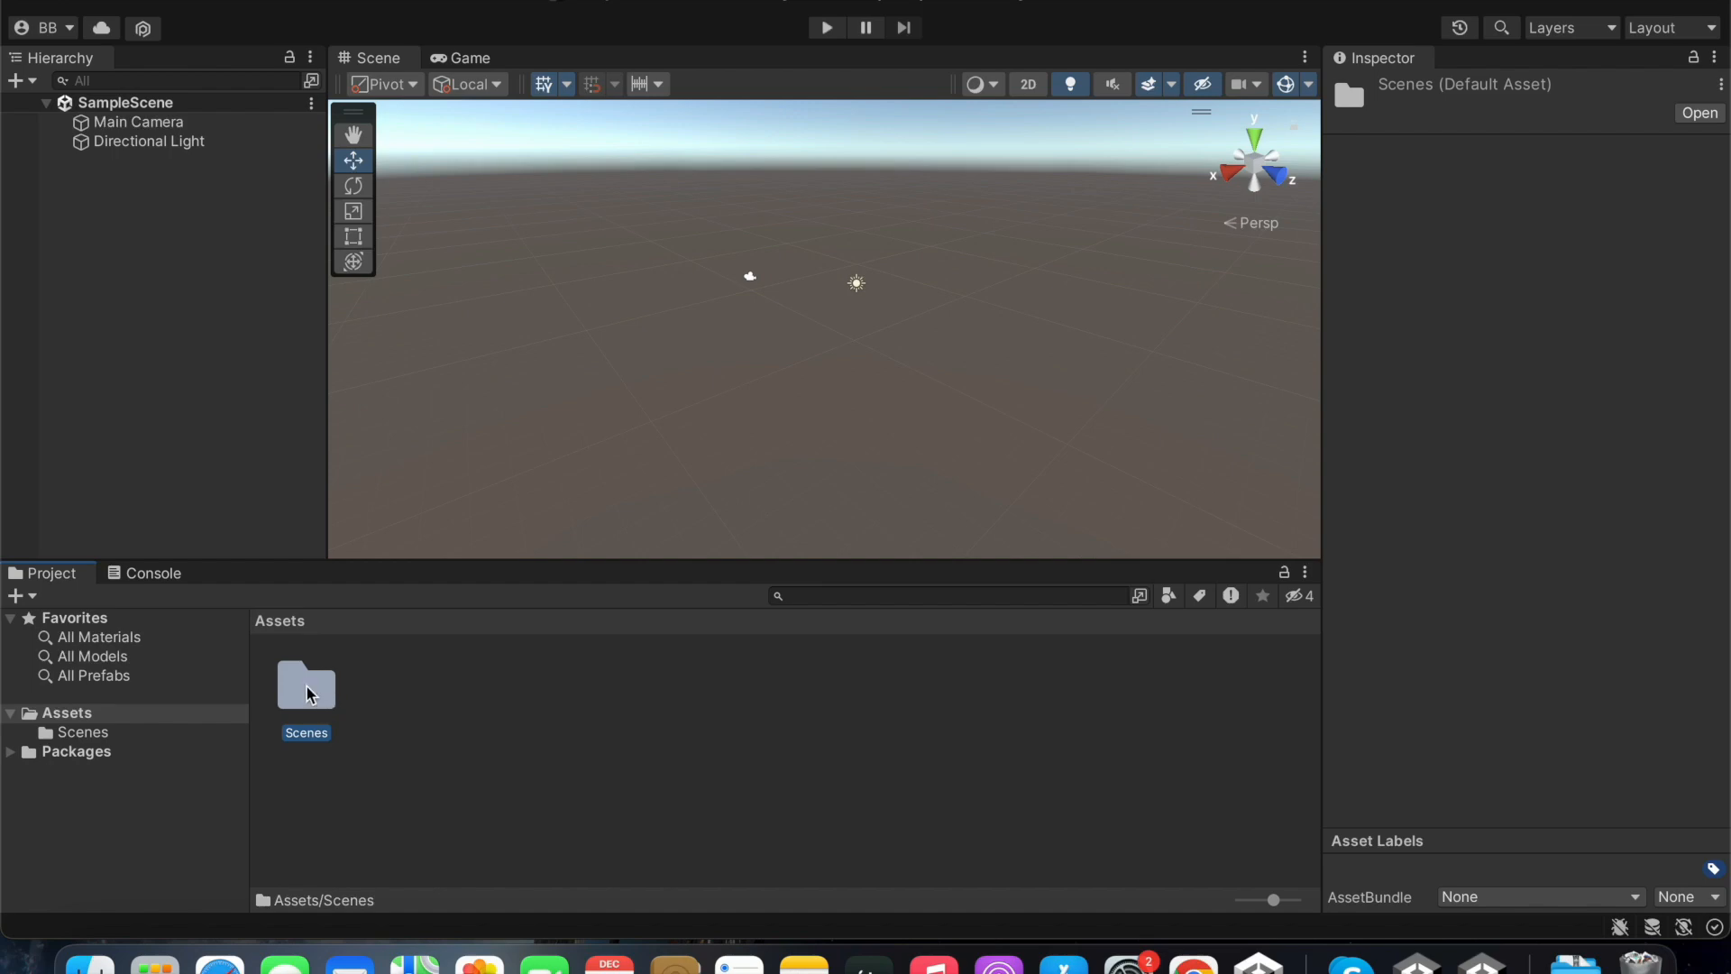
double_click(305, 685)
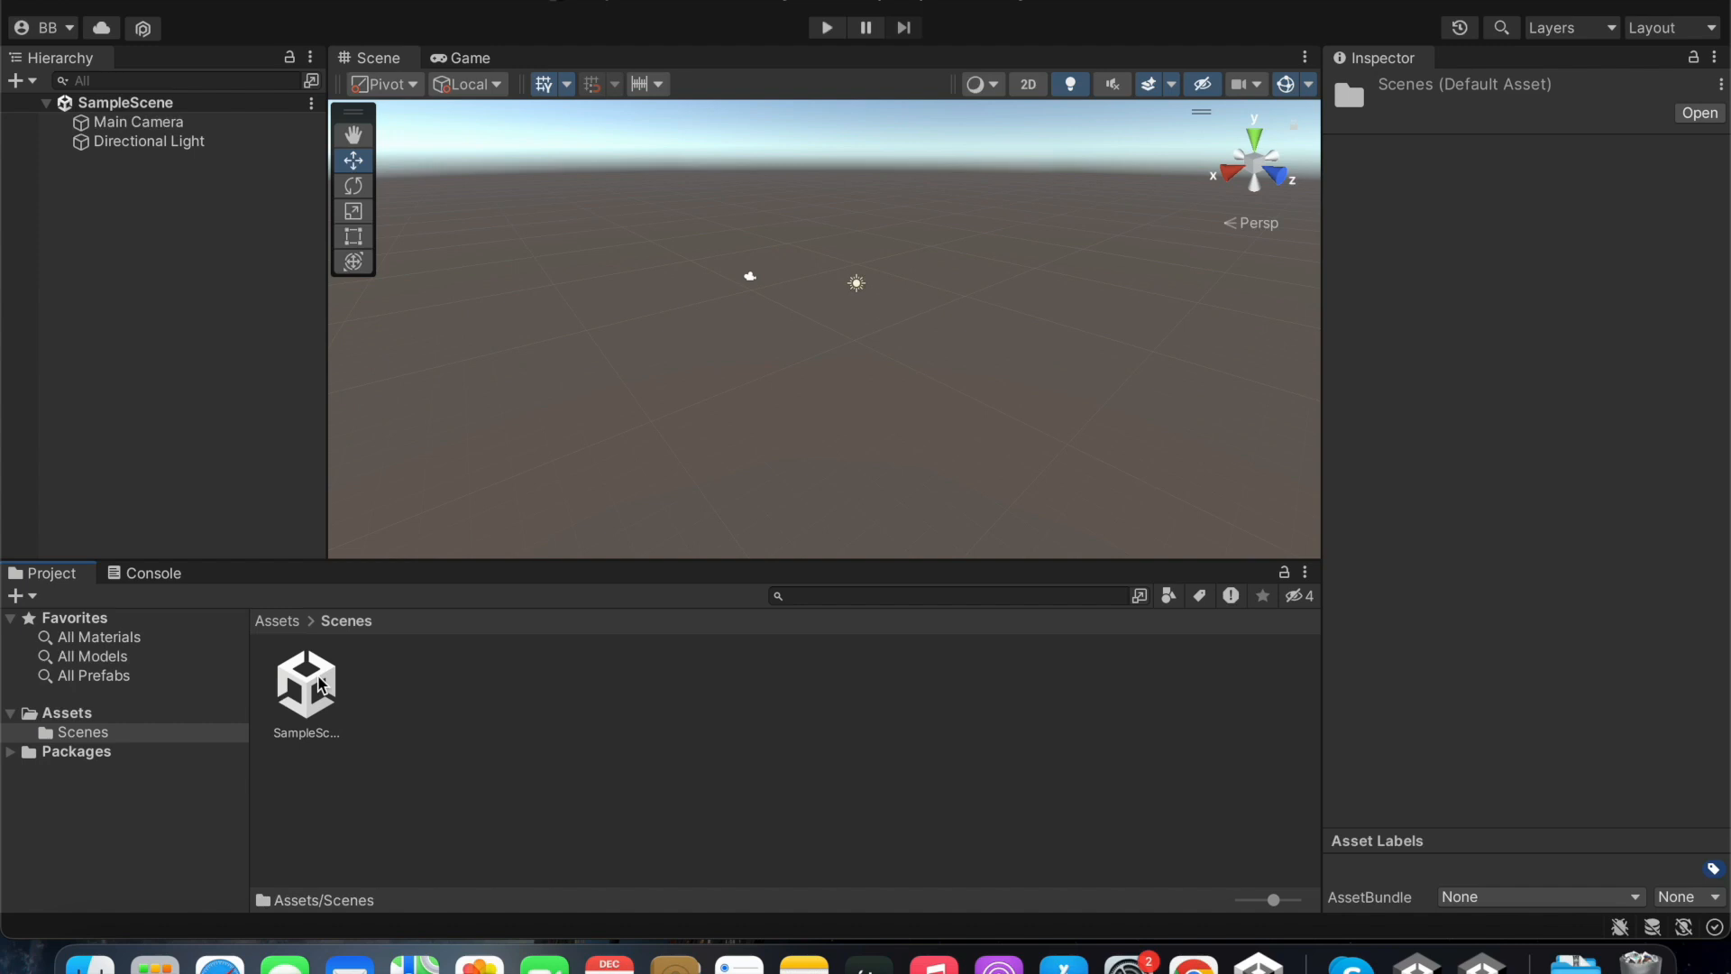
left_click(307, 680)
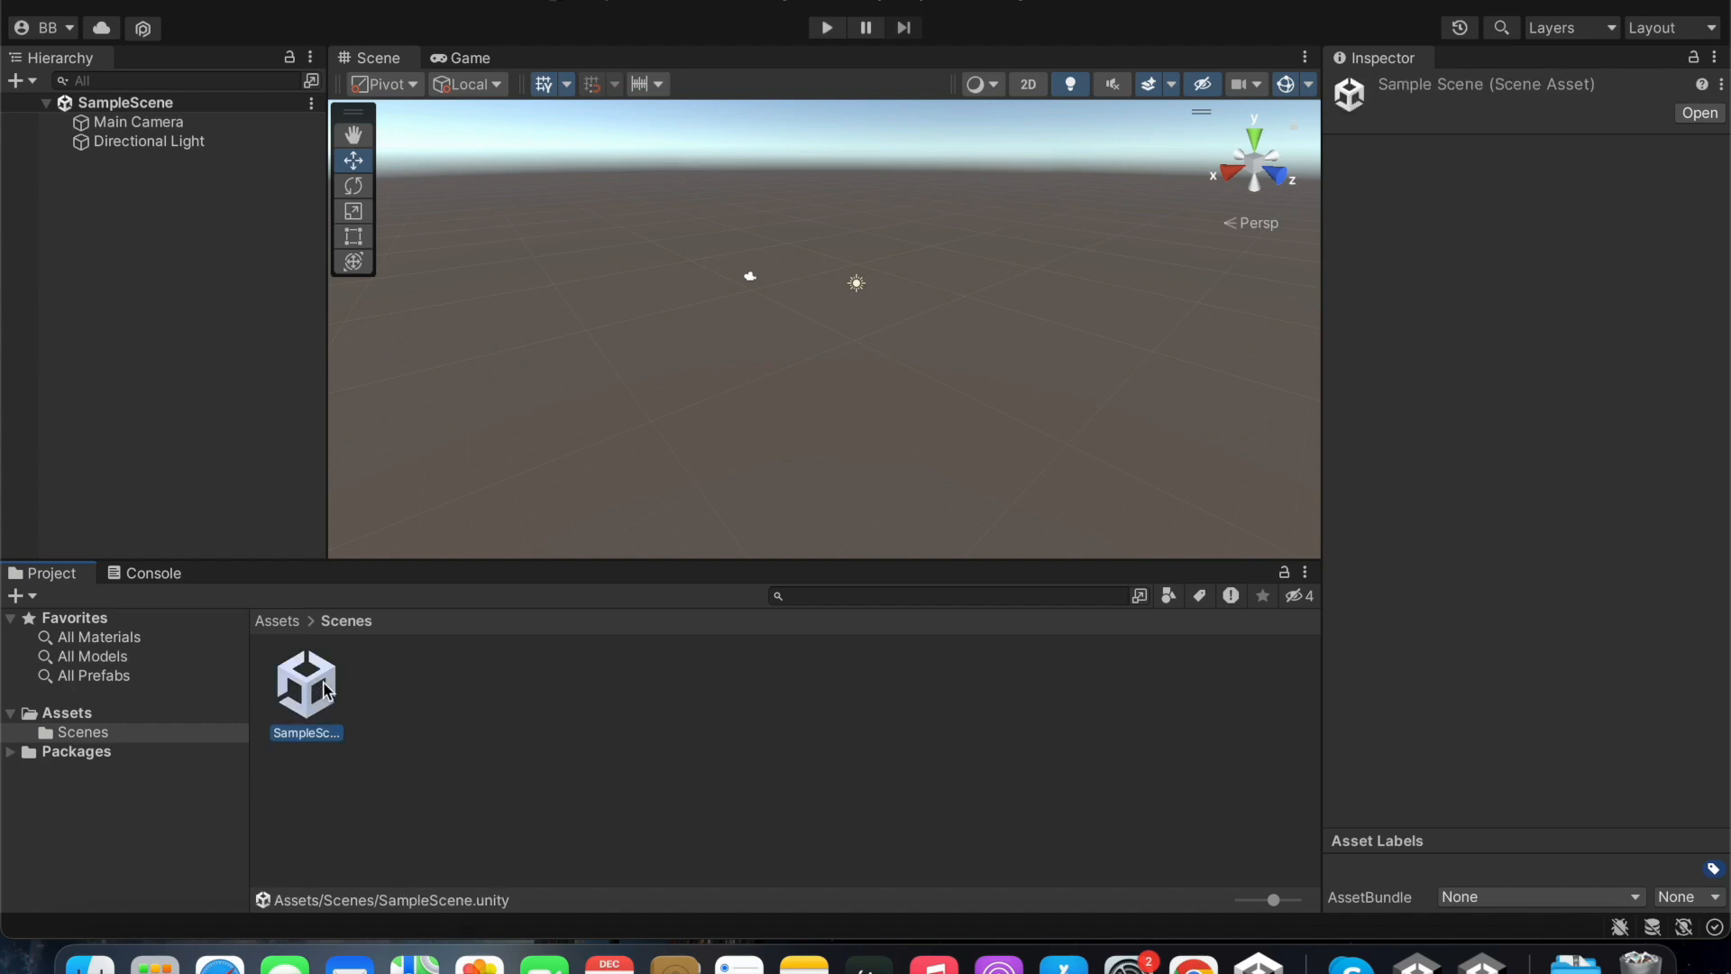
mouse_move(393, 164)
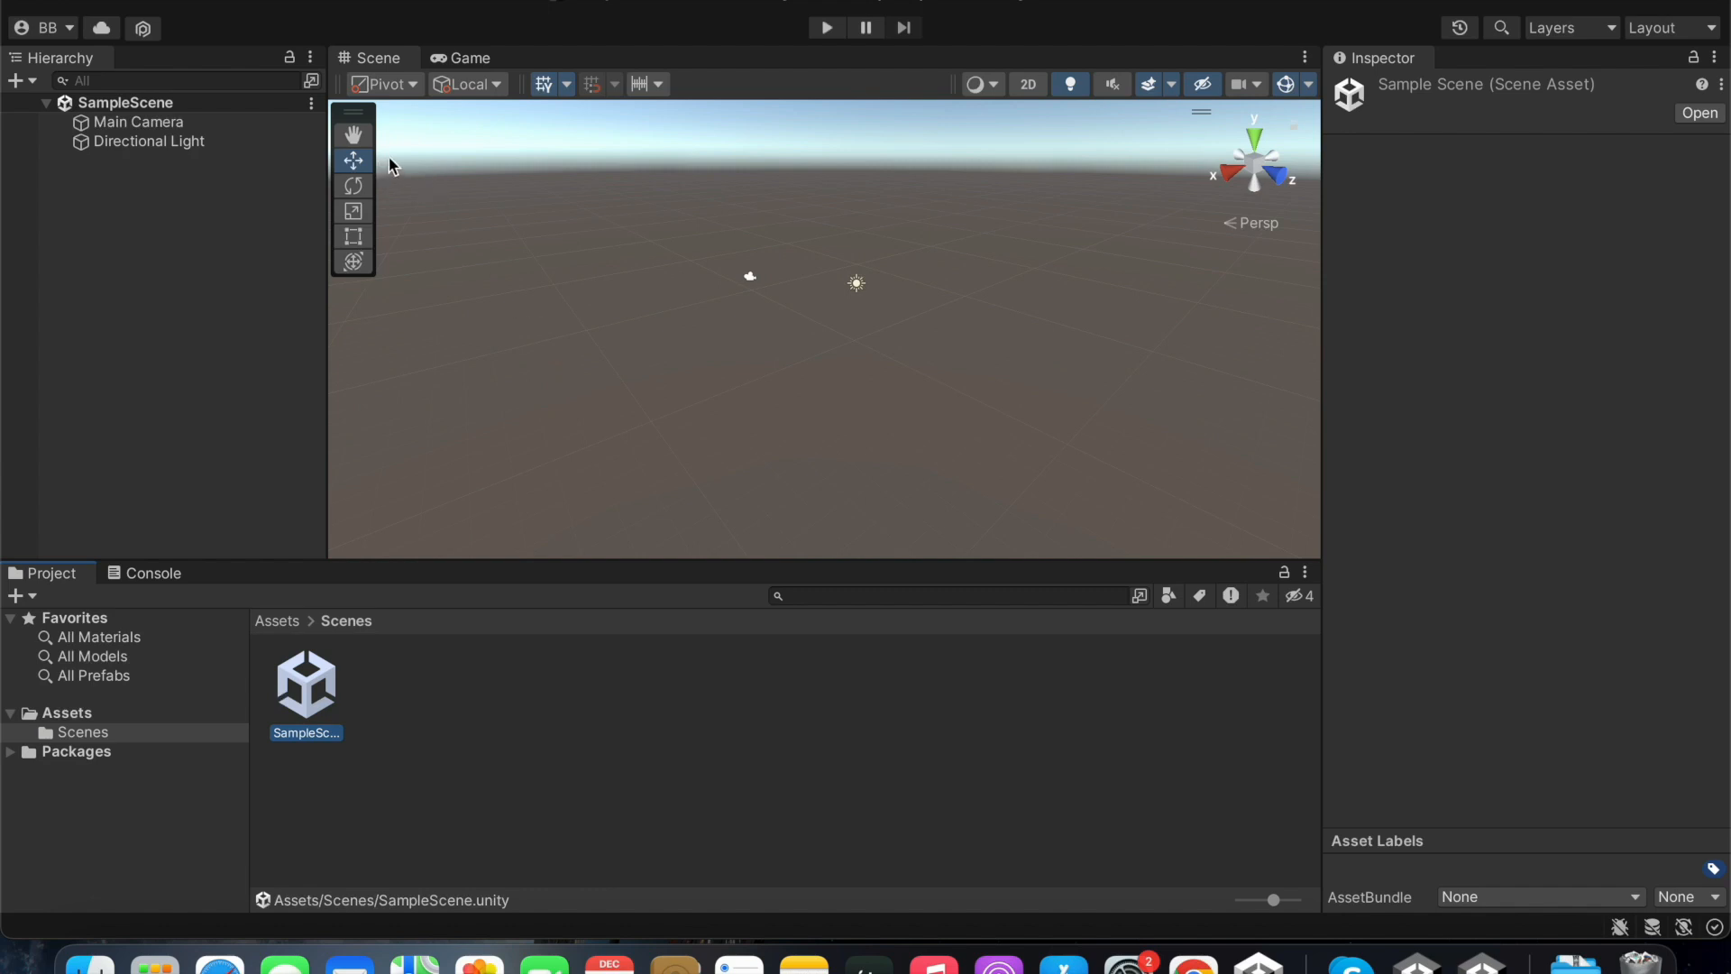
mouse_move(462, 184)
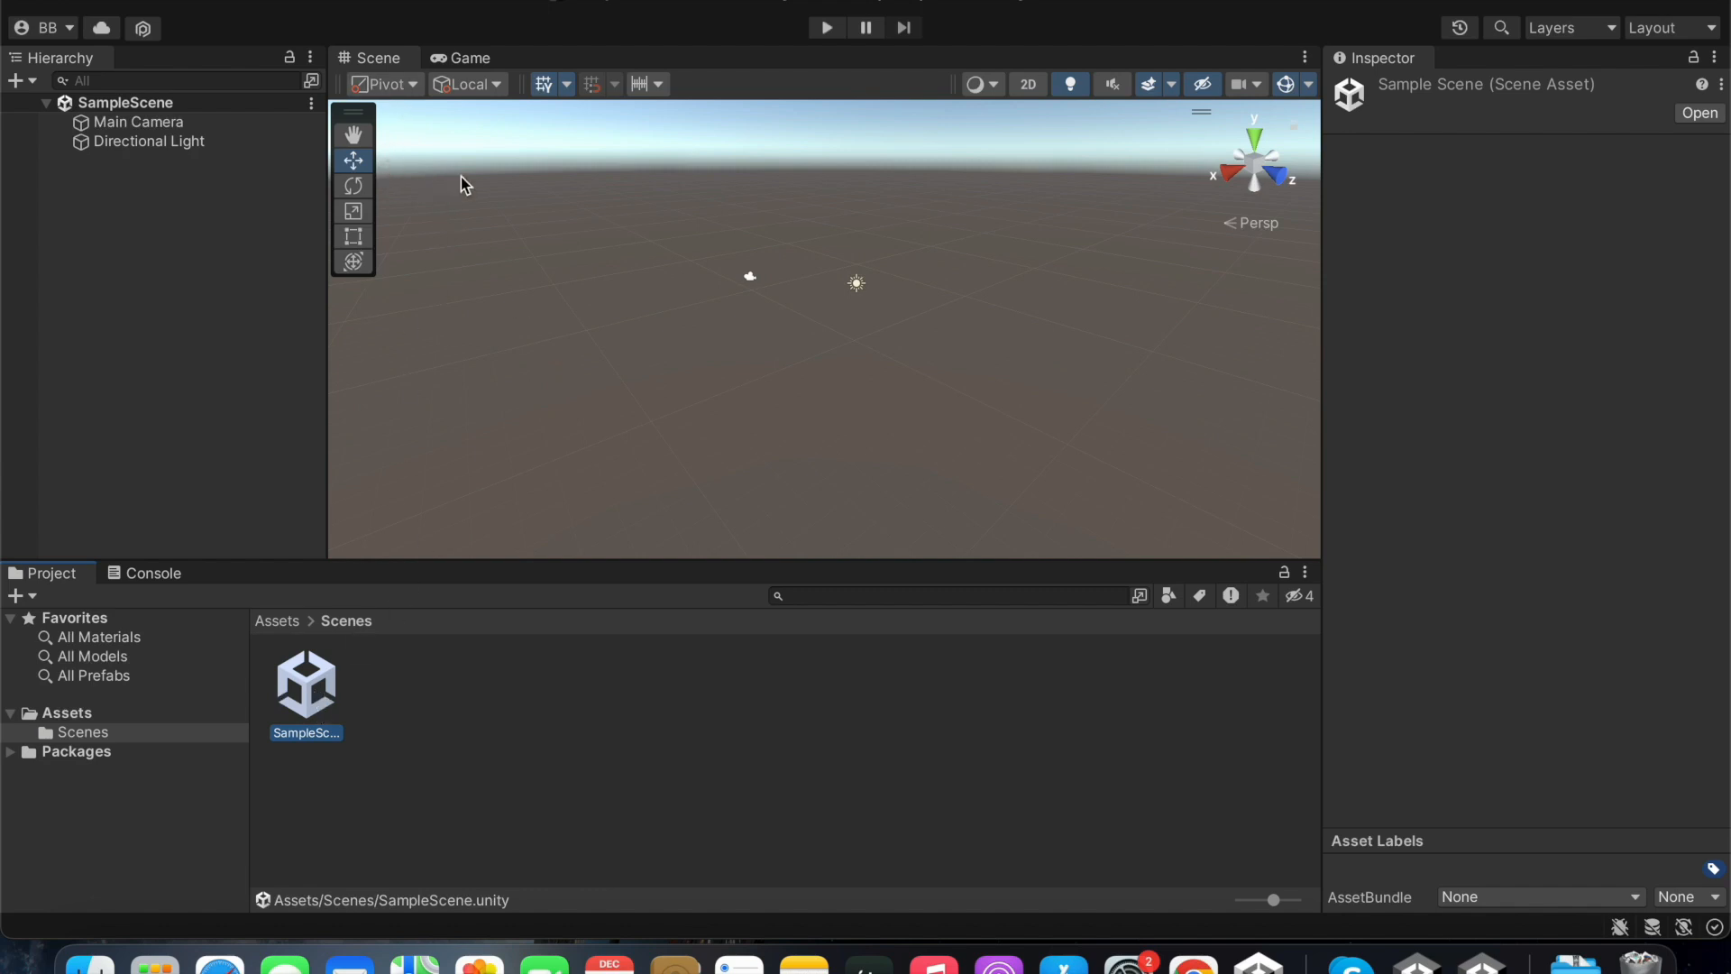
mouse_move(463, 171)
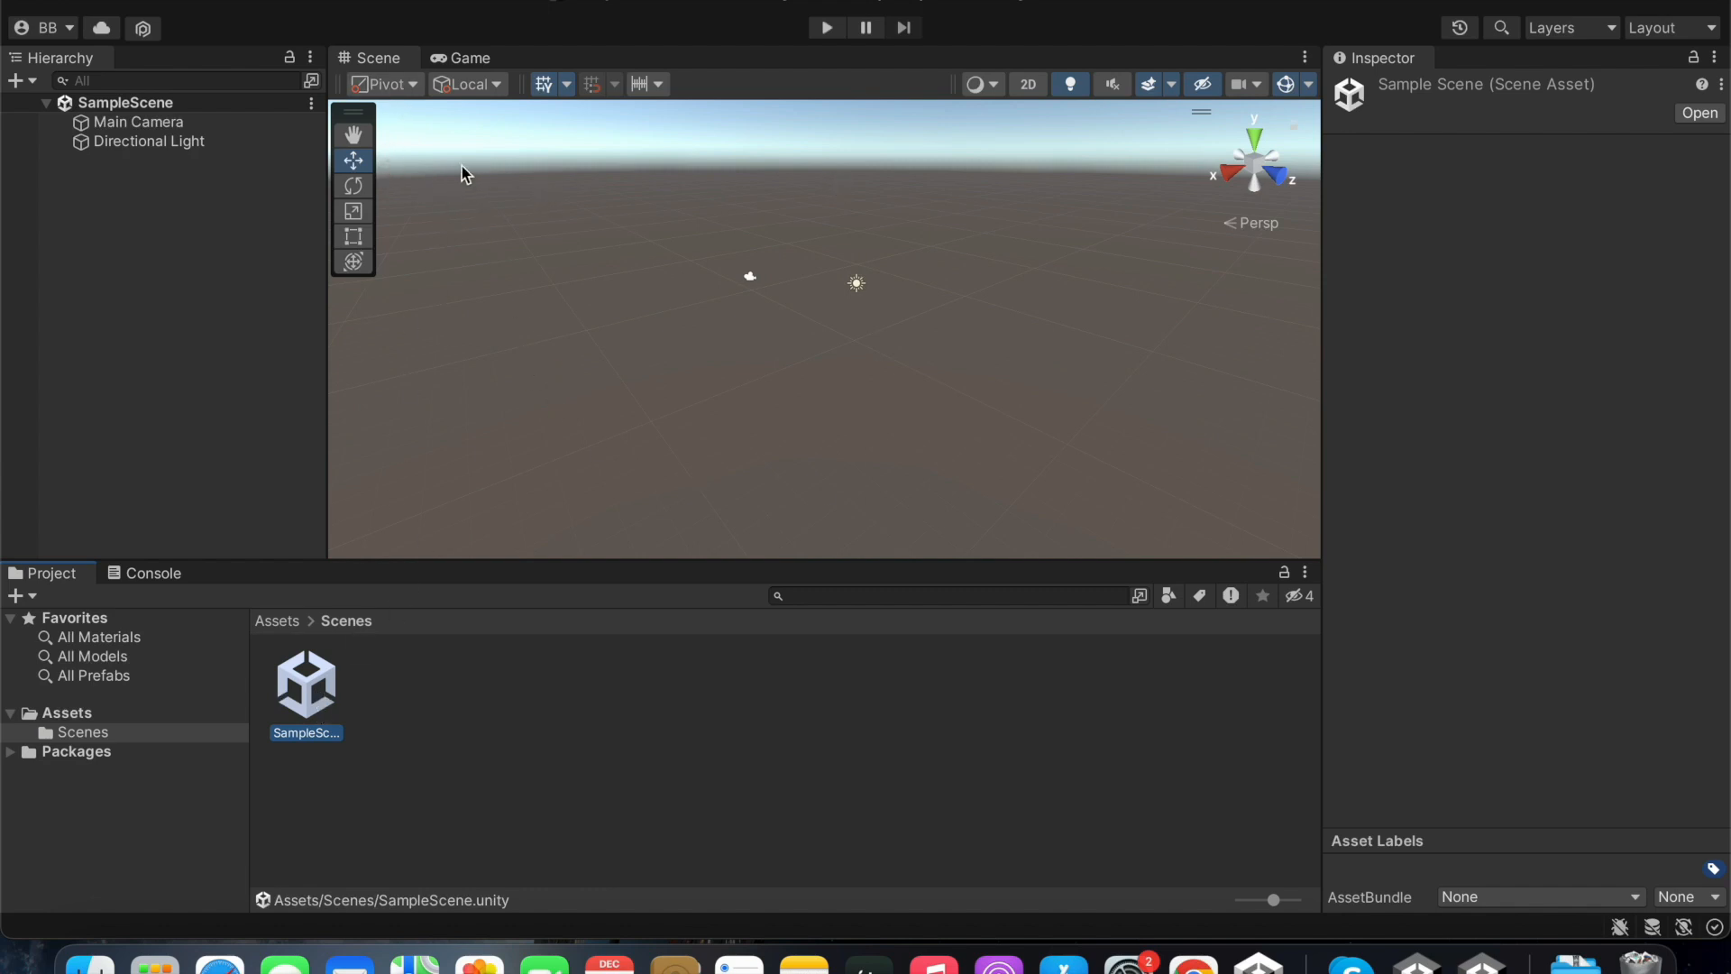
mouse_move(1048, 224)
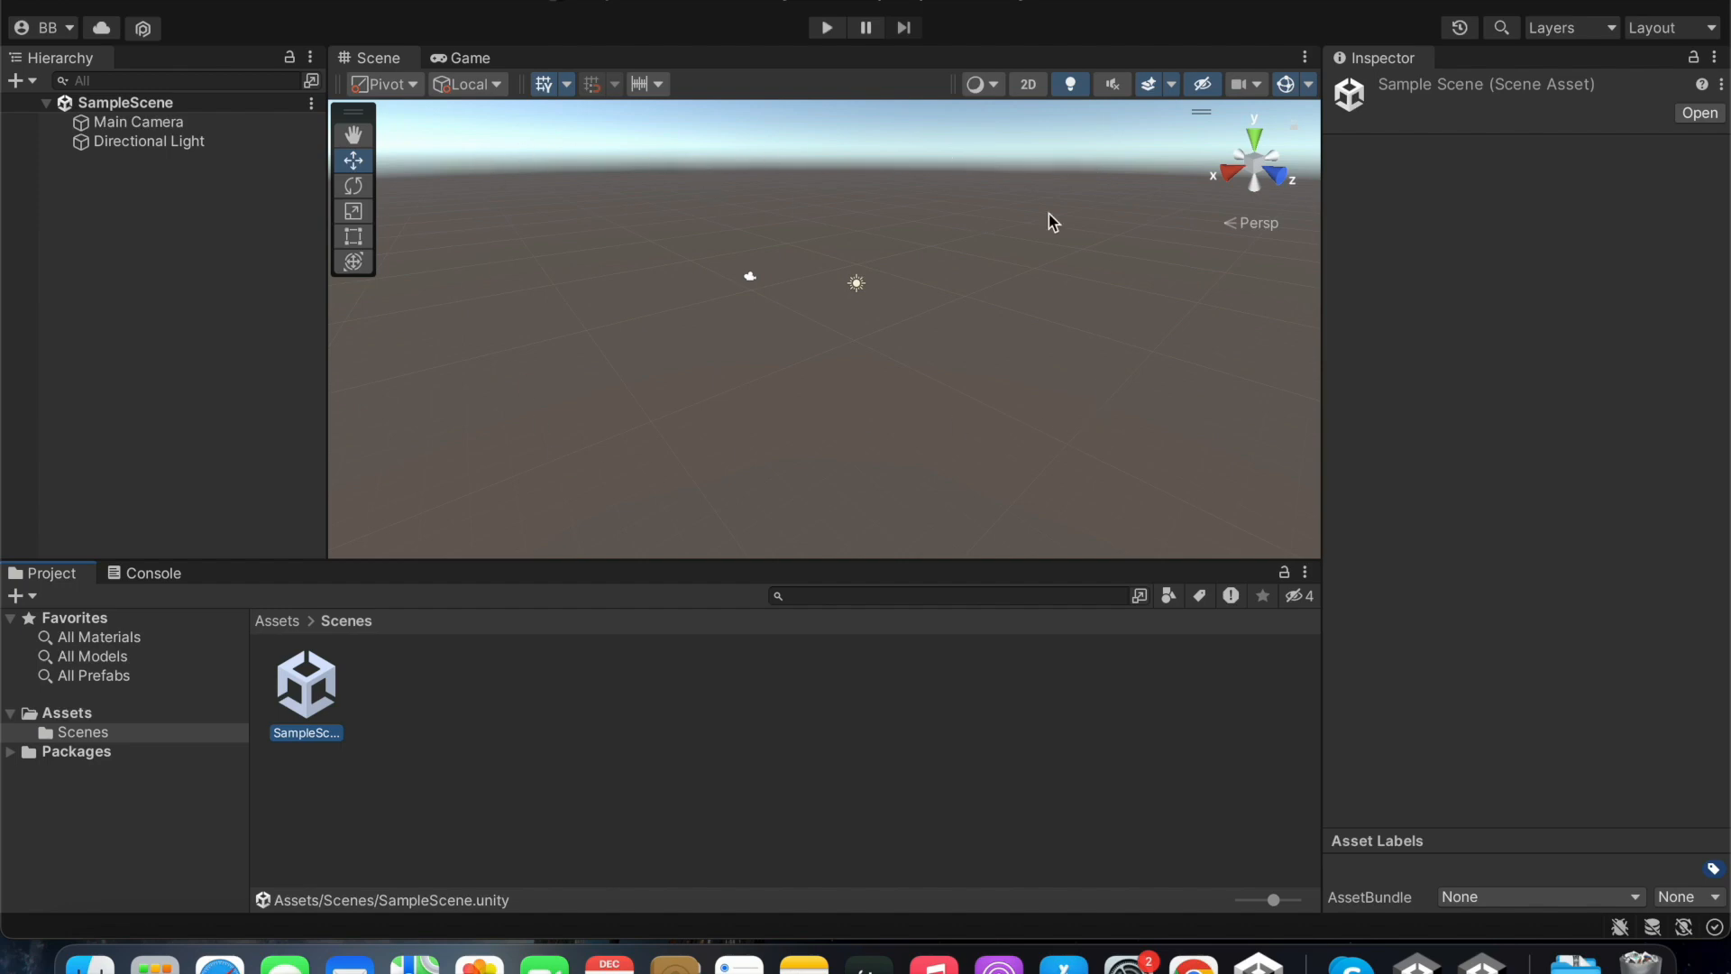
mouse_move(393, 696)
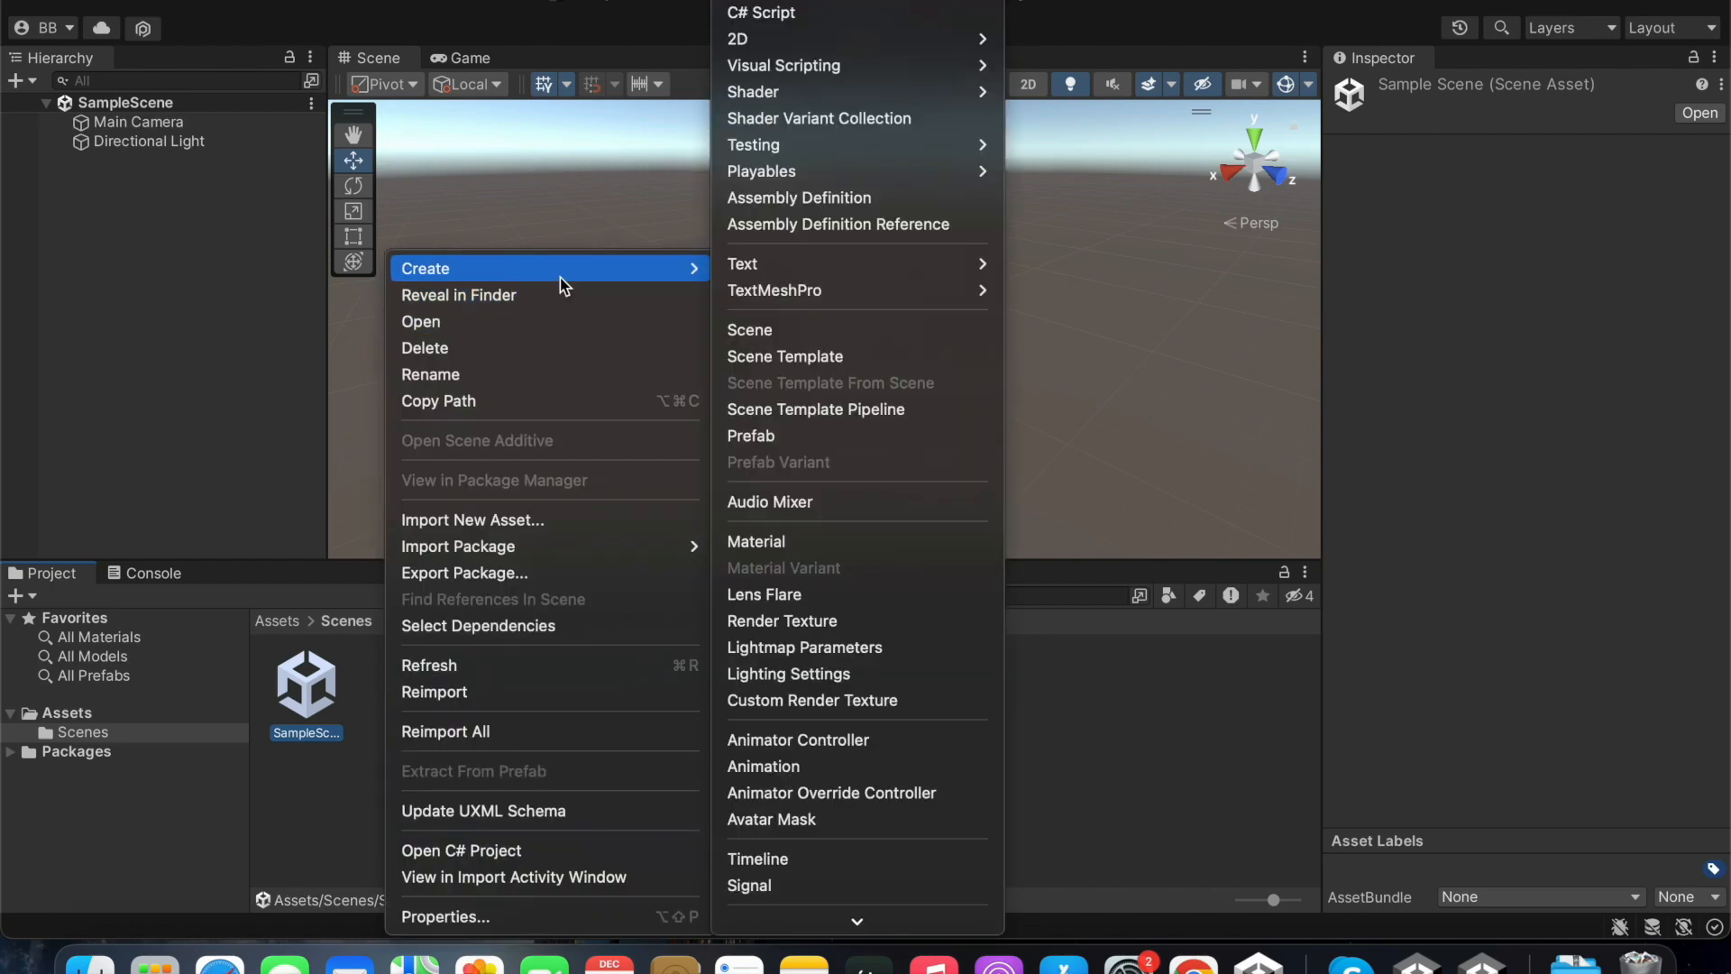
mouse_move(970, 211)
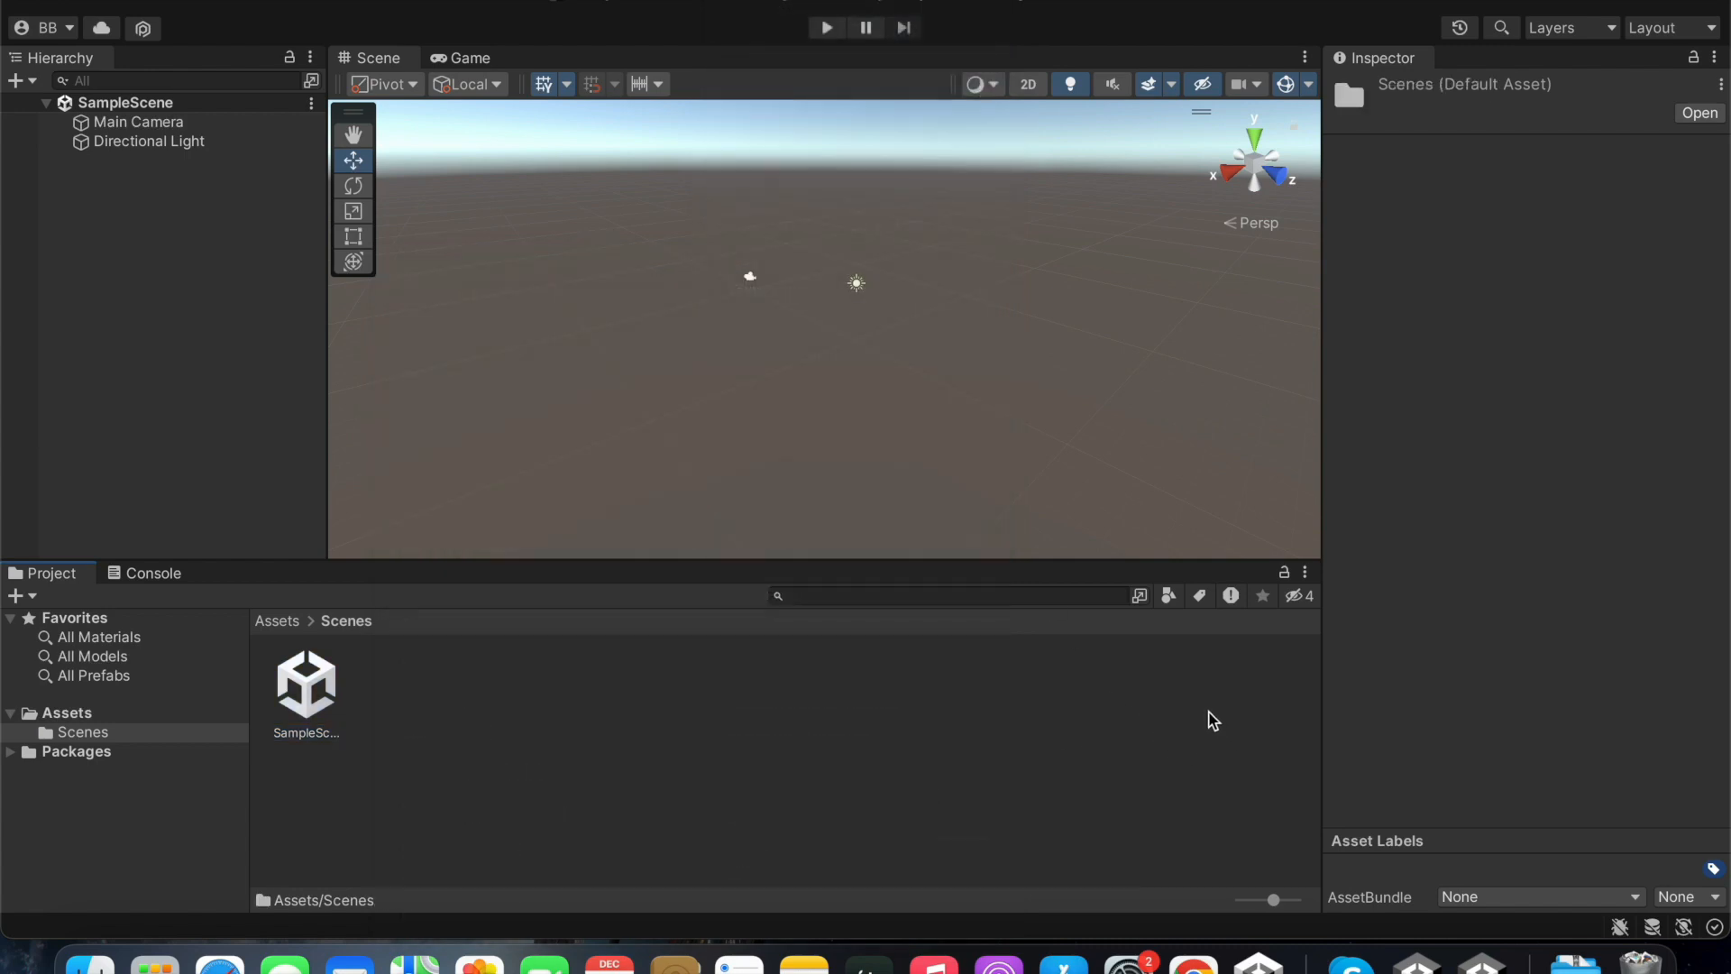
- Open the Hierarchy's add-object list to insert a new 3D object
left_click(15, 79)
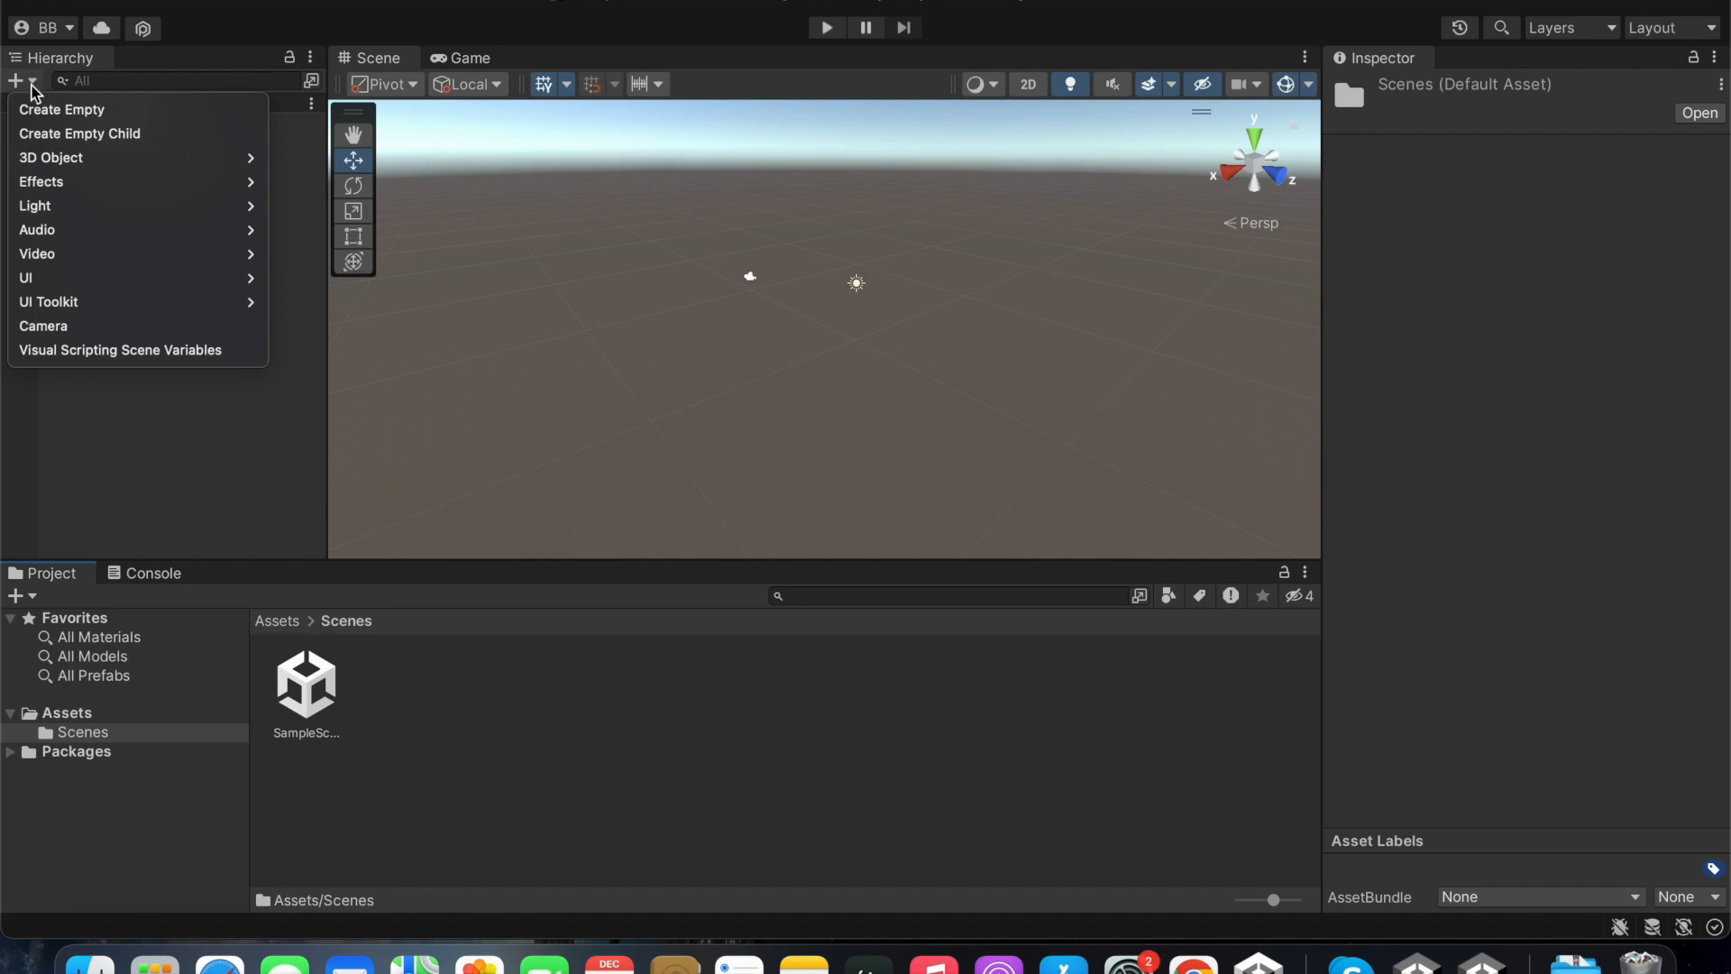
mouse_move(15, 81)
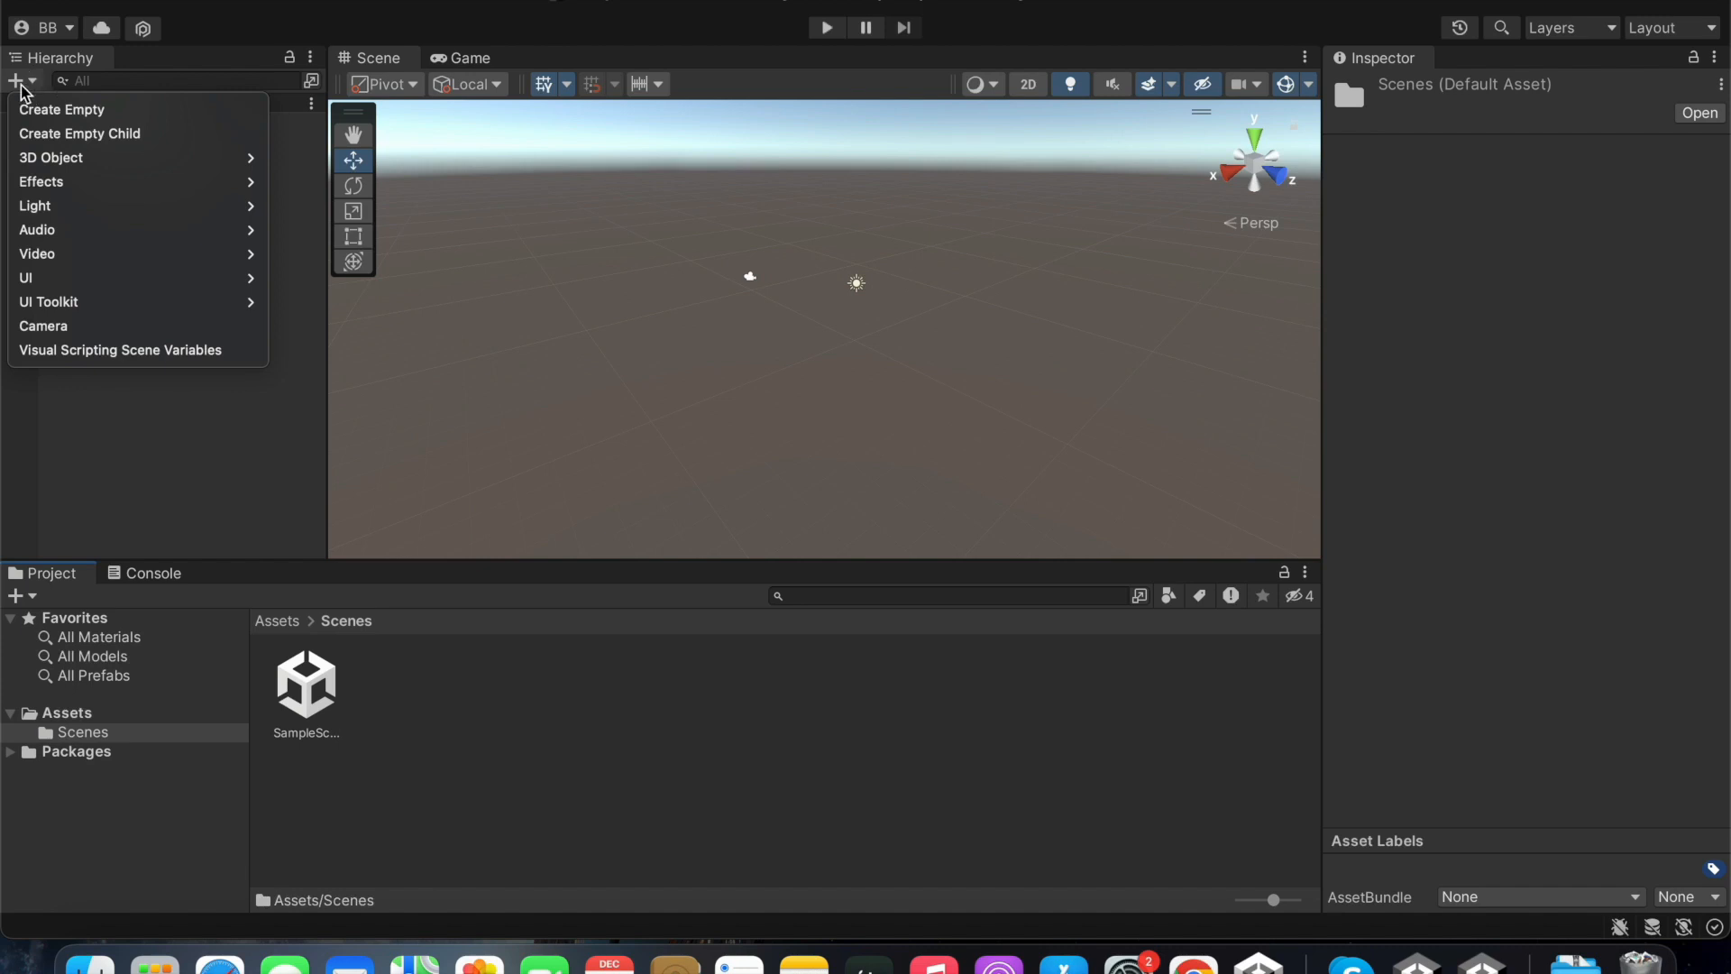
mouse_move(51, 159)
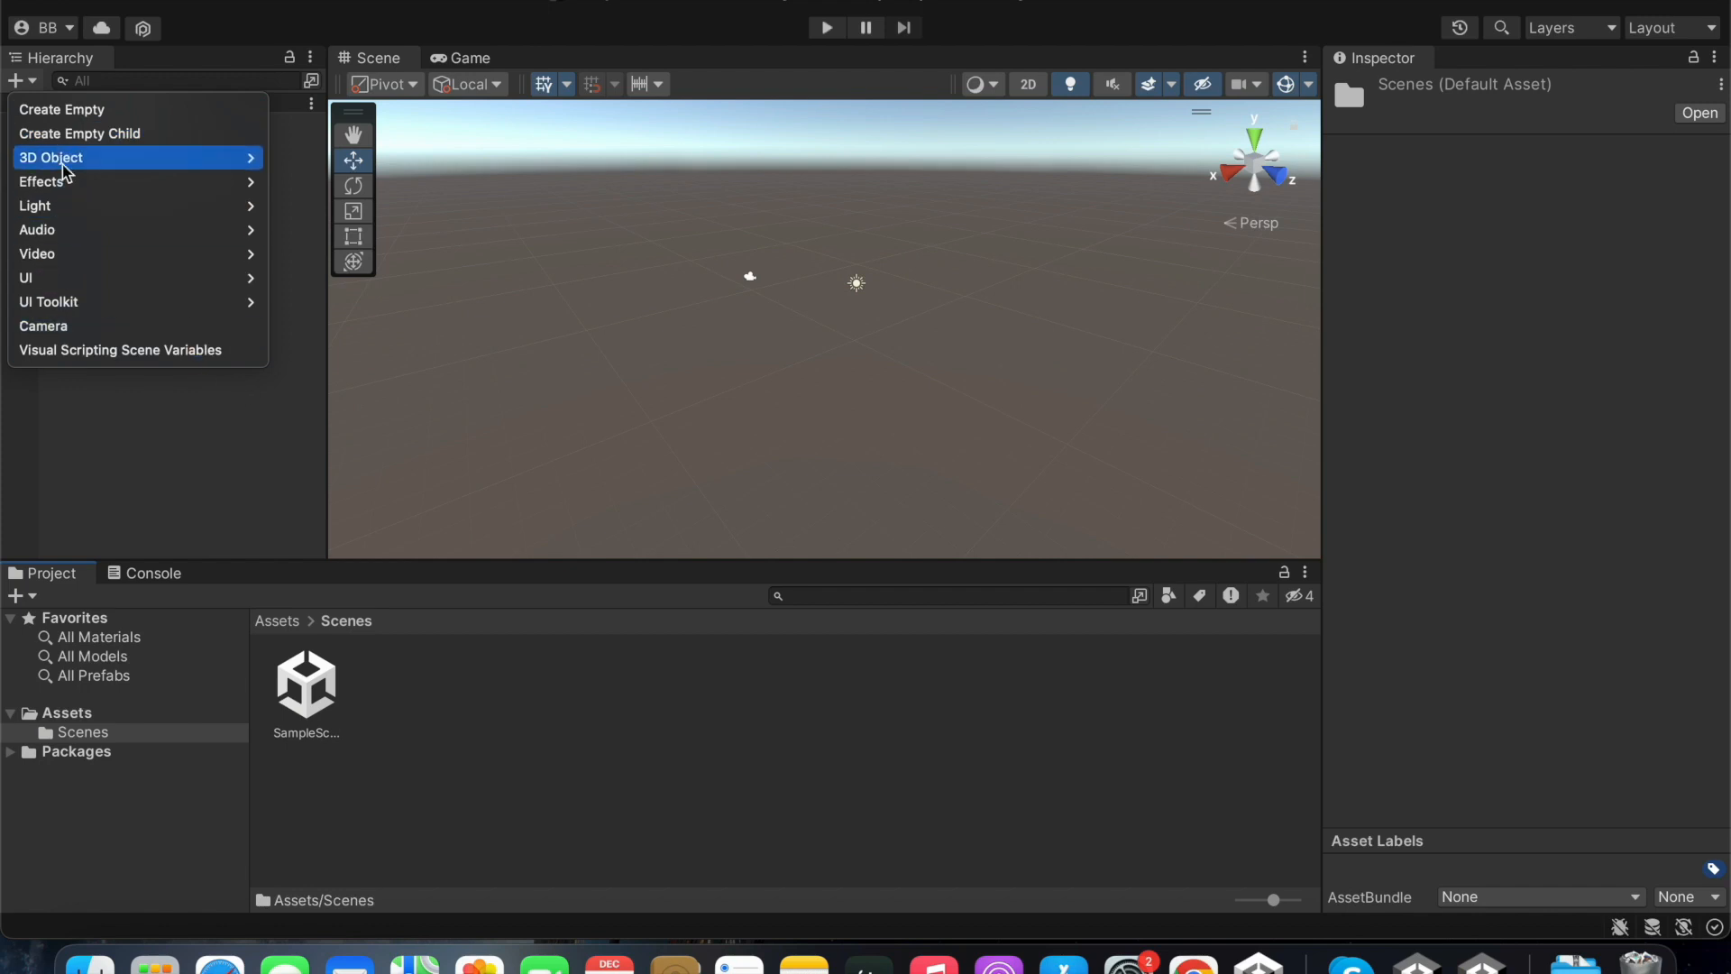
mouse_move(279, 184)
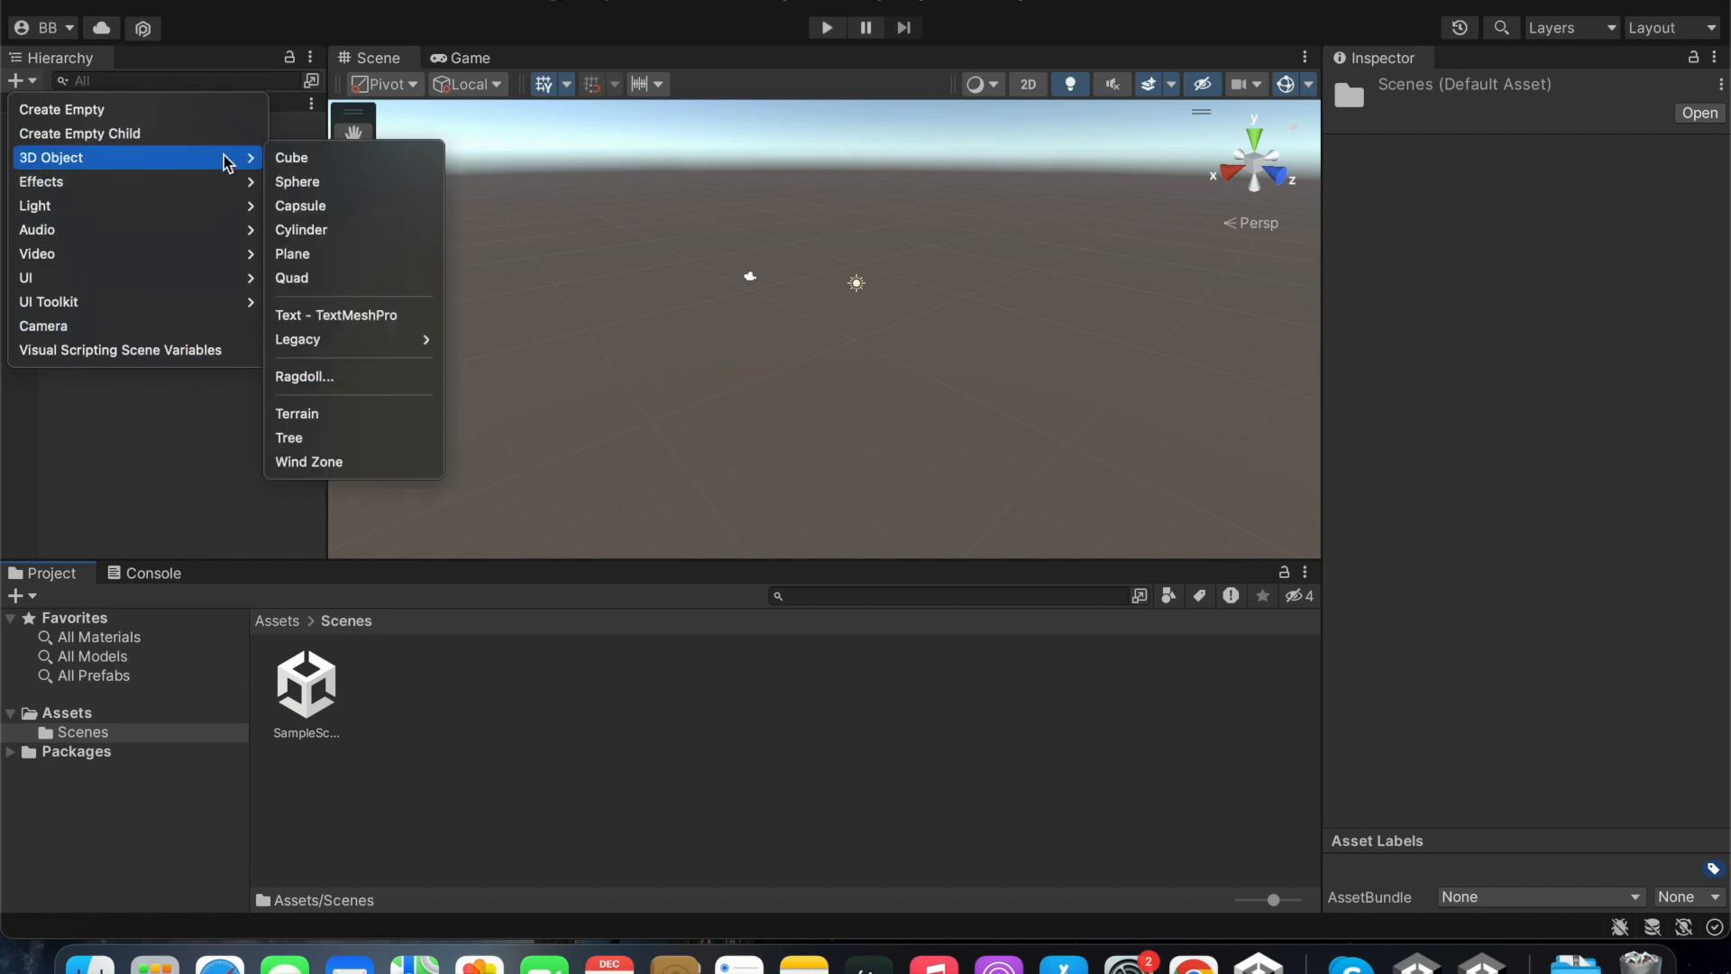
mouse_move(301, 261)
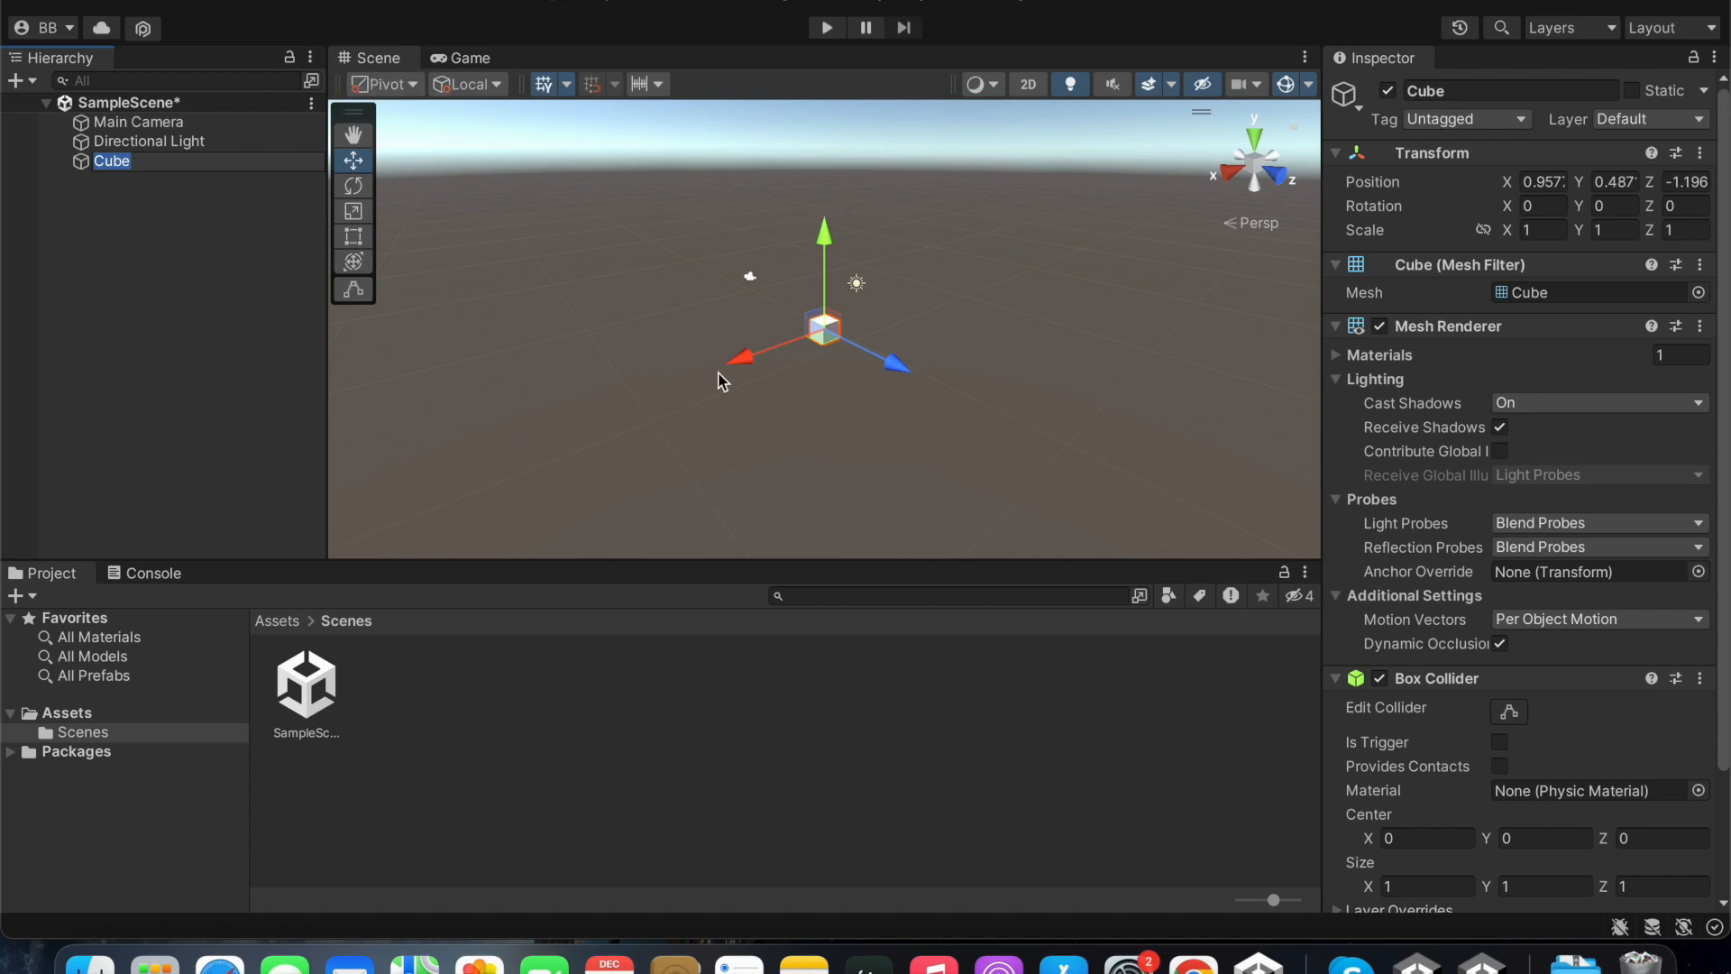
mouse_move(824, 347)
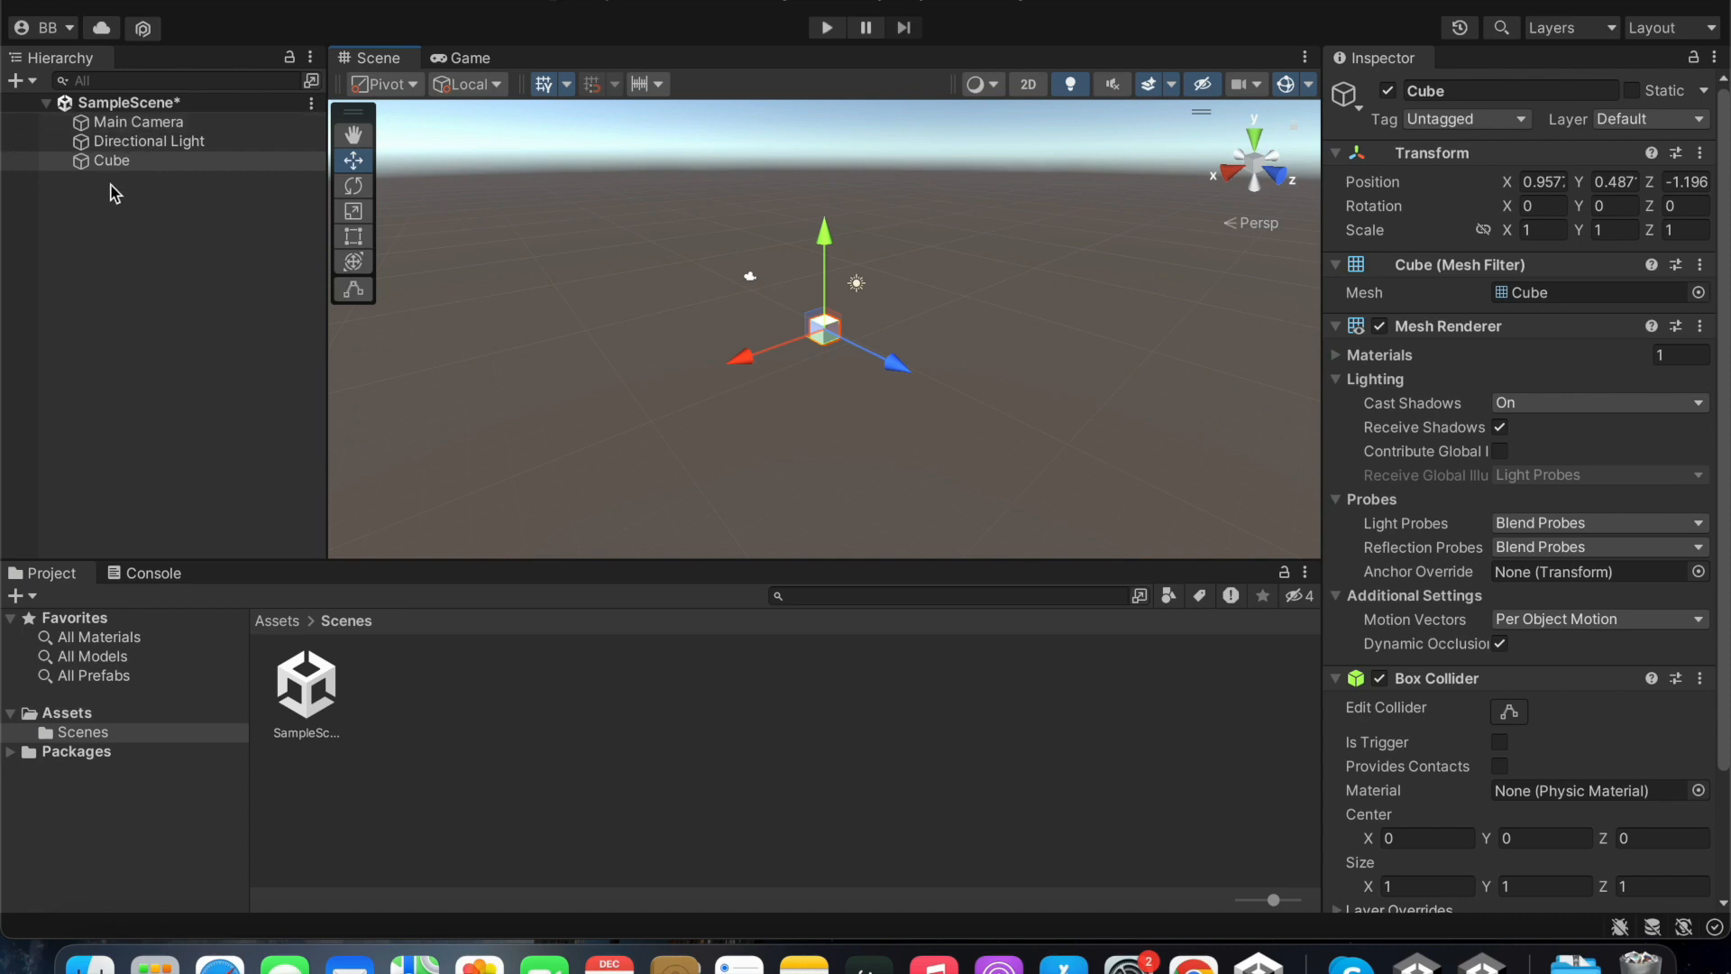
left_click(112, 161)
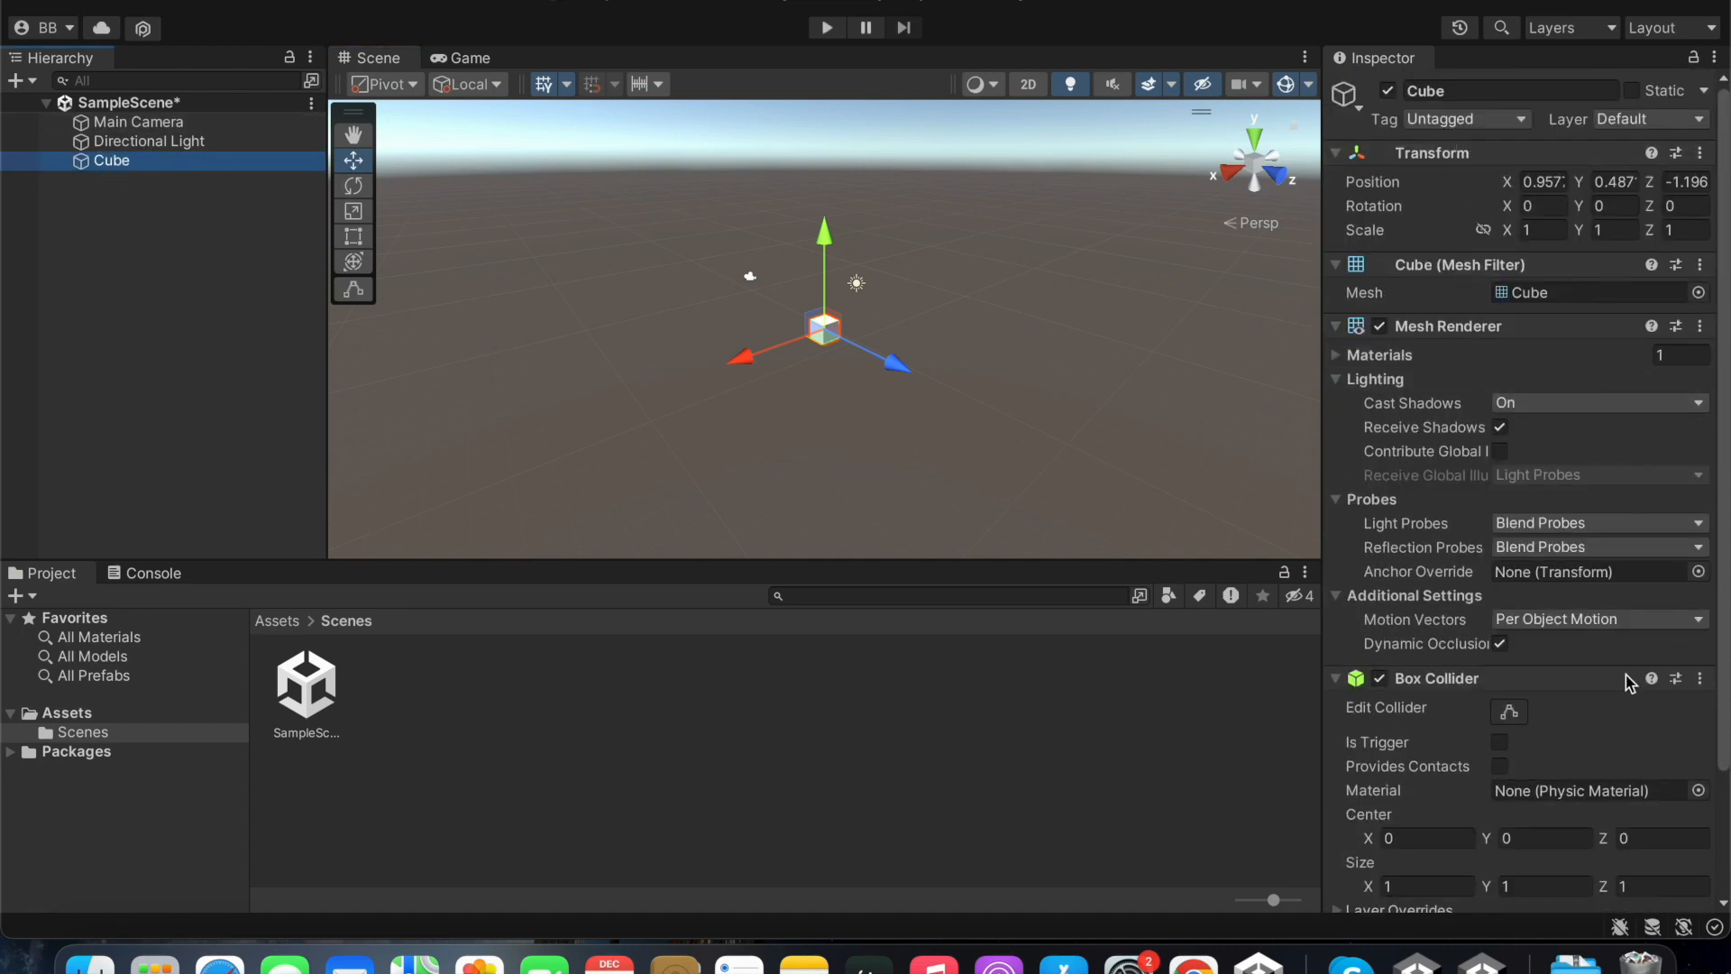
mouse_move(1037, 321)
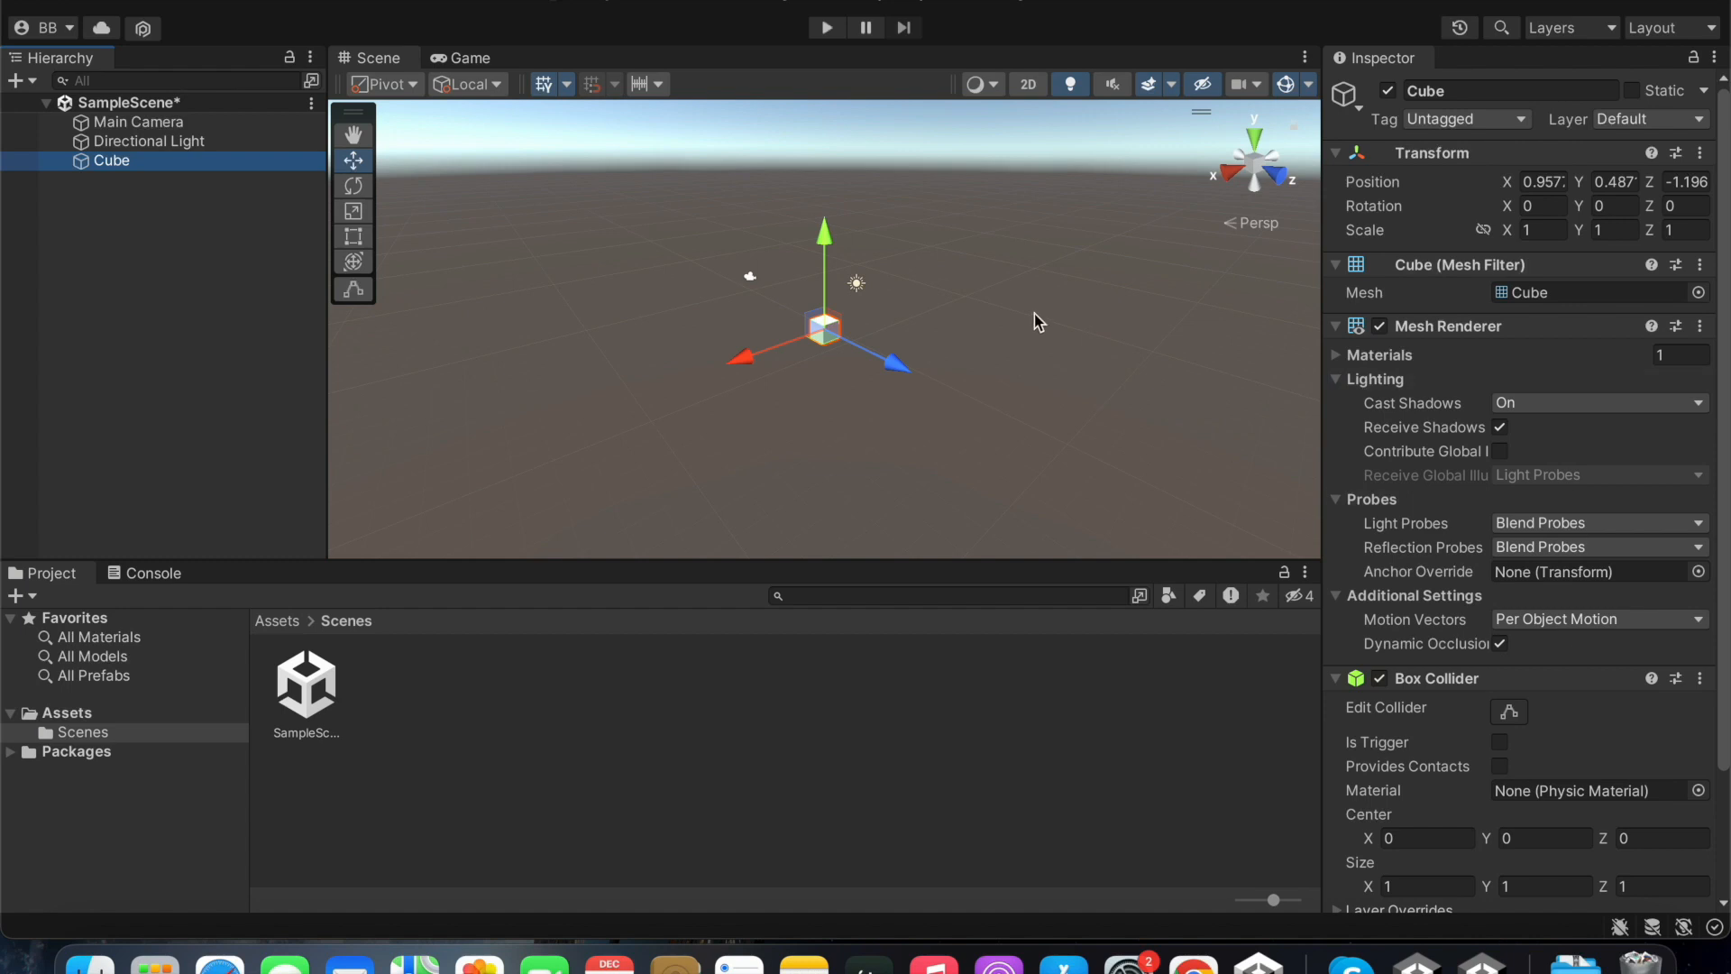
mouse_move(884, 448)
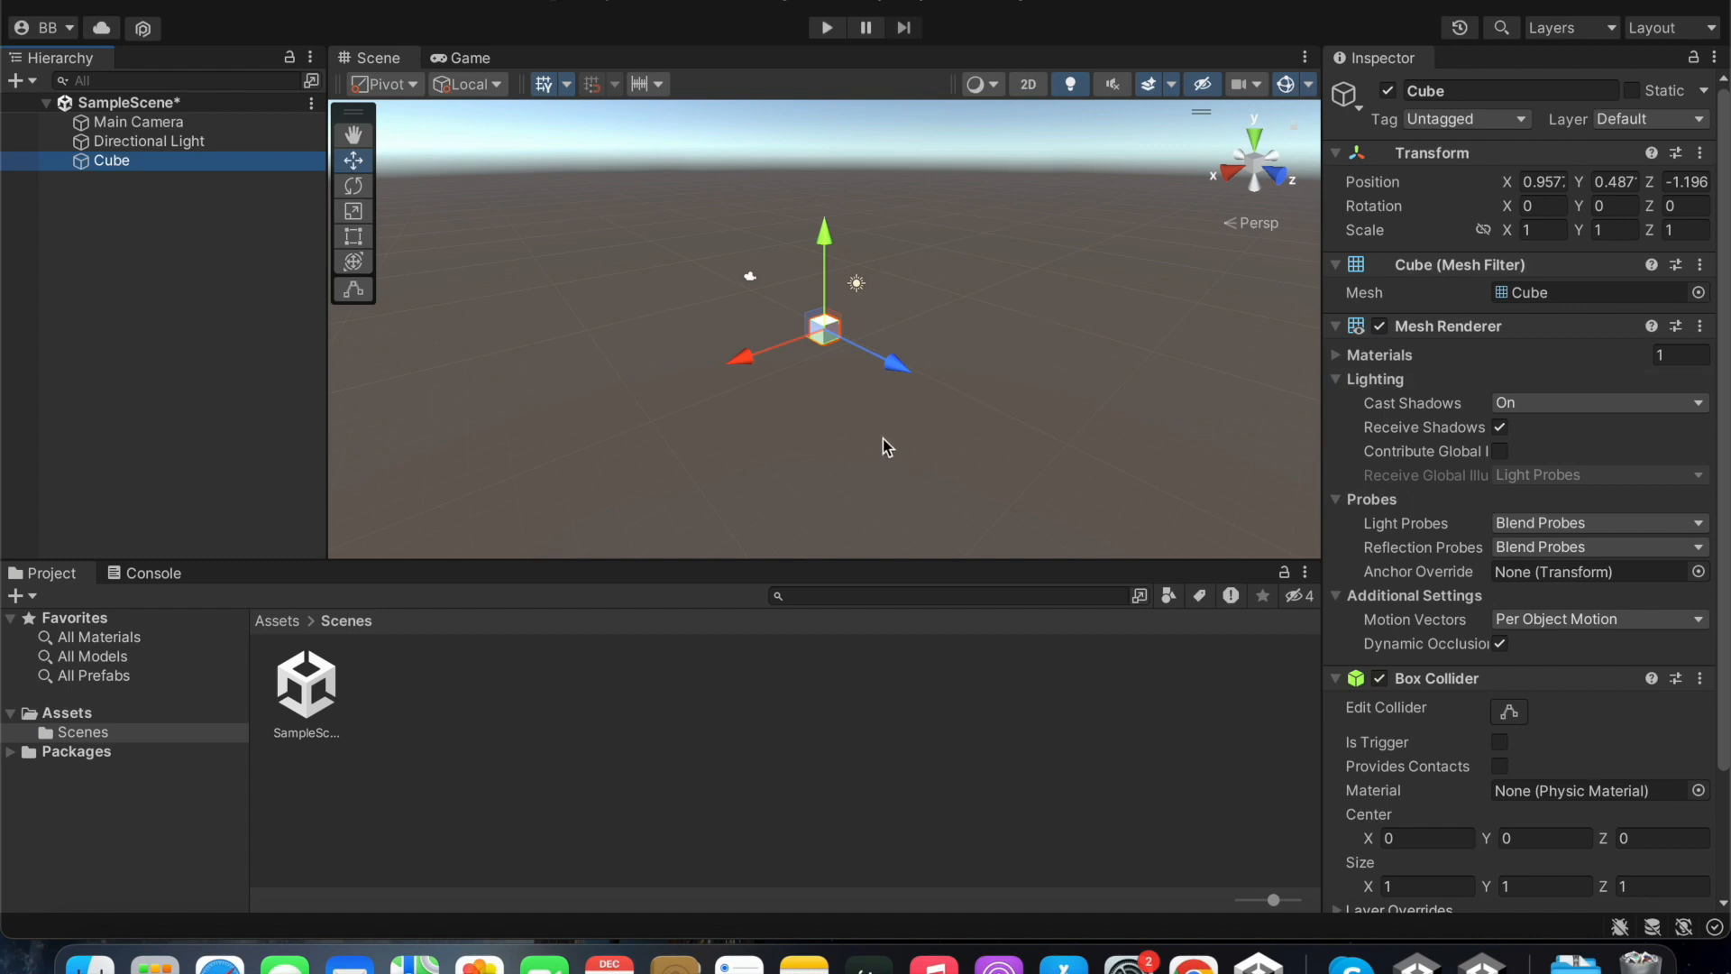
mouse_move(754, 336)
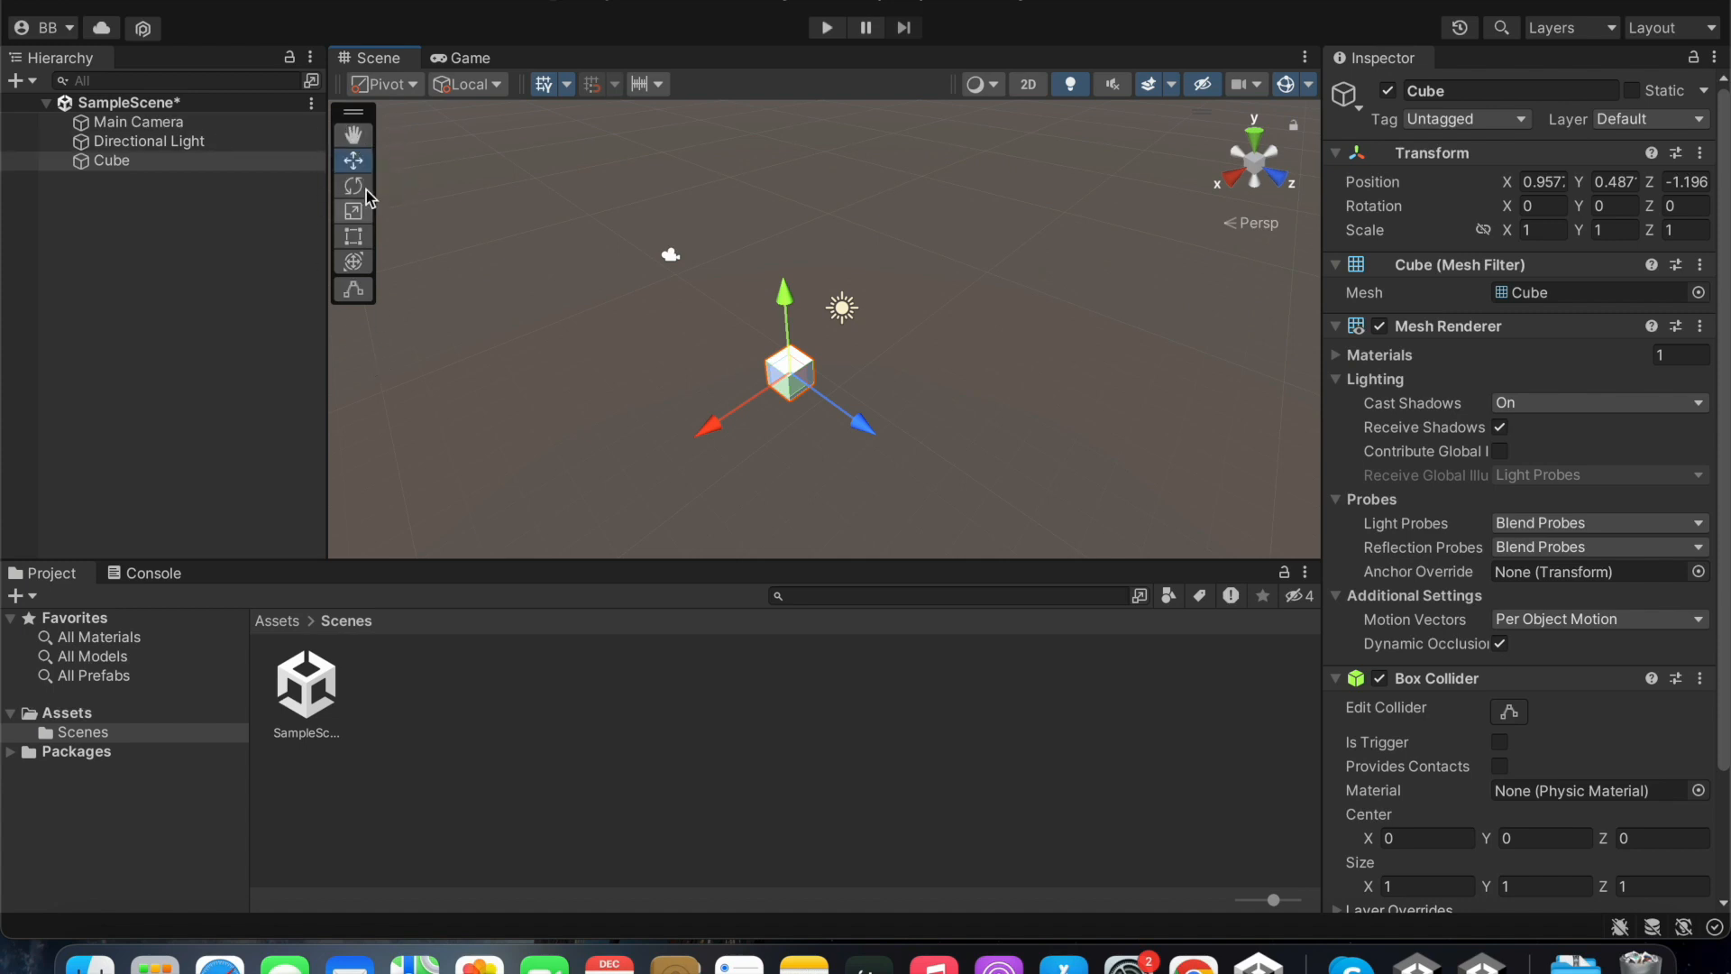
mouse_move(354, 162)
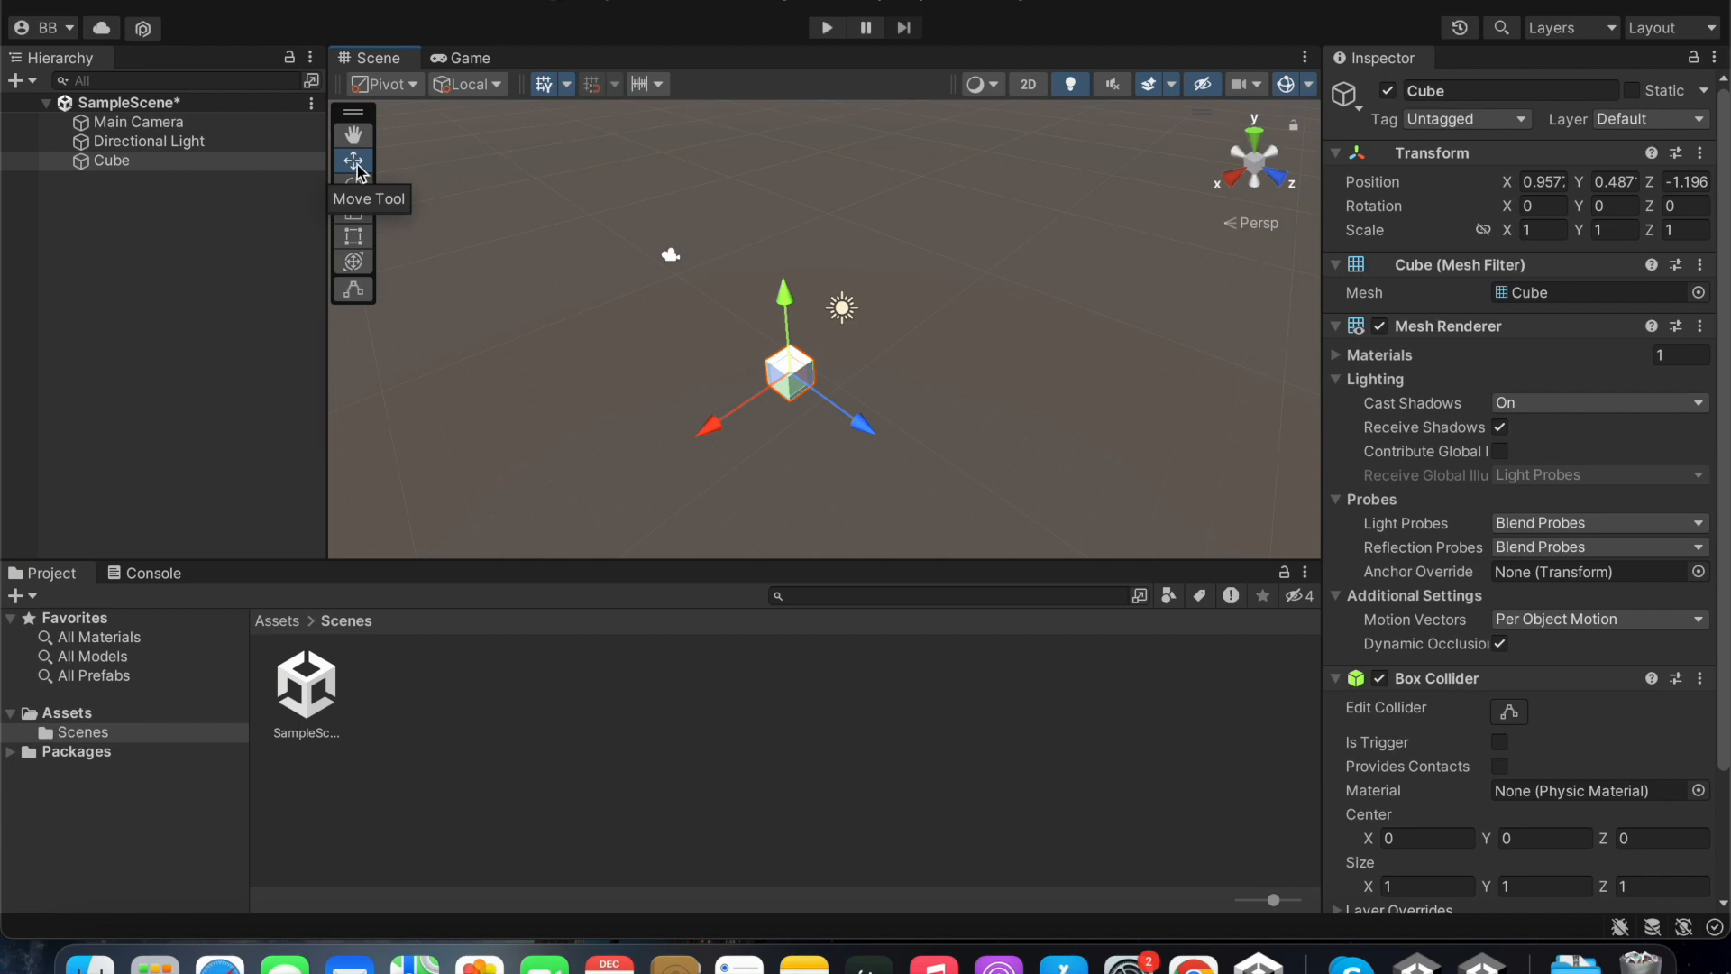
mouse_move(354, 189)
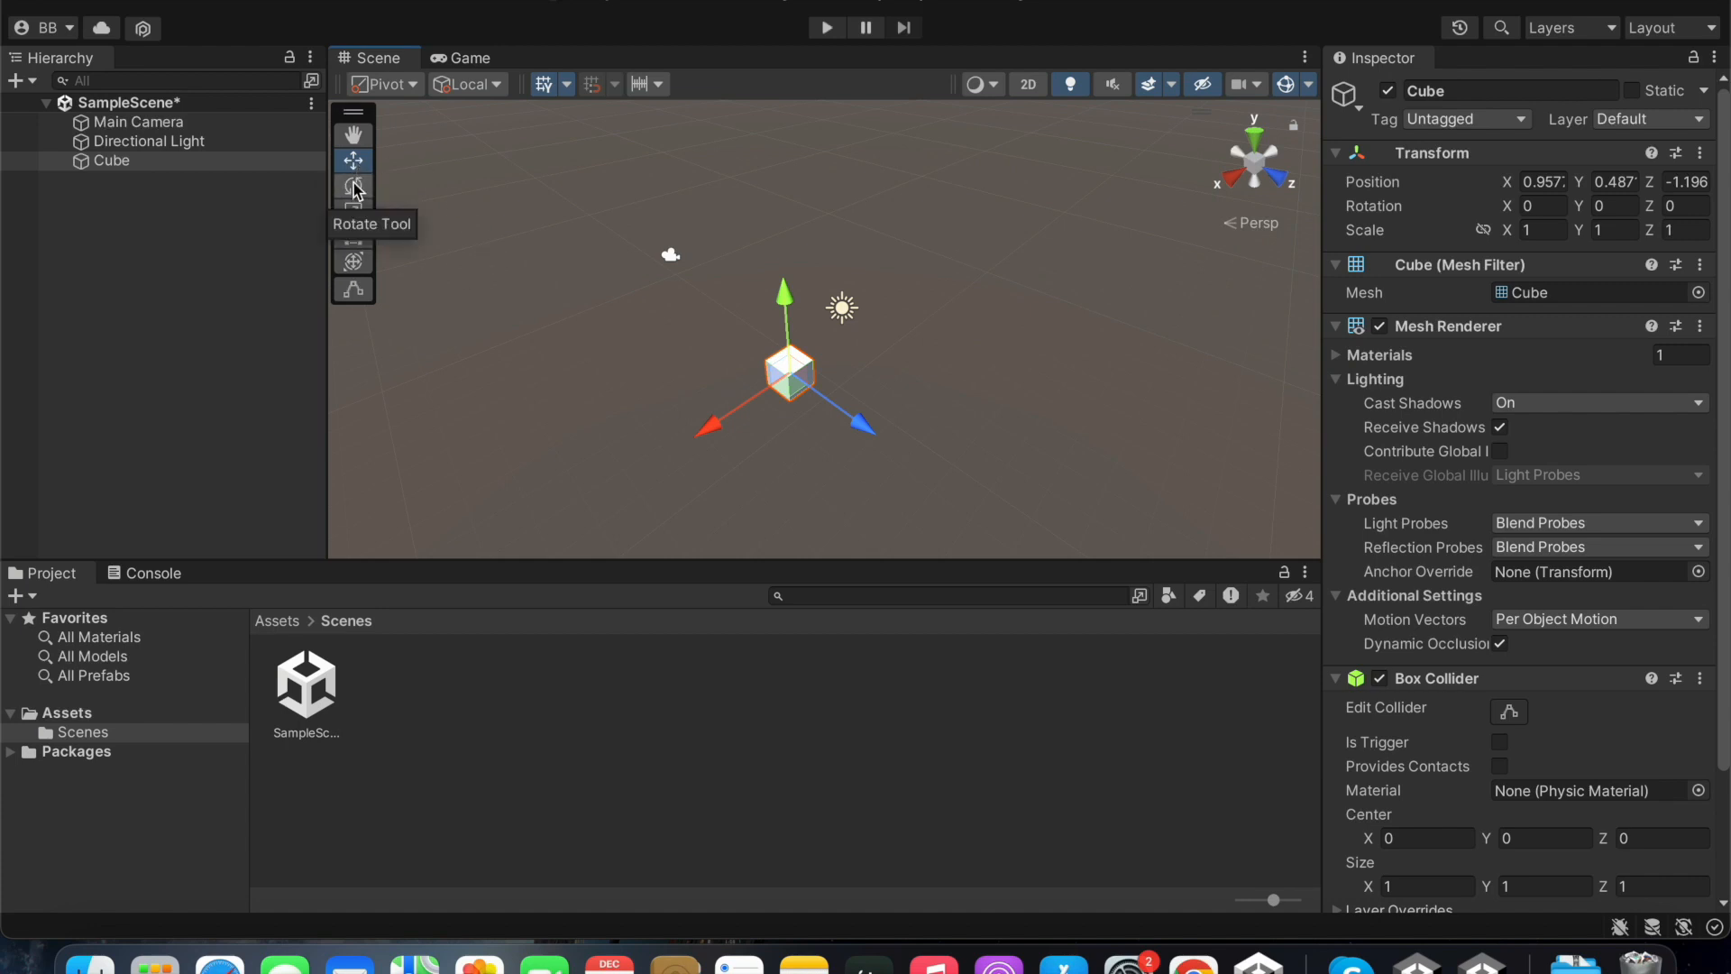
mouse_move(354, 218)
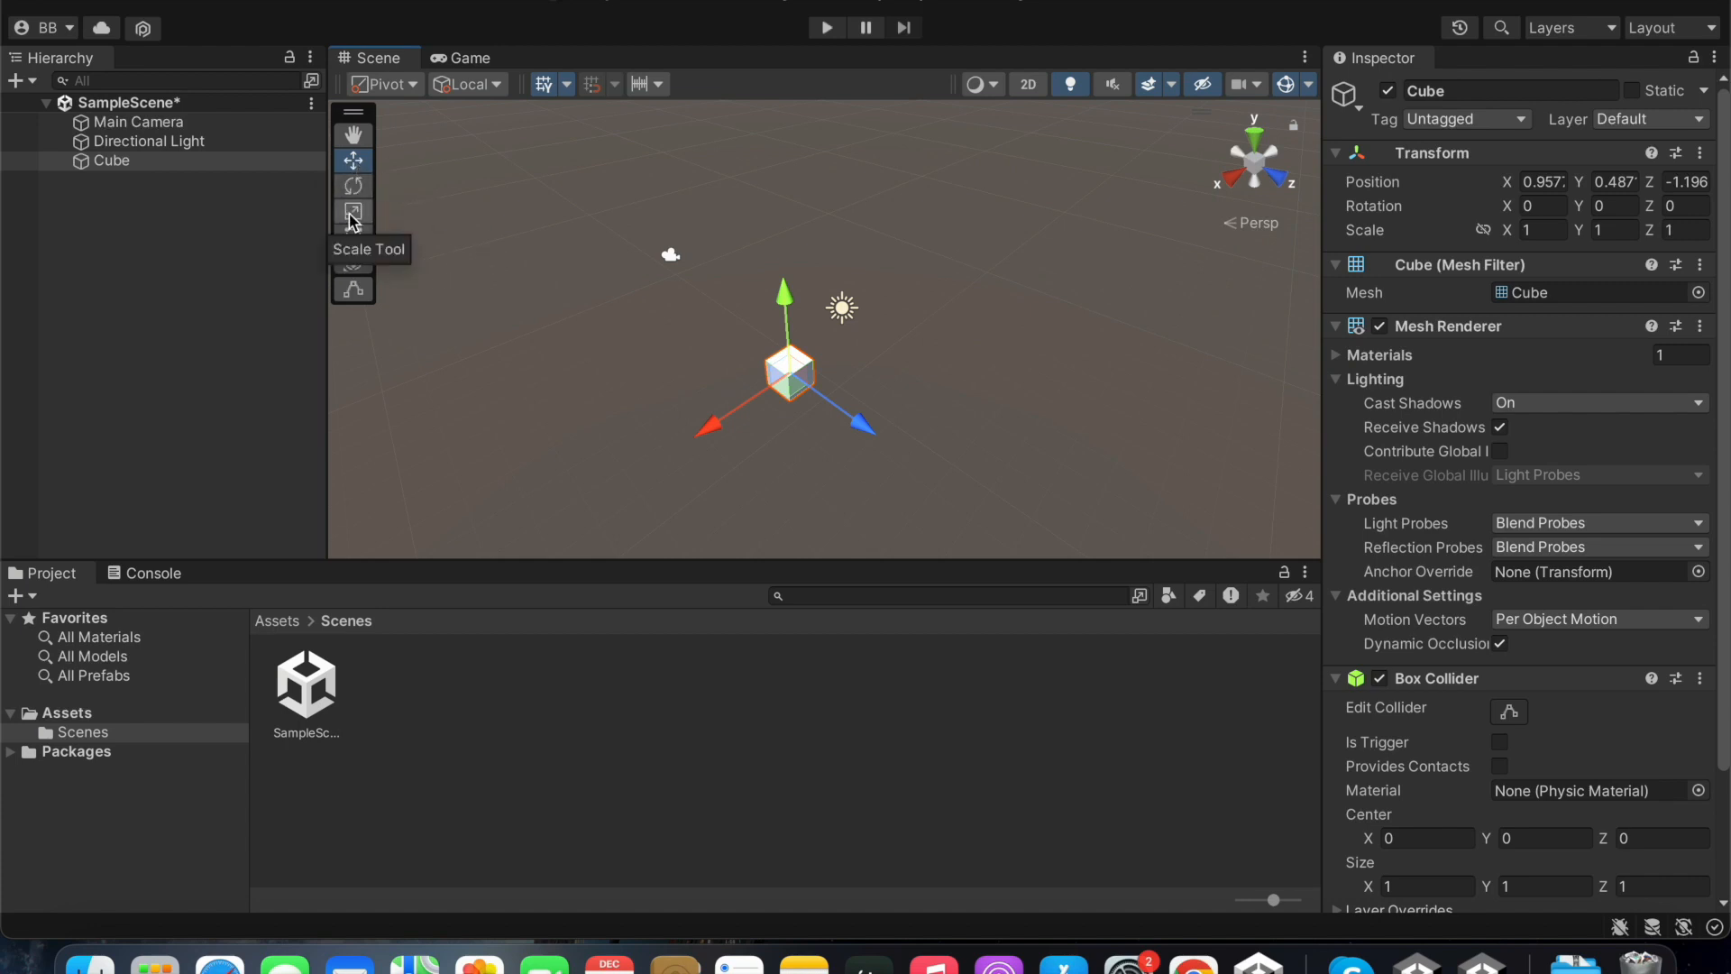
mouse_move(375, 211)
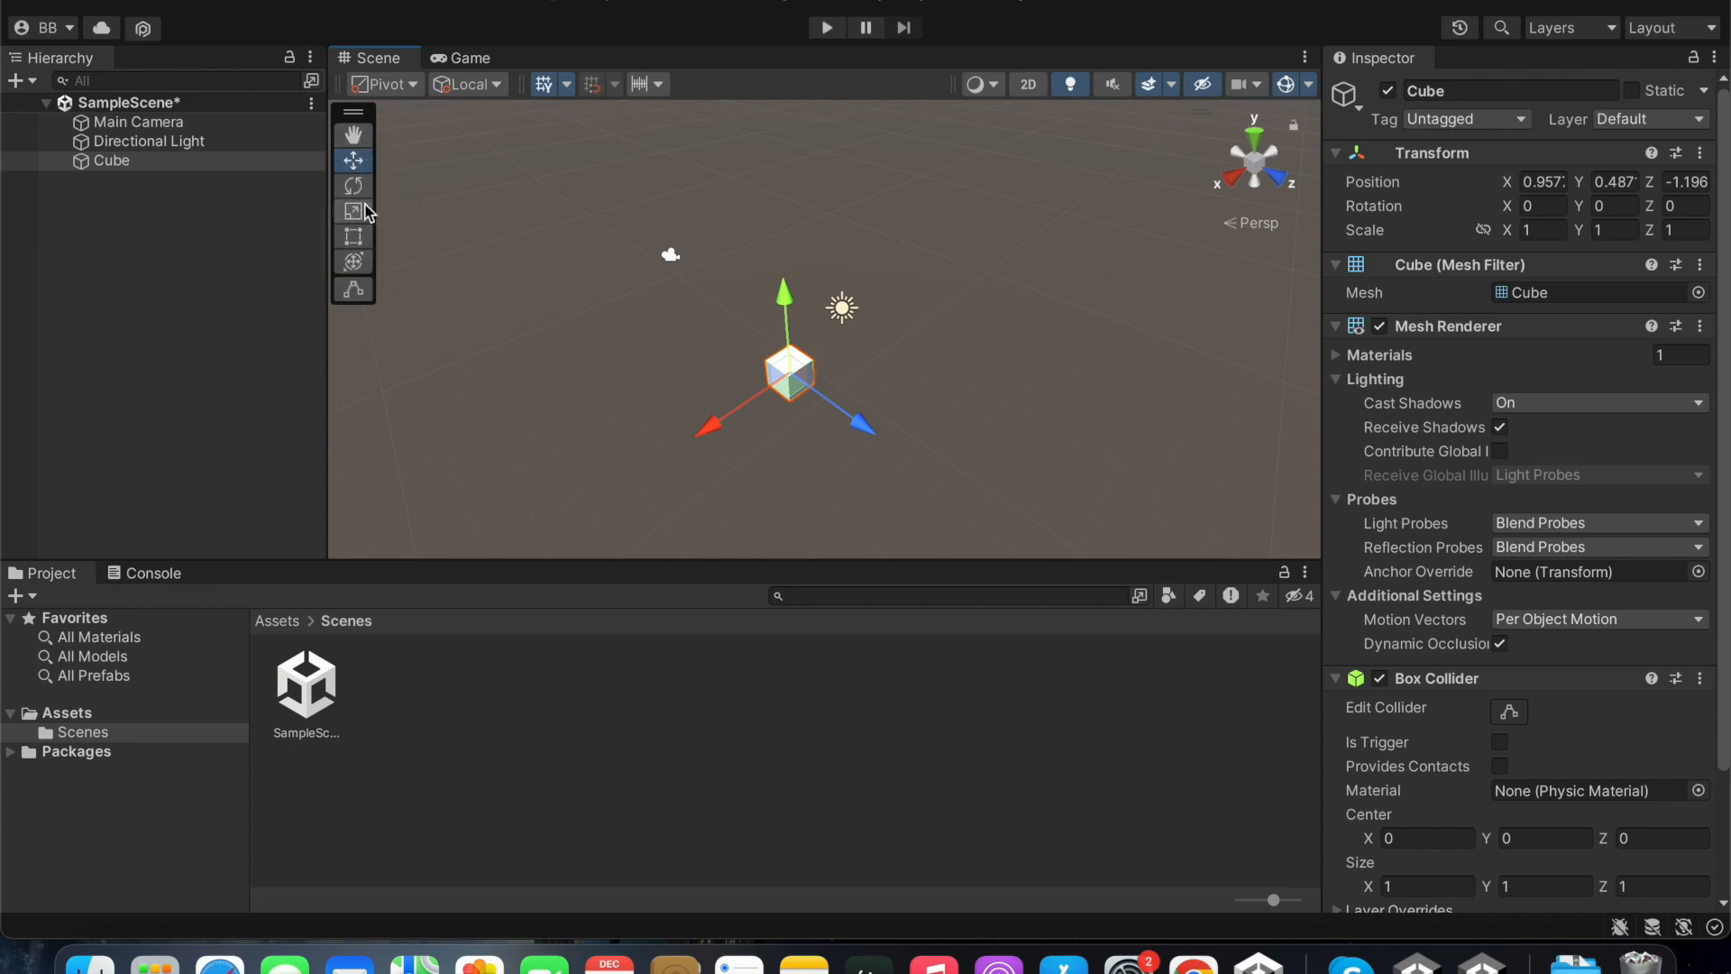
mouse_move(354, 136)
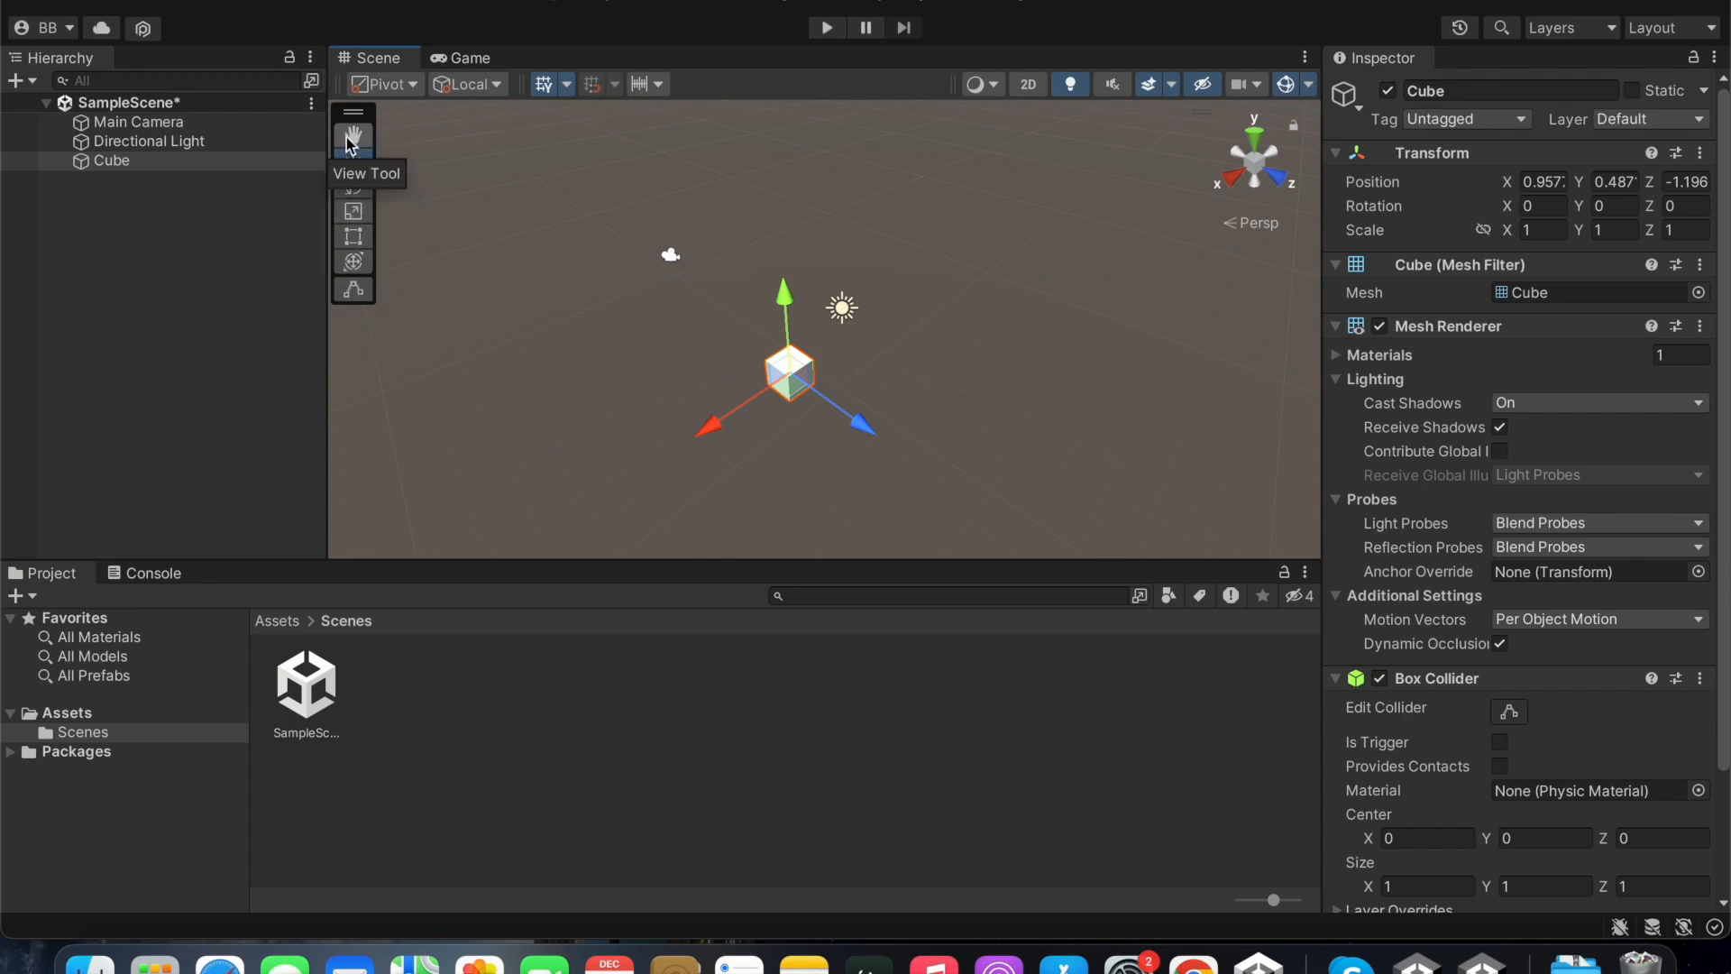
left_click(353, 137)
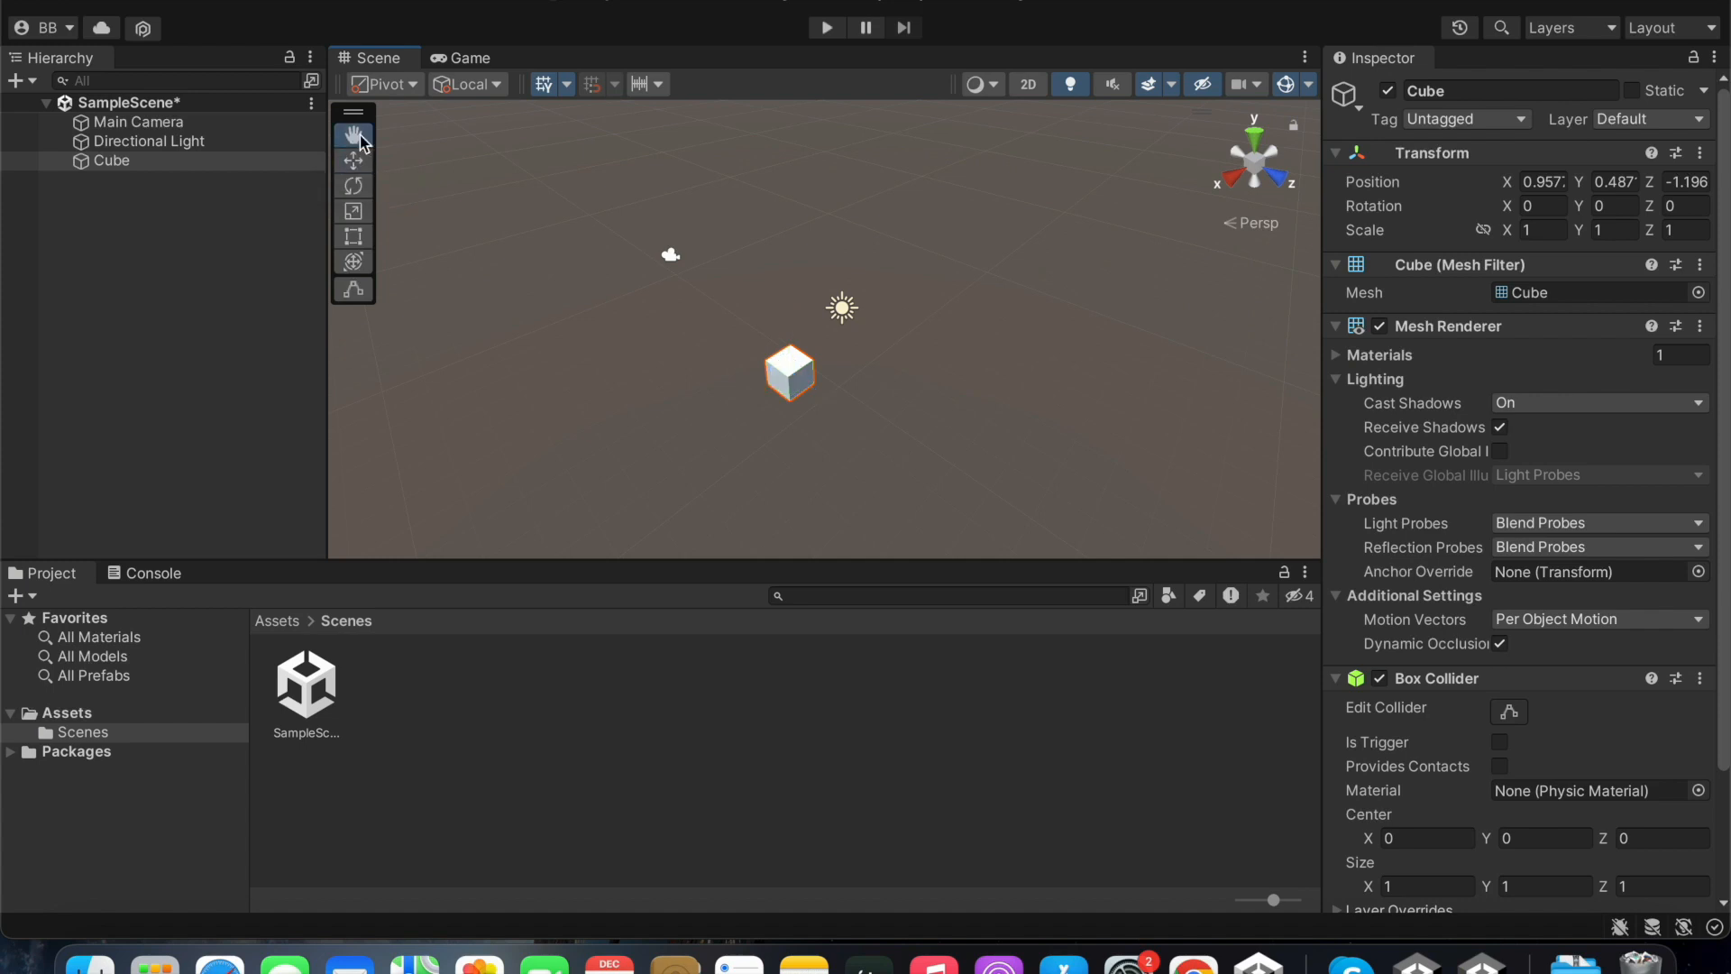
mouse_move(364, 155)
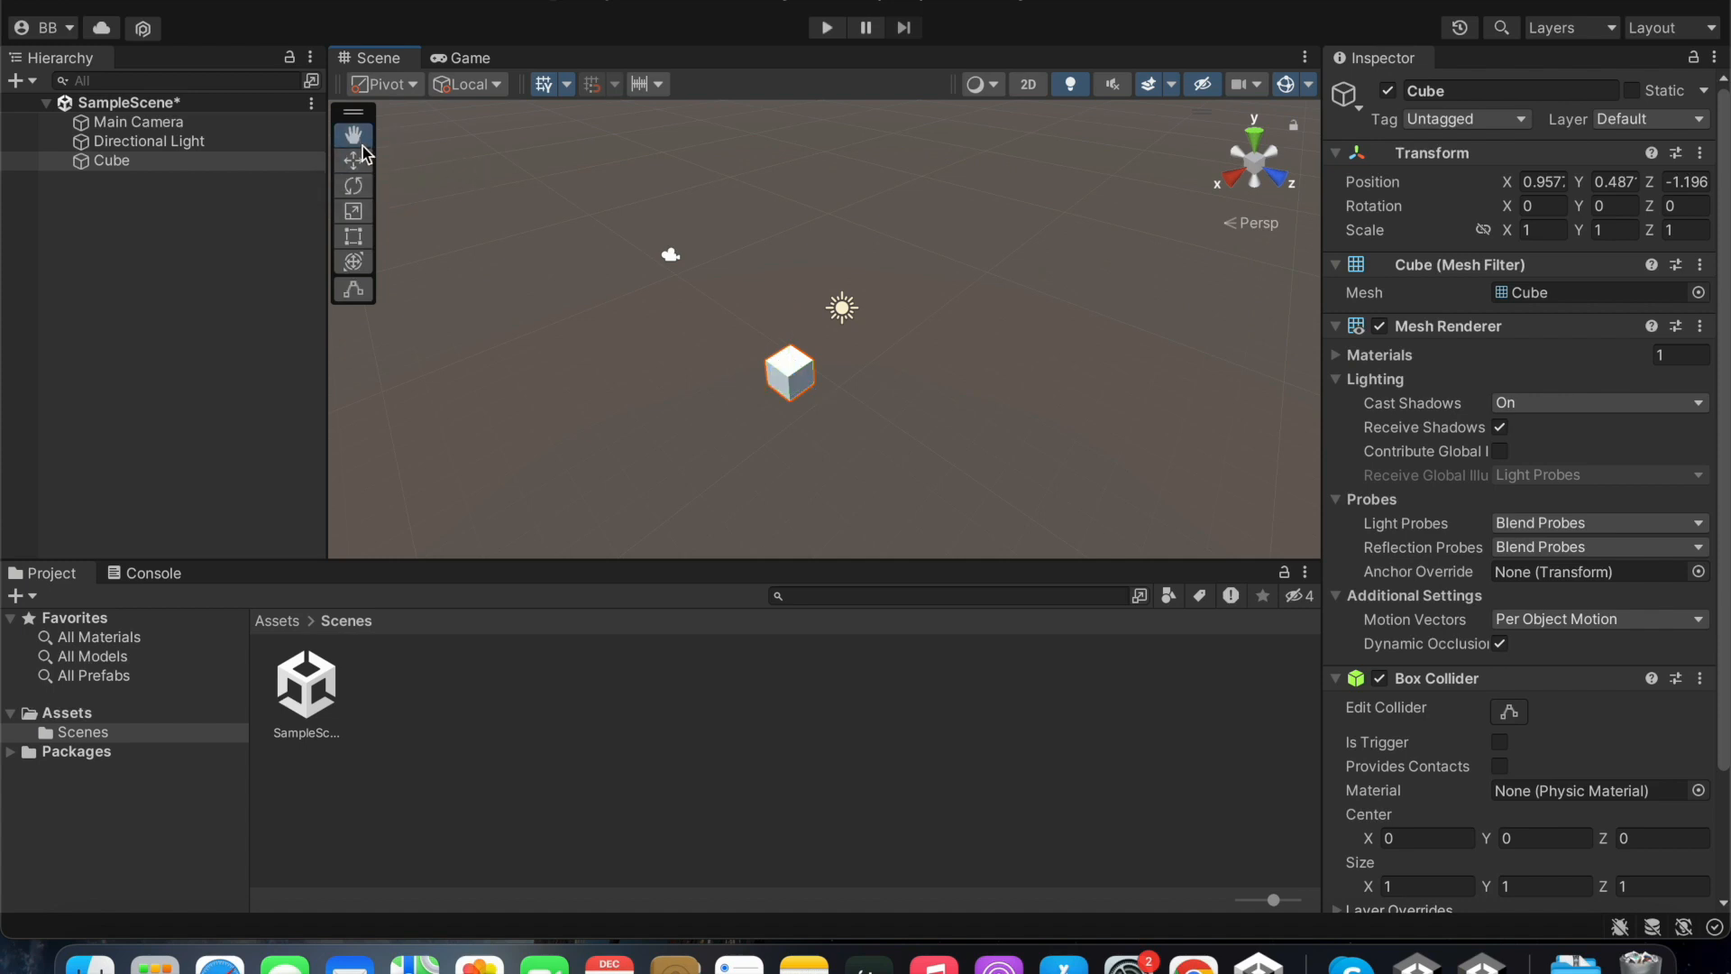
left_click_drag(790, 372, 895, 463)
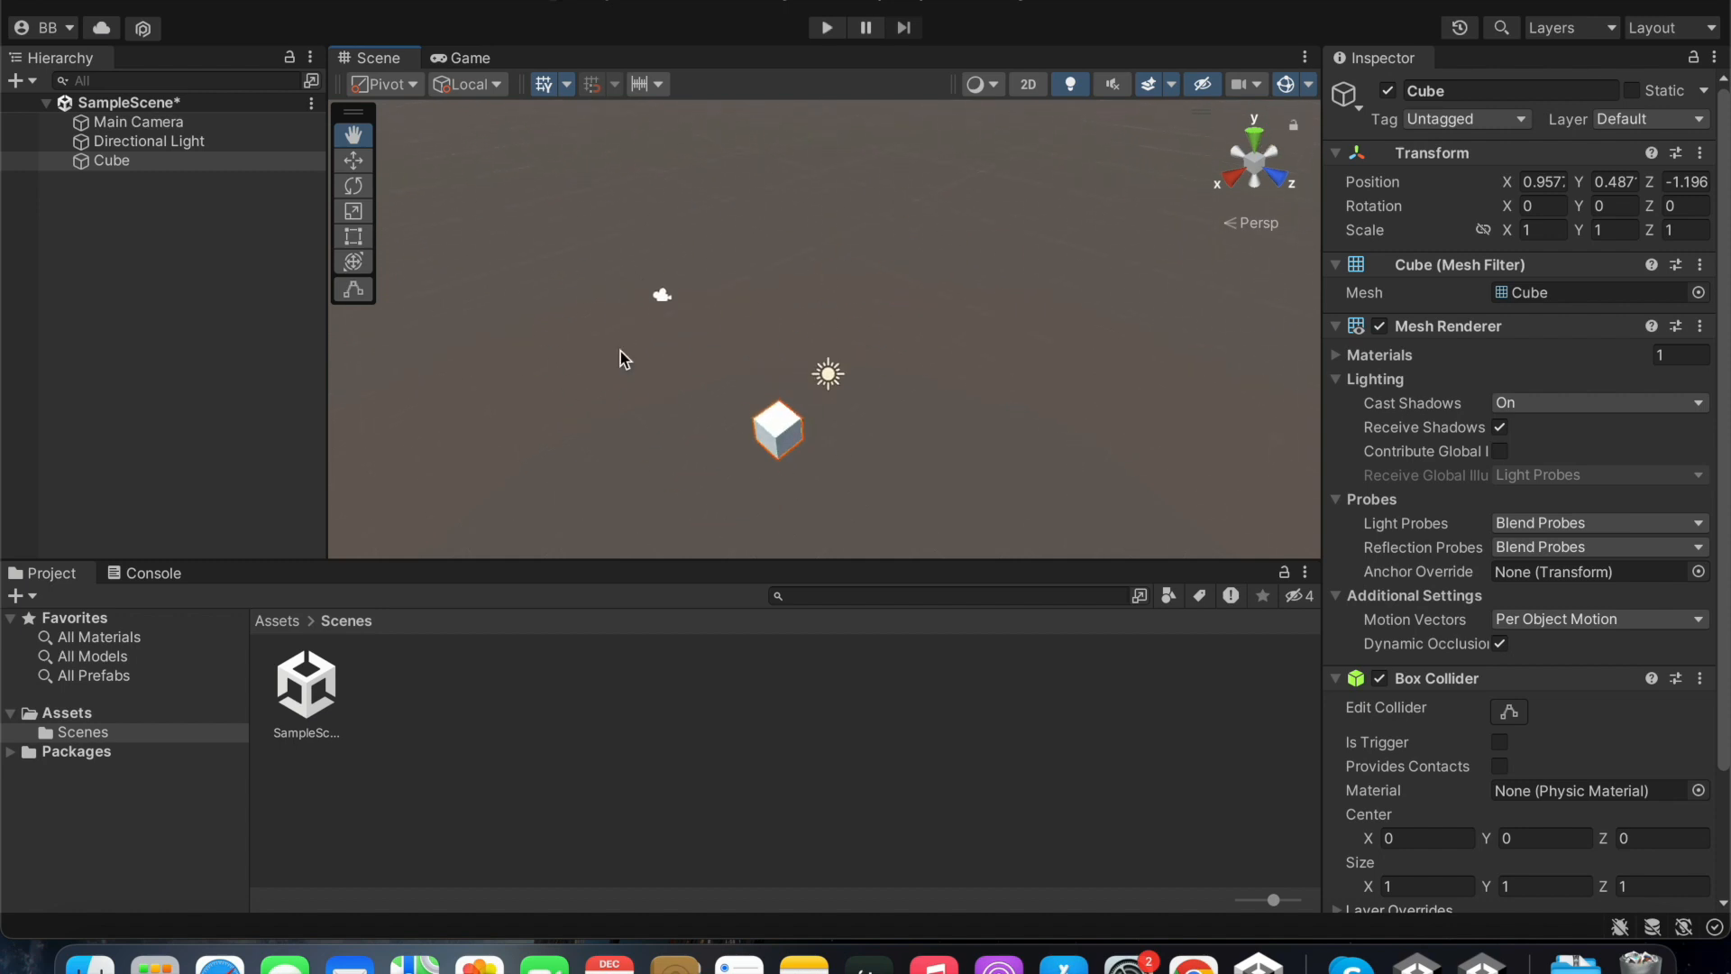
left_click(354, 159)
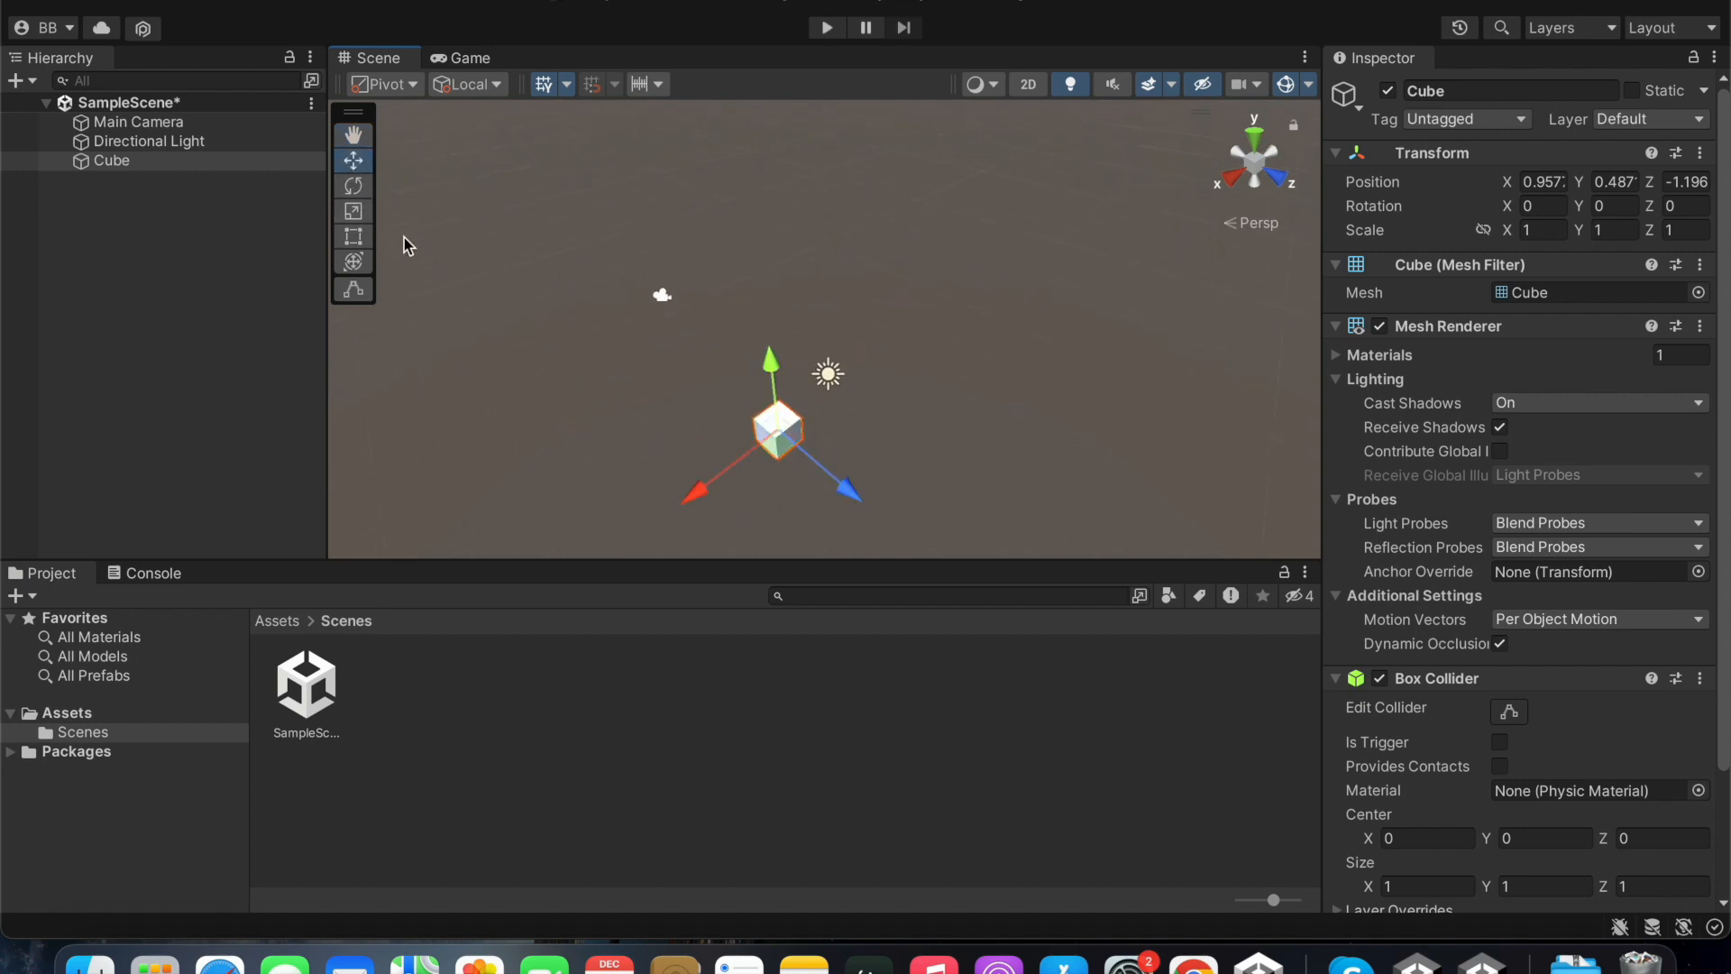
- Select the Cube and slide it along X and Z toward the scene centre
left_click(112, 161)
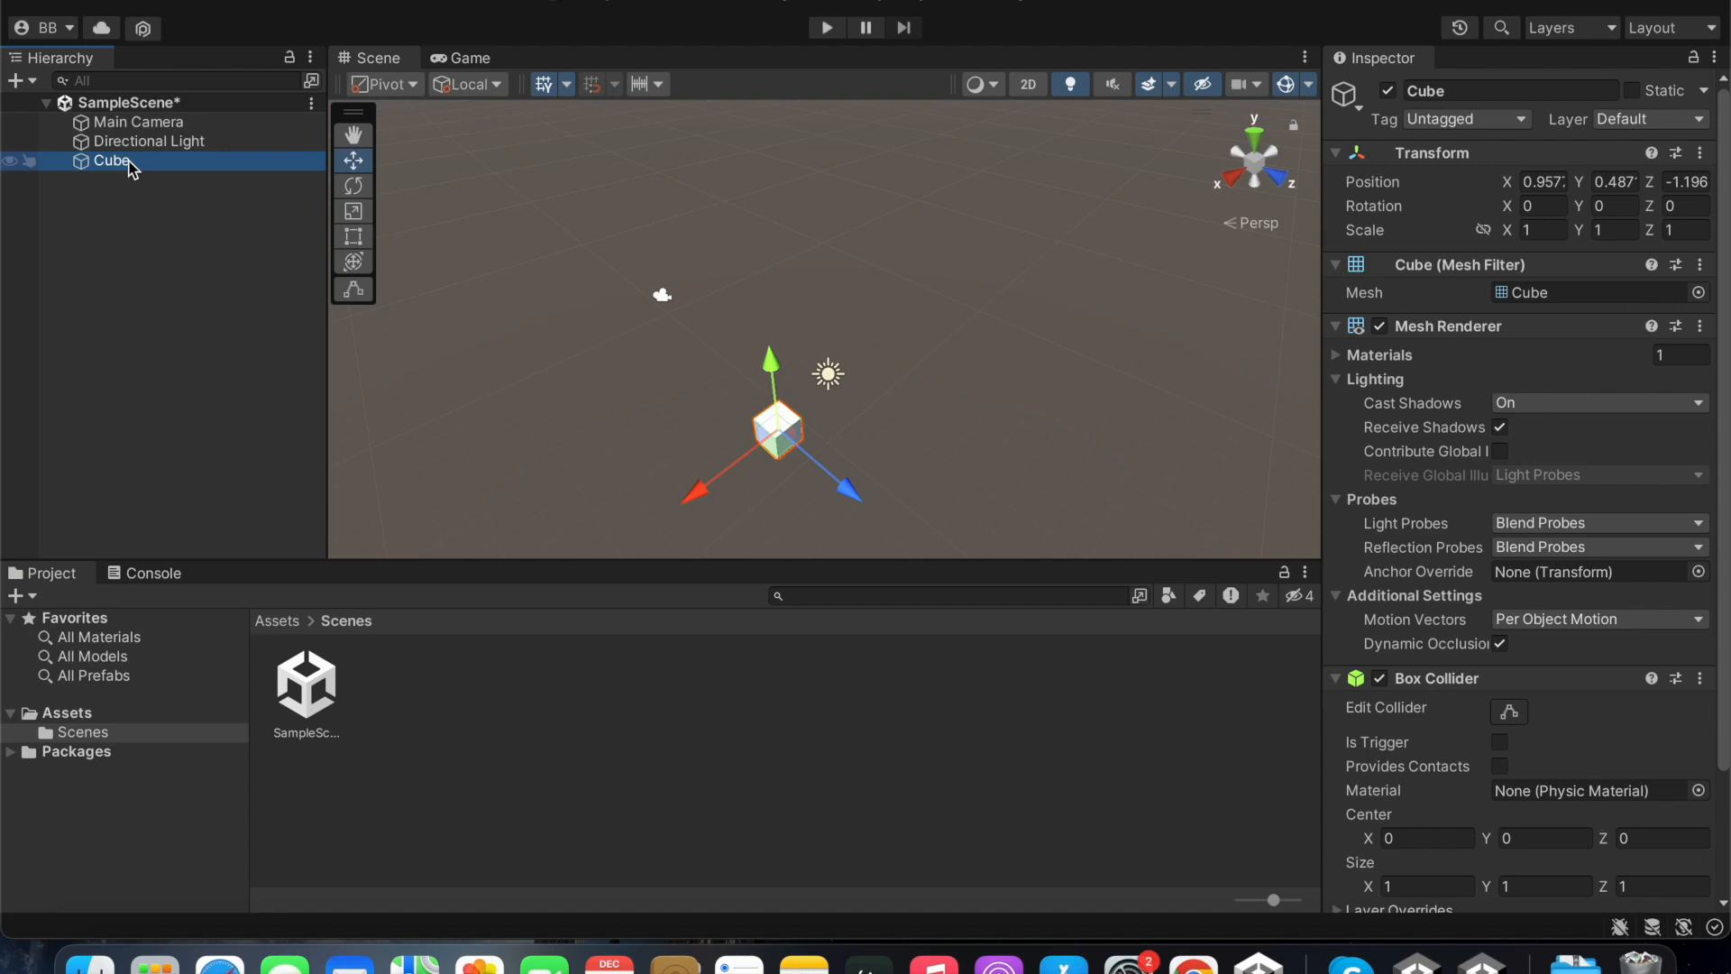
mouse_move(786, 404)
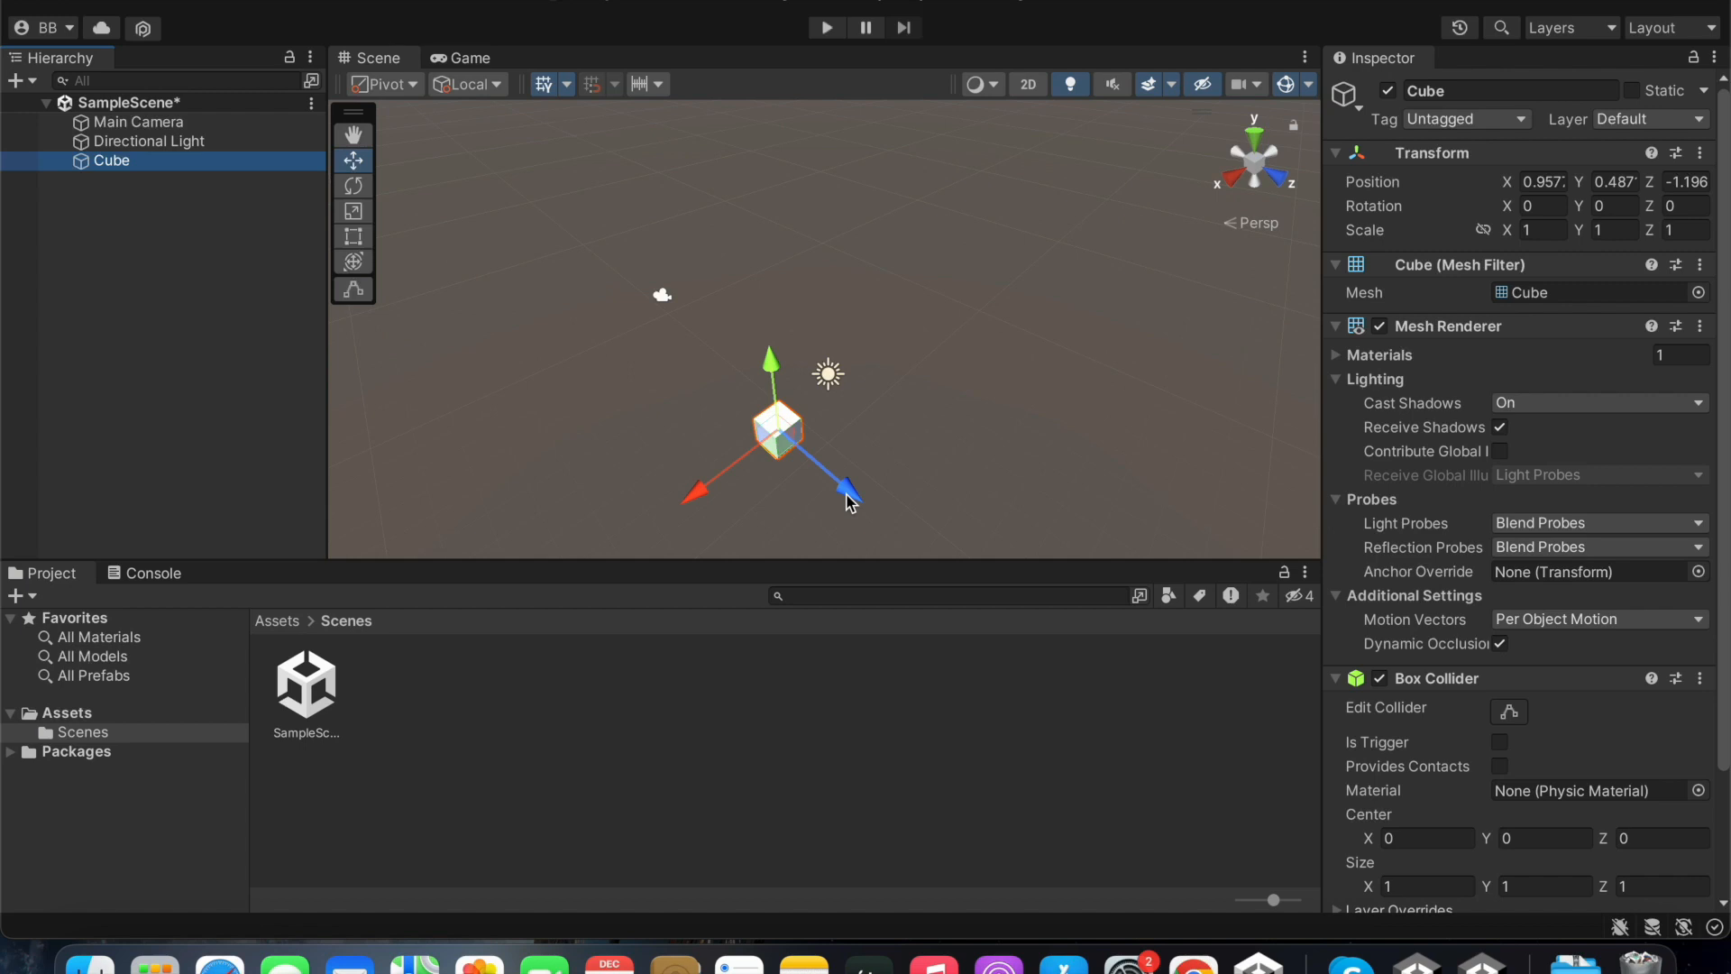
mouse_move(829, 487)
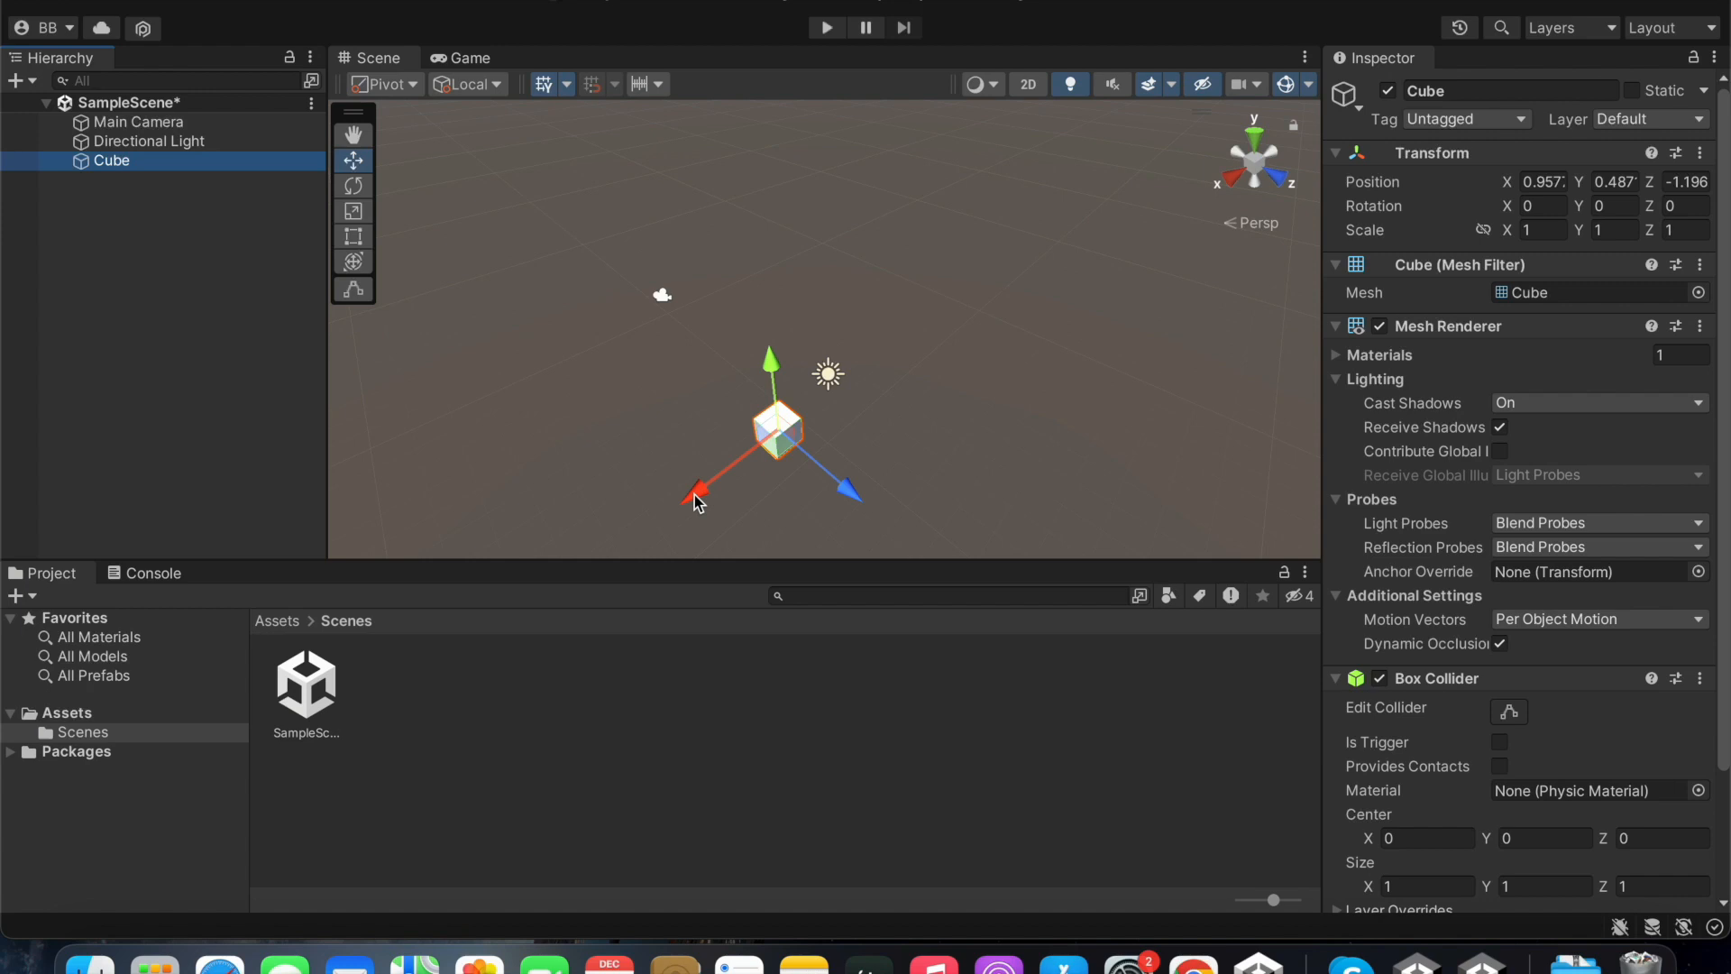
left_click_drag(702, 489, 682, 499)
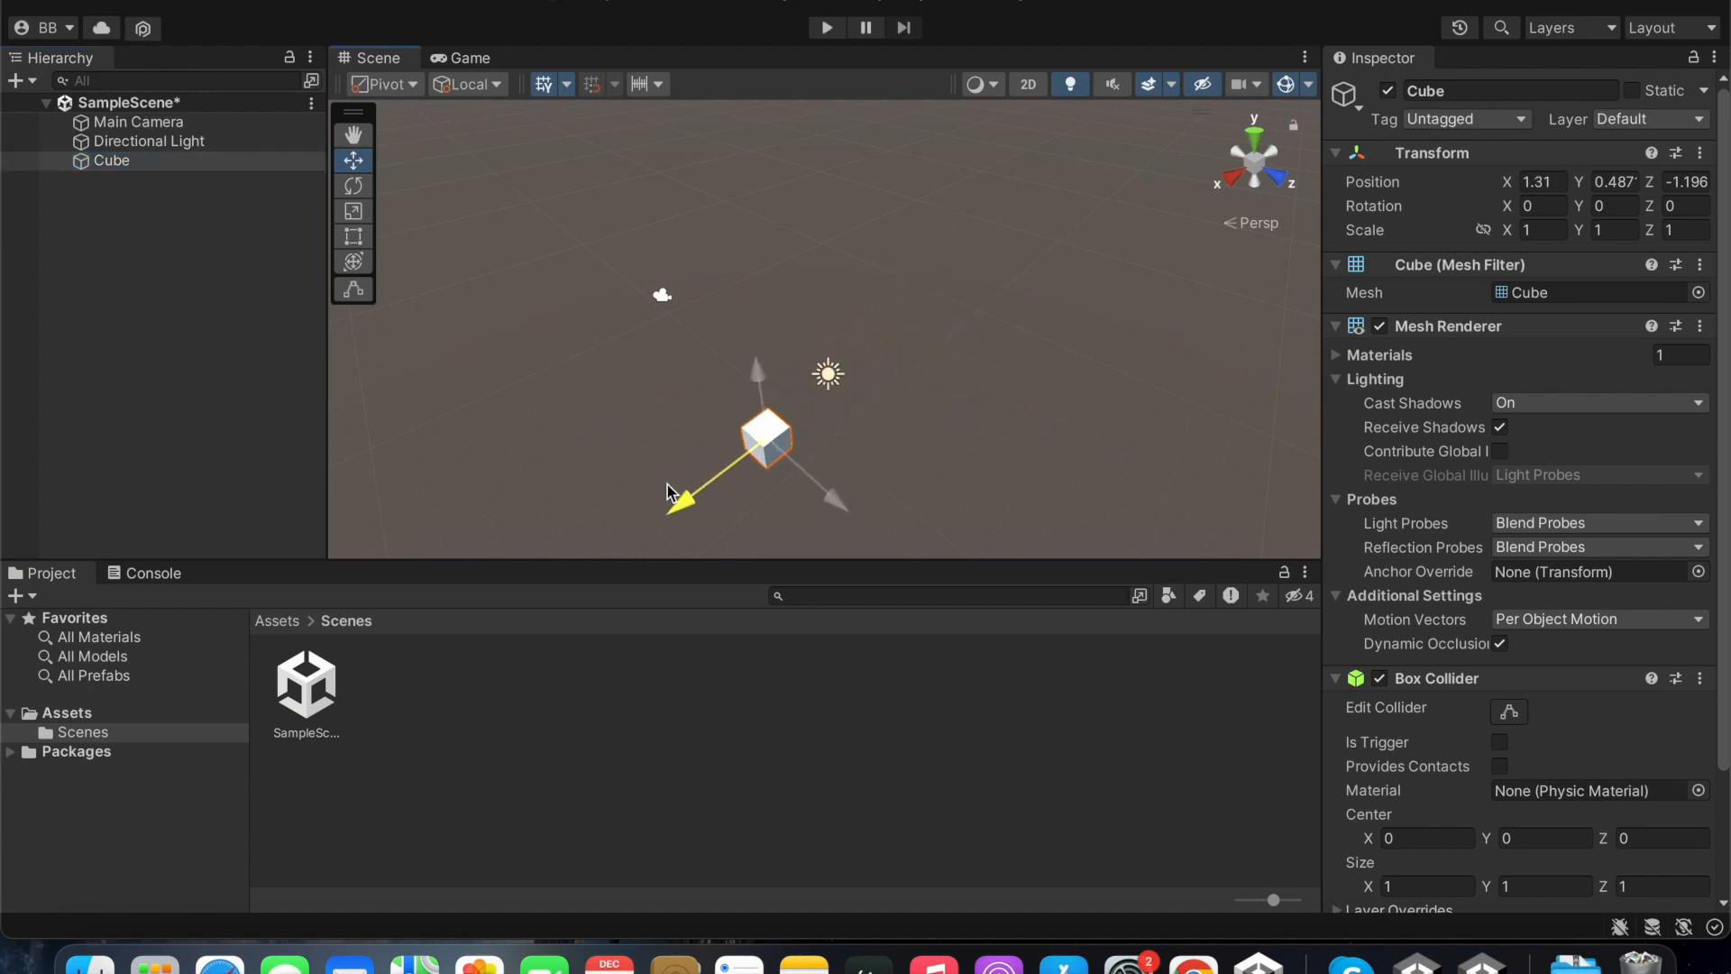
left_click_drag(682, 503, 864, 524)
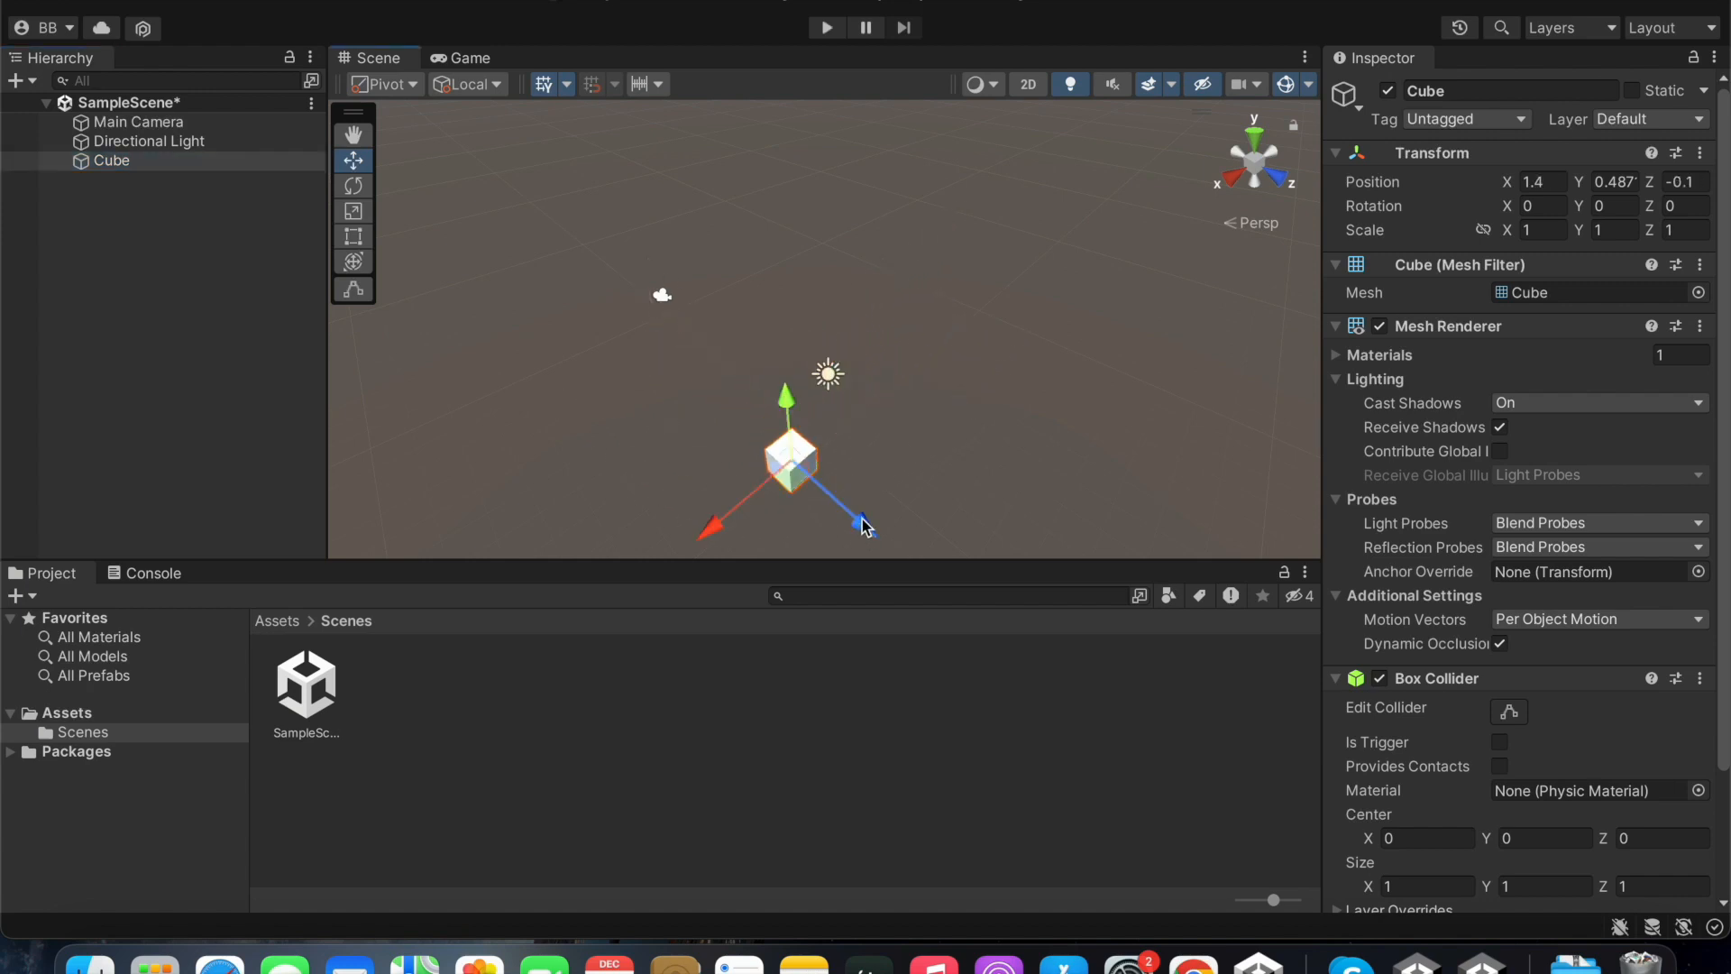
left_click_drag(862, 527, 790, 417)
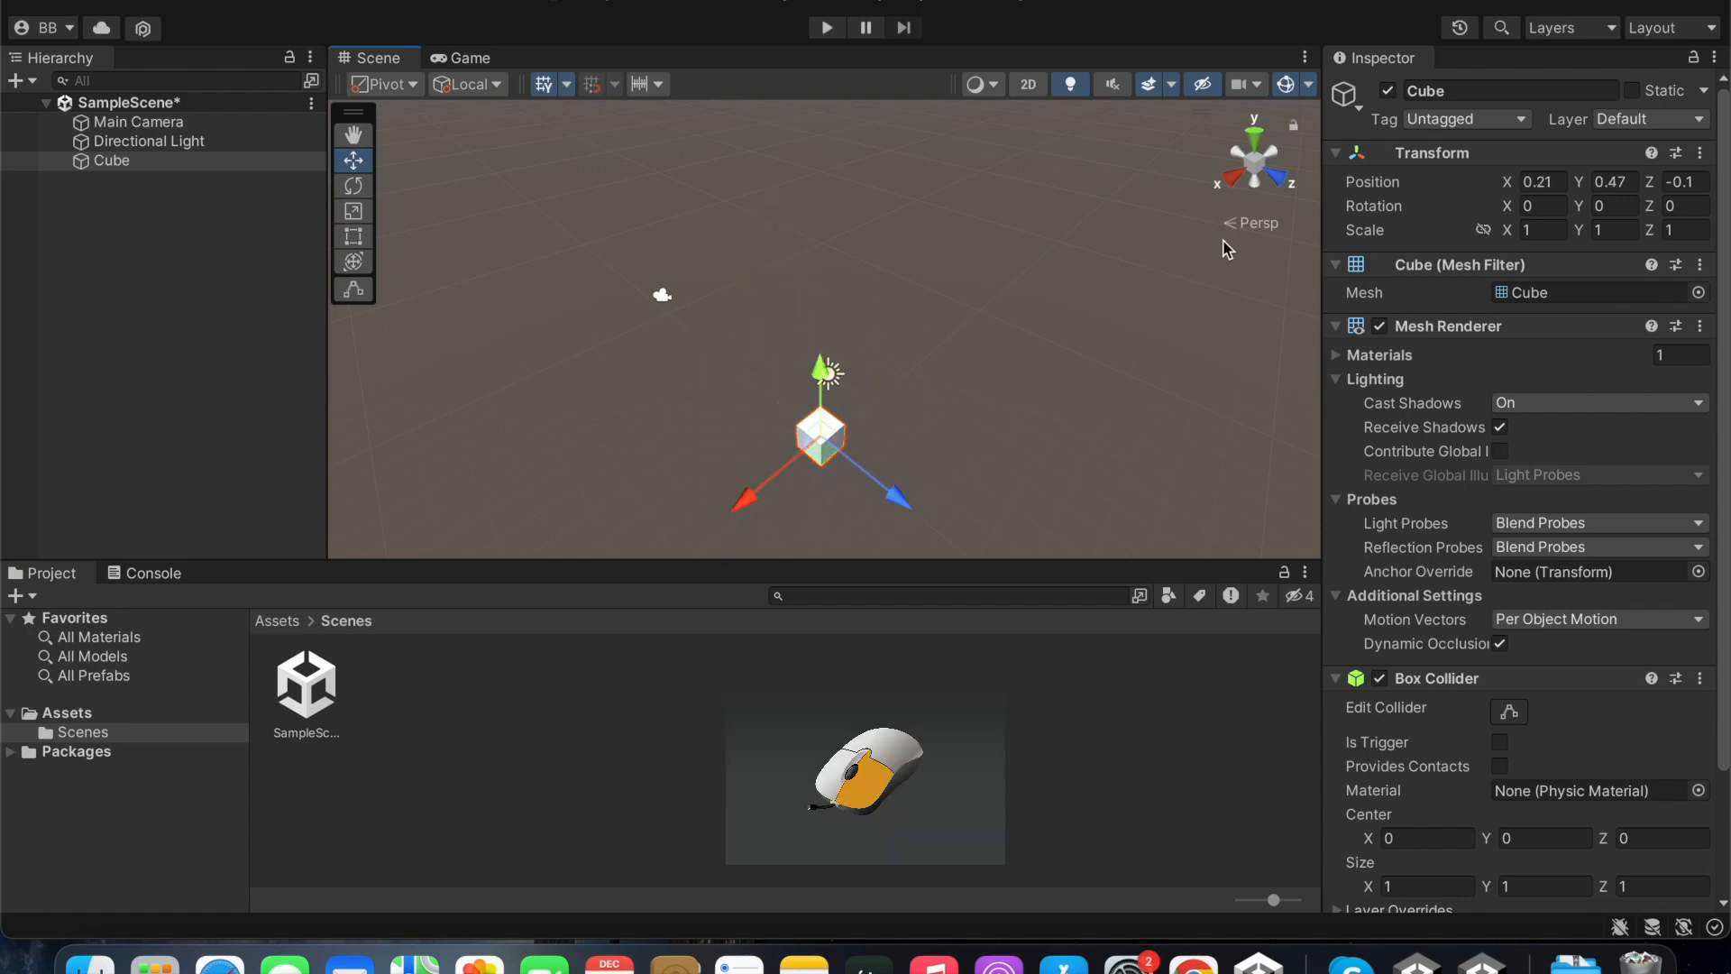
mouse_move(1316, 263)
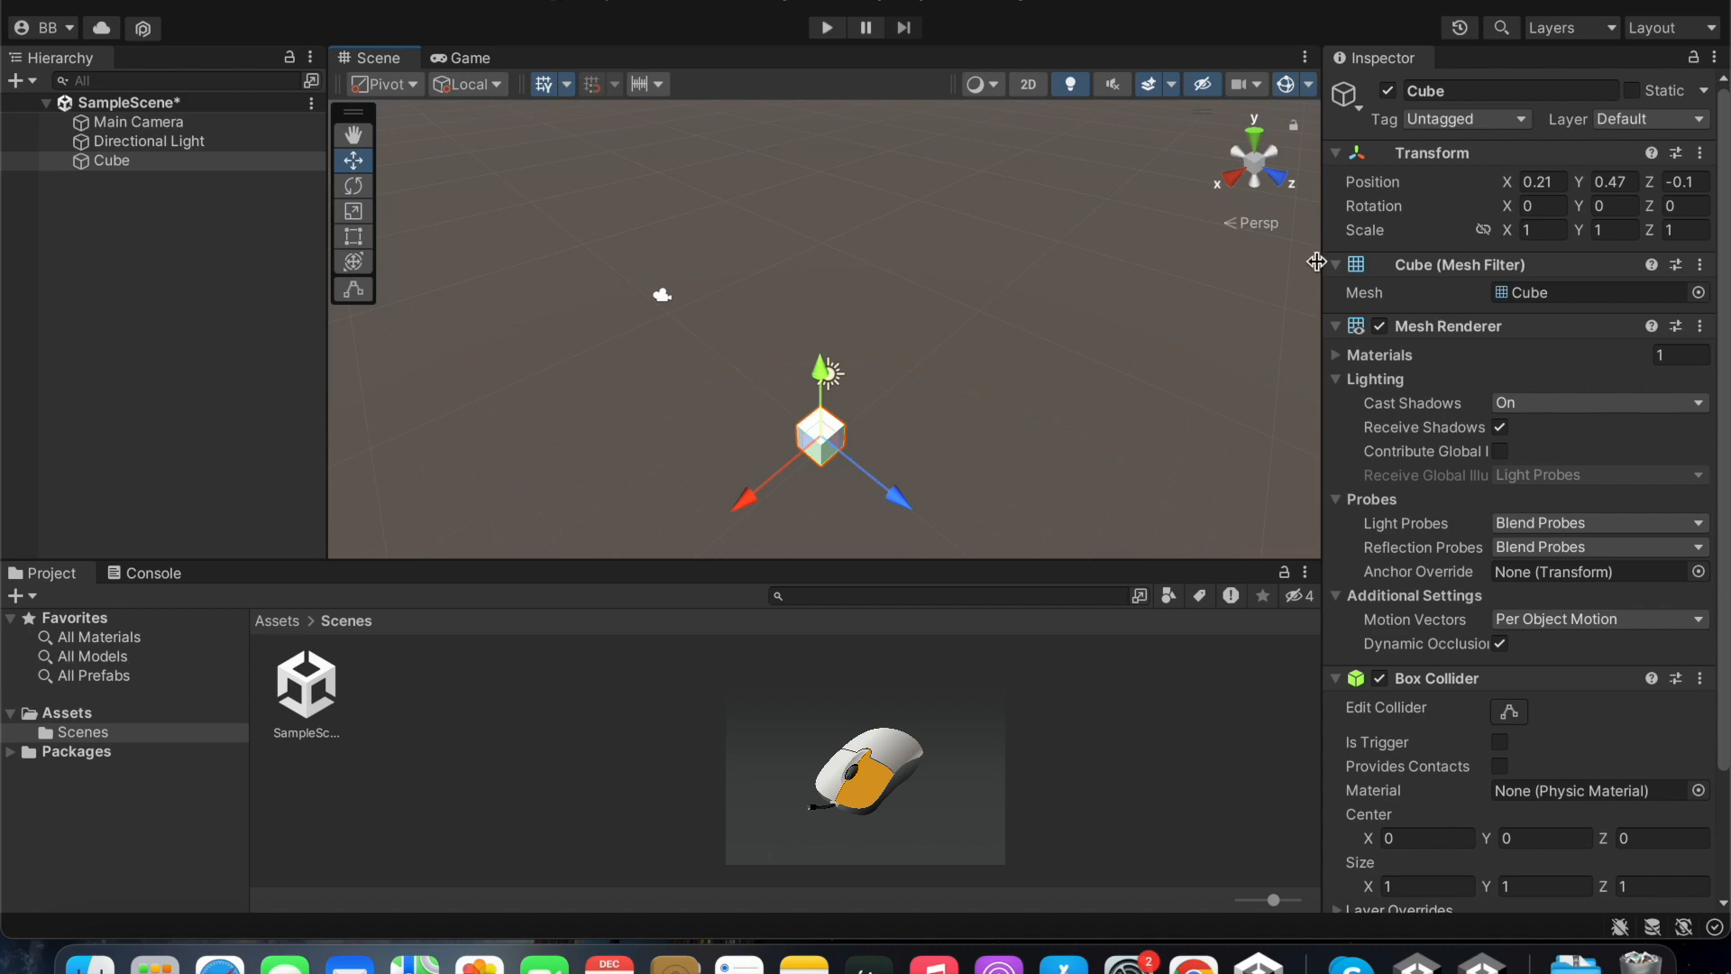
left_click(1685, 180)
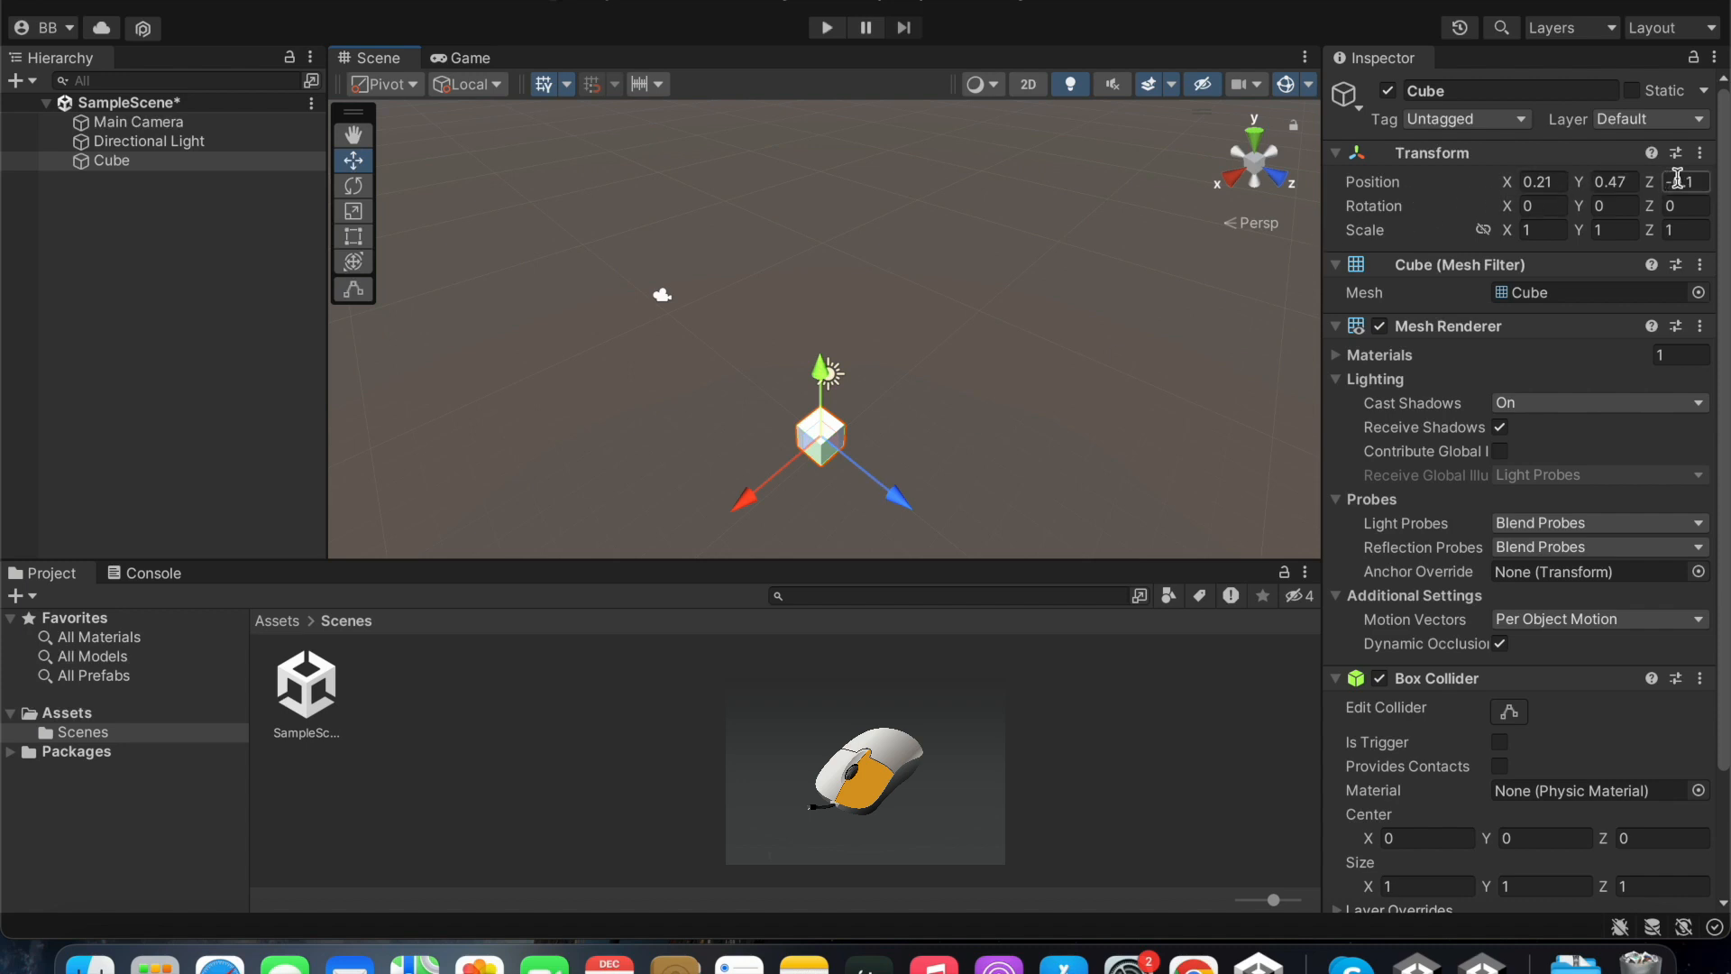
- Move the Cube further to about X 0.78, Z -0.47, adjusting its height
left_click_drag(911, 503, 779, 480)
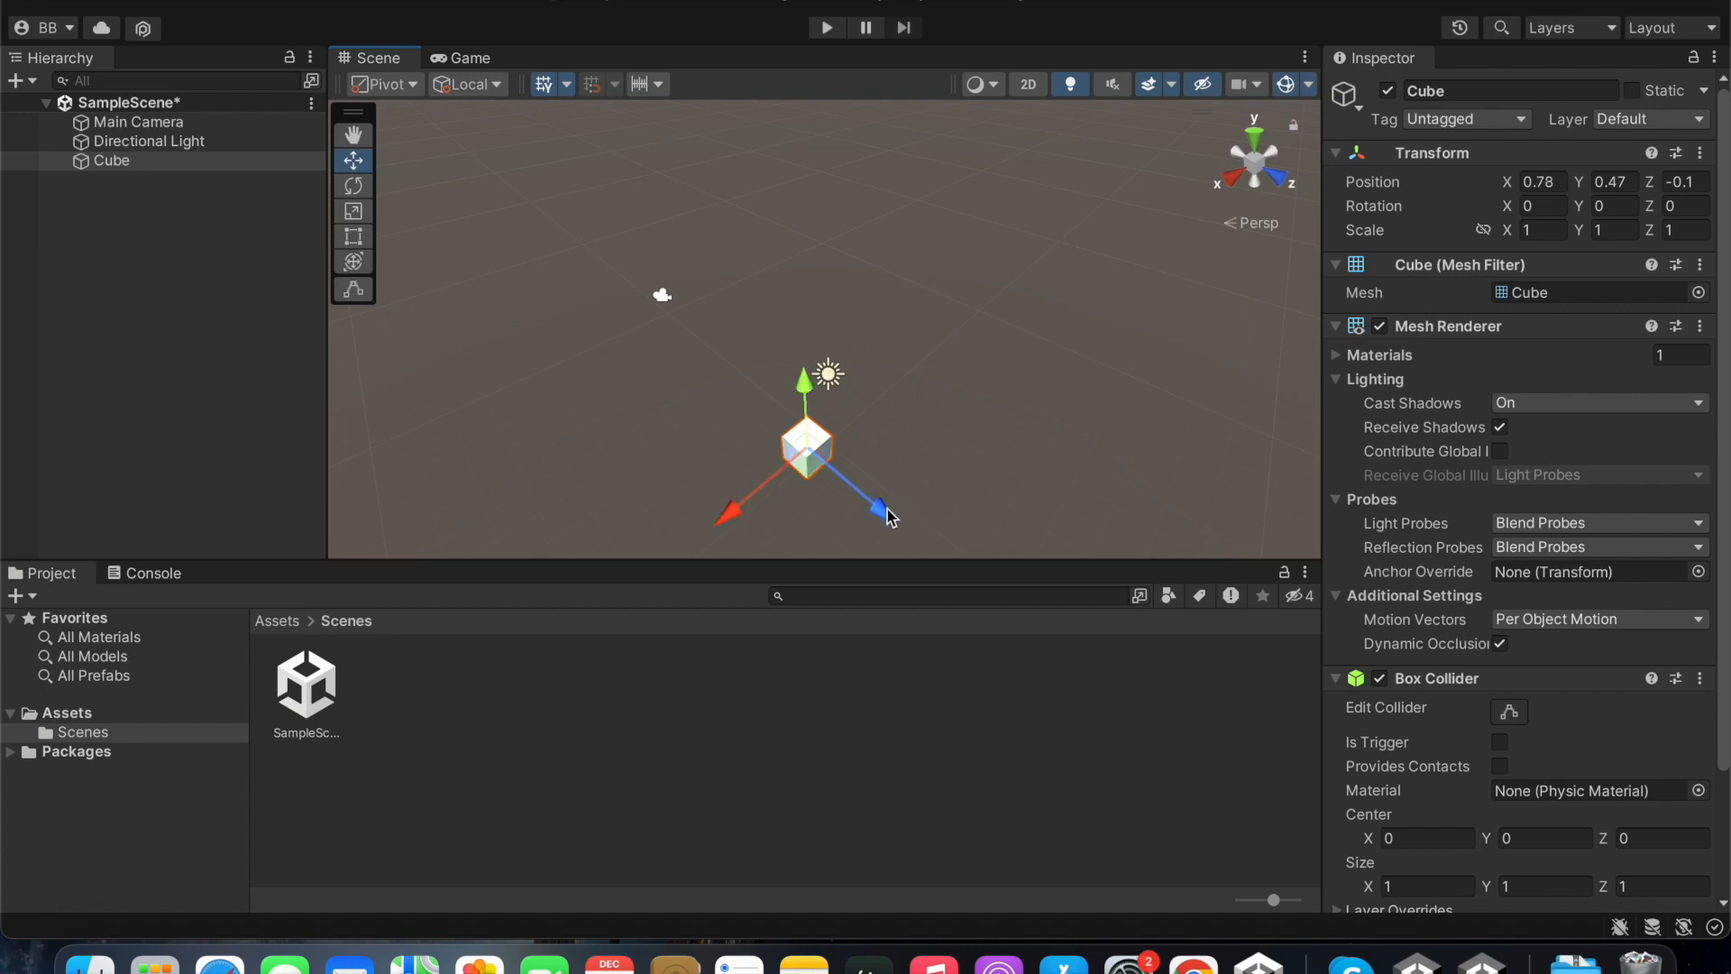
left_click_drag(889, 517, 878, 508)
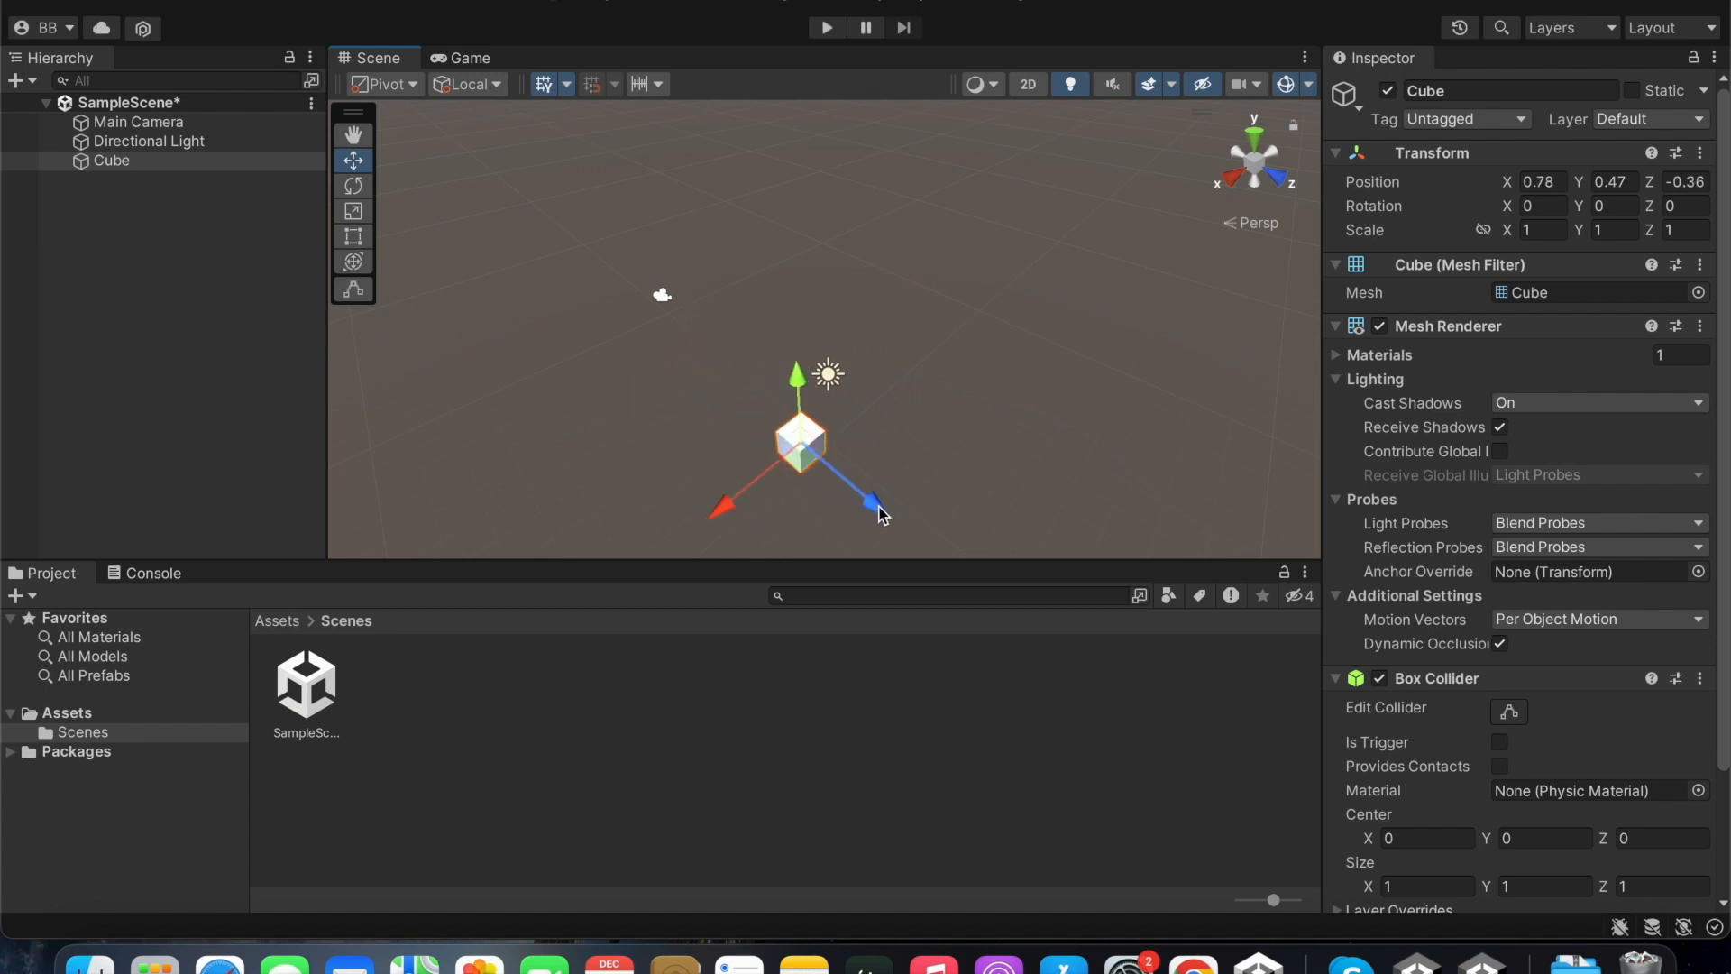
left_click_drag(874, 504, 932, 527)
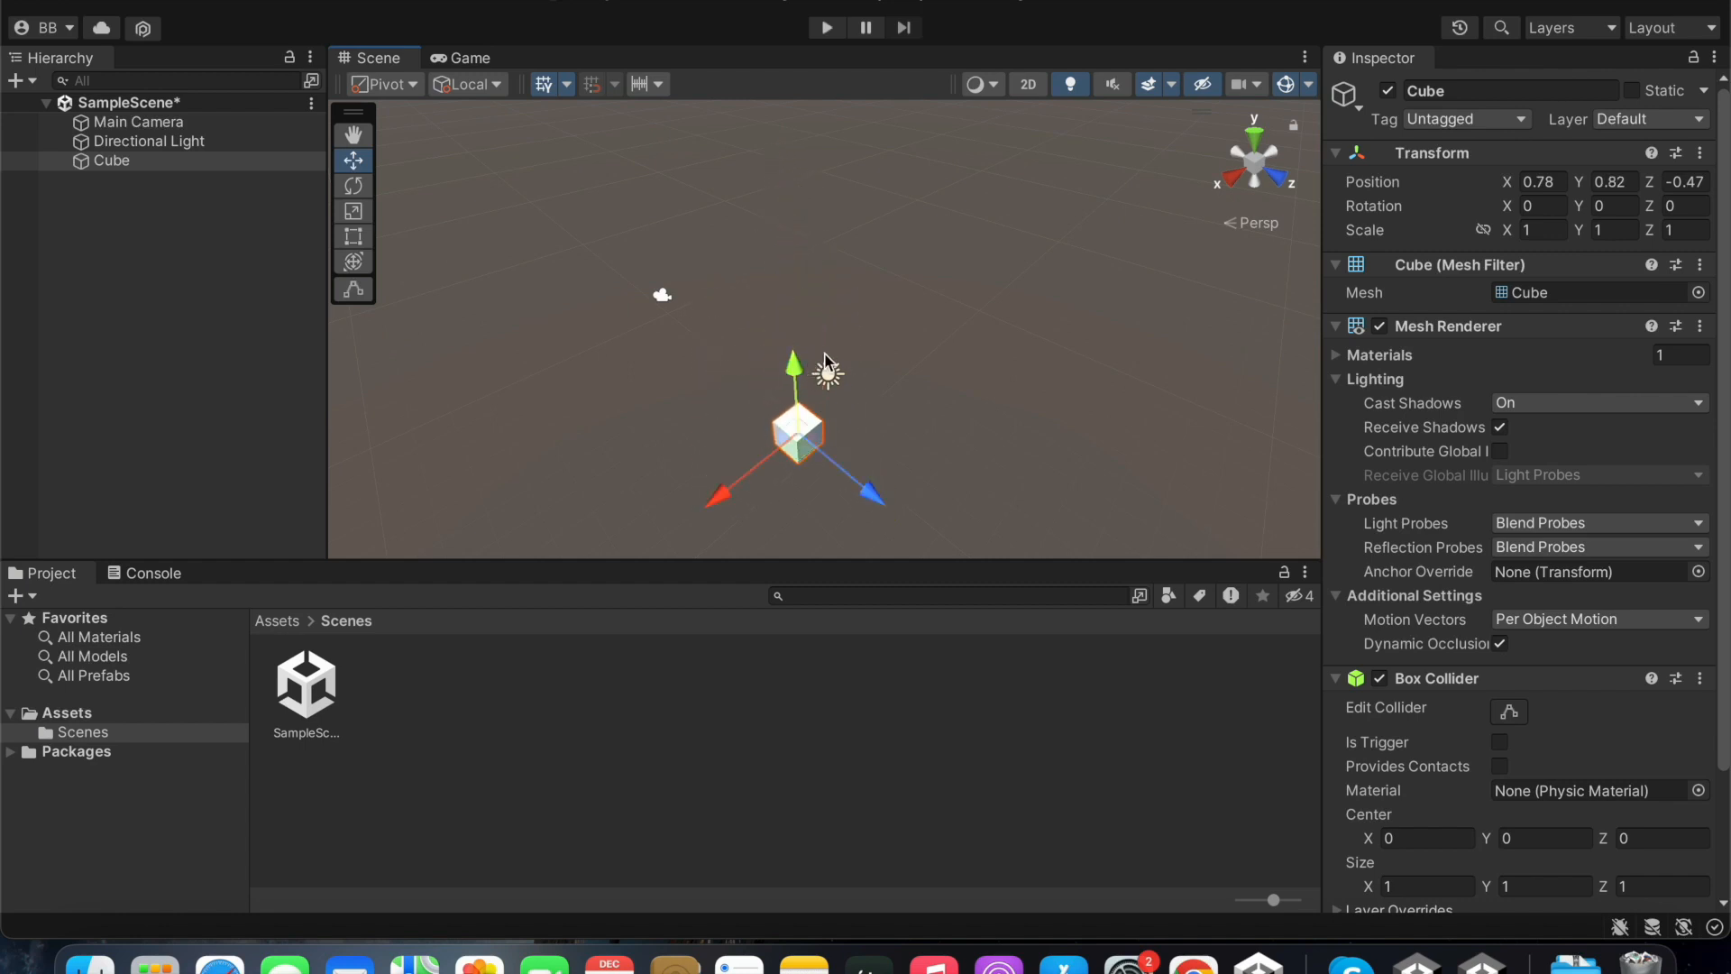
left_click_drag(794, 359, 785, 228)
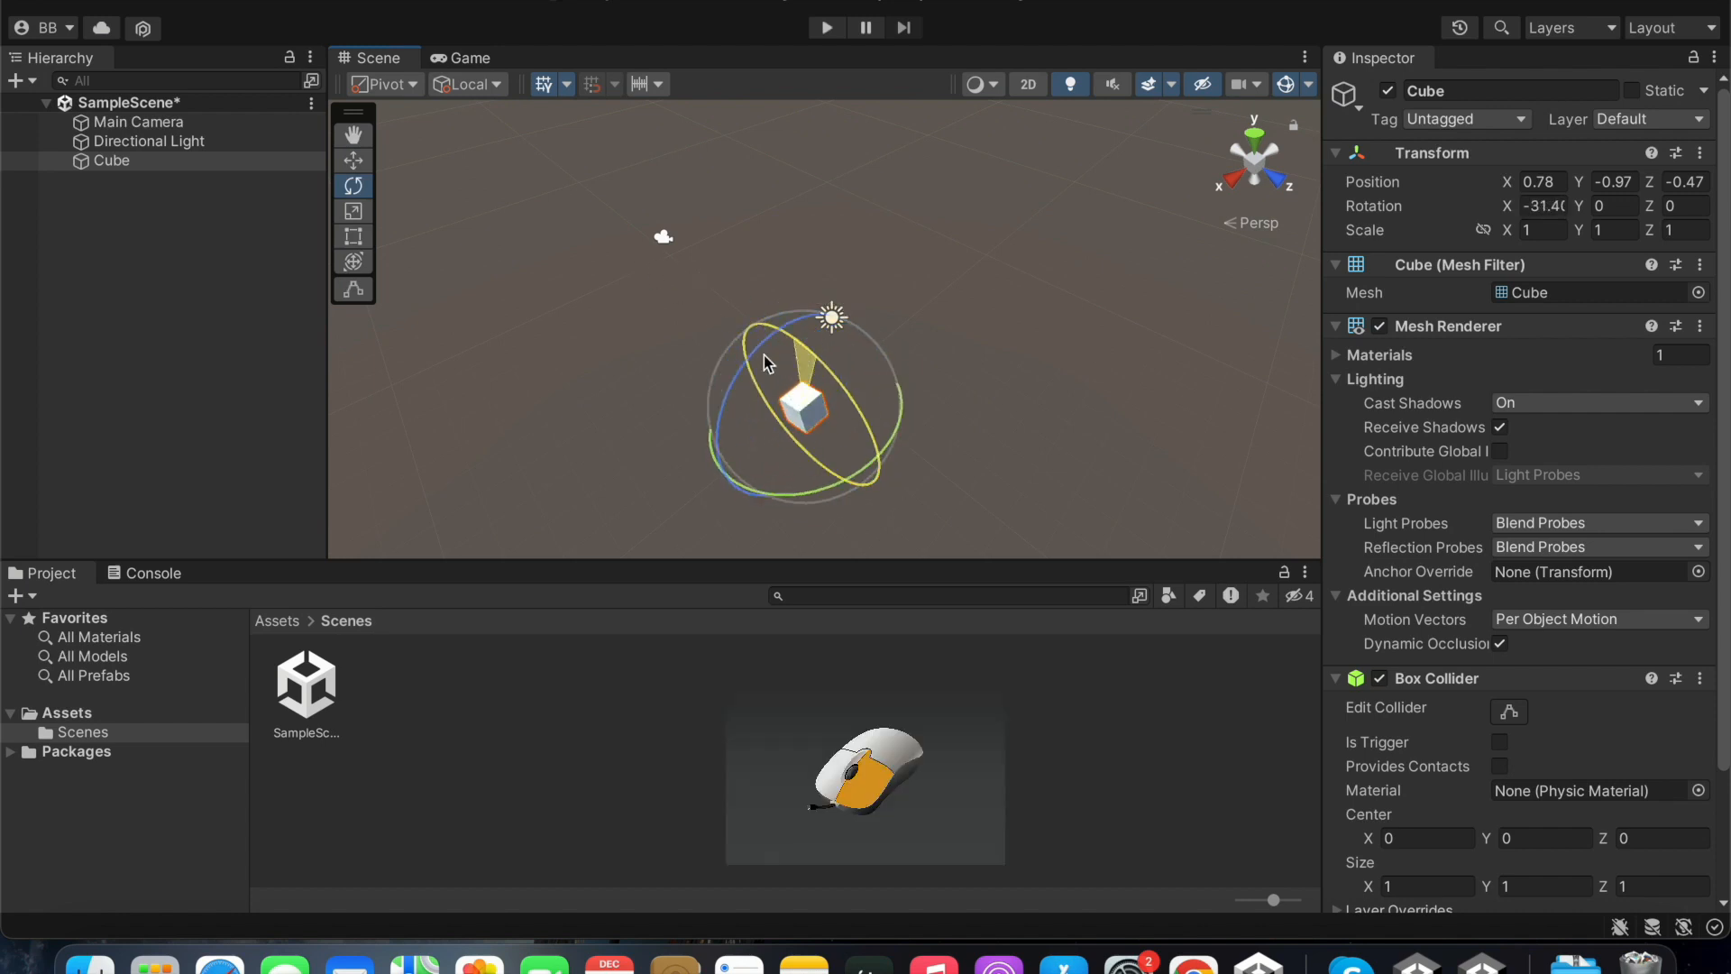
- Rotate the Cube with the gizmo rings to roughly -8, 48.6, 11 degrees
left_click_drag(768, 365, 844, 417)
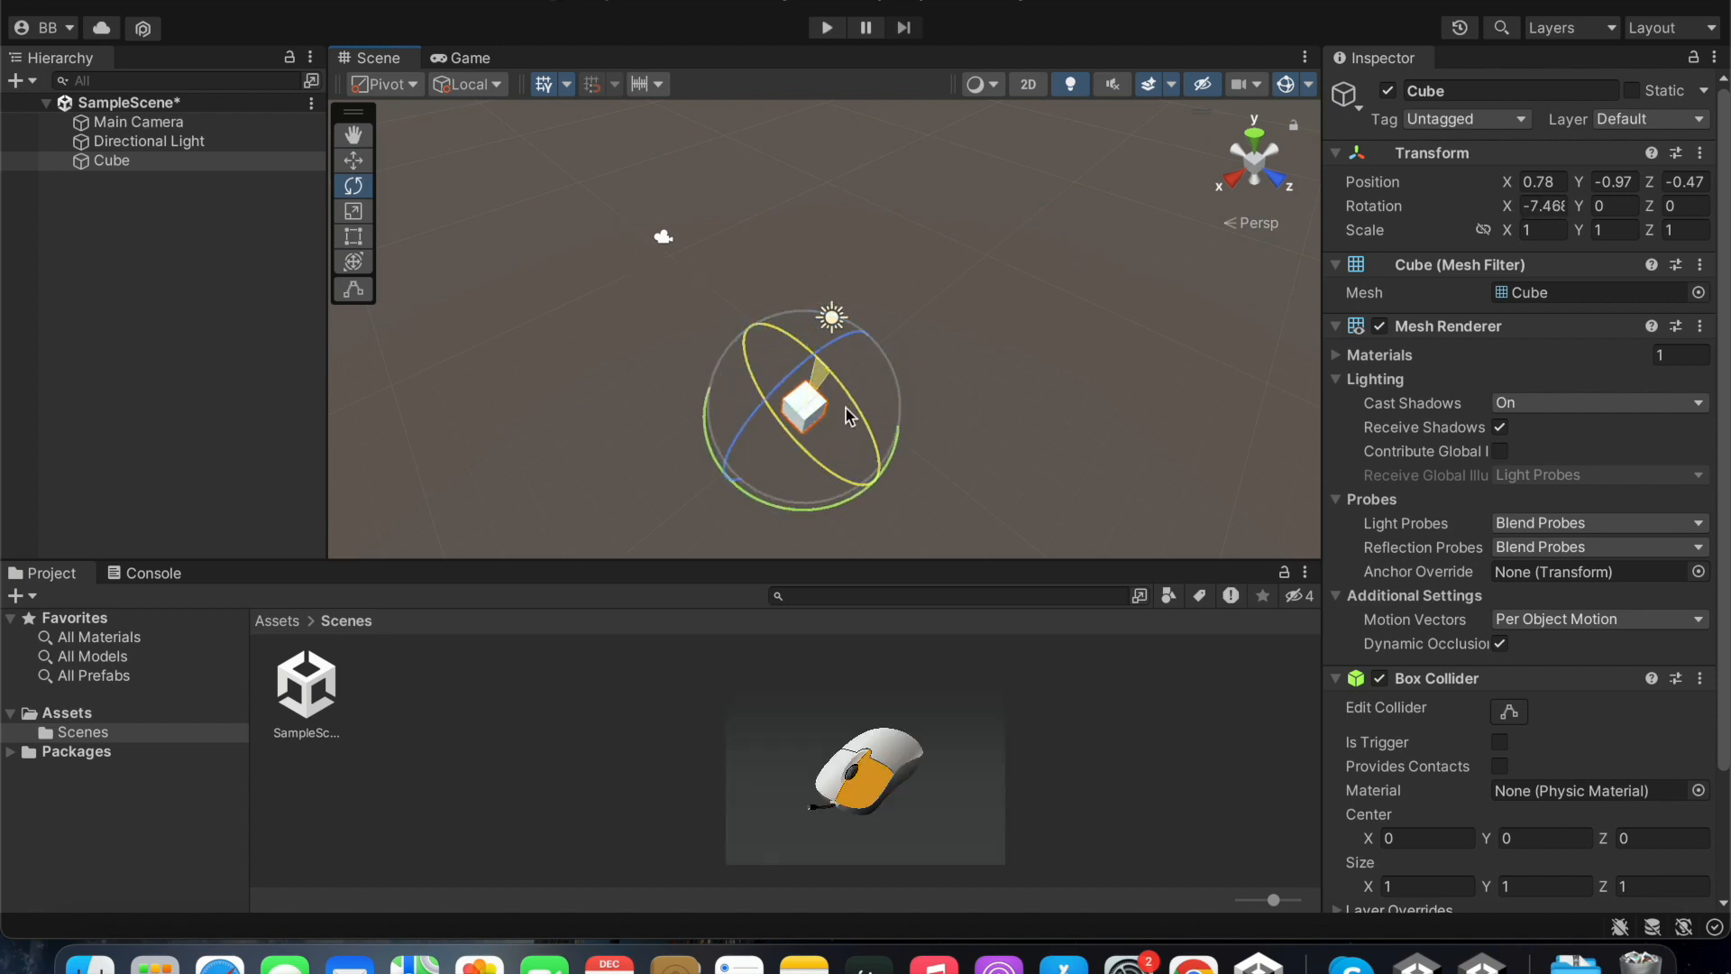
left_click_drag(844, 416, 779, 337)
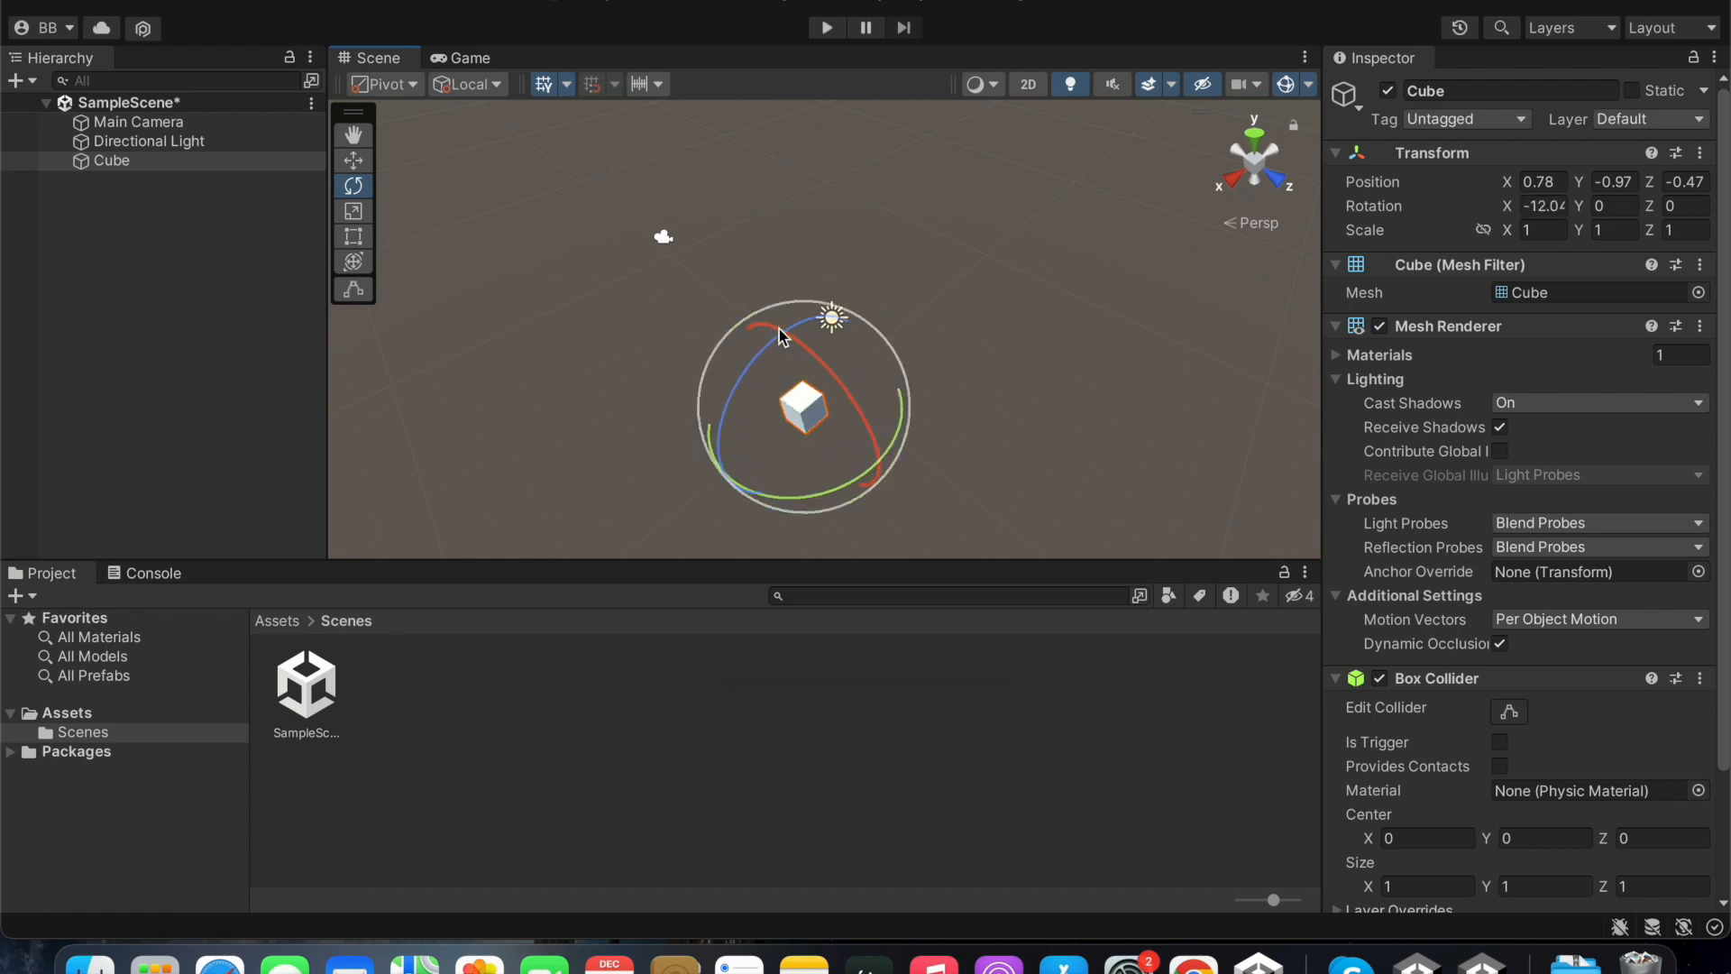
left_click_drag(779, 337, 740, 523)
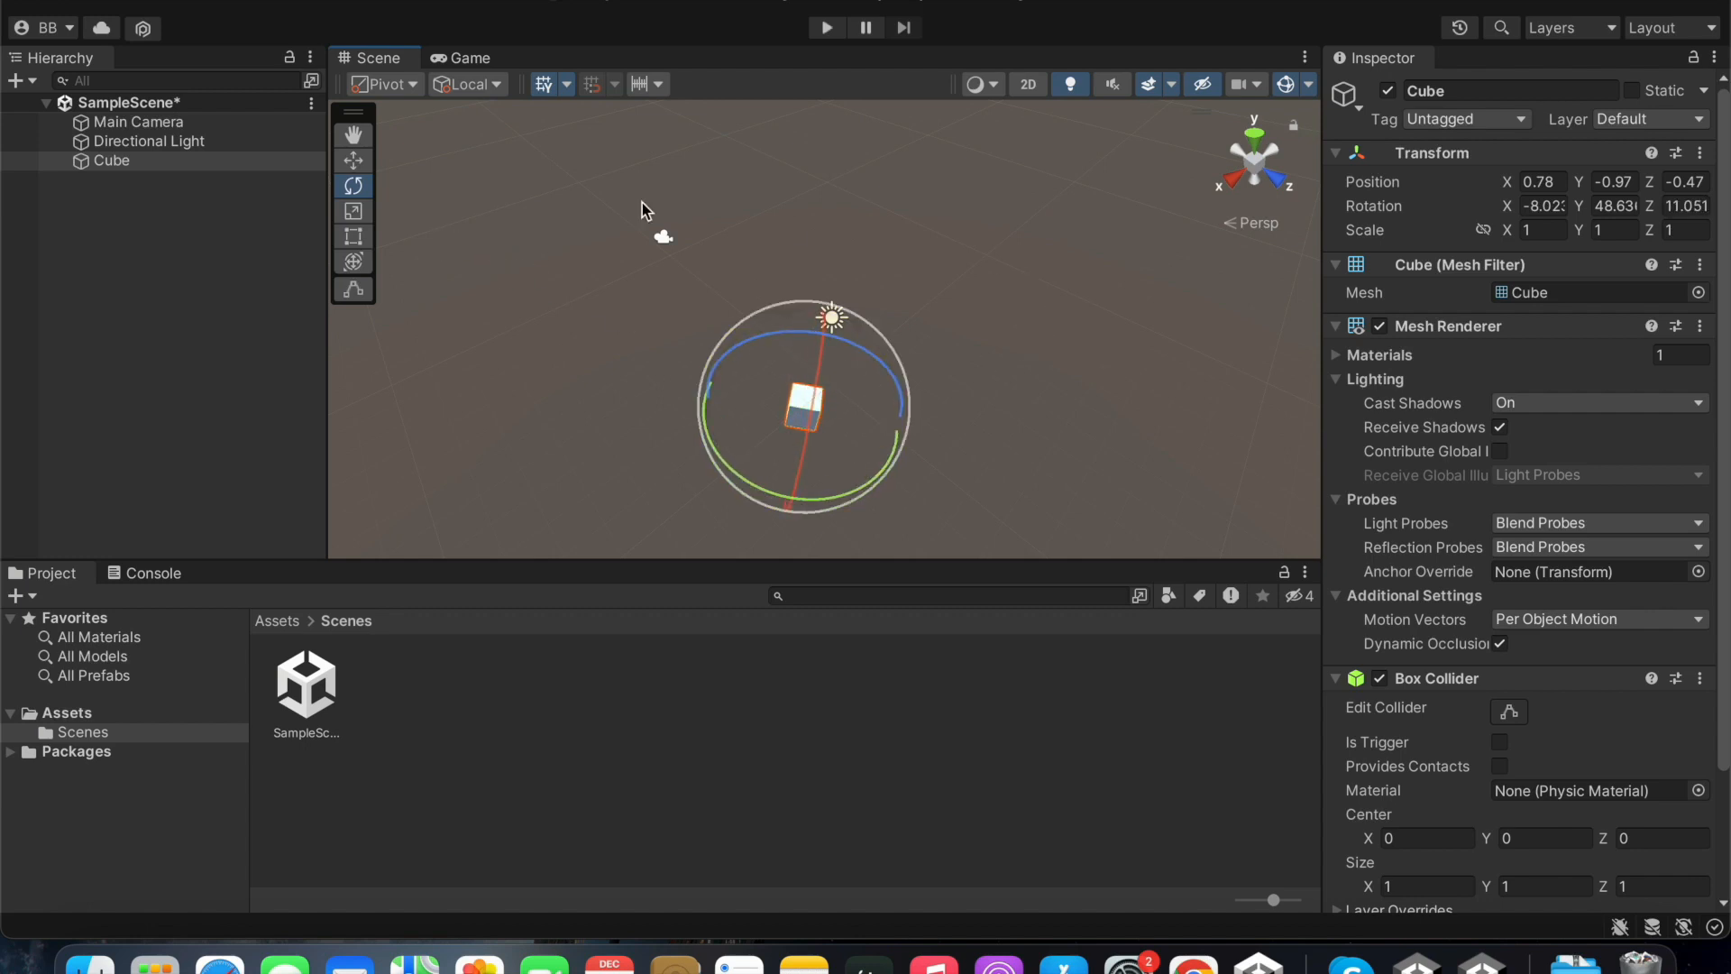
mouse_move(353, 212)
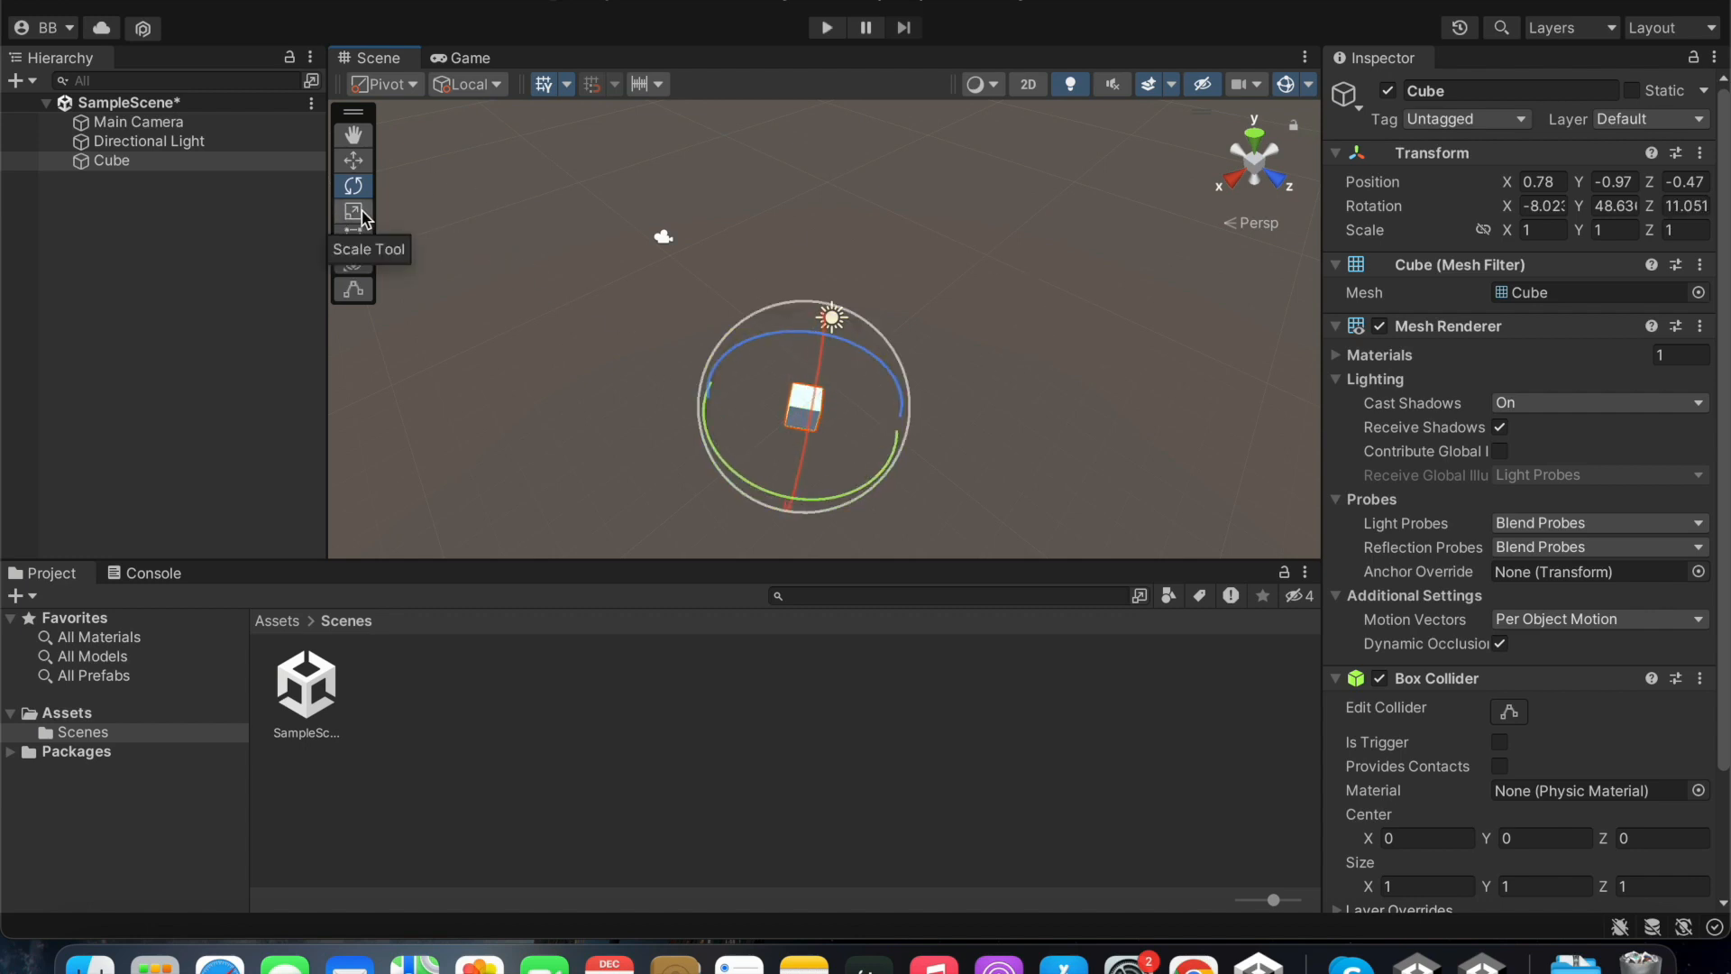
- Switch to the Scale tool and stretch the Cube along its X axis into a box
left_click(354, 211)
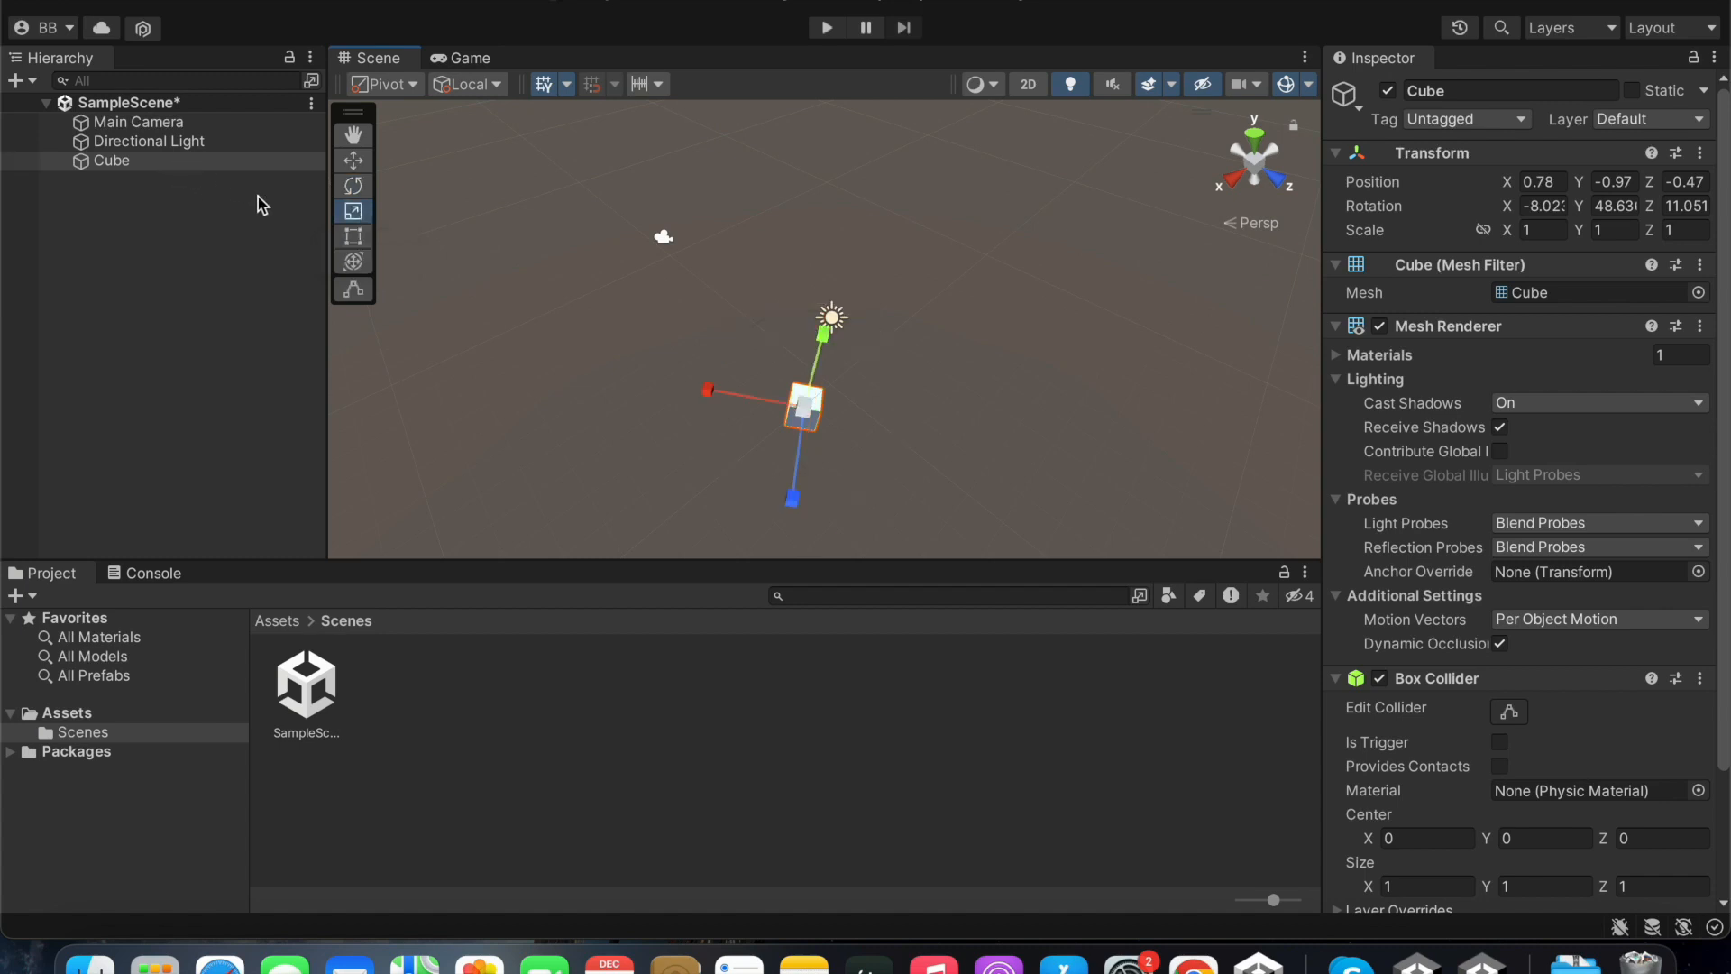
mouse_move(702, 366)
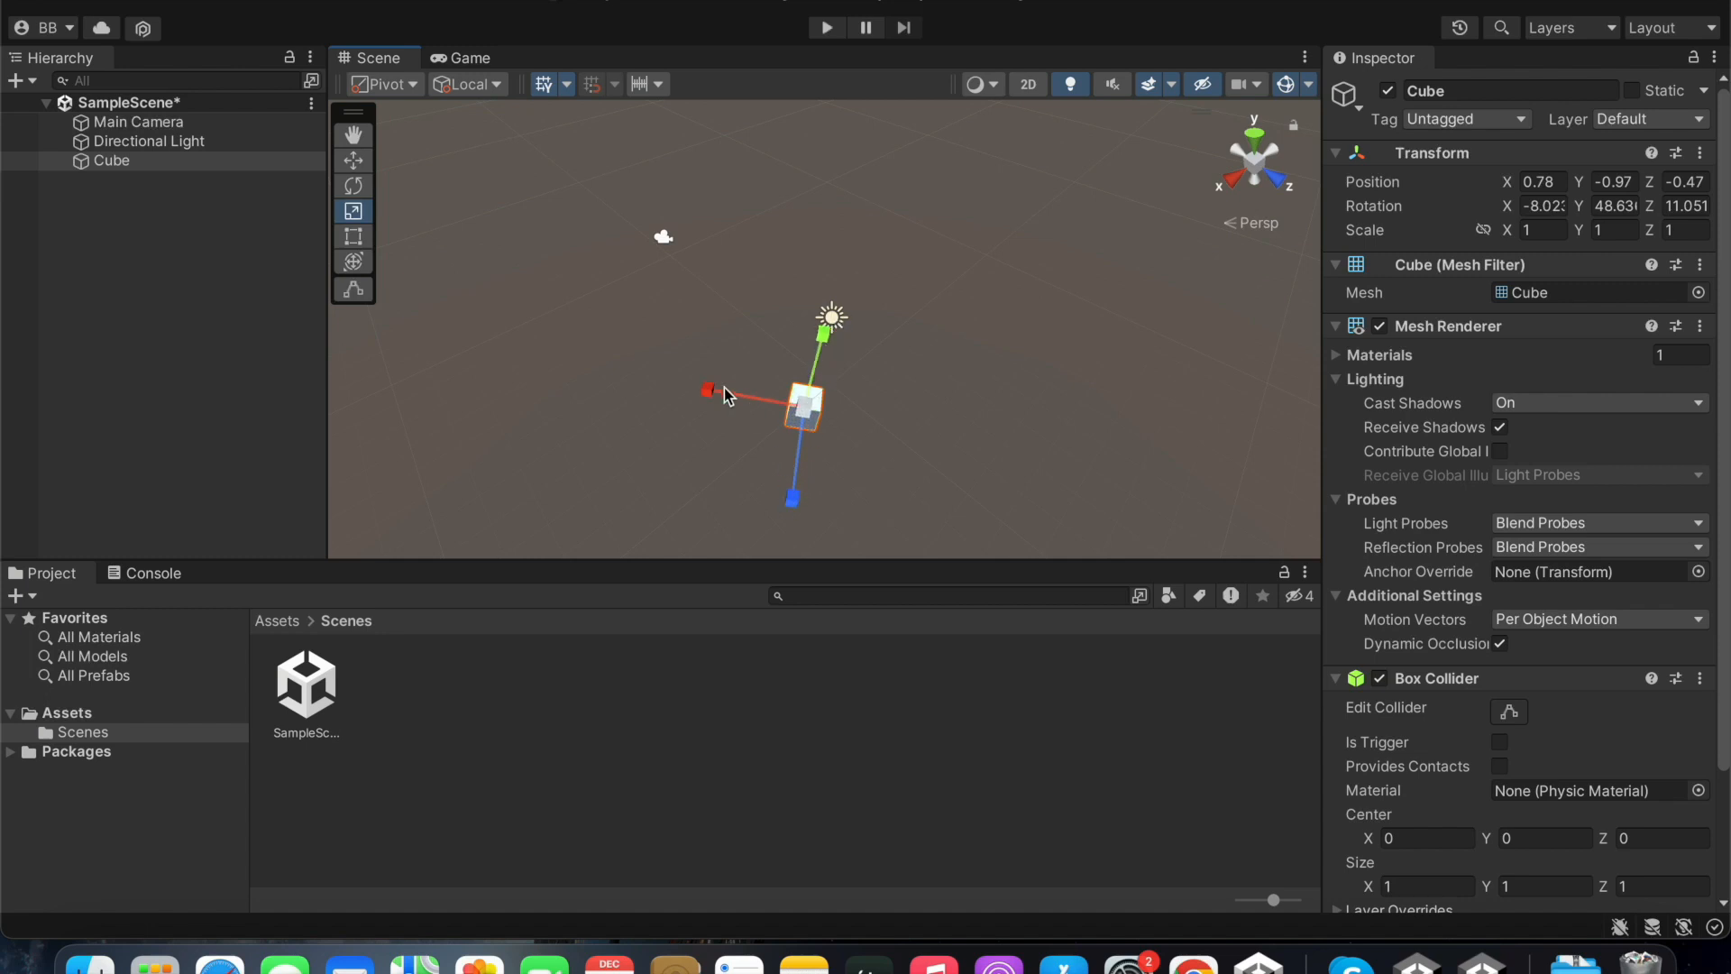
mouse_move(804, 419)
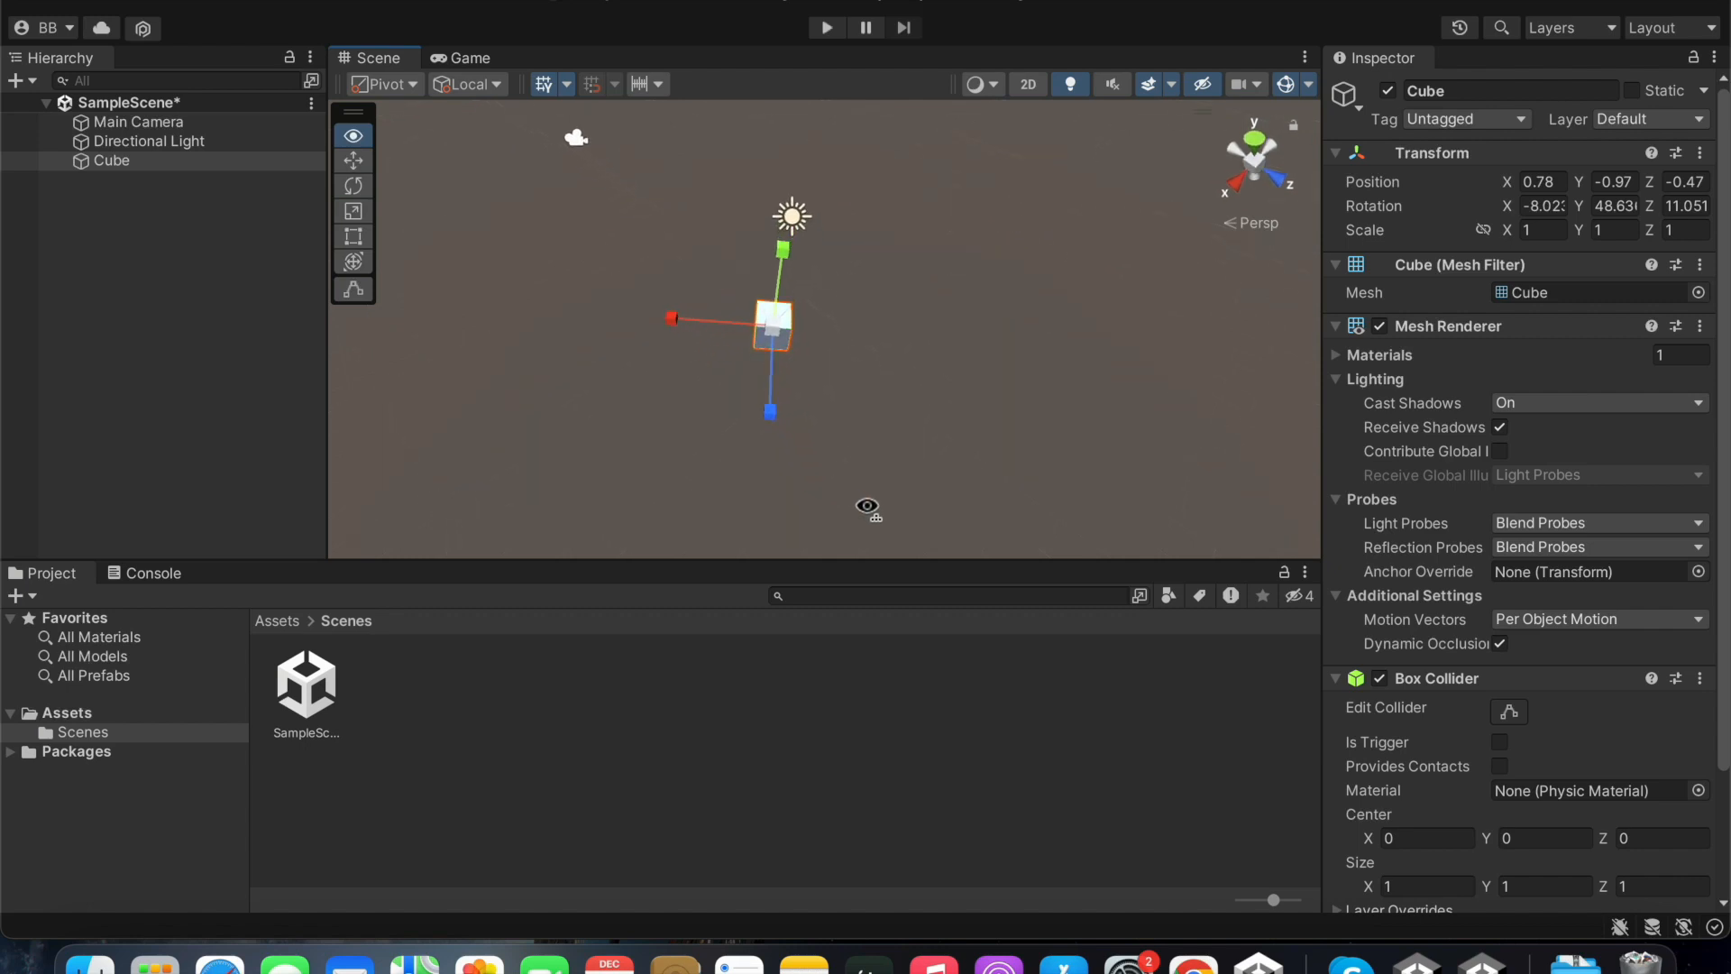
left_click(354, 211)
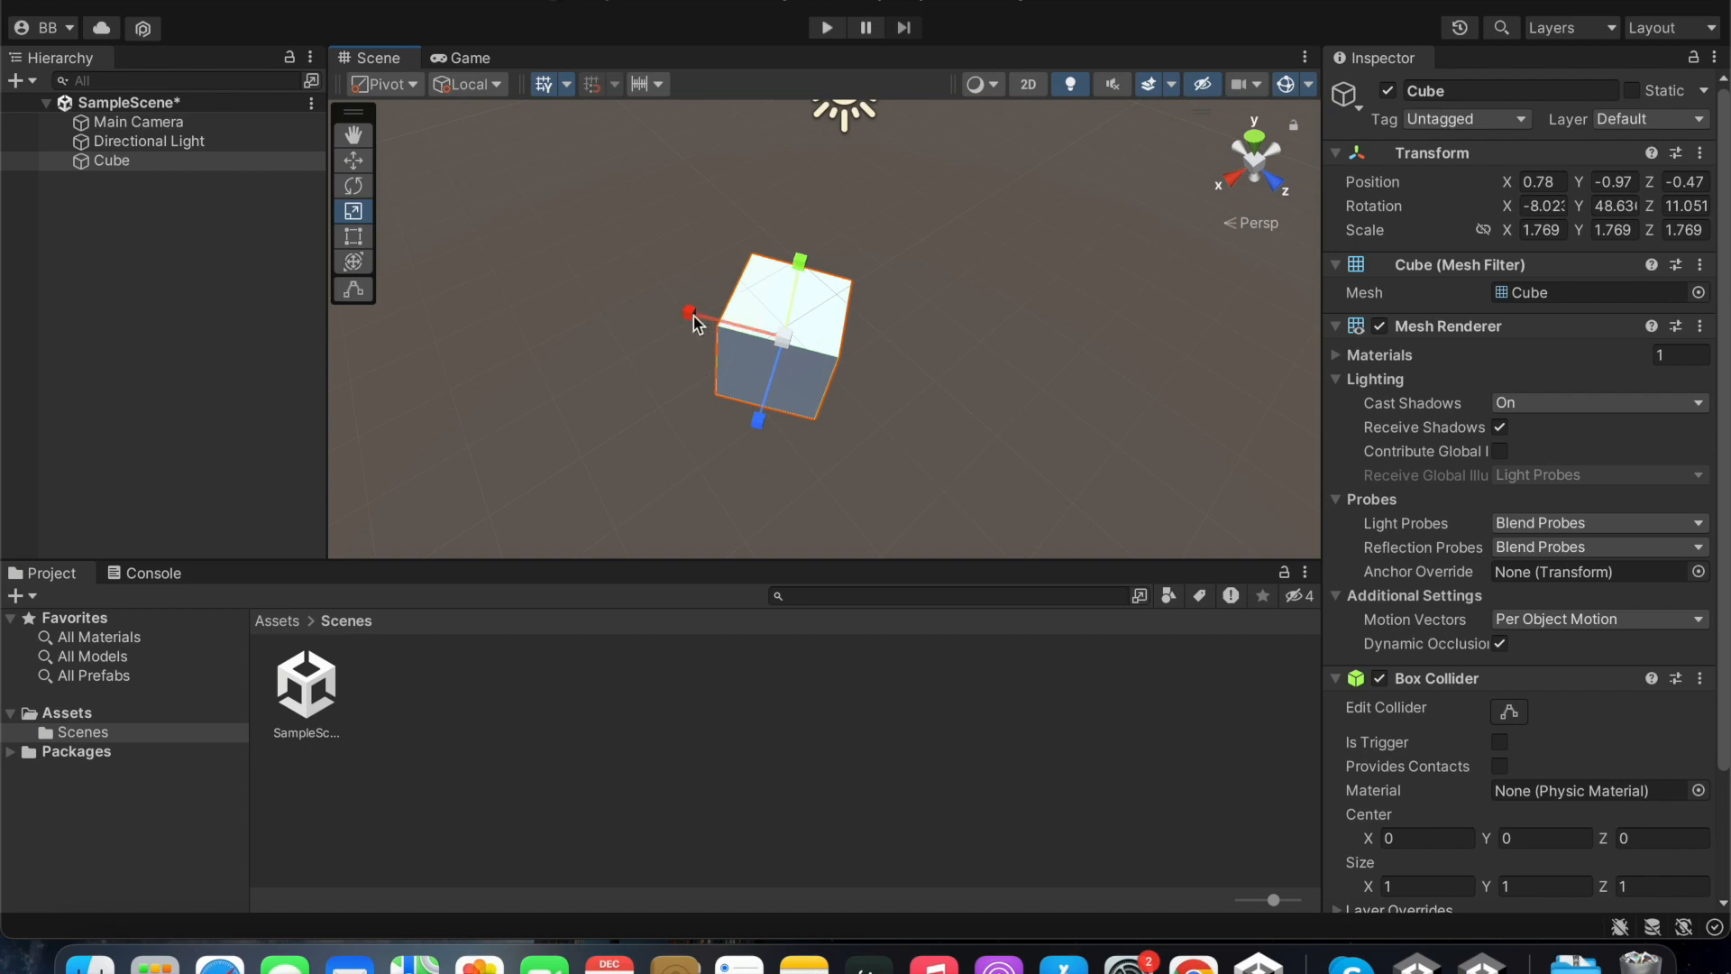
left_click_drag(688, 312, 599, 296)
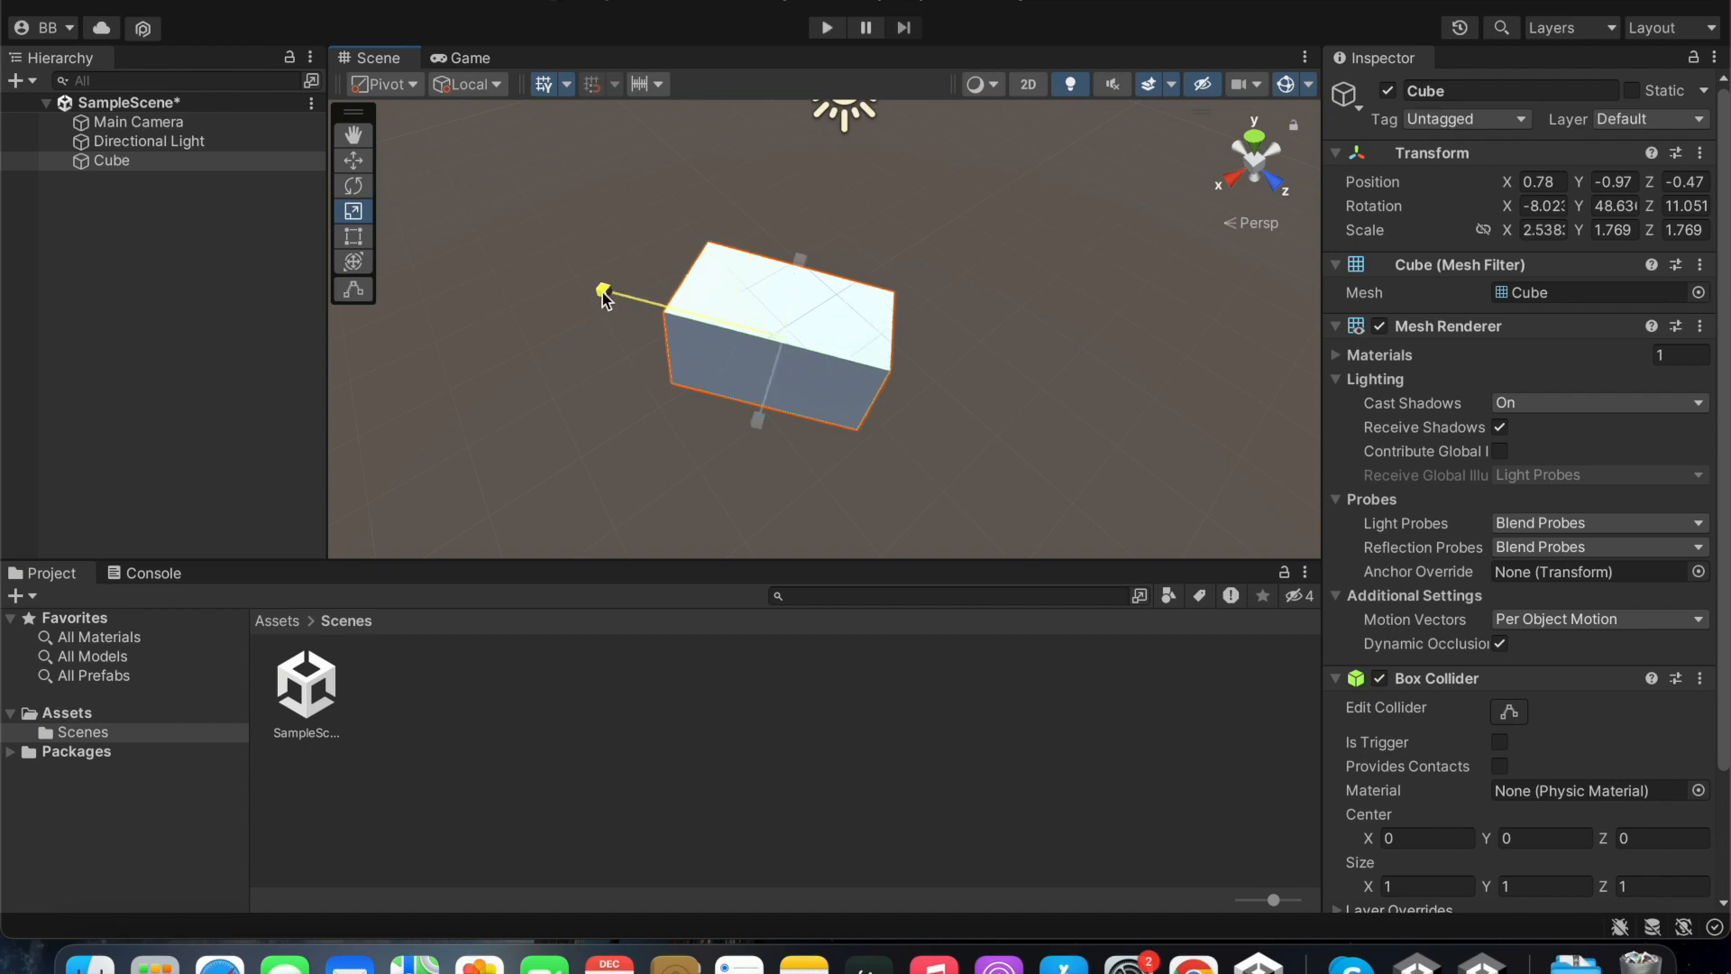
left_click_drag(604, 294, 664, 307)
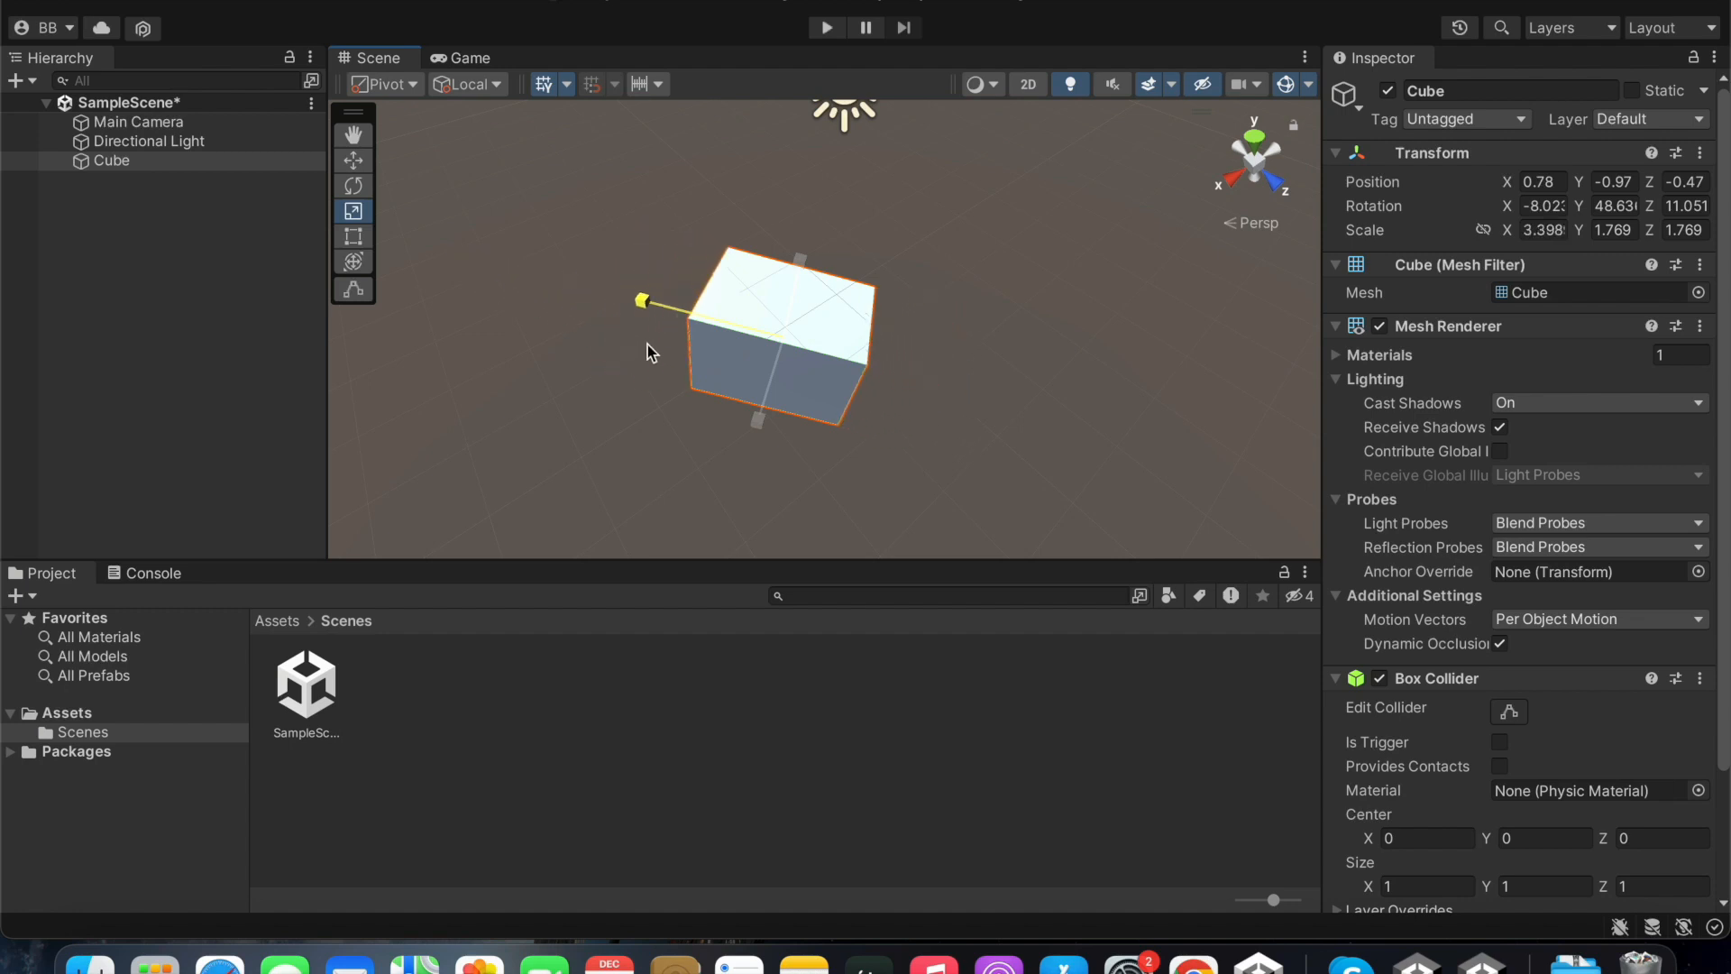
left_click_drag(645, 301, 630, 297)
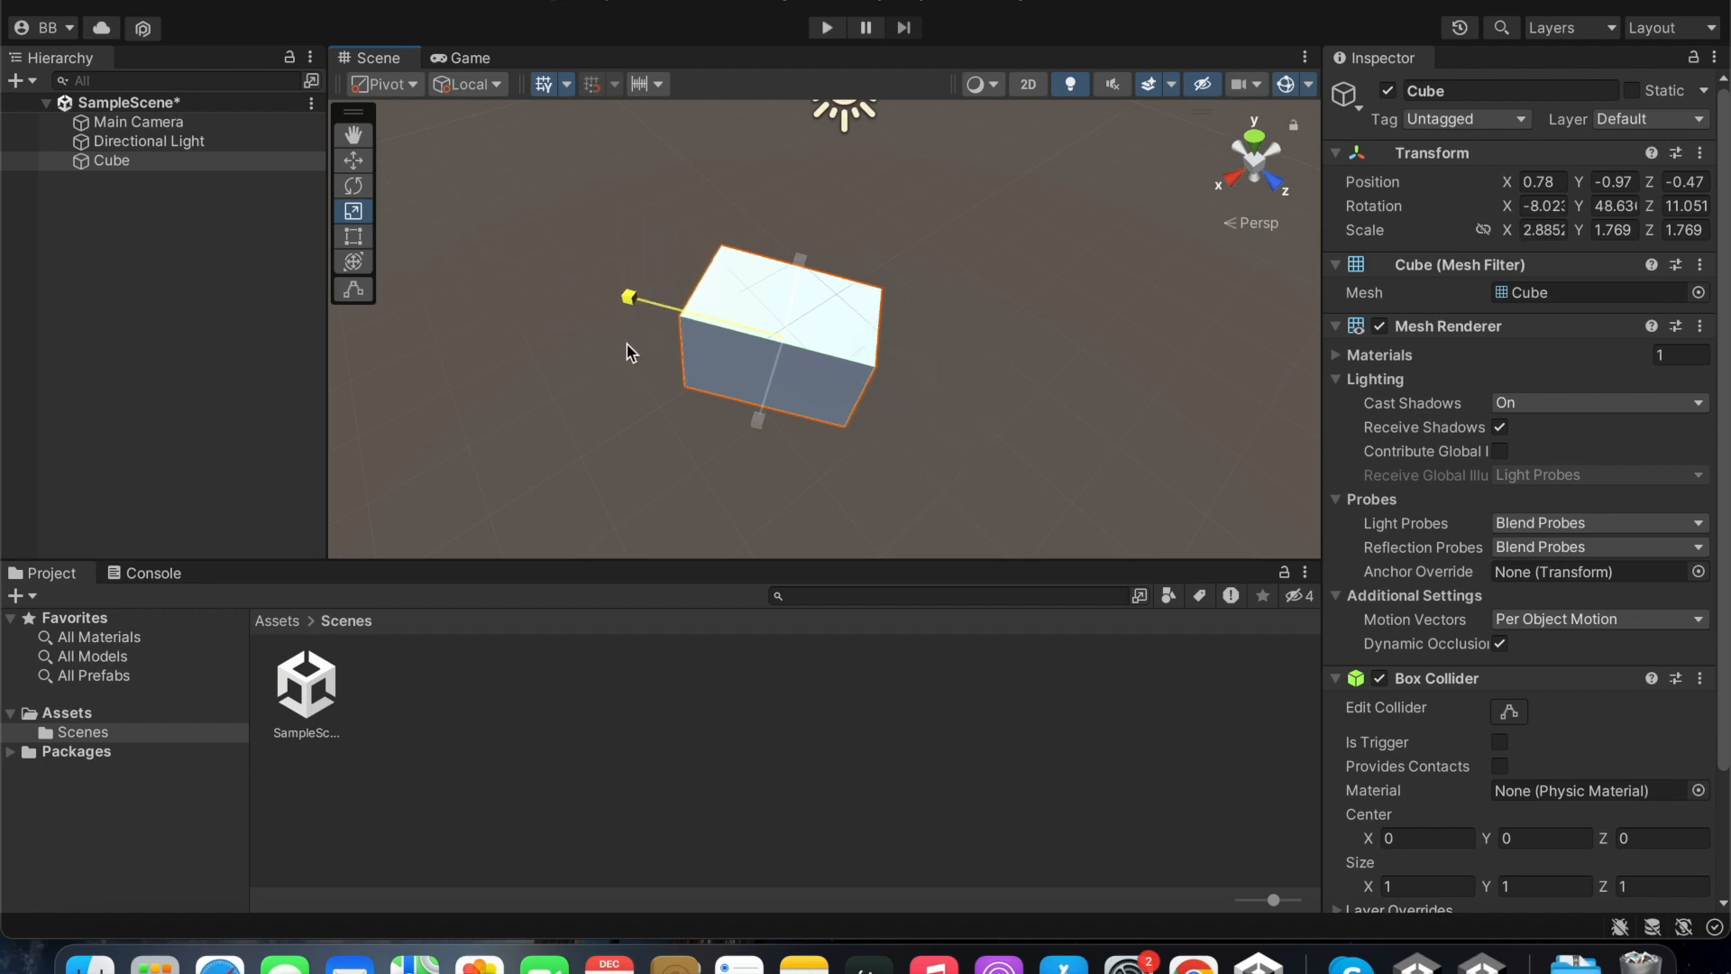
left_click_drag(626, 297, 687, 312)
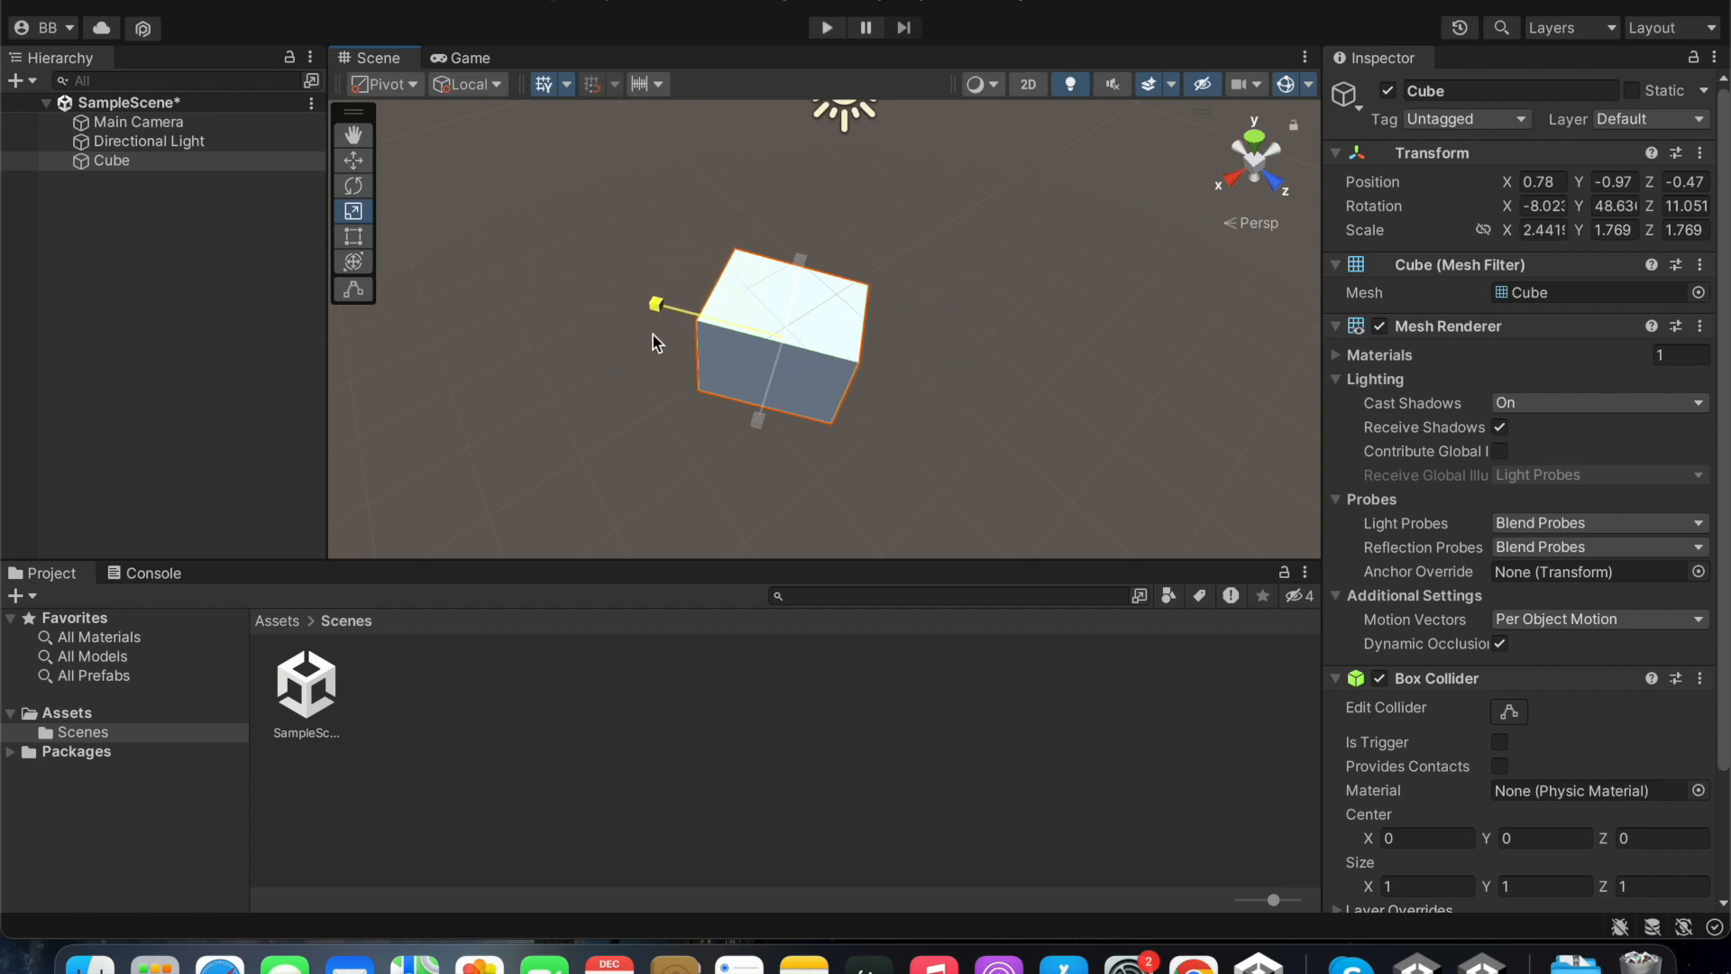
- Adjust the box length and enlarge it uniformly to about 4.1 by 2.5 by 1.85
left_click_drag(656, 306, 564, 285)
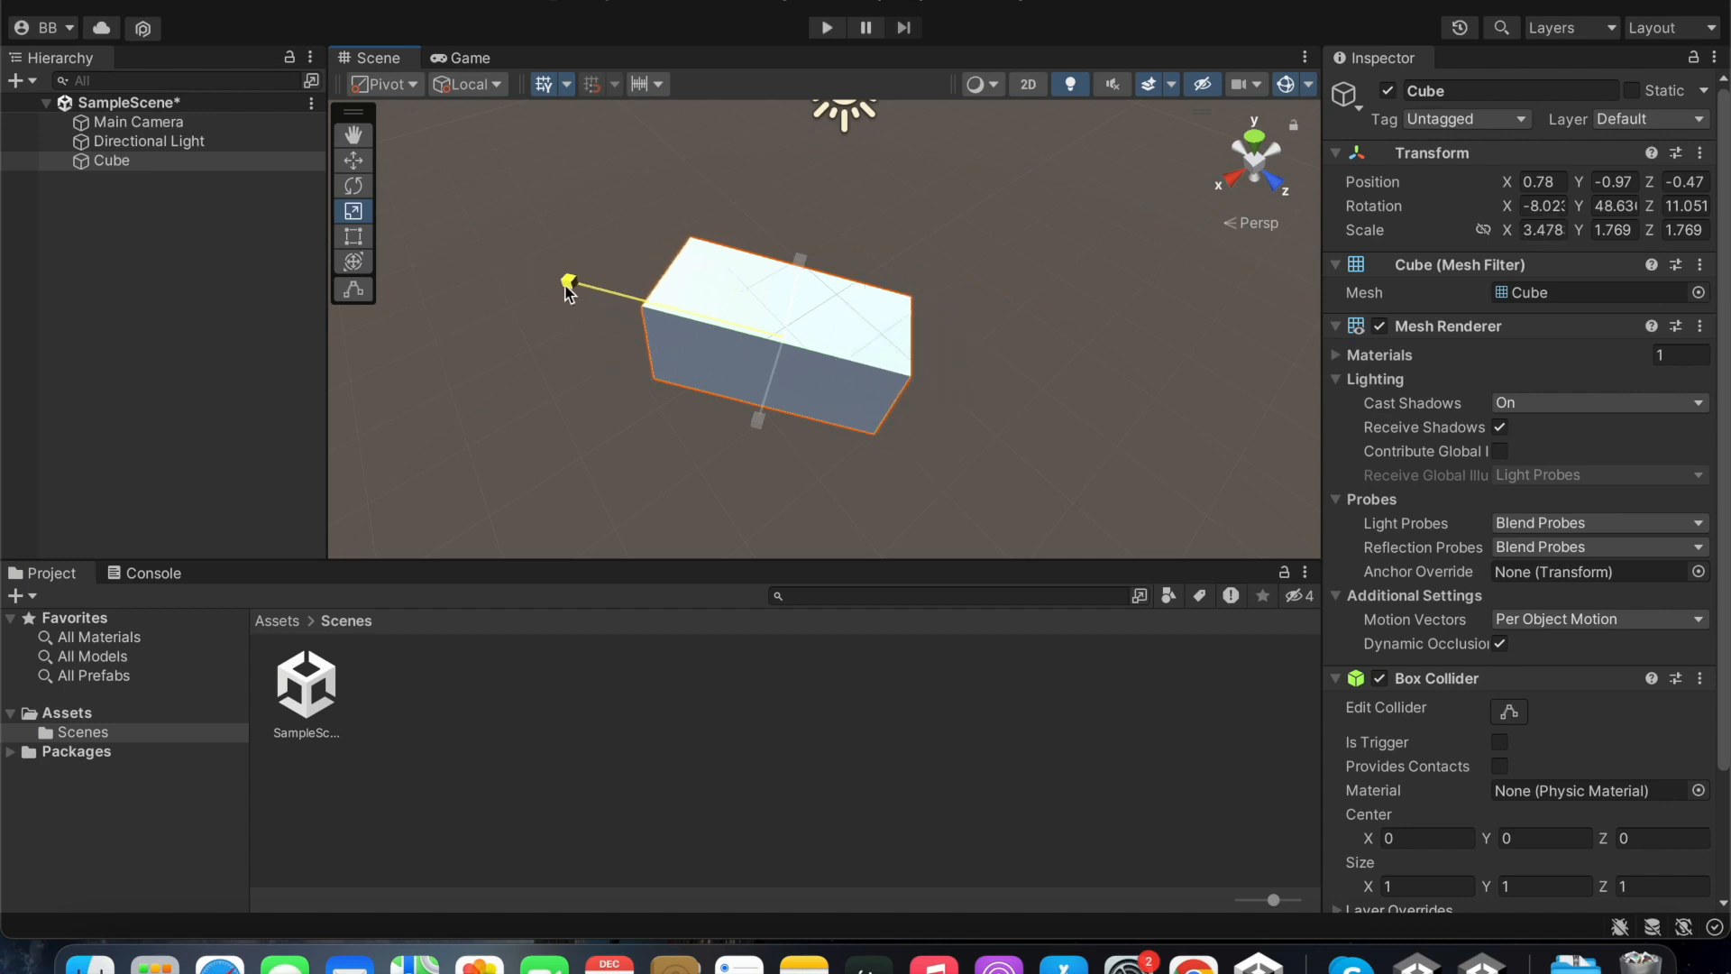
left_click_drag(564, 282, 480, 258)
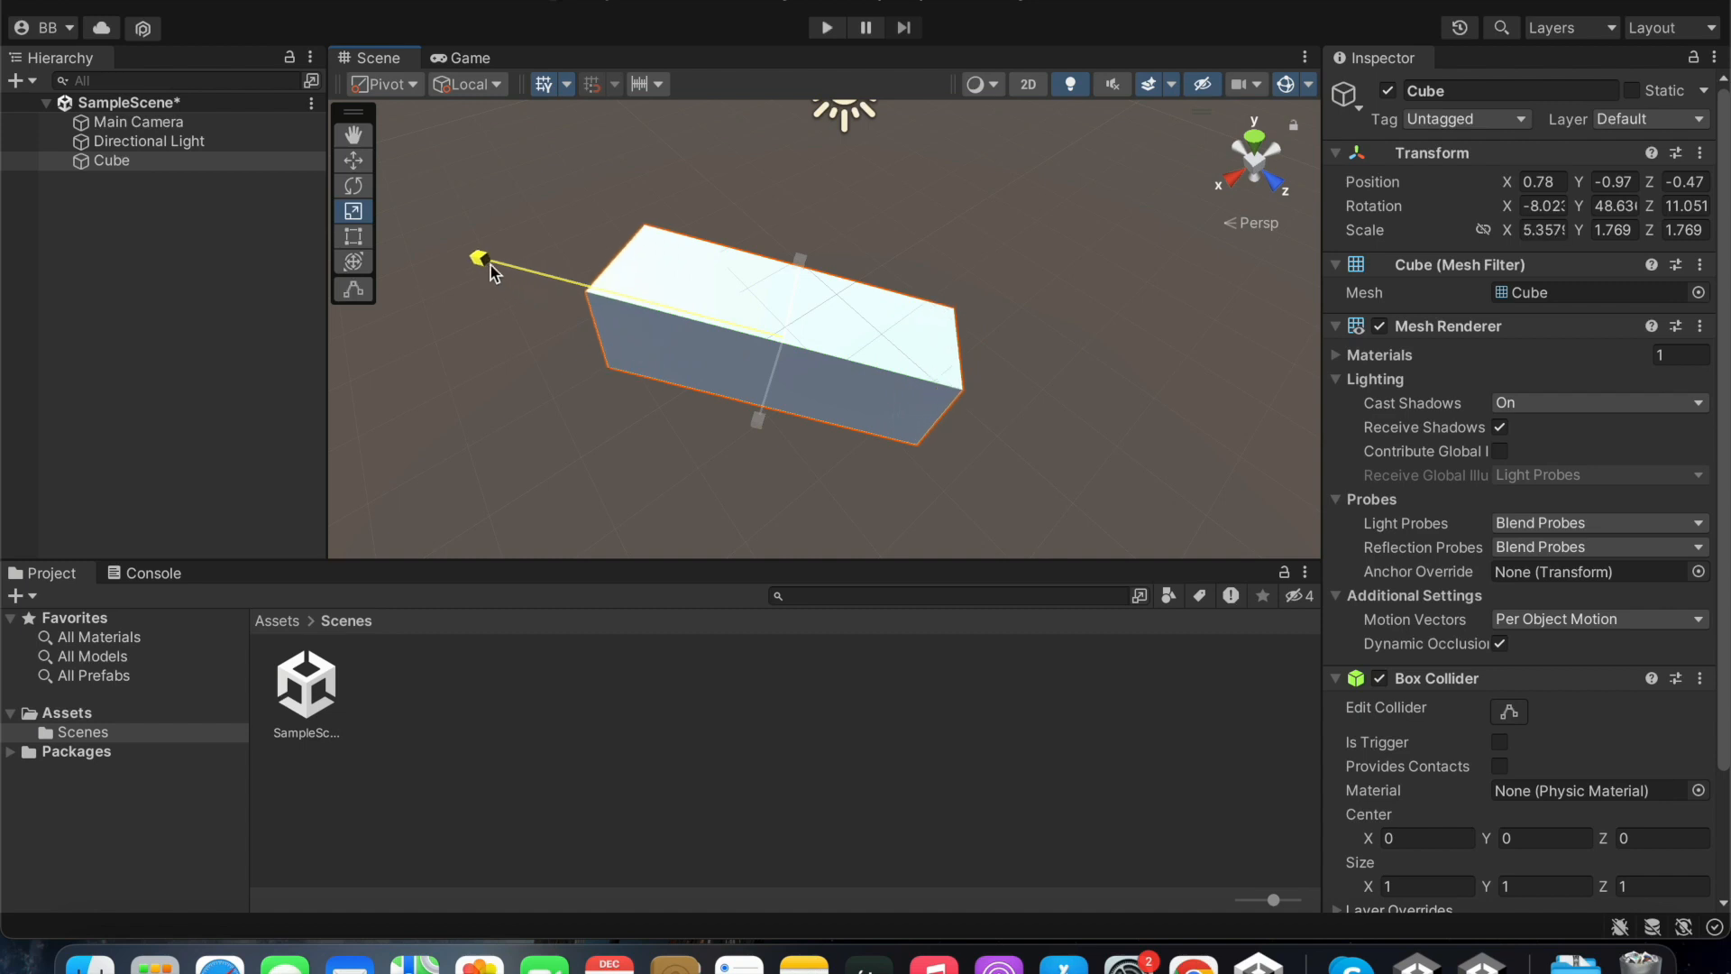
left_click_drag(478, 258, 500, 289)
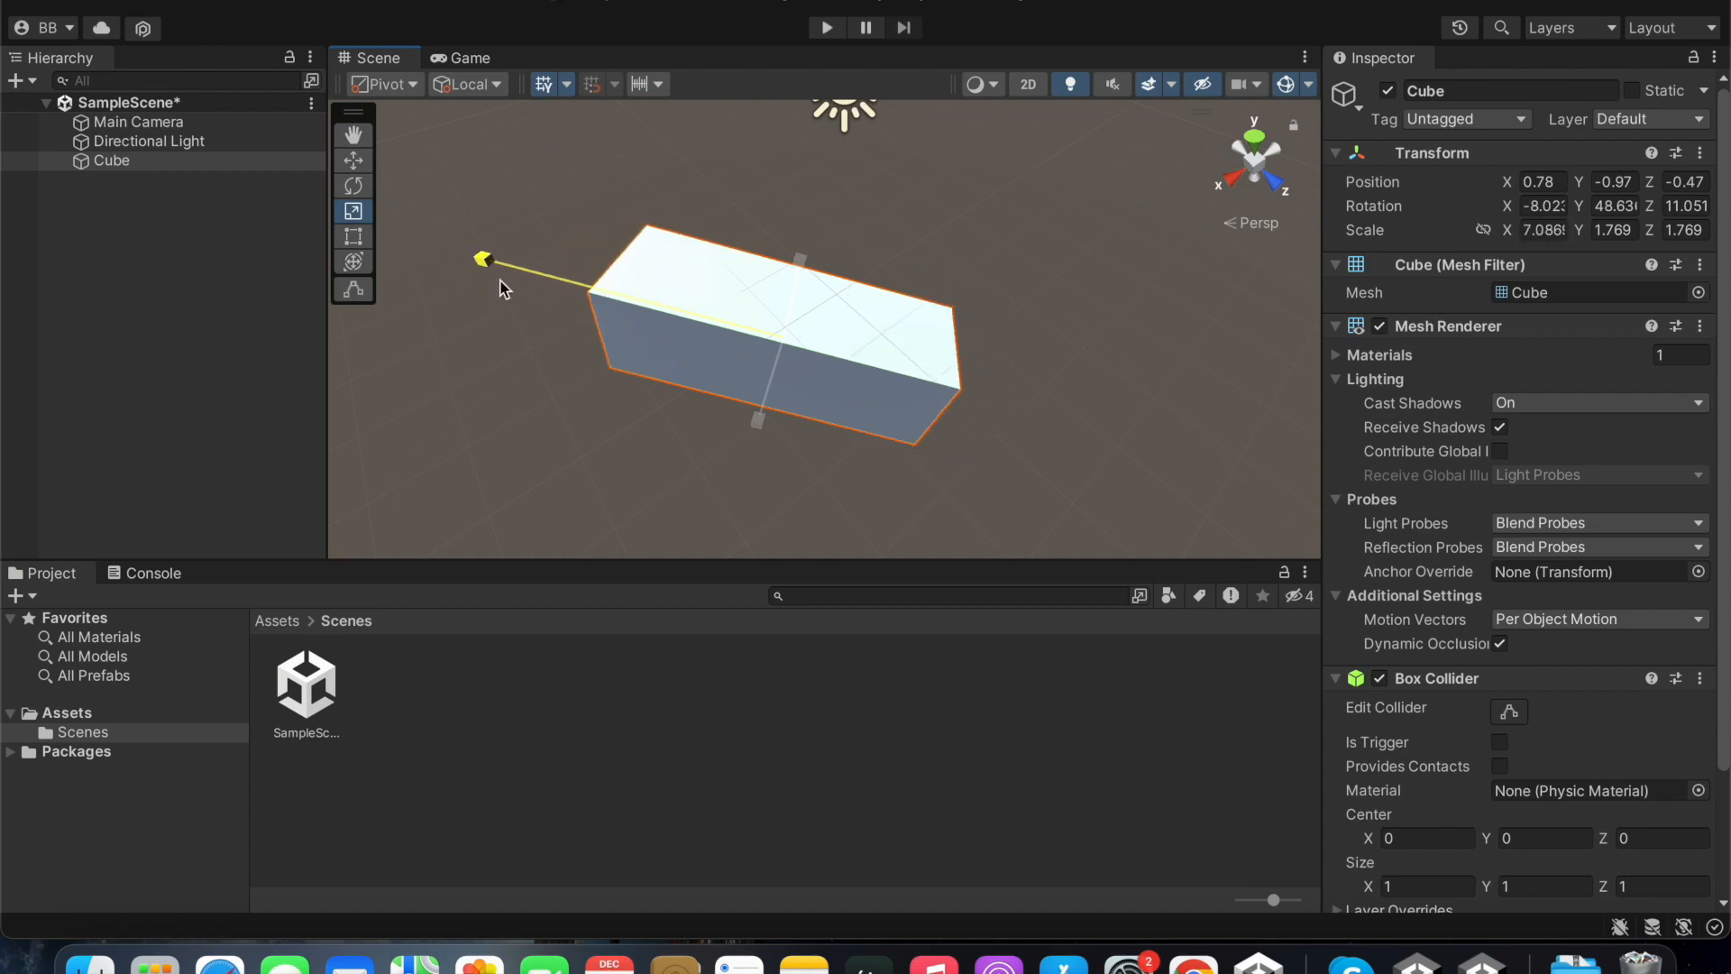
left_click_drag(483, 260, 756, 431)
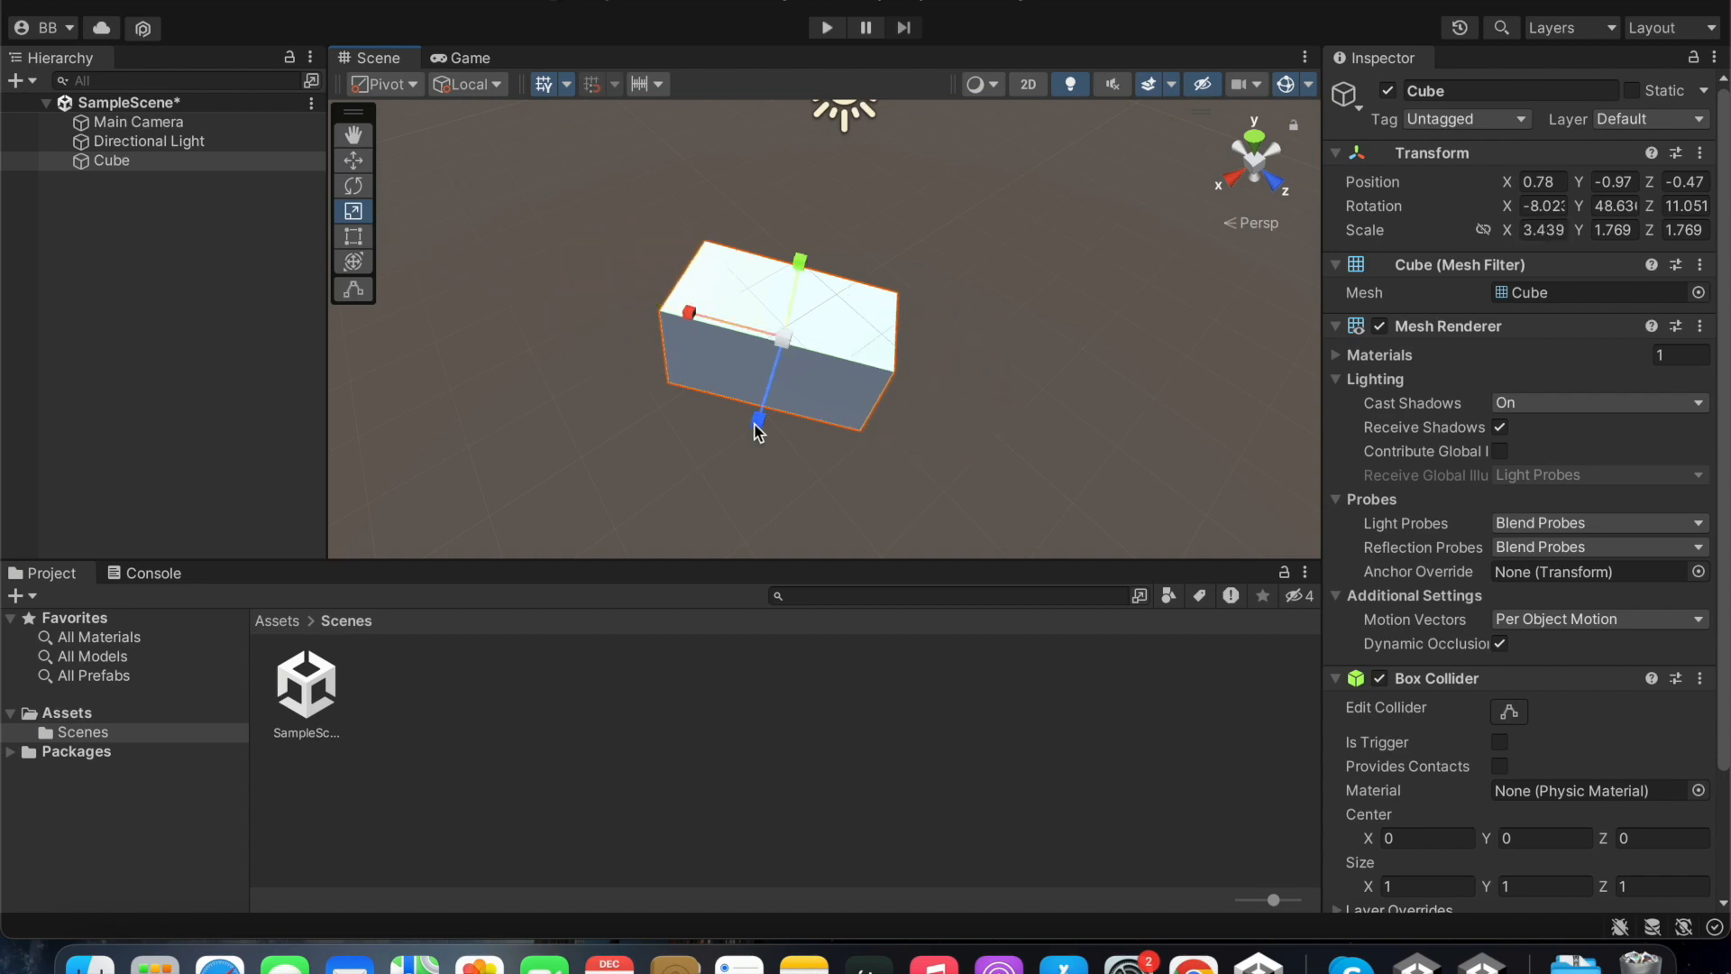
left_click_drag(757, 422, 757, 417)
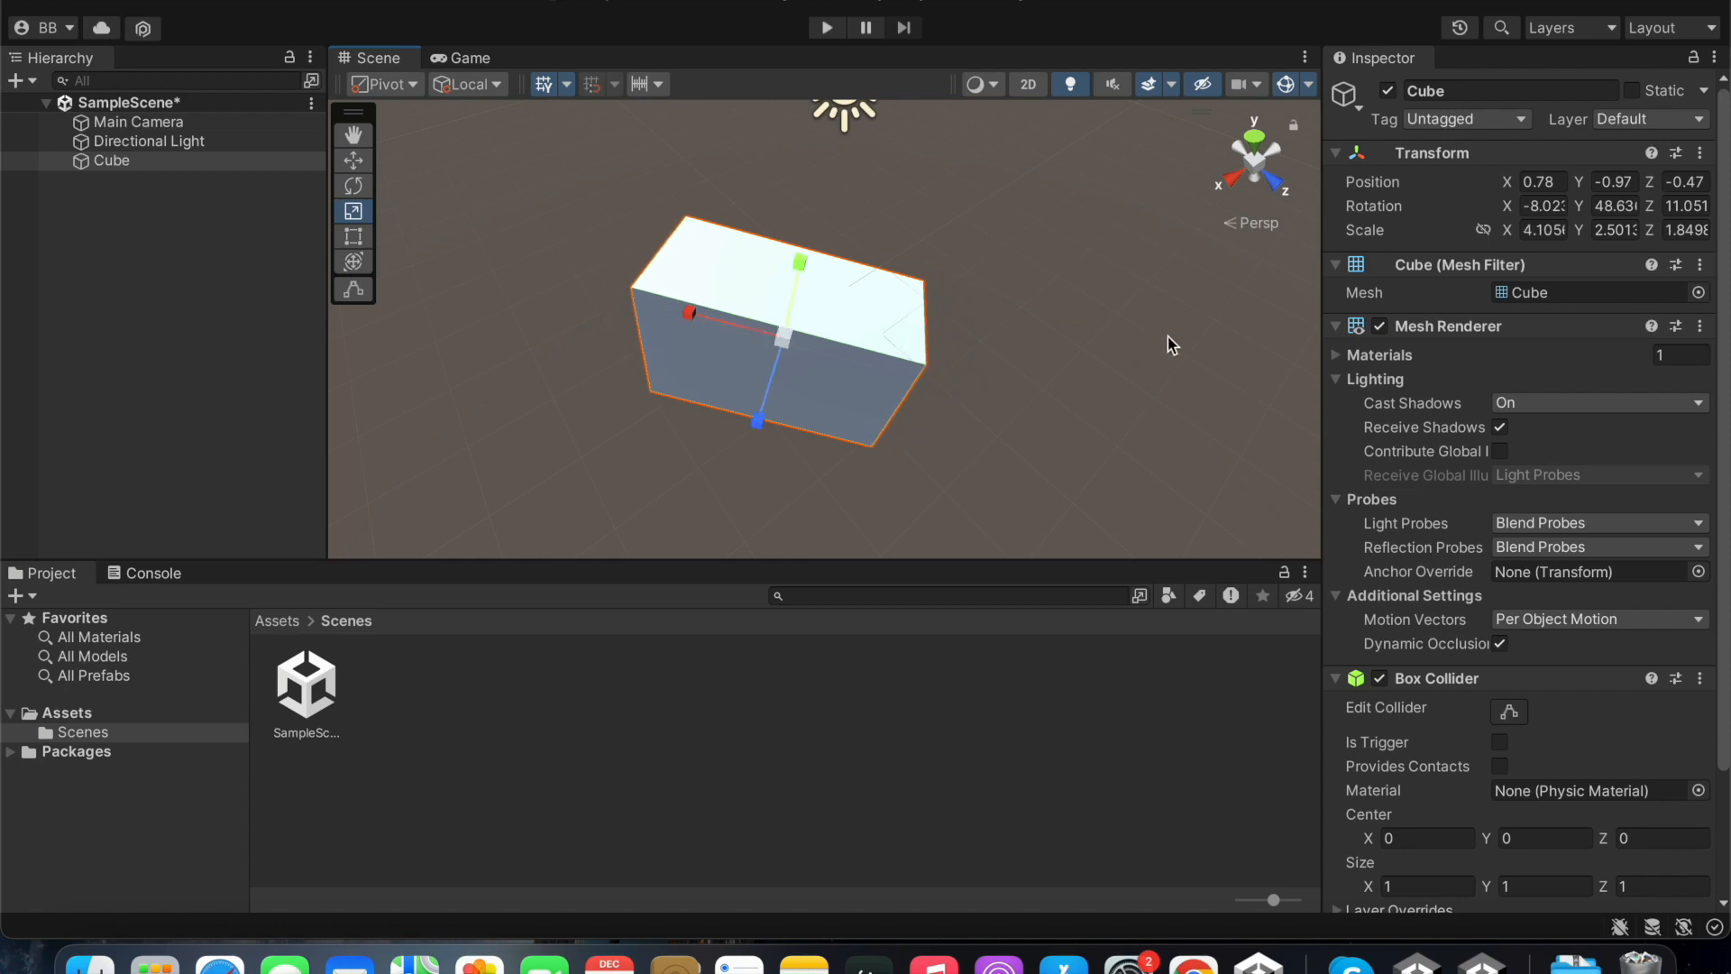
mouse_move(604, 202)
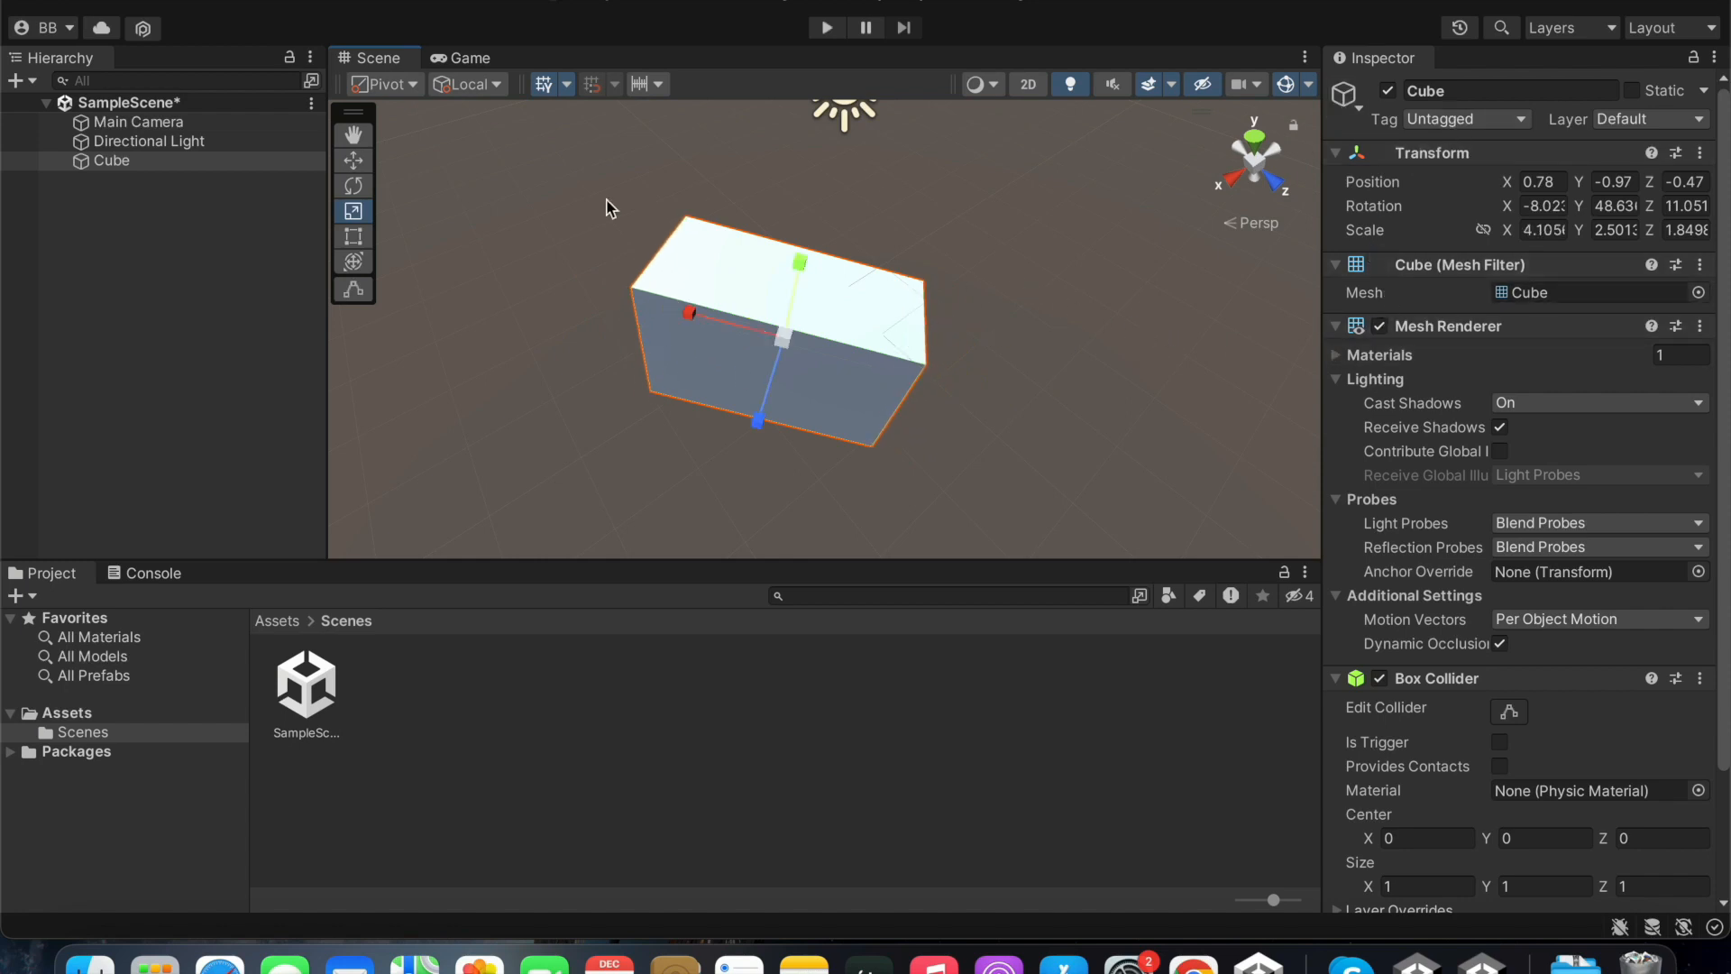
- Select the Cube in the Hierarchy to edit its scale in the Inspector
left_click(112, 158)
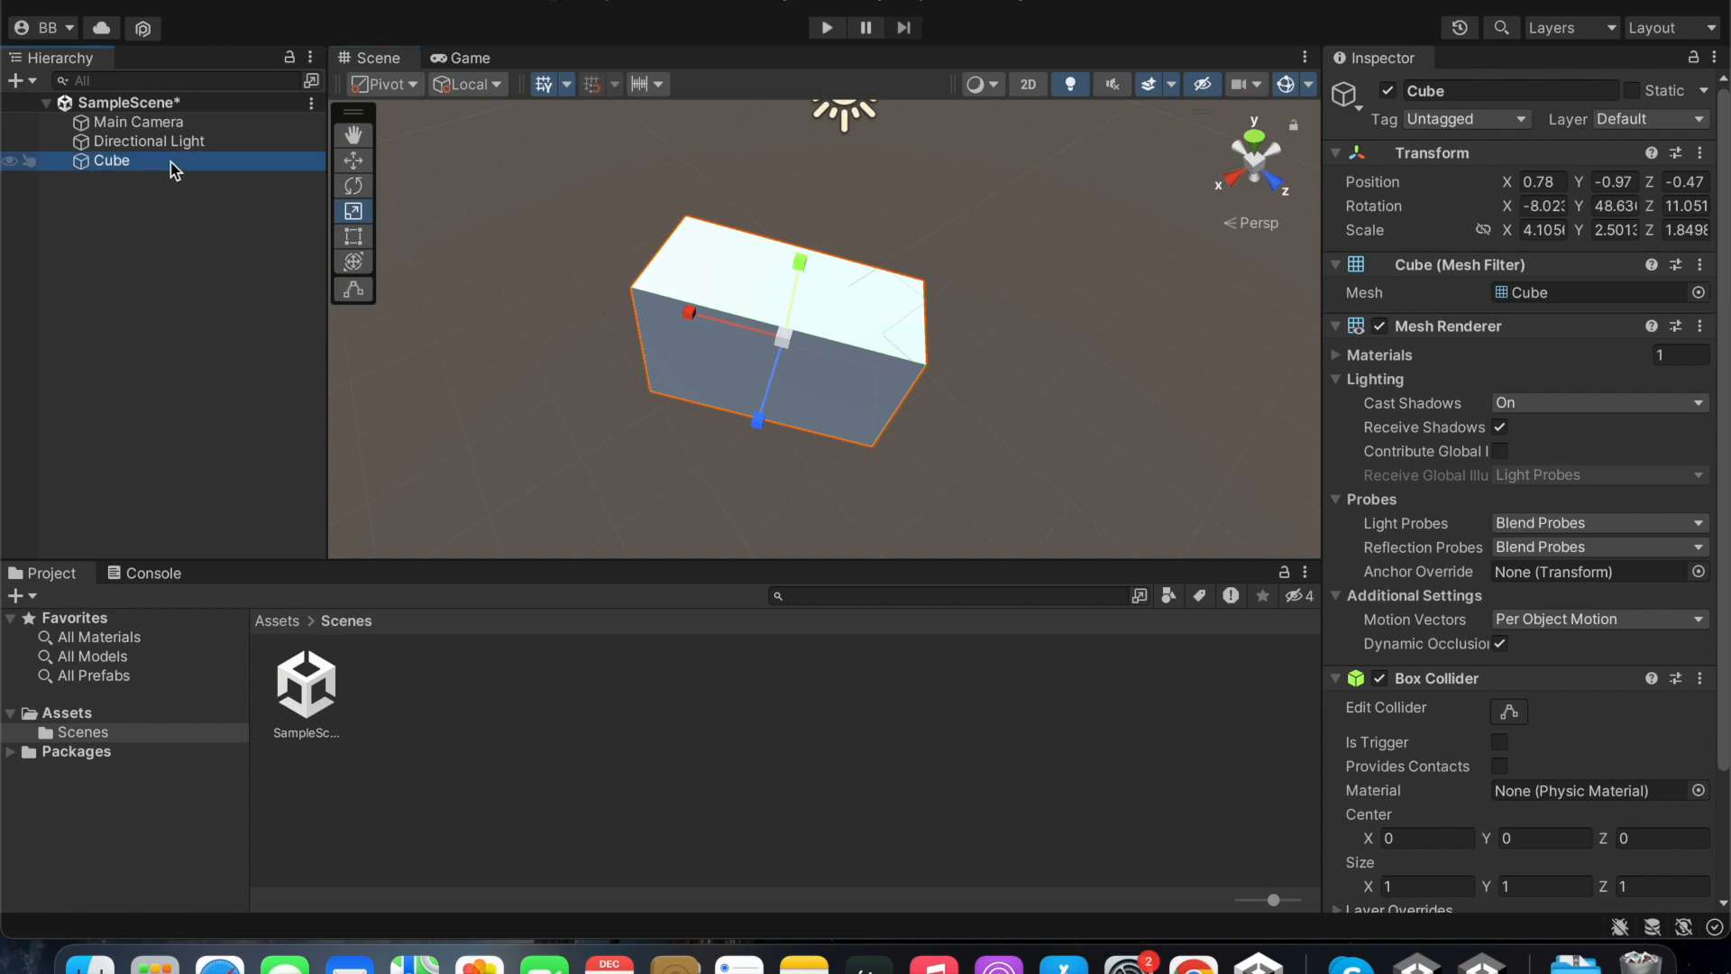
mouse_move(1278, 70)
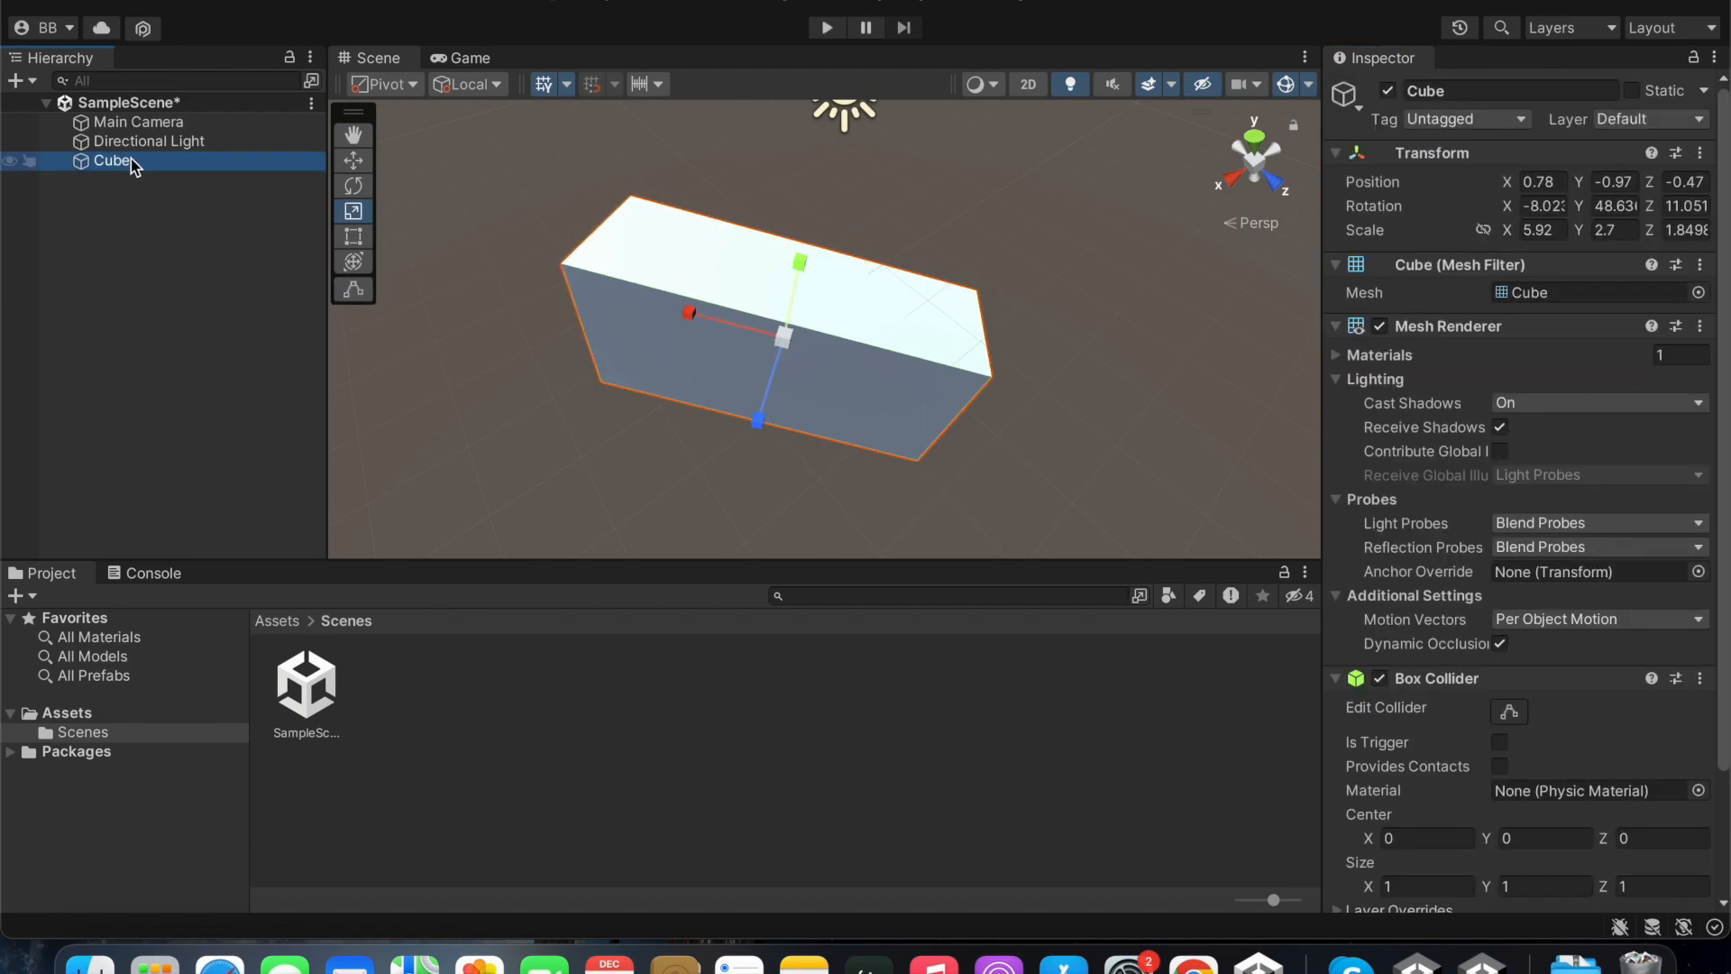
- Add a second cube, Cube (1), and move it across the ground plane to about 4.56, -7.8, -3.43
right_click(110, 163)
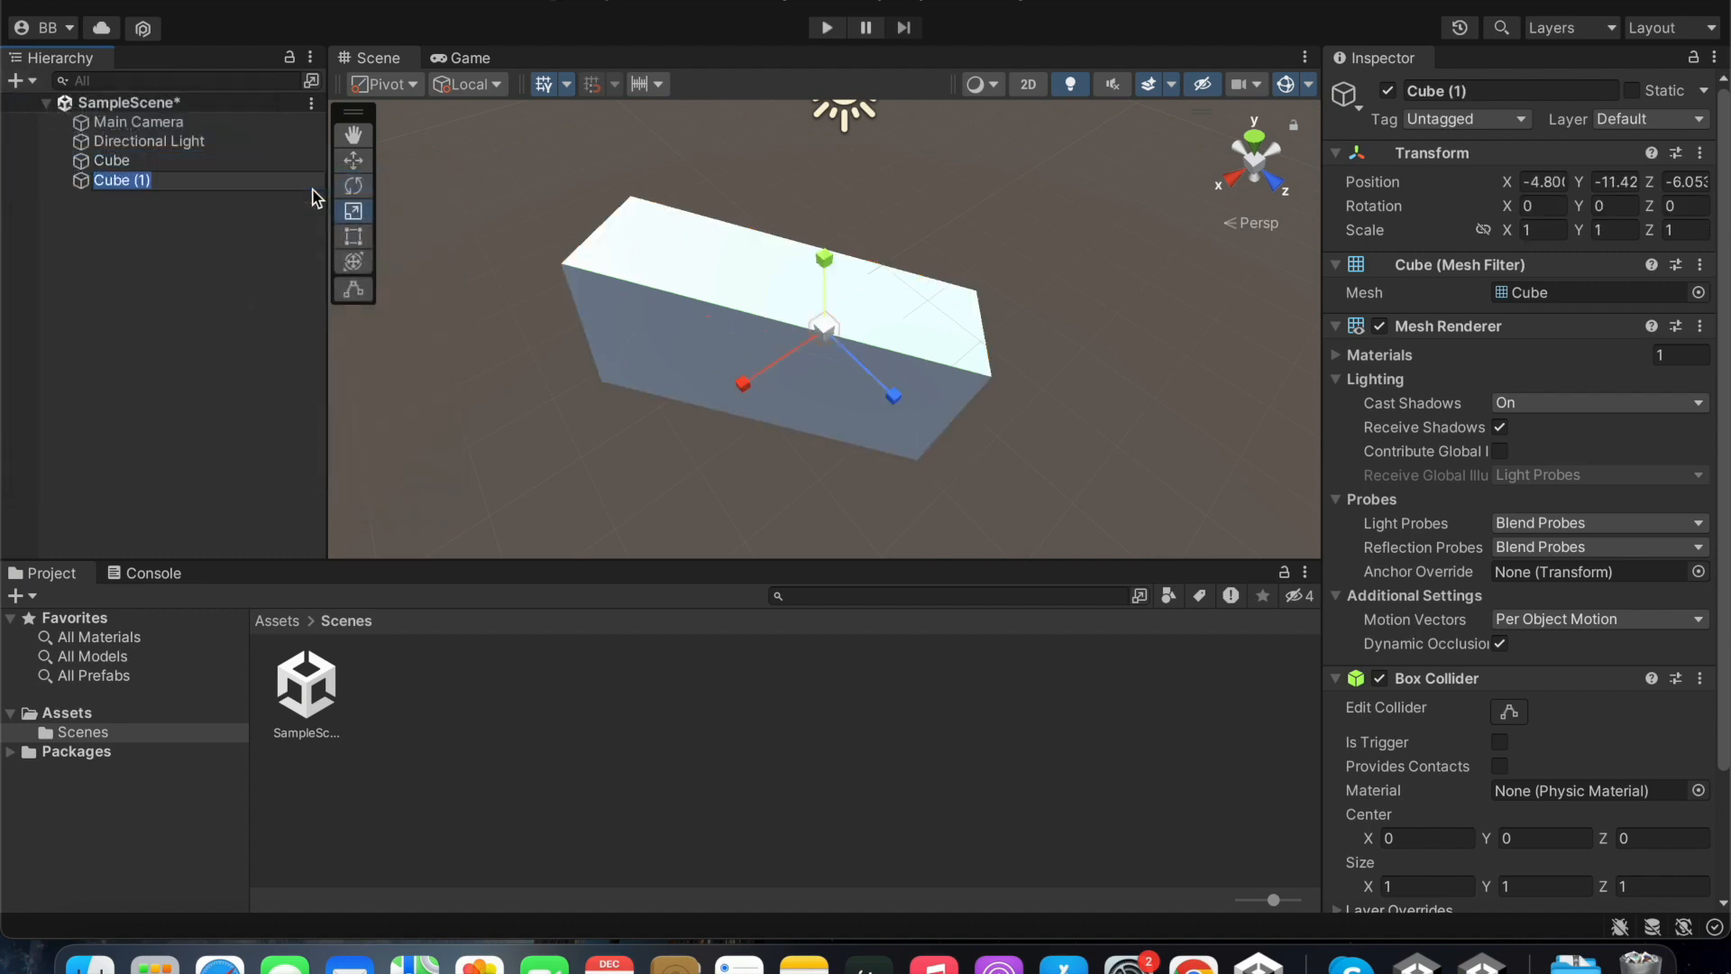
left_click(353, 158)
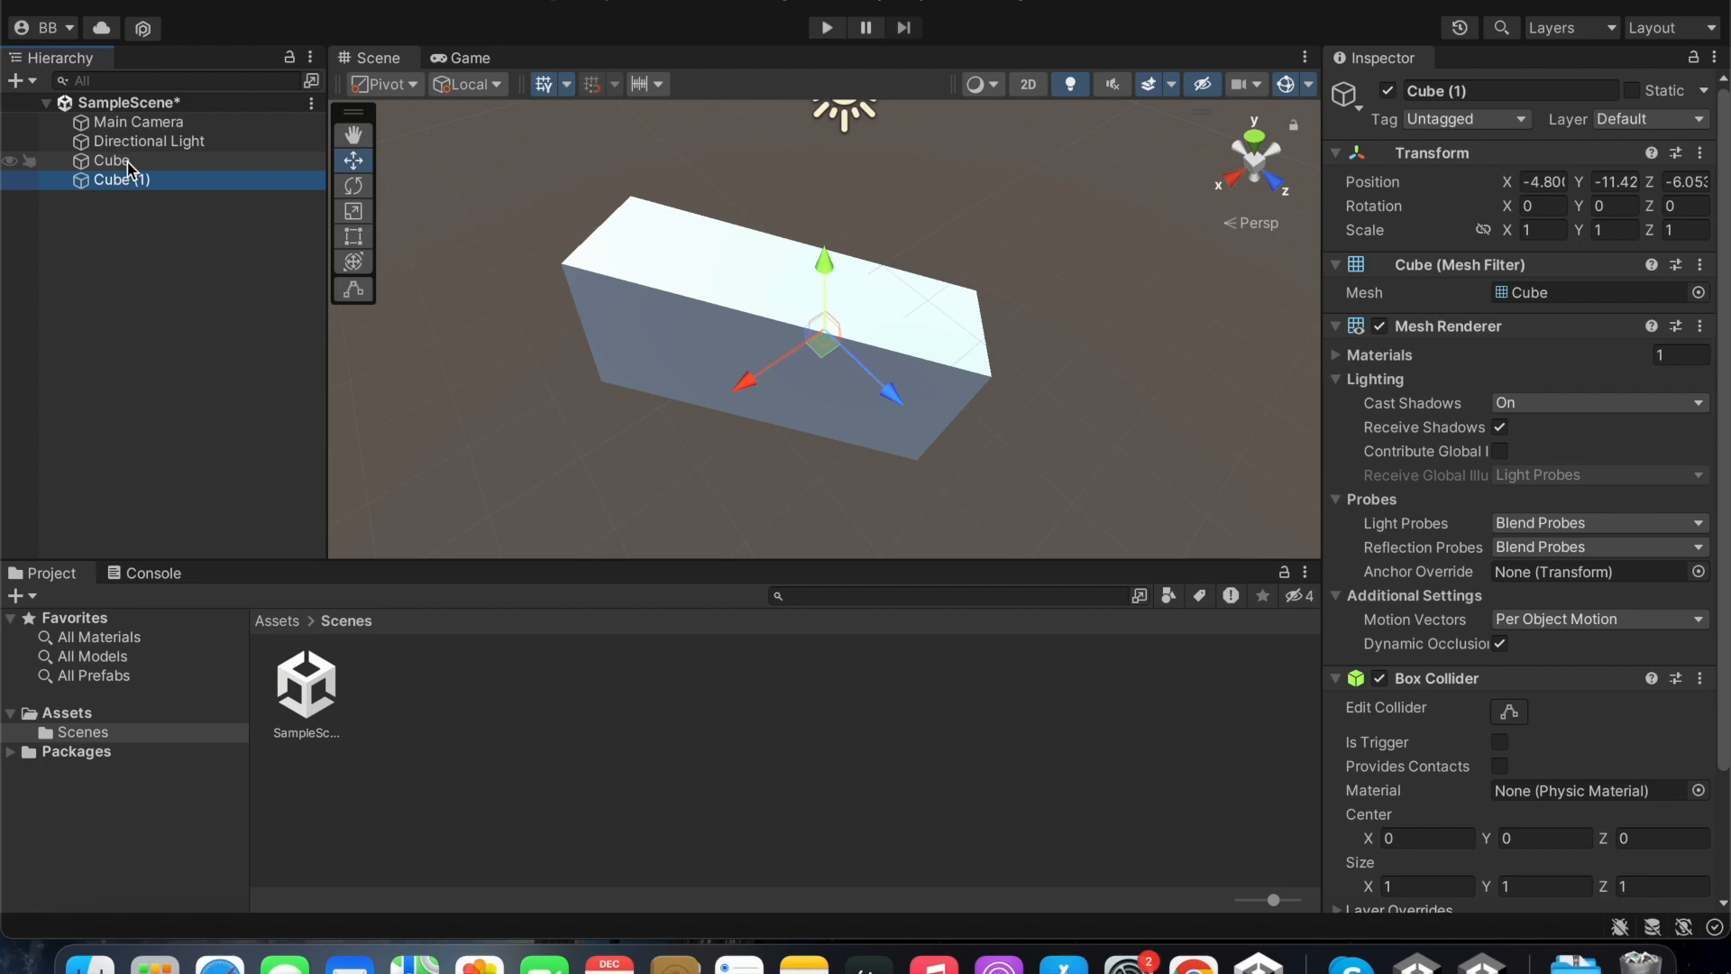
left_click(112, 161)
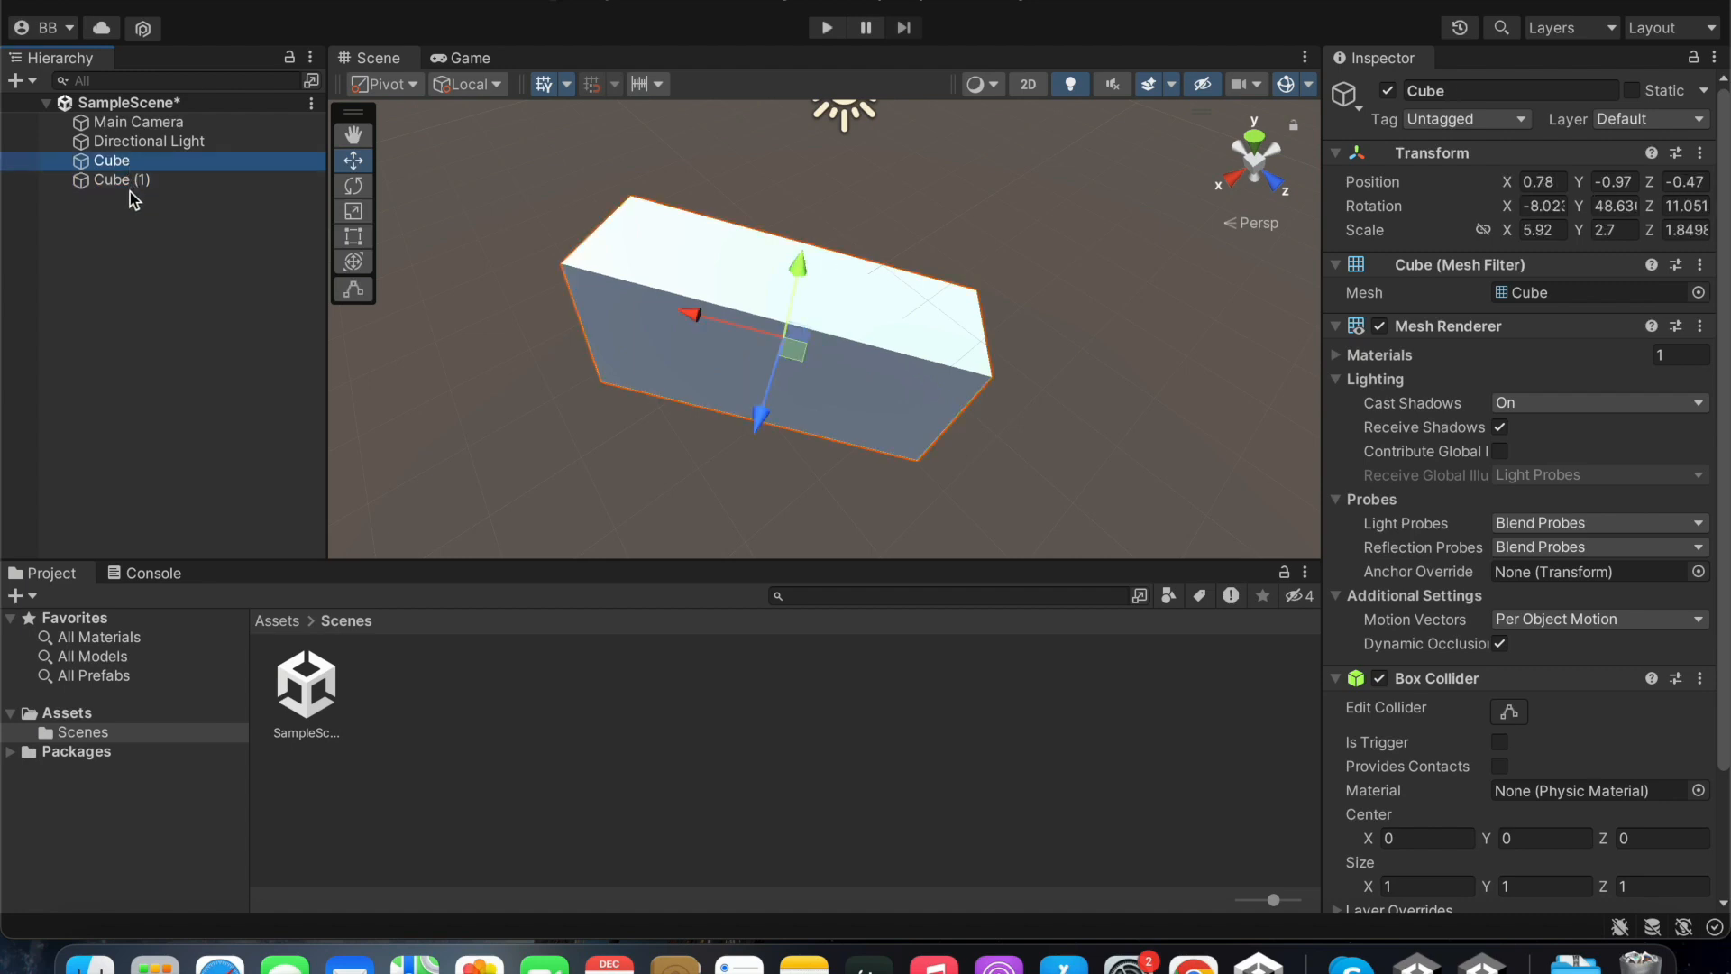
left_click(119, 179)
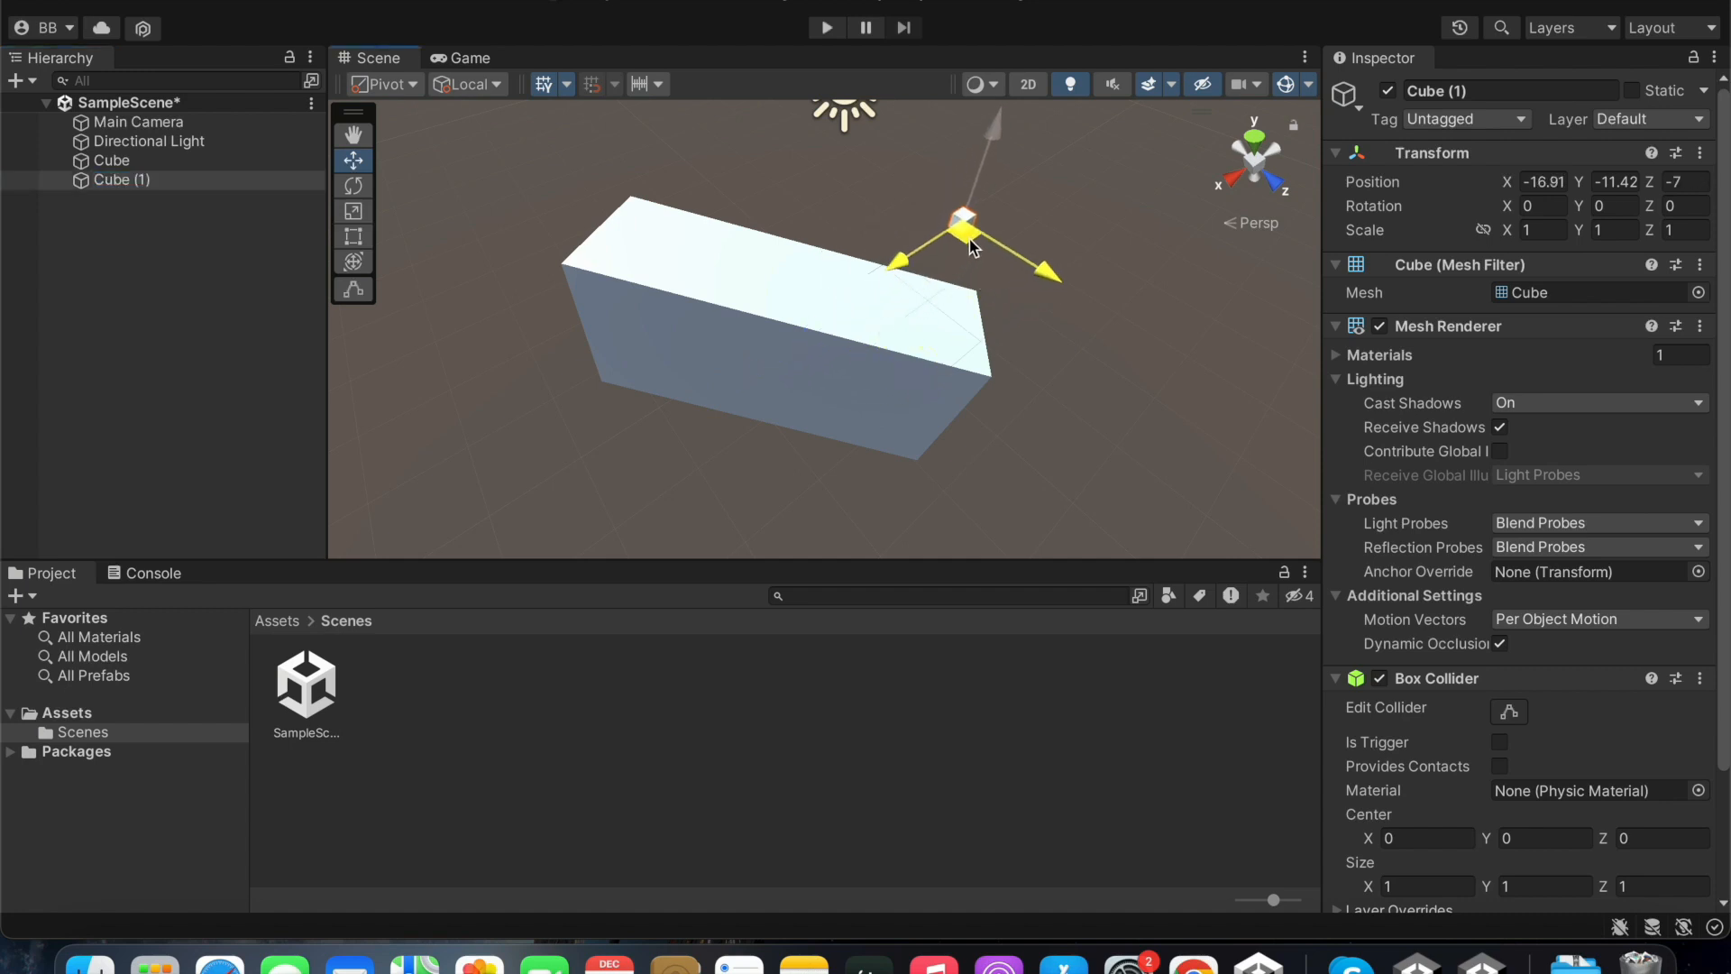
left_click_drag(961, 233, 1006, 161)
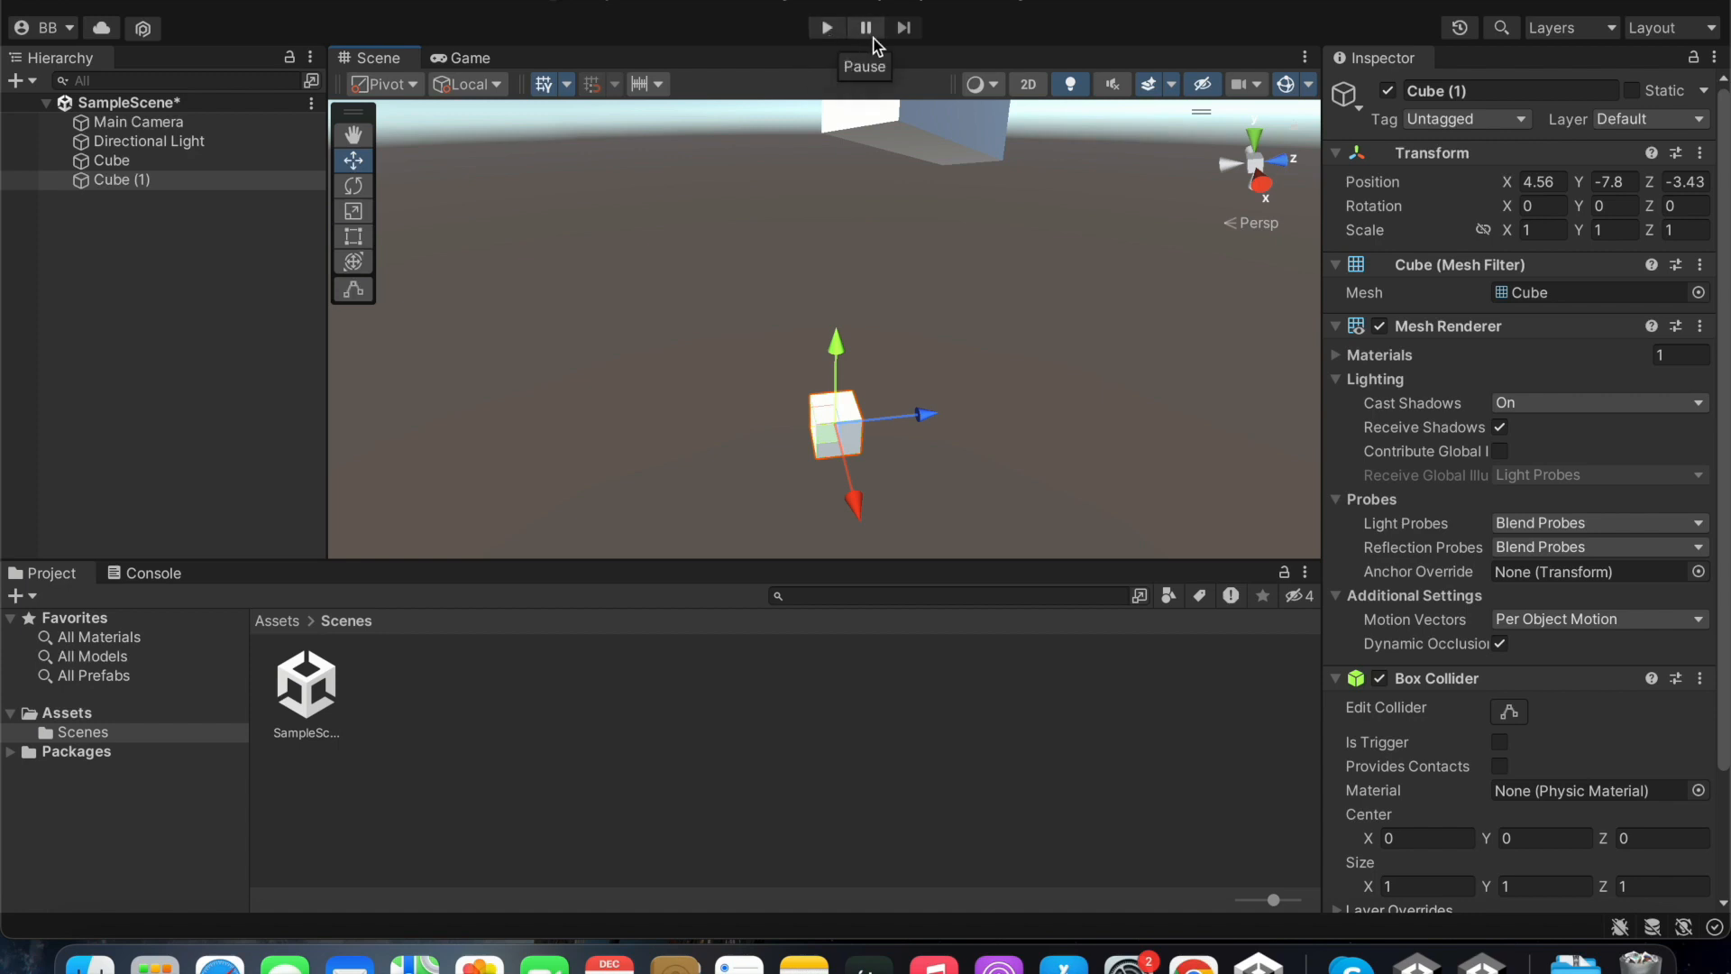
mouse_move(841, 166)
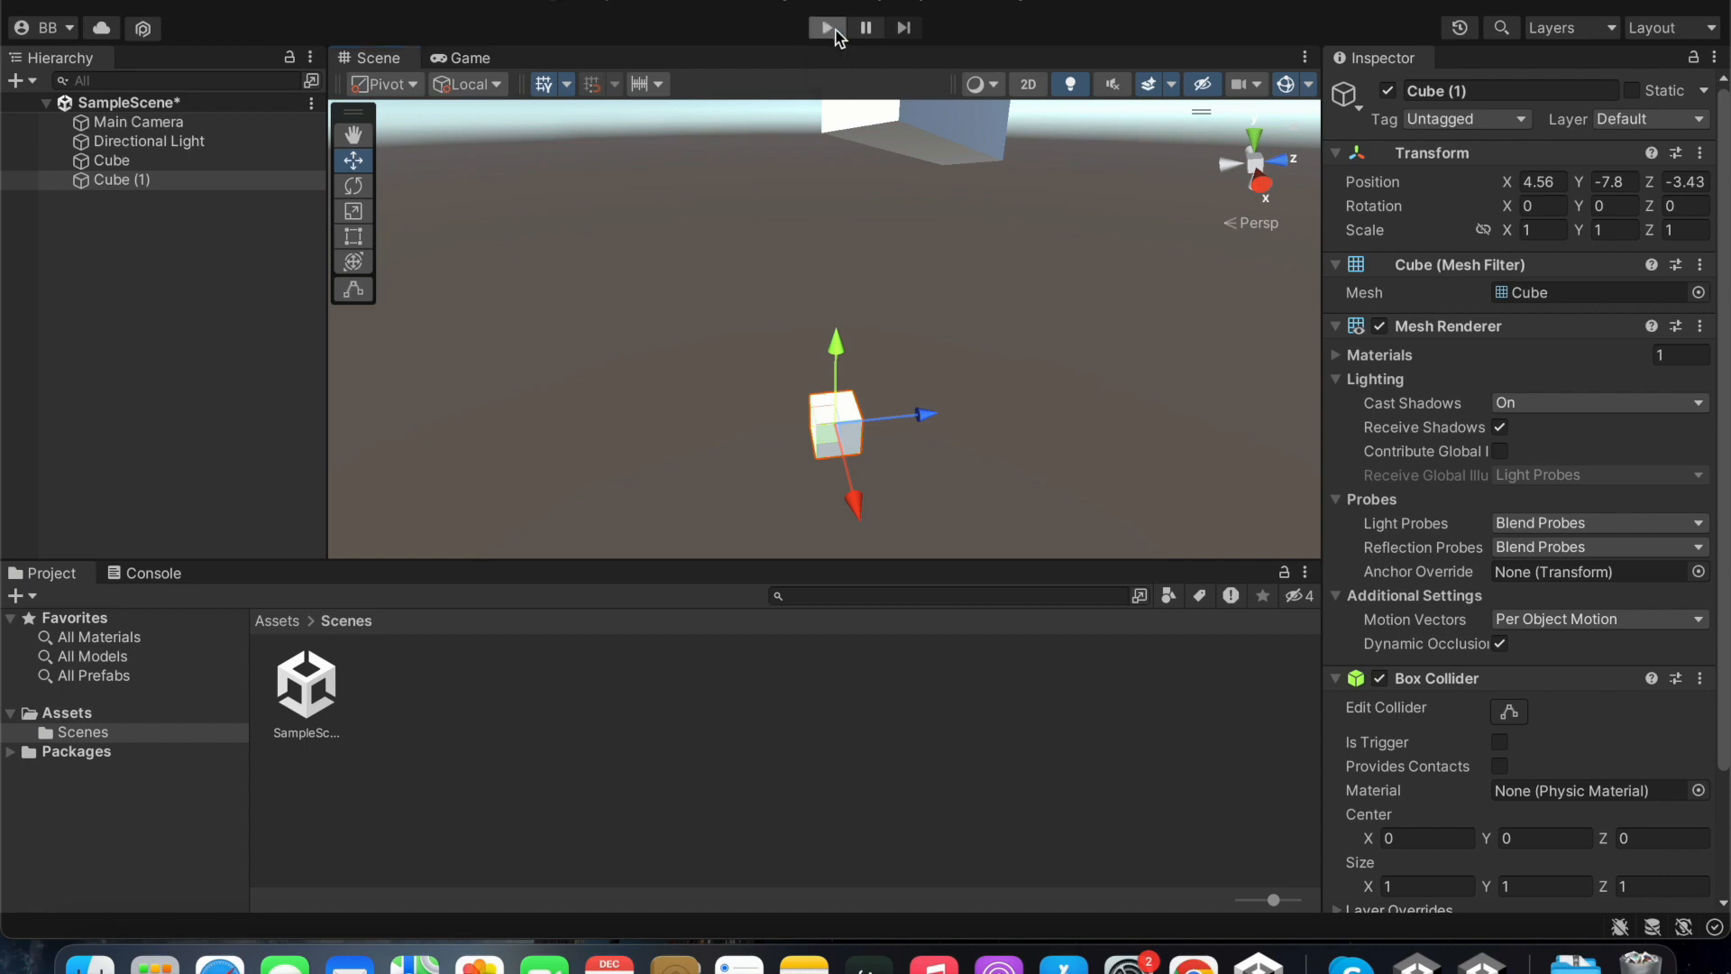
left_click(826, 27)
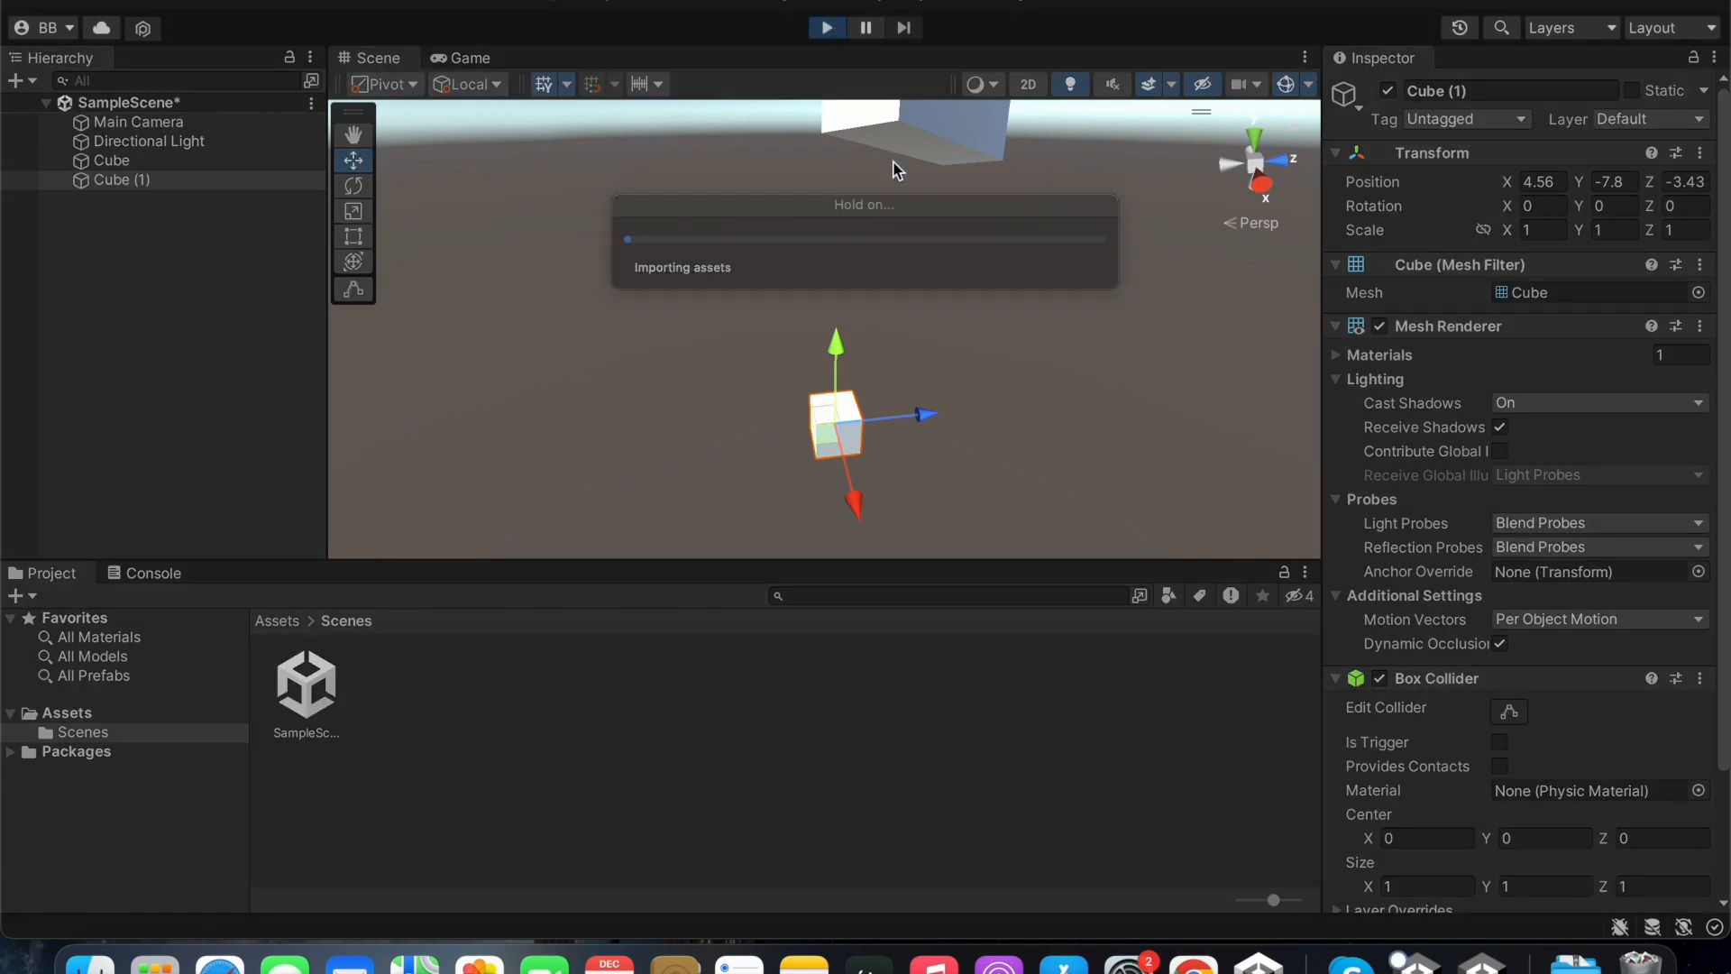
left_click(469, 56)
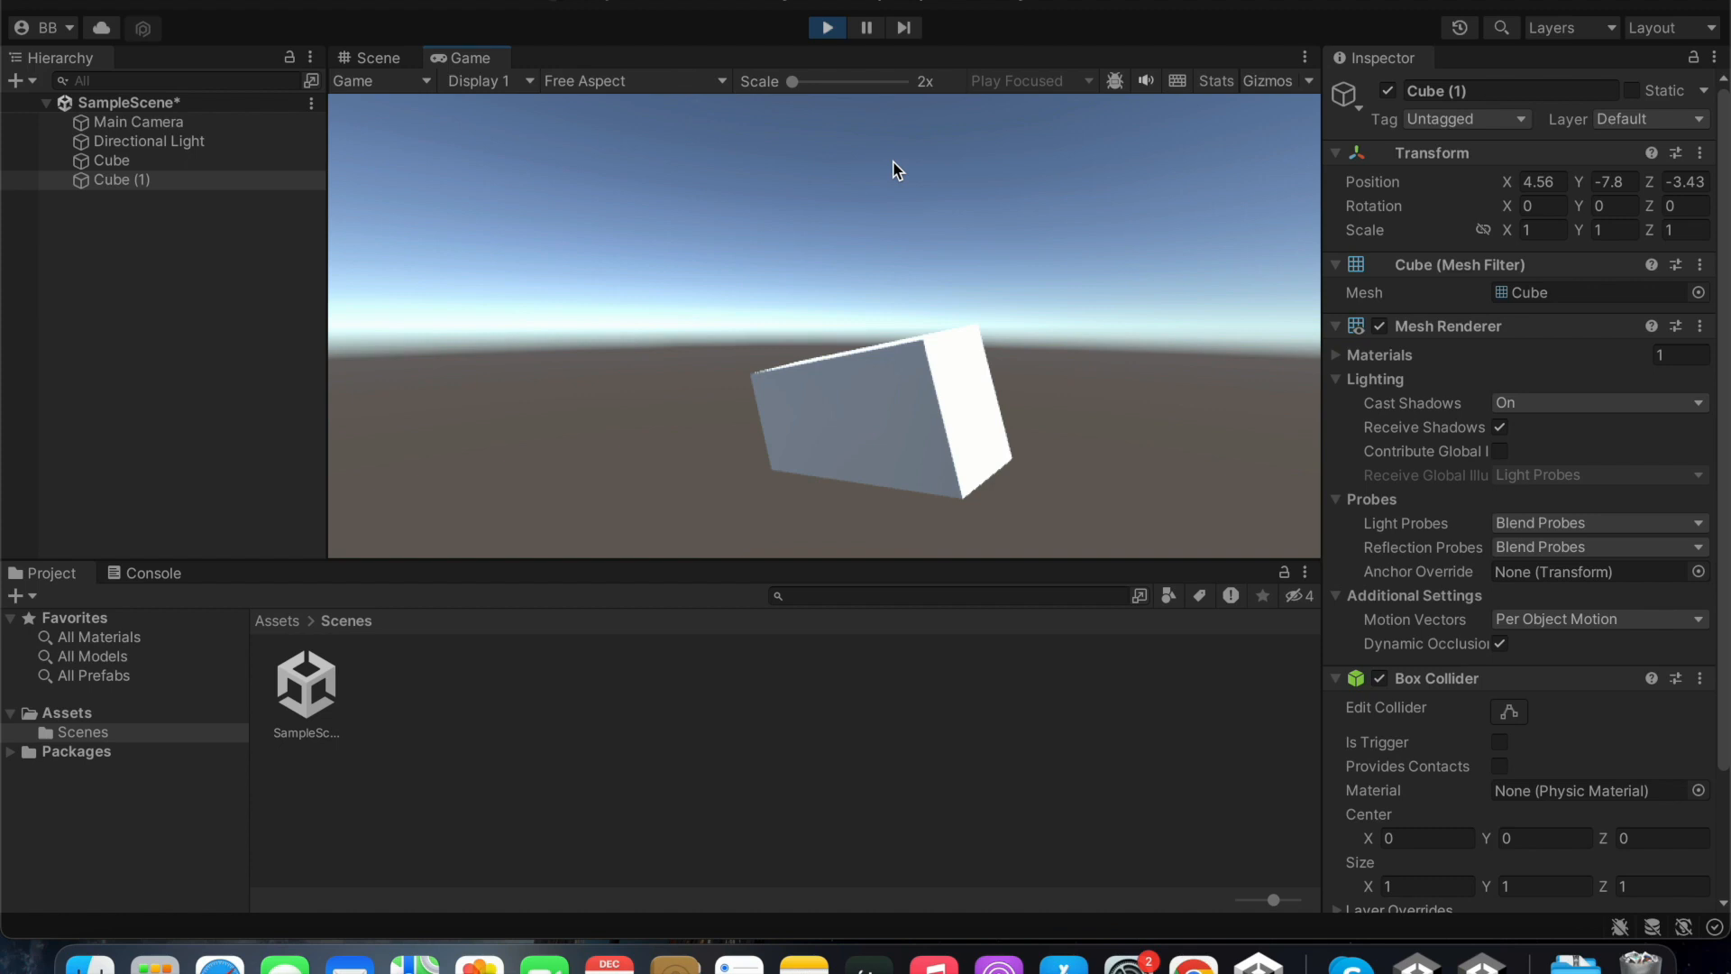
mouse_move(579, 166)
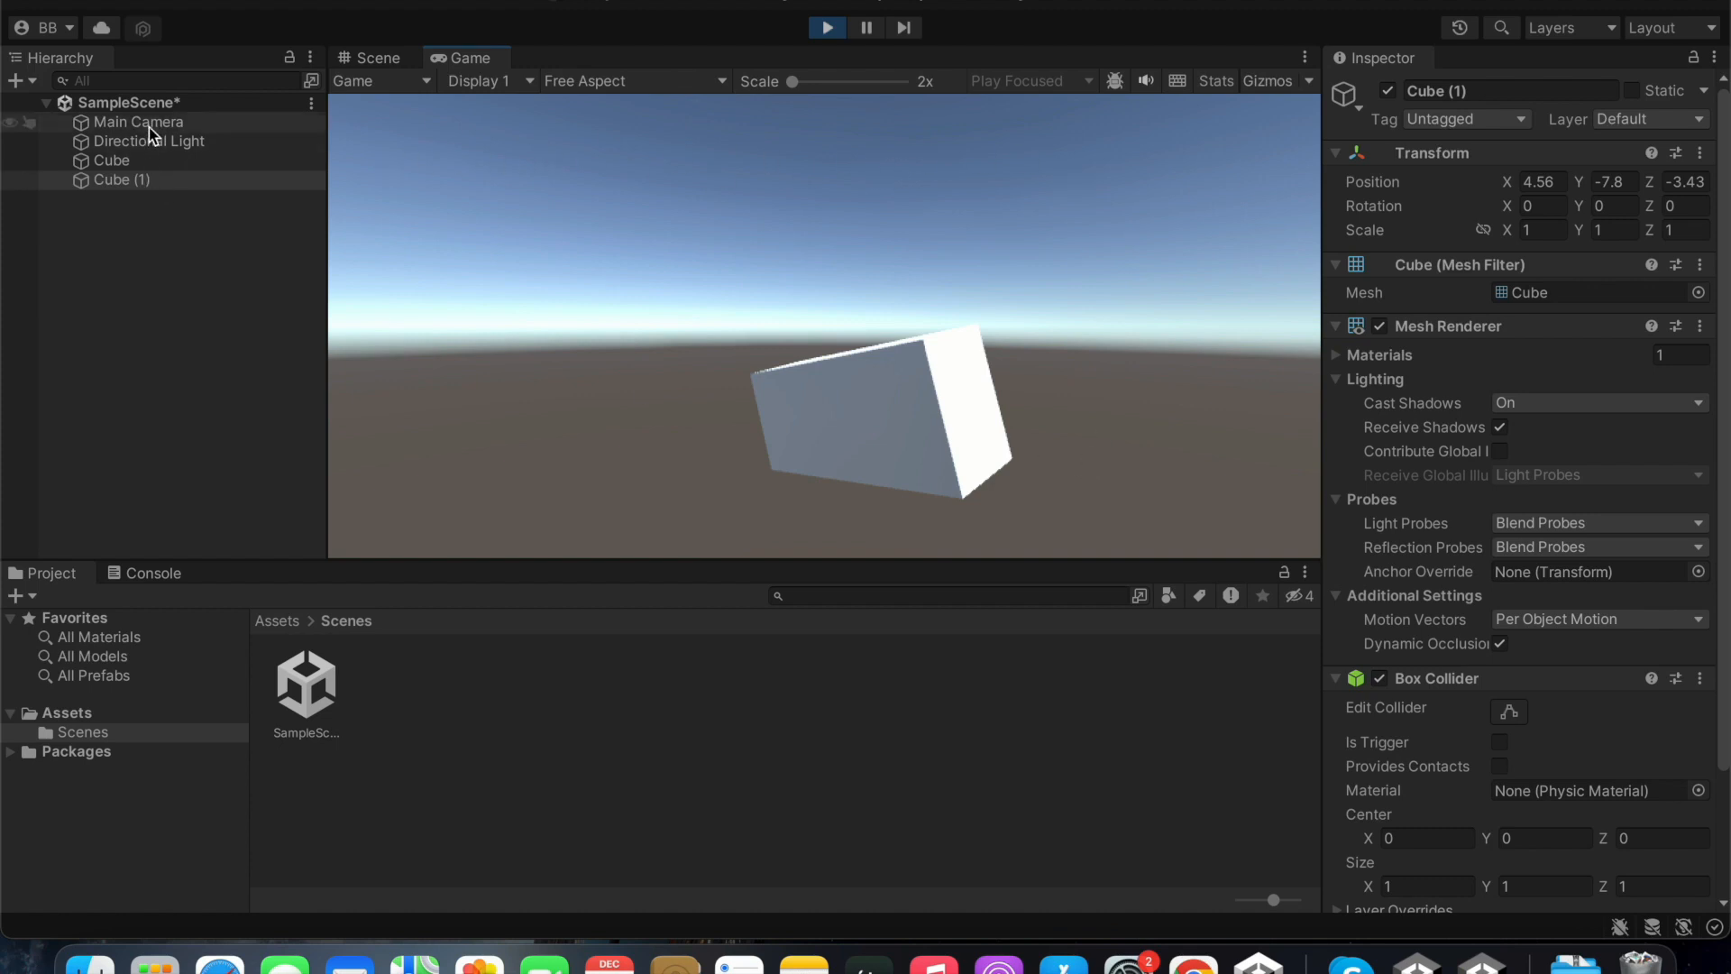
left_click(373, 56)
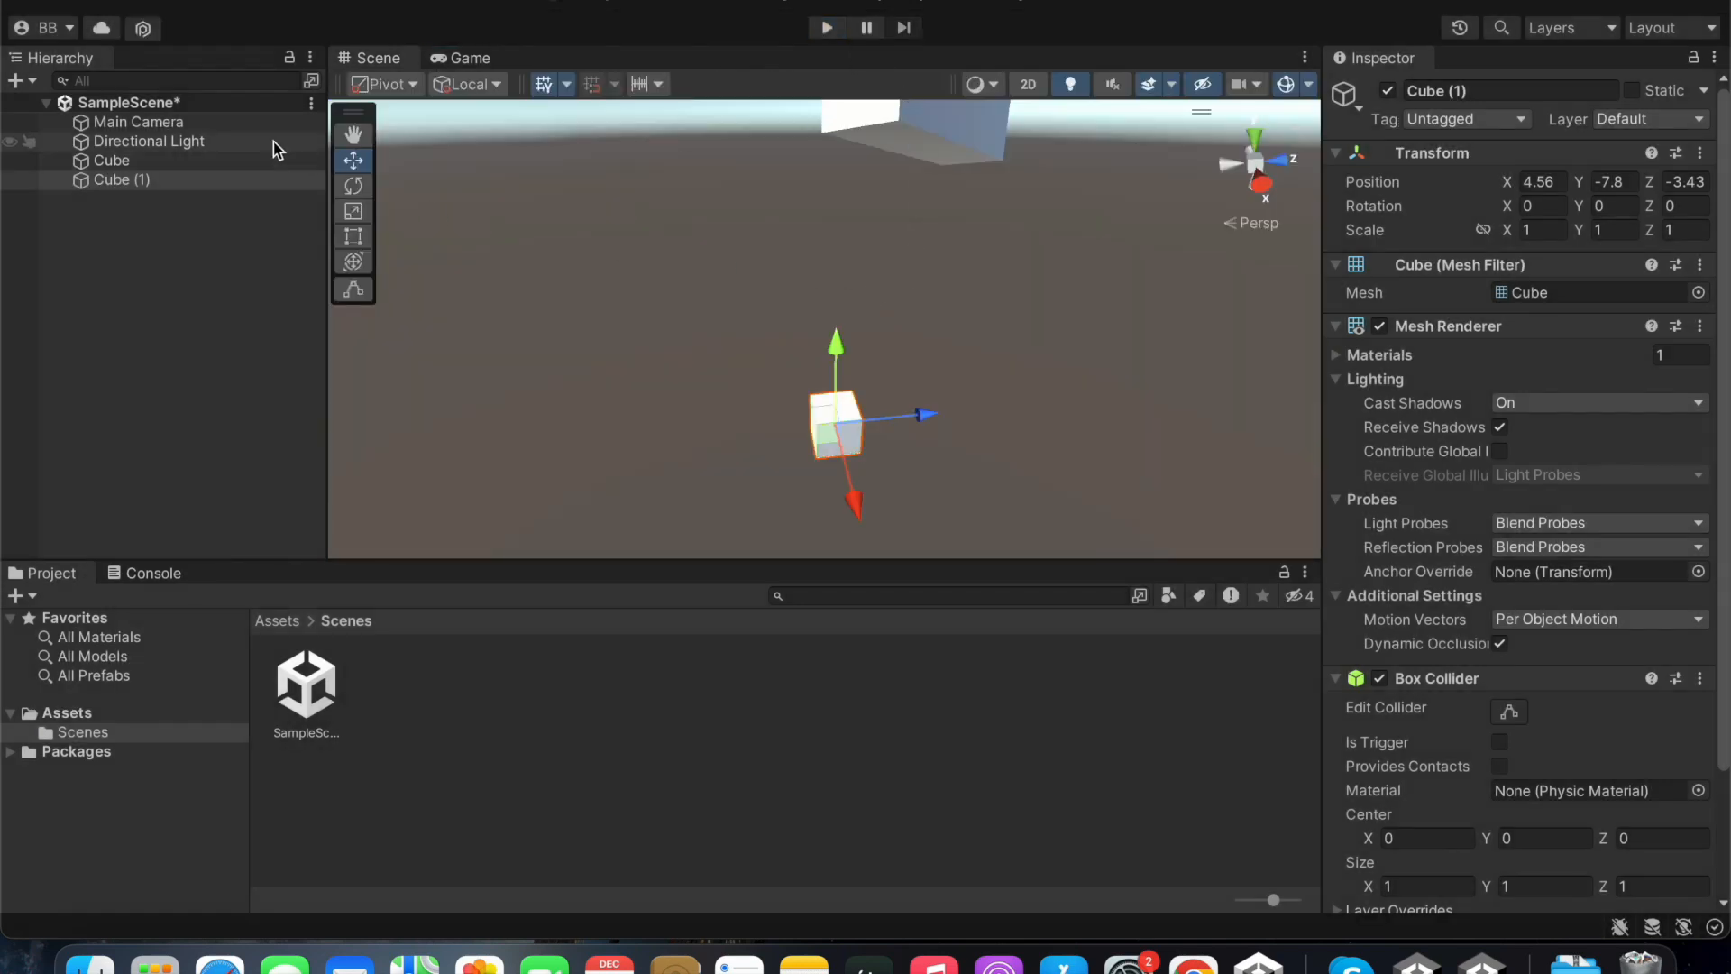
mouse_move(205, 134)
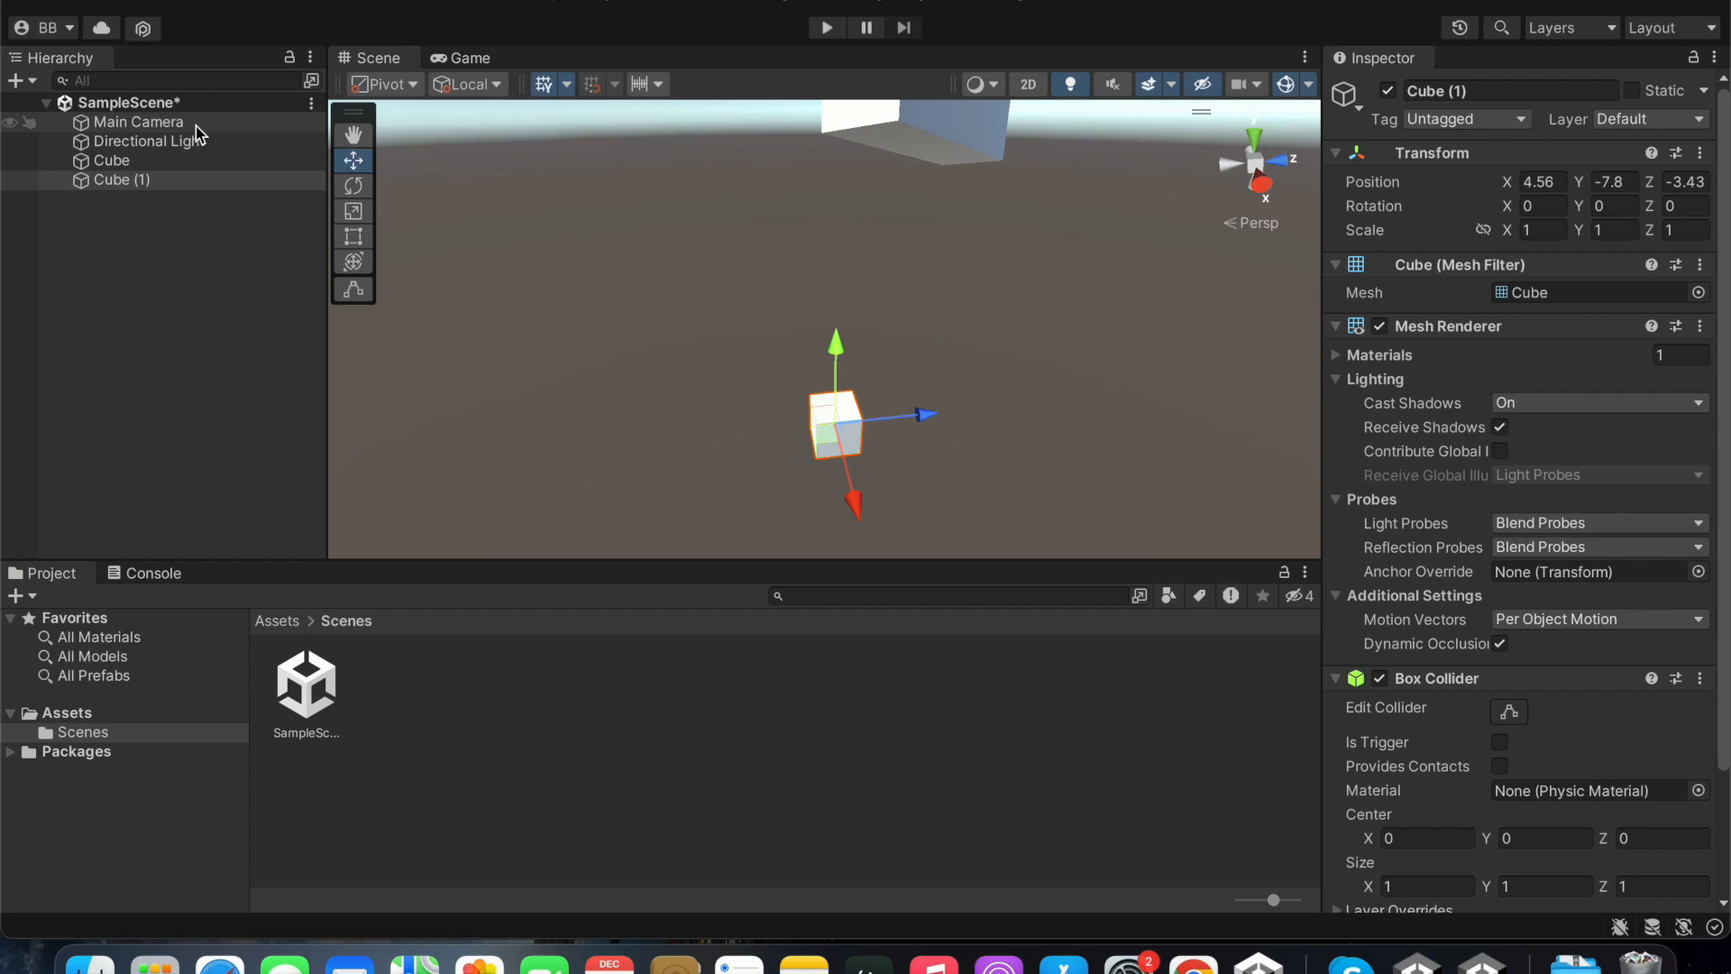
- Inspect Main Camera and Directional Light settings, then frame the Scene view on Main Camera
left_click(137, 123)
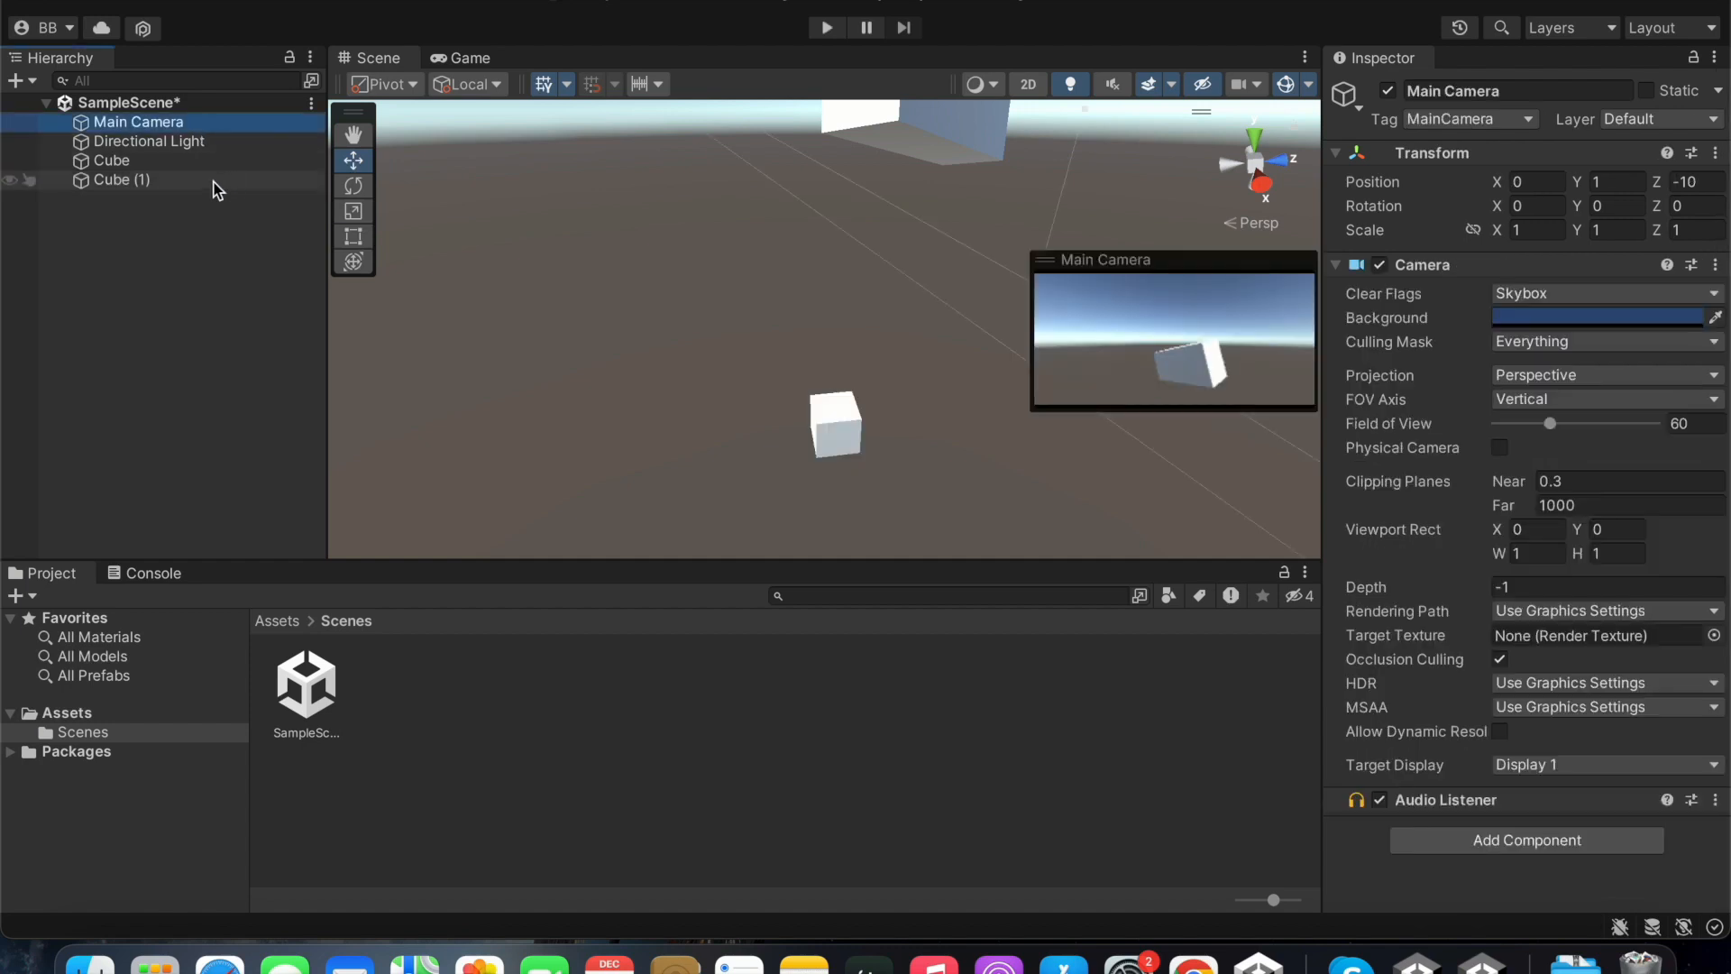
left_click(149, 141)
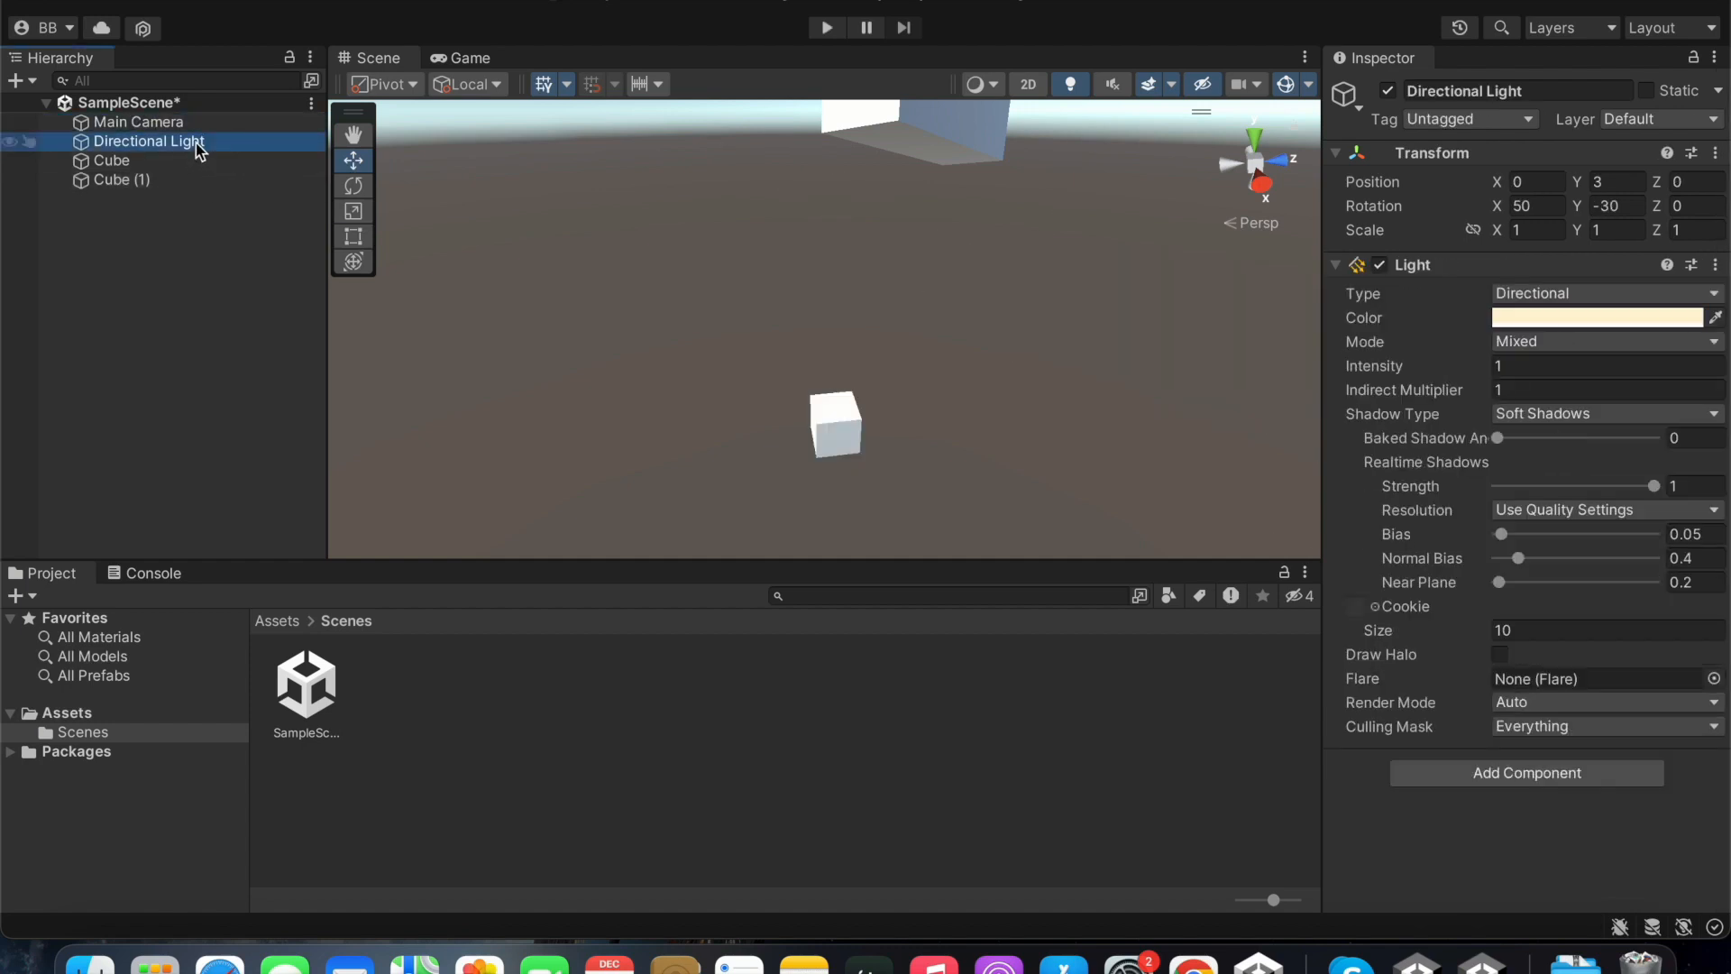
mouse_move(145, 135)
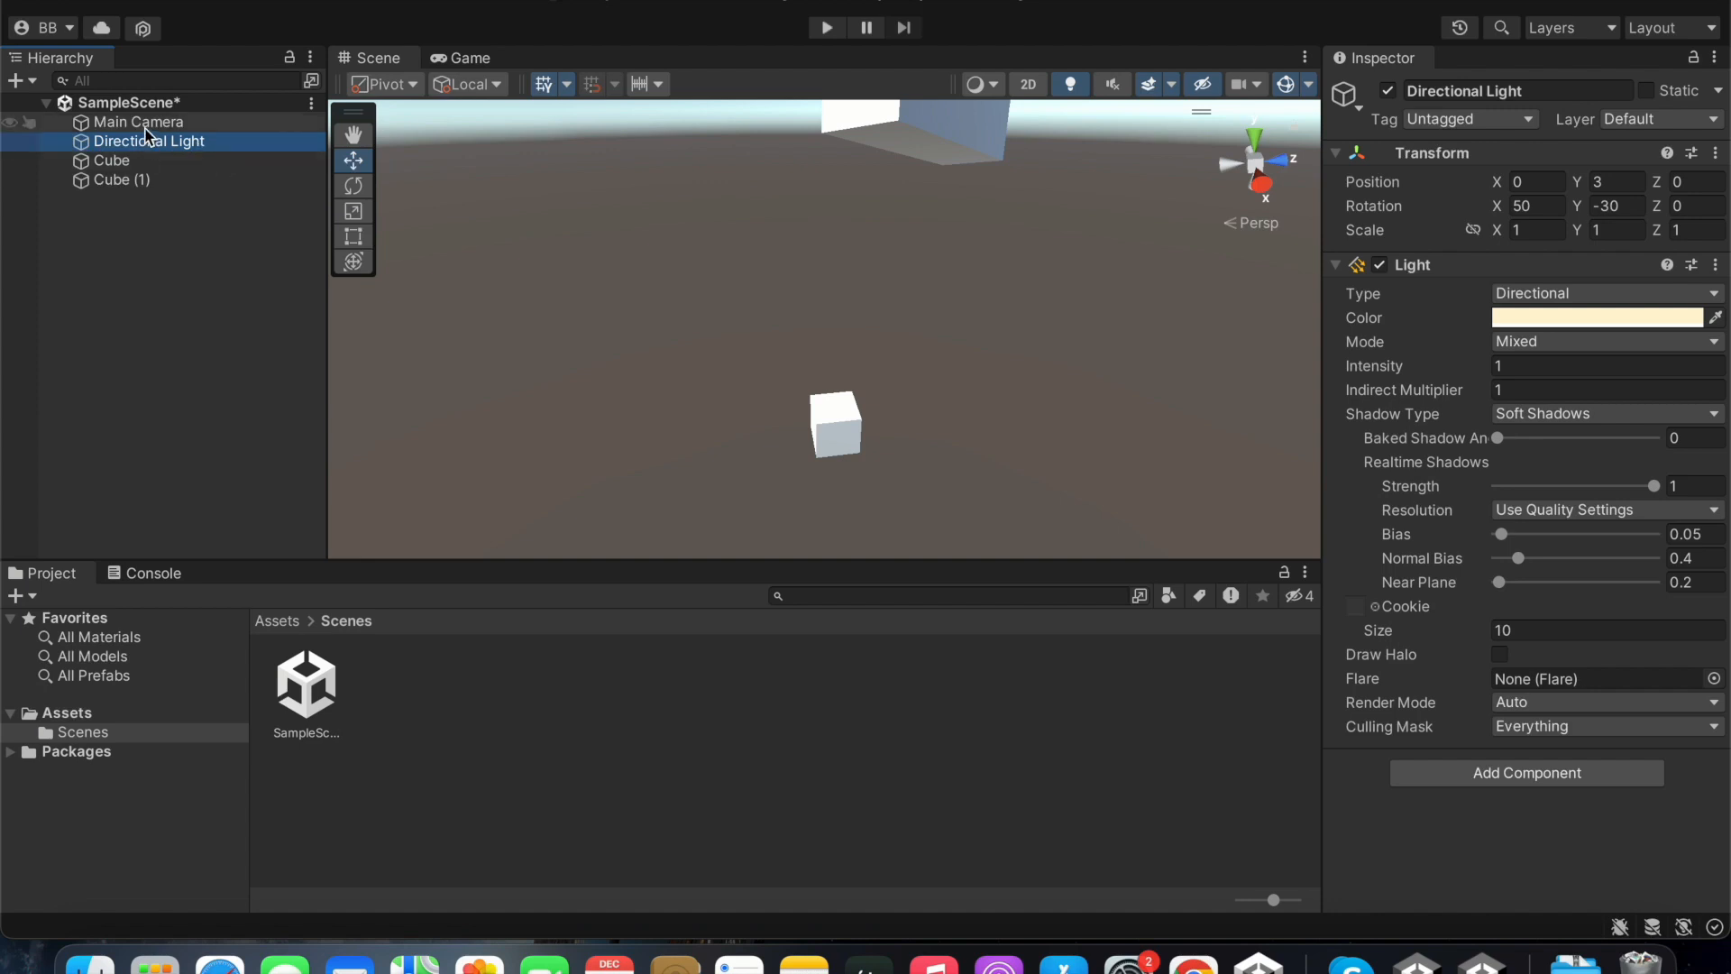
left_click(139, 123)
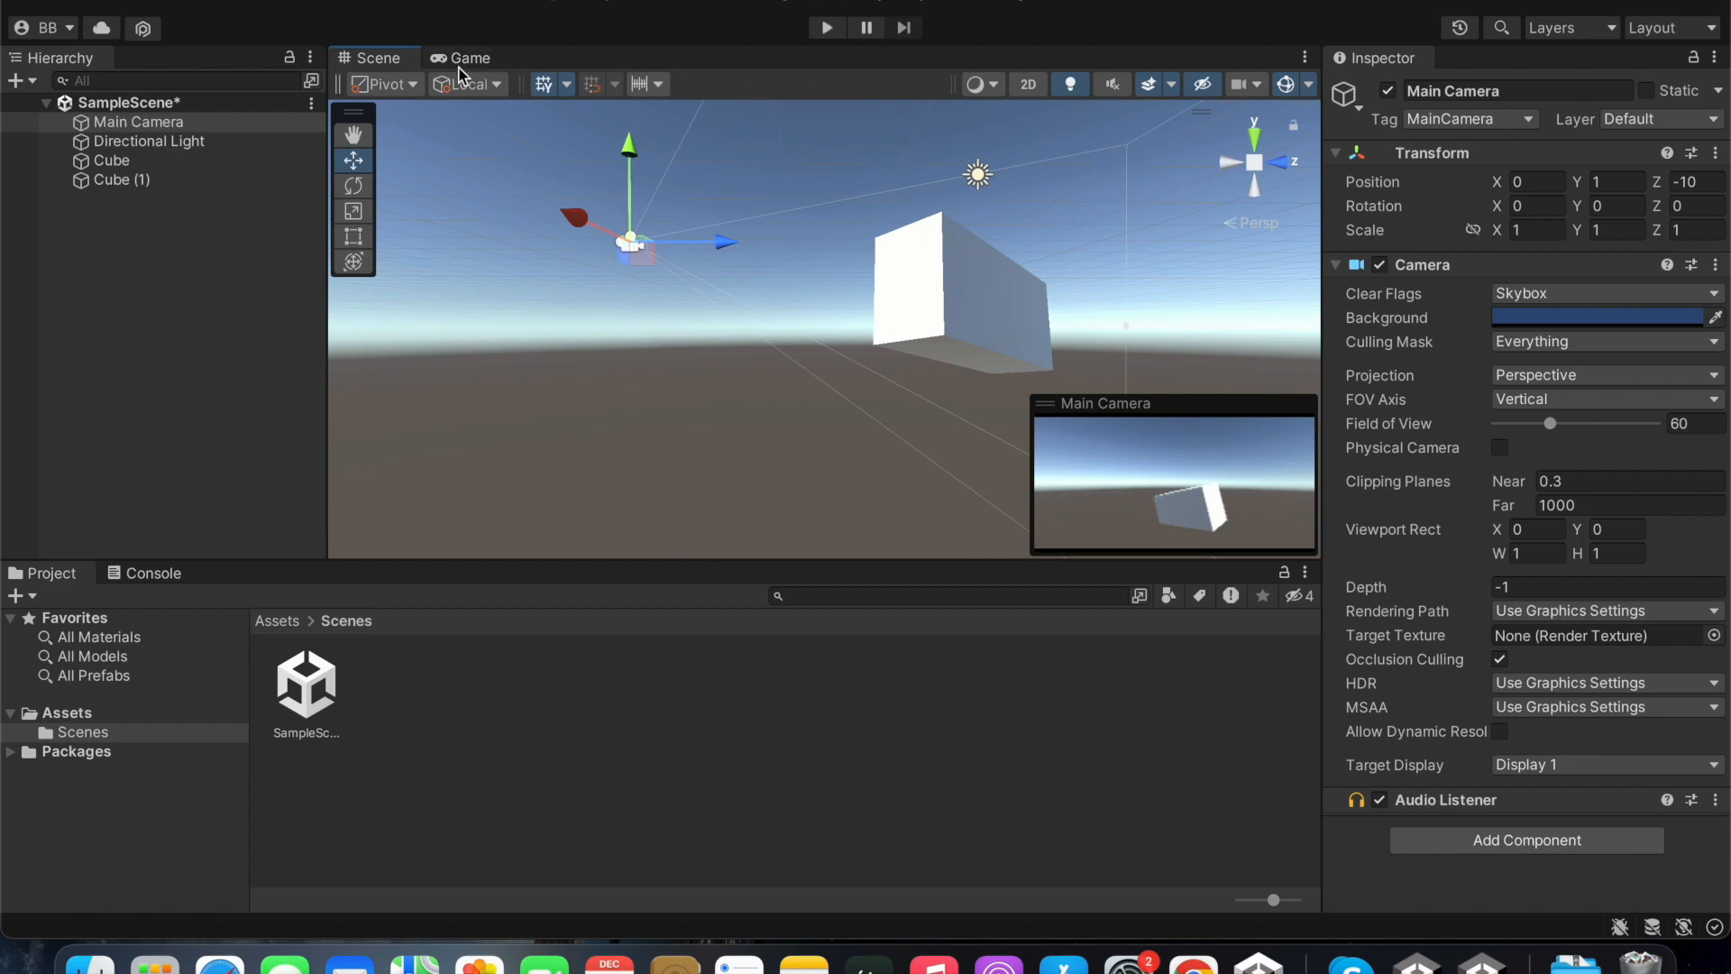
- Dock the Game view beside the Scene view and widen its share of the split
left_click(467, 56)
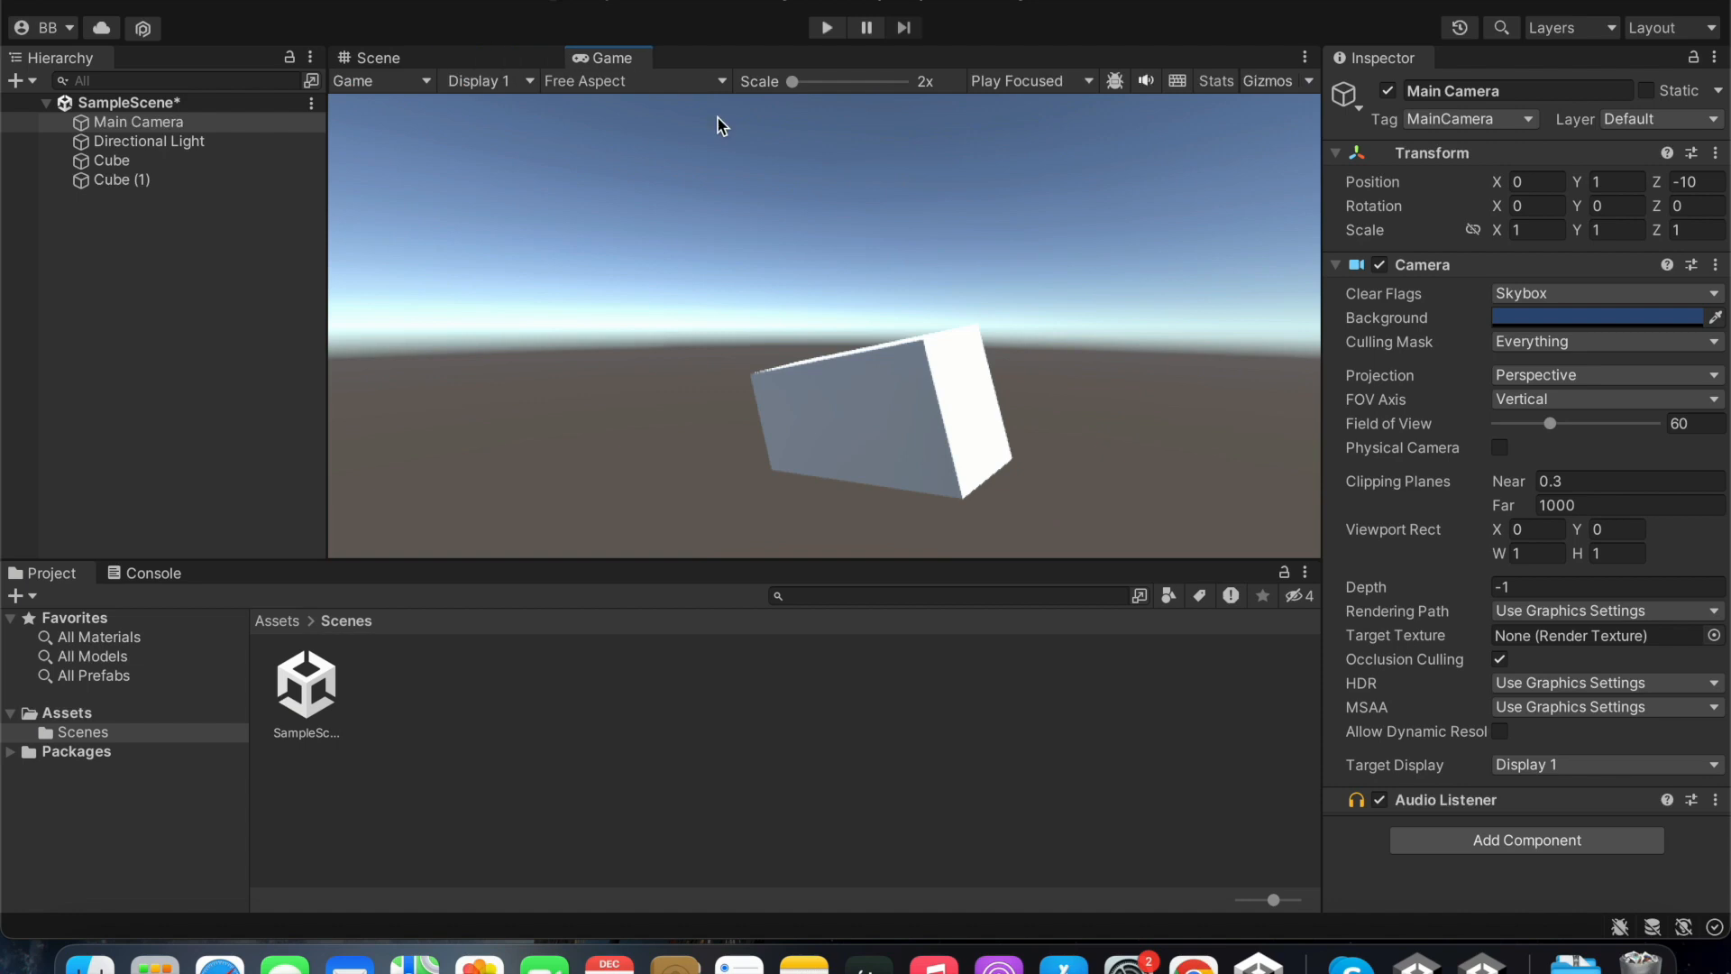
left_click(379, 56)
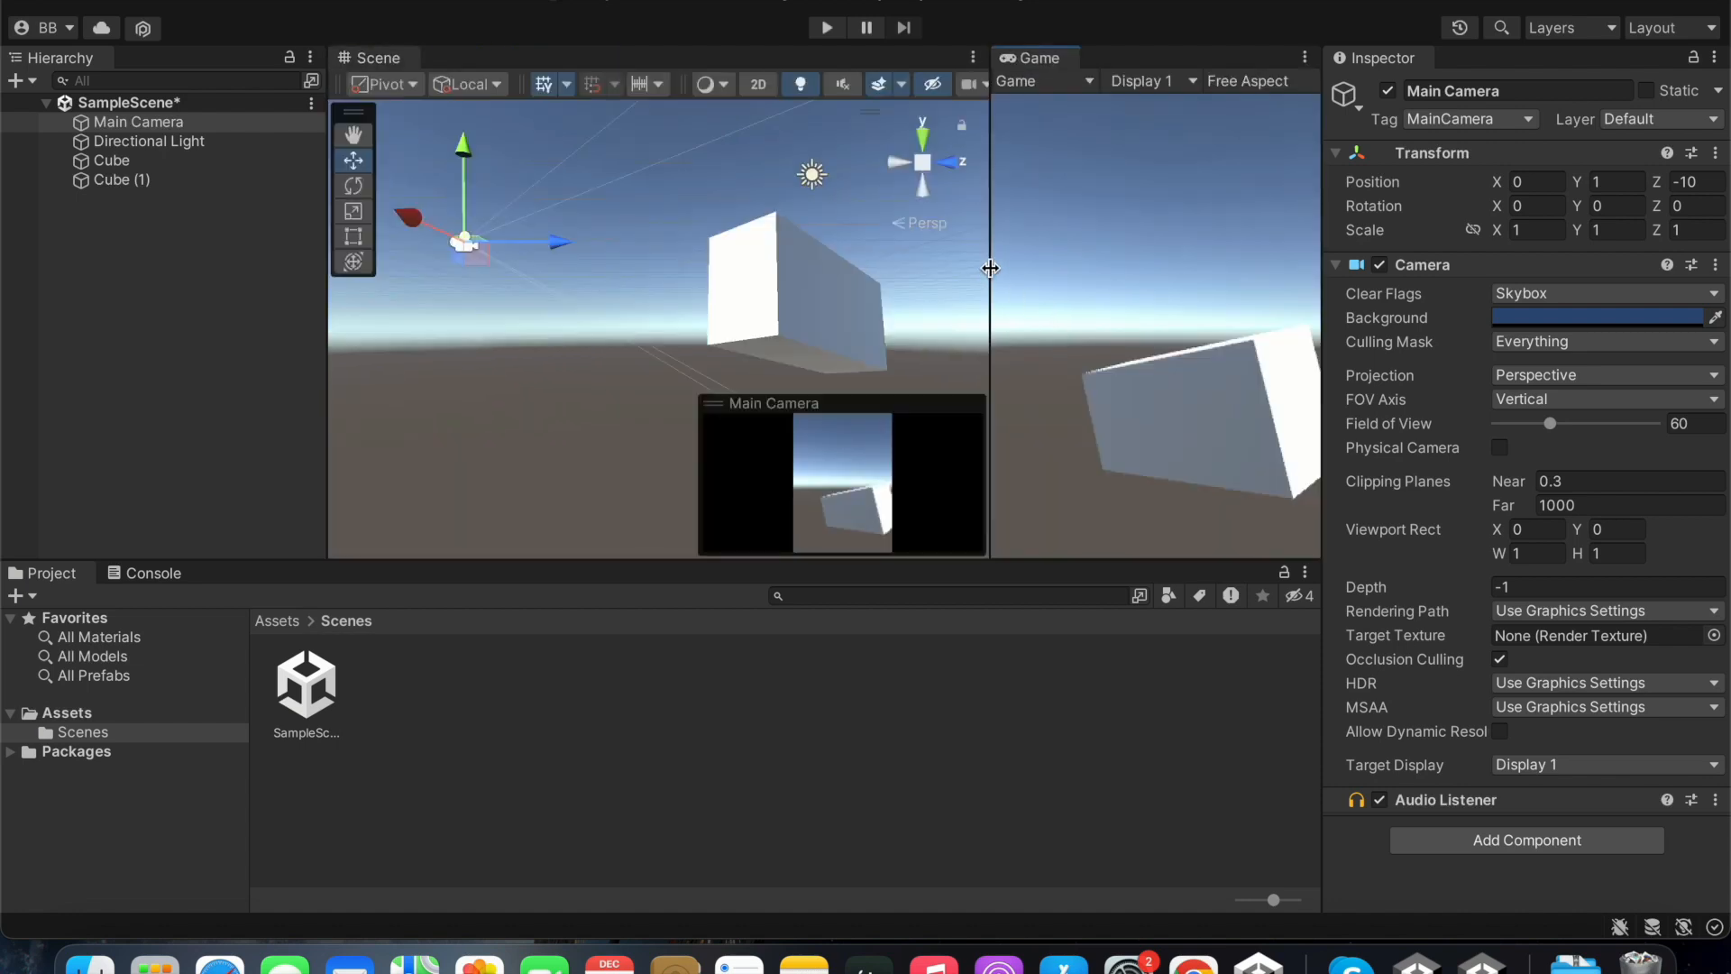
left_click_drag(990, 267, 925, 267)
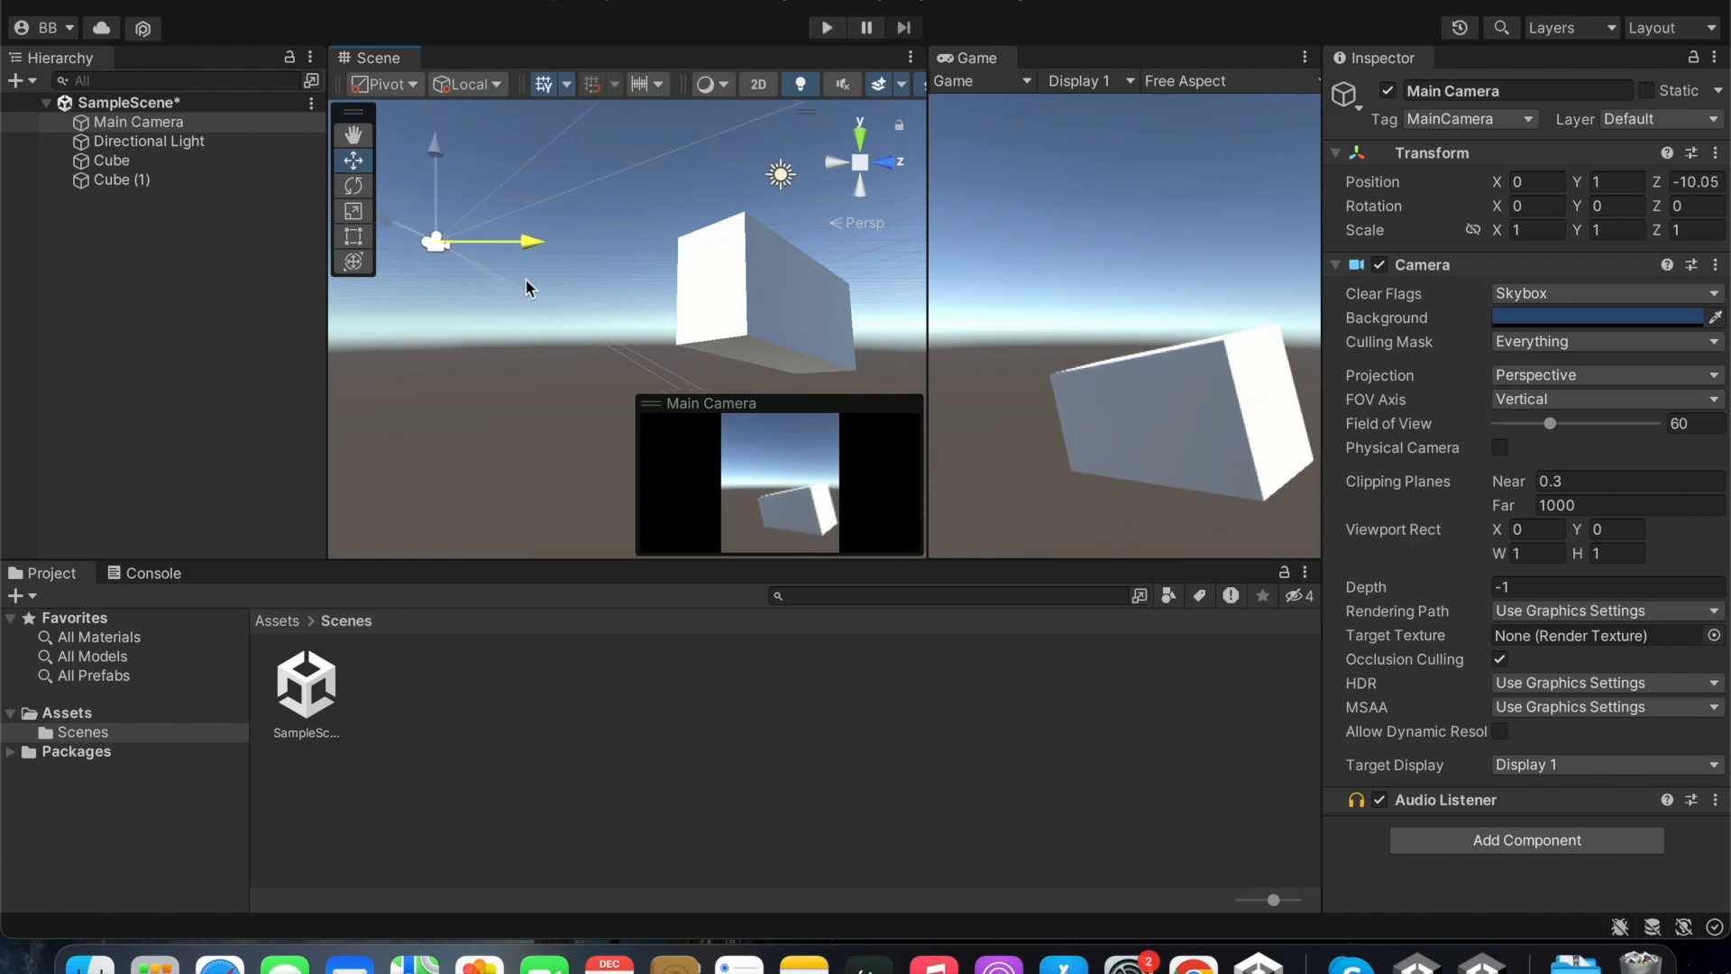
- Move the Main Camera with its gizmo to about 0, 1.17, -10.02 relative to the cuboid
left_click_drag(437, 242, 499, 255)
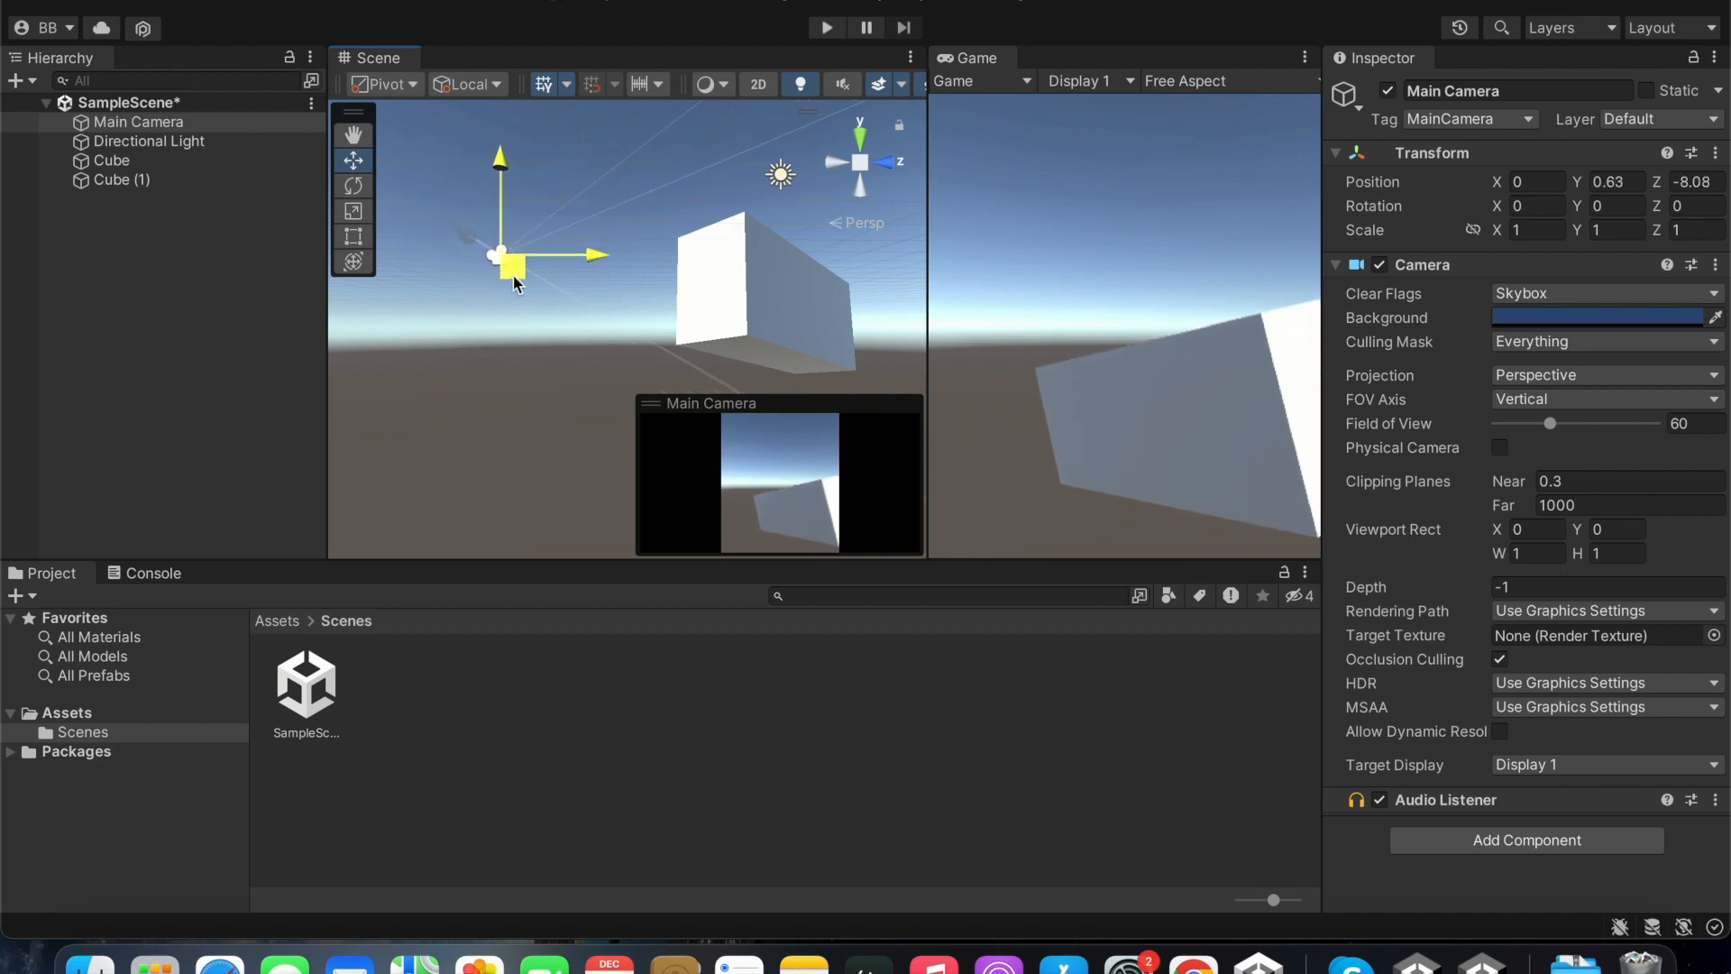
left_click_drag(509, 256, 458, 250)
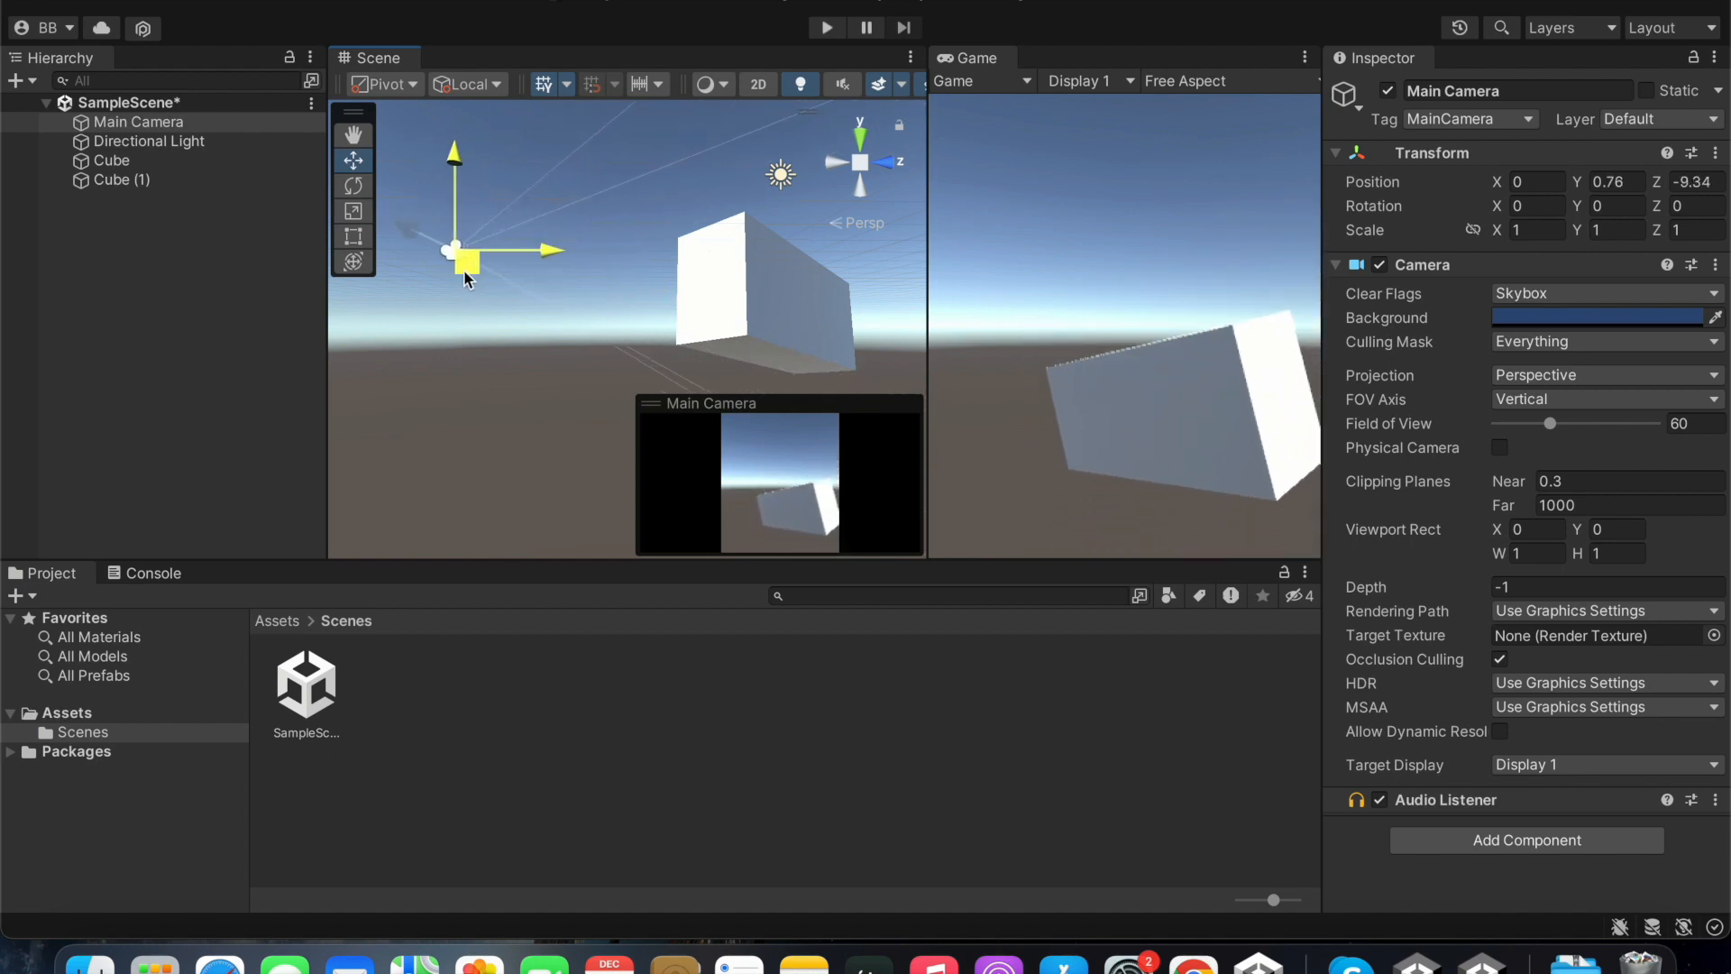
left_click_drag(453, 161, 431, 132)
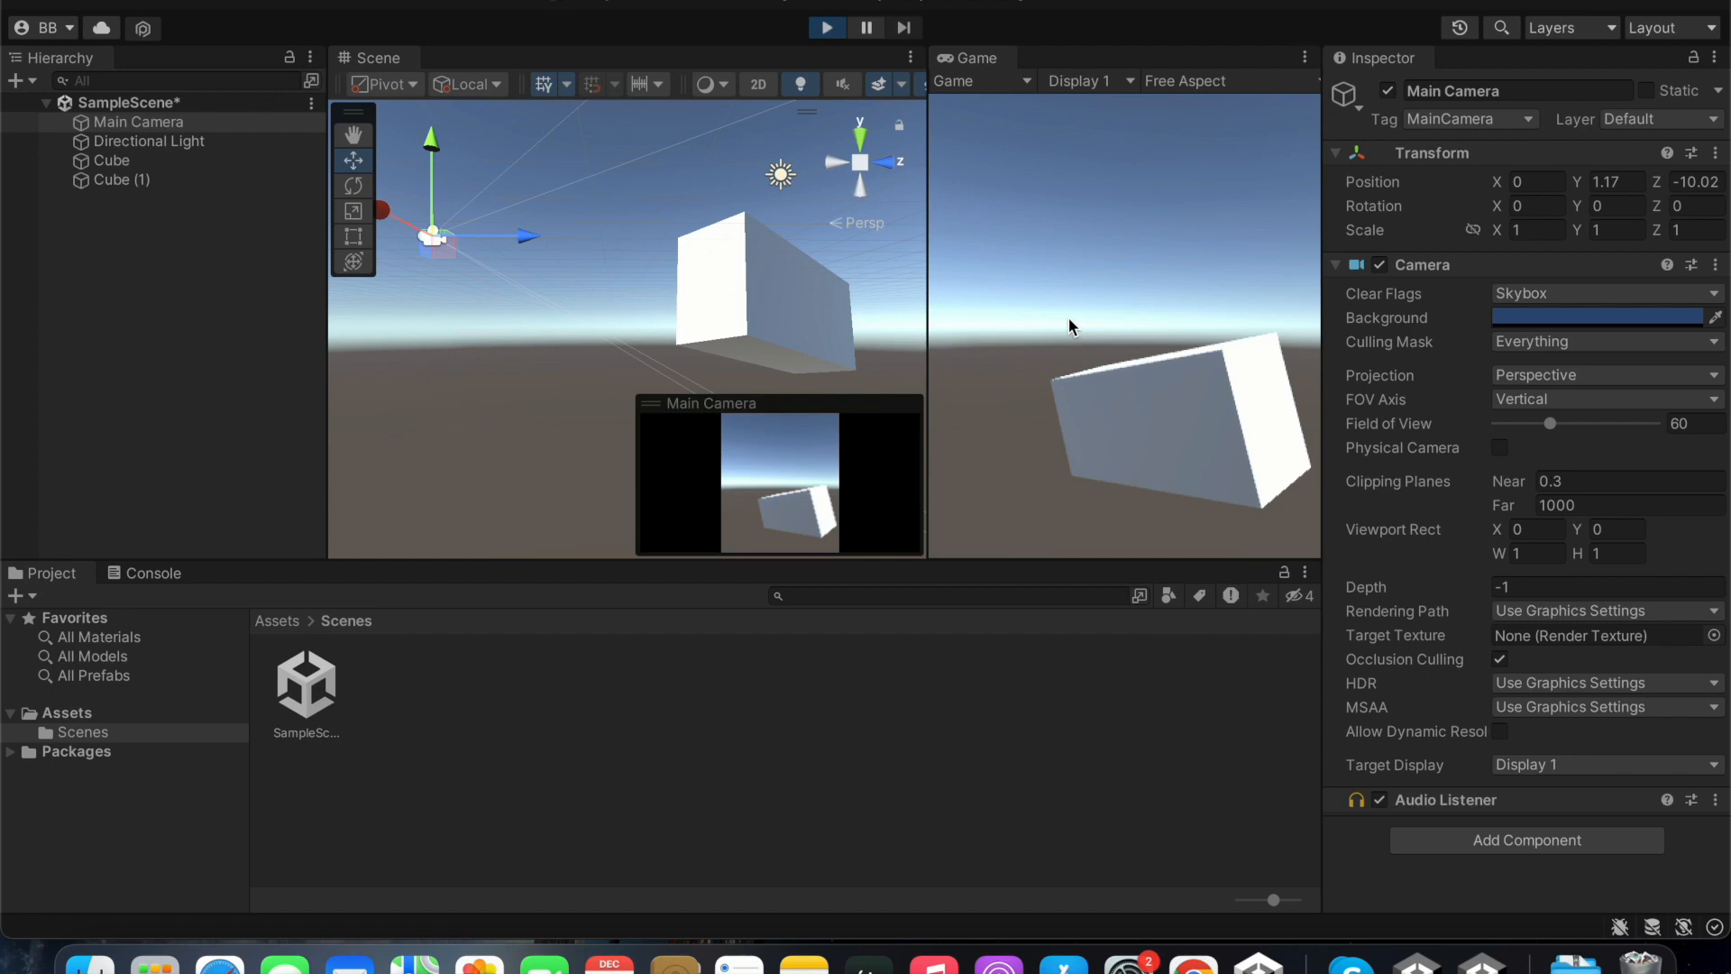
mouse_move(1091, 414)
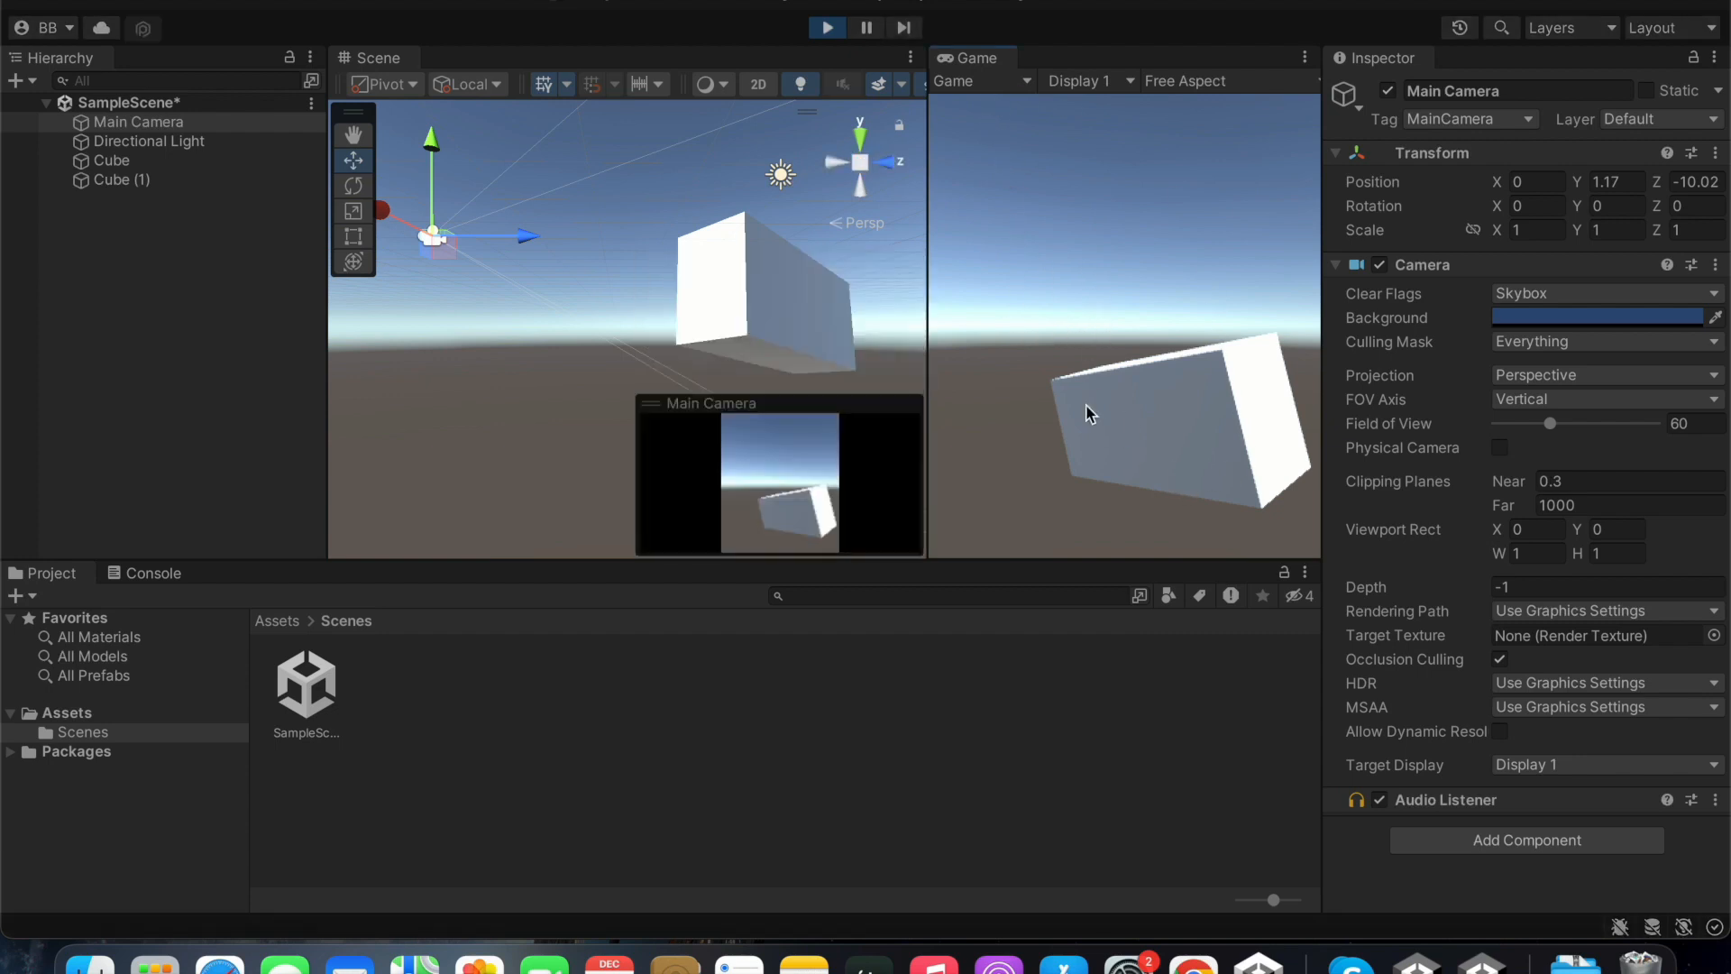
mouse_move(1156, 482)
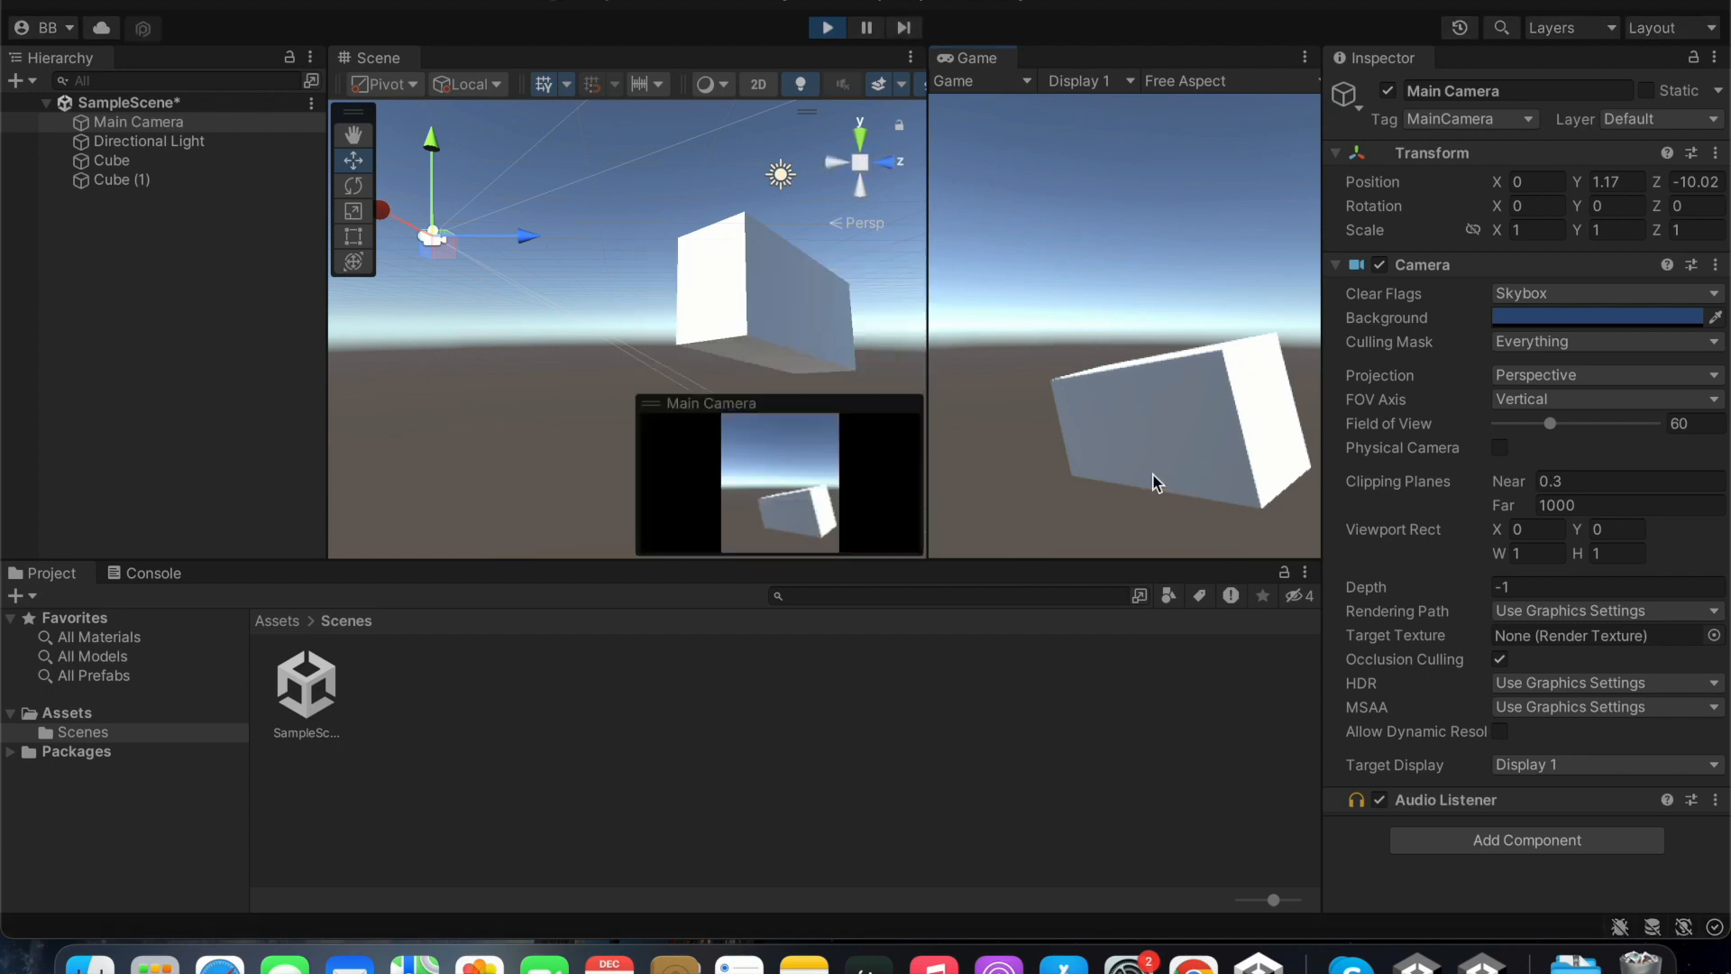
mouse_move(1116, 355)
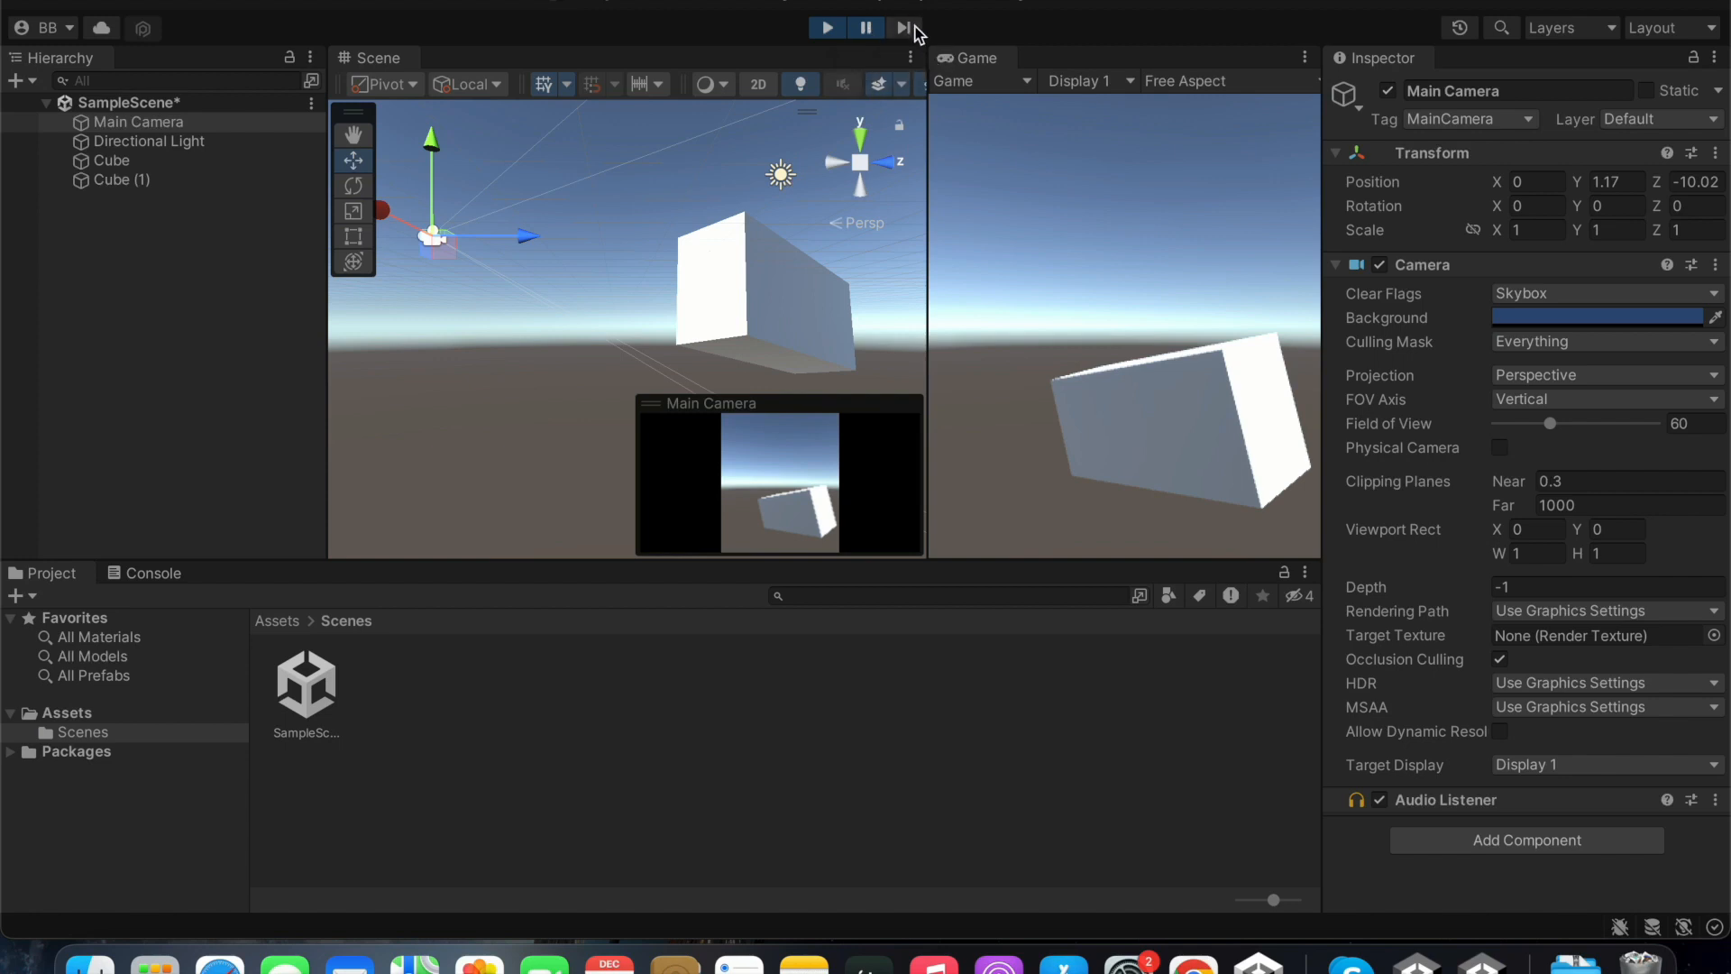
mouse_move(905, 27)
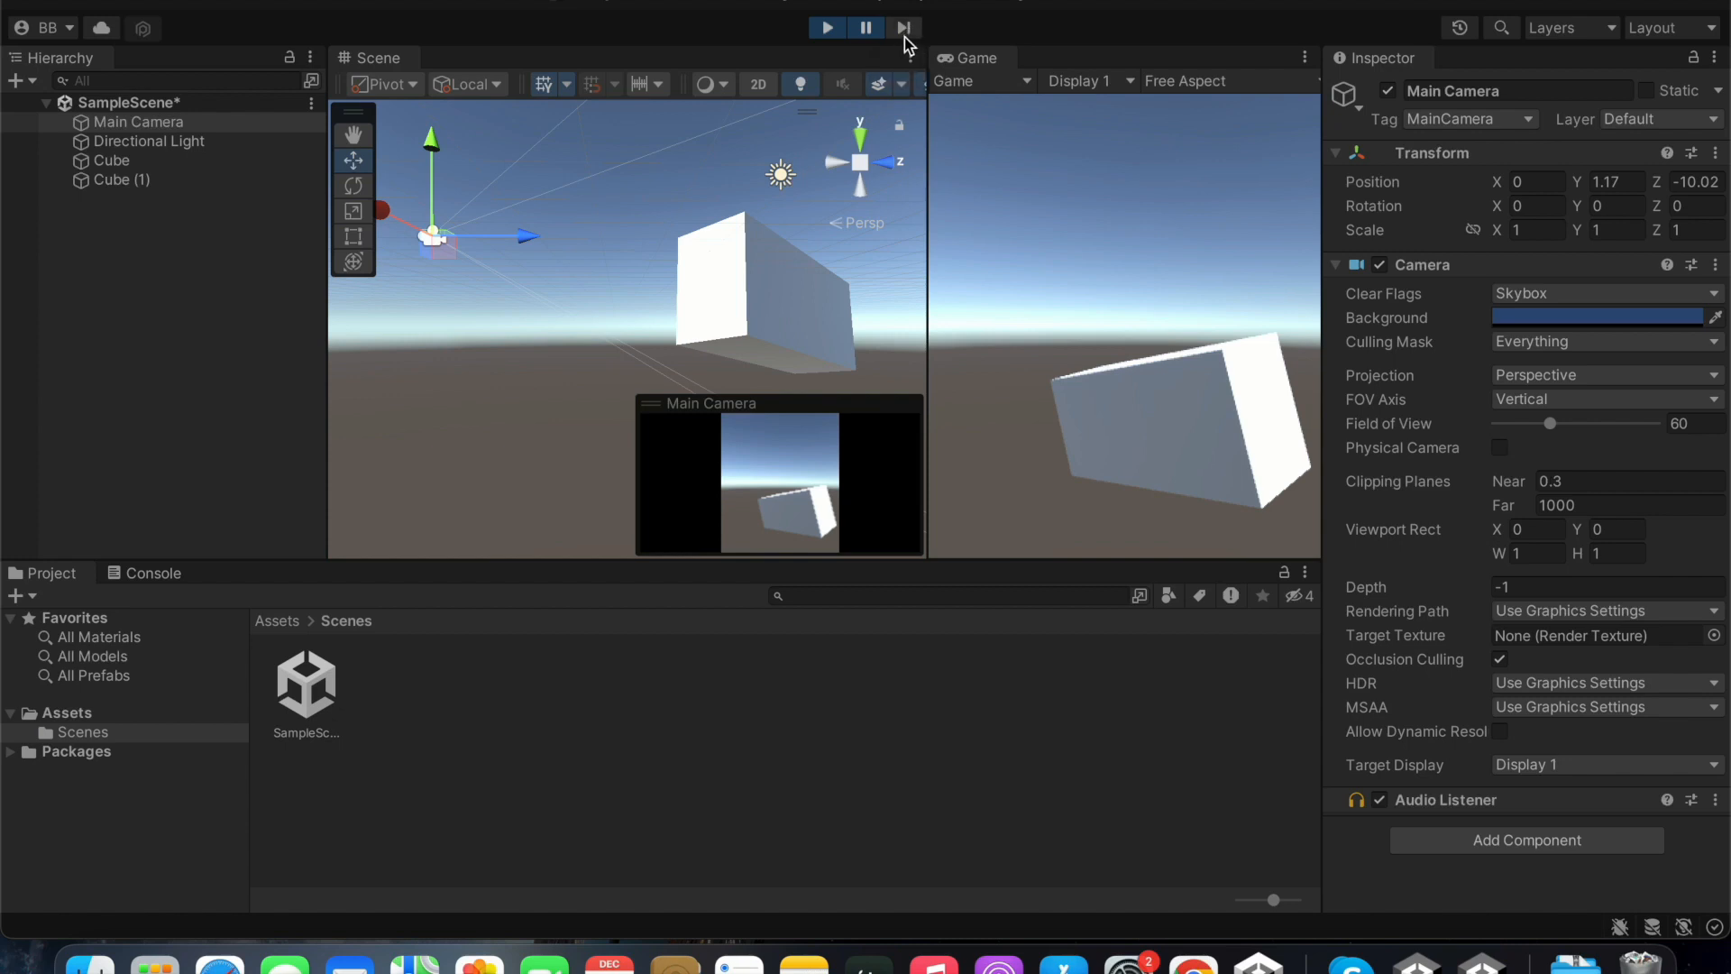
mouse_move(898, 61)
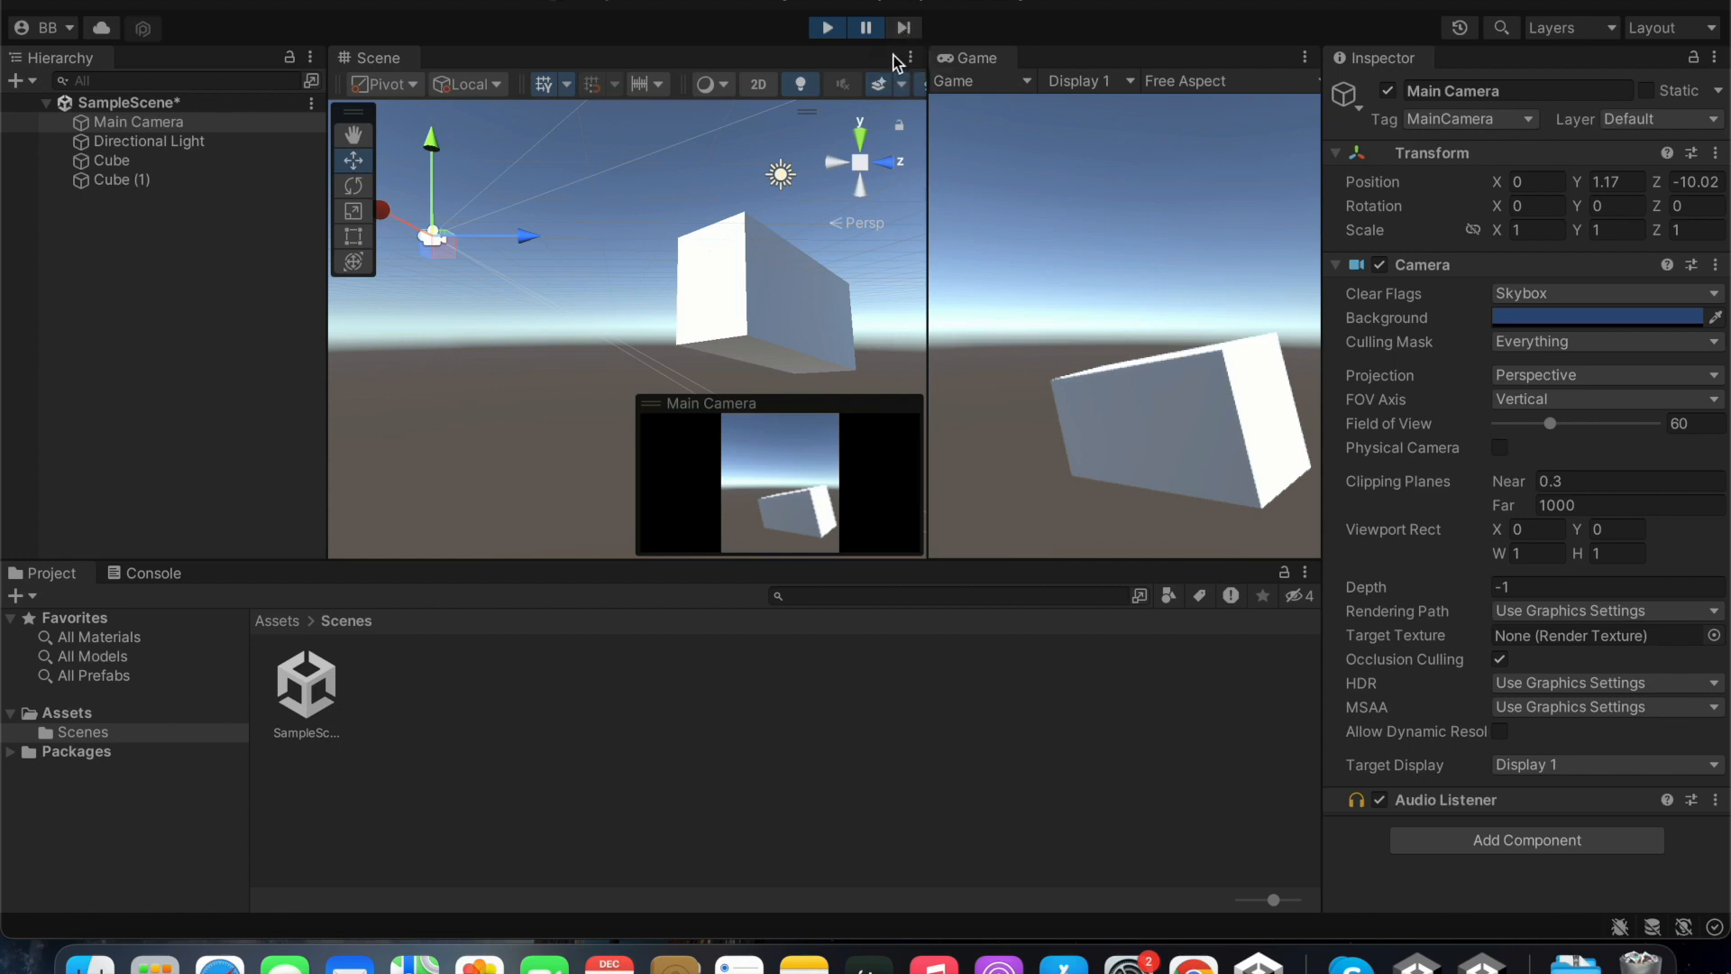
mouse_move(877, 61)
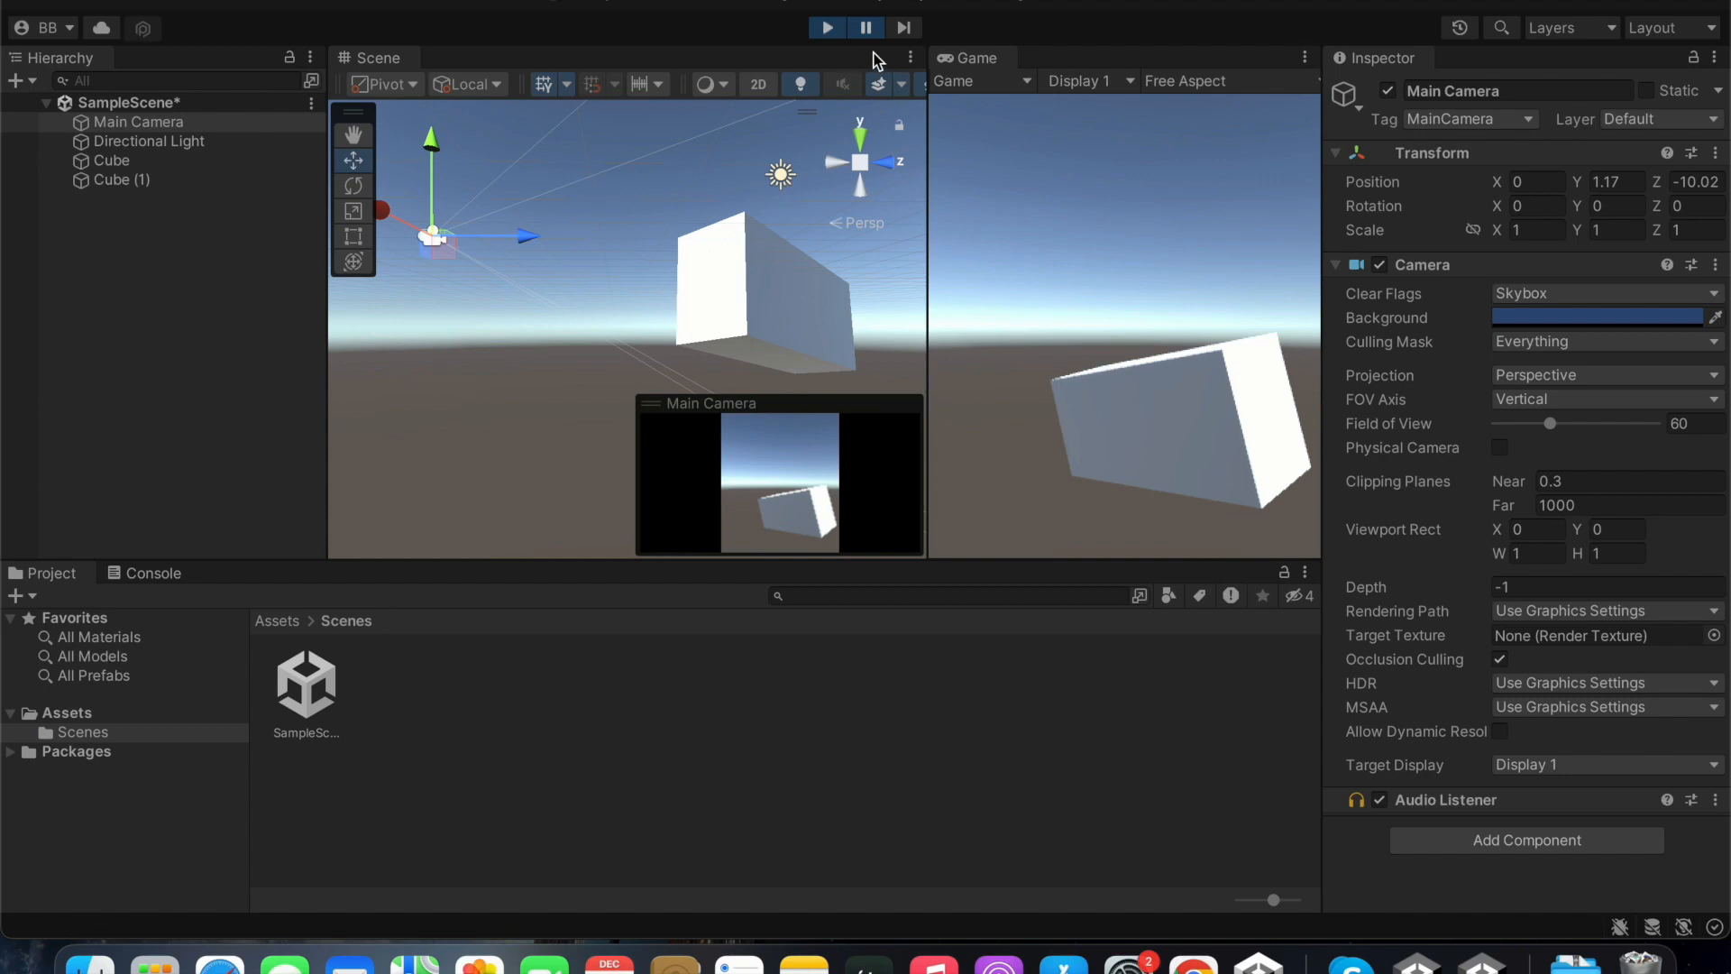
- Pause the running game with the Game view showing the tilted cuboid
left_click(865, 29)
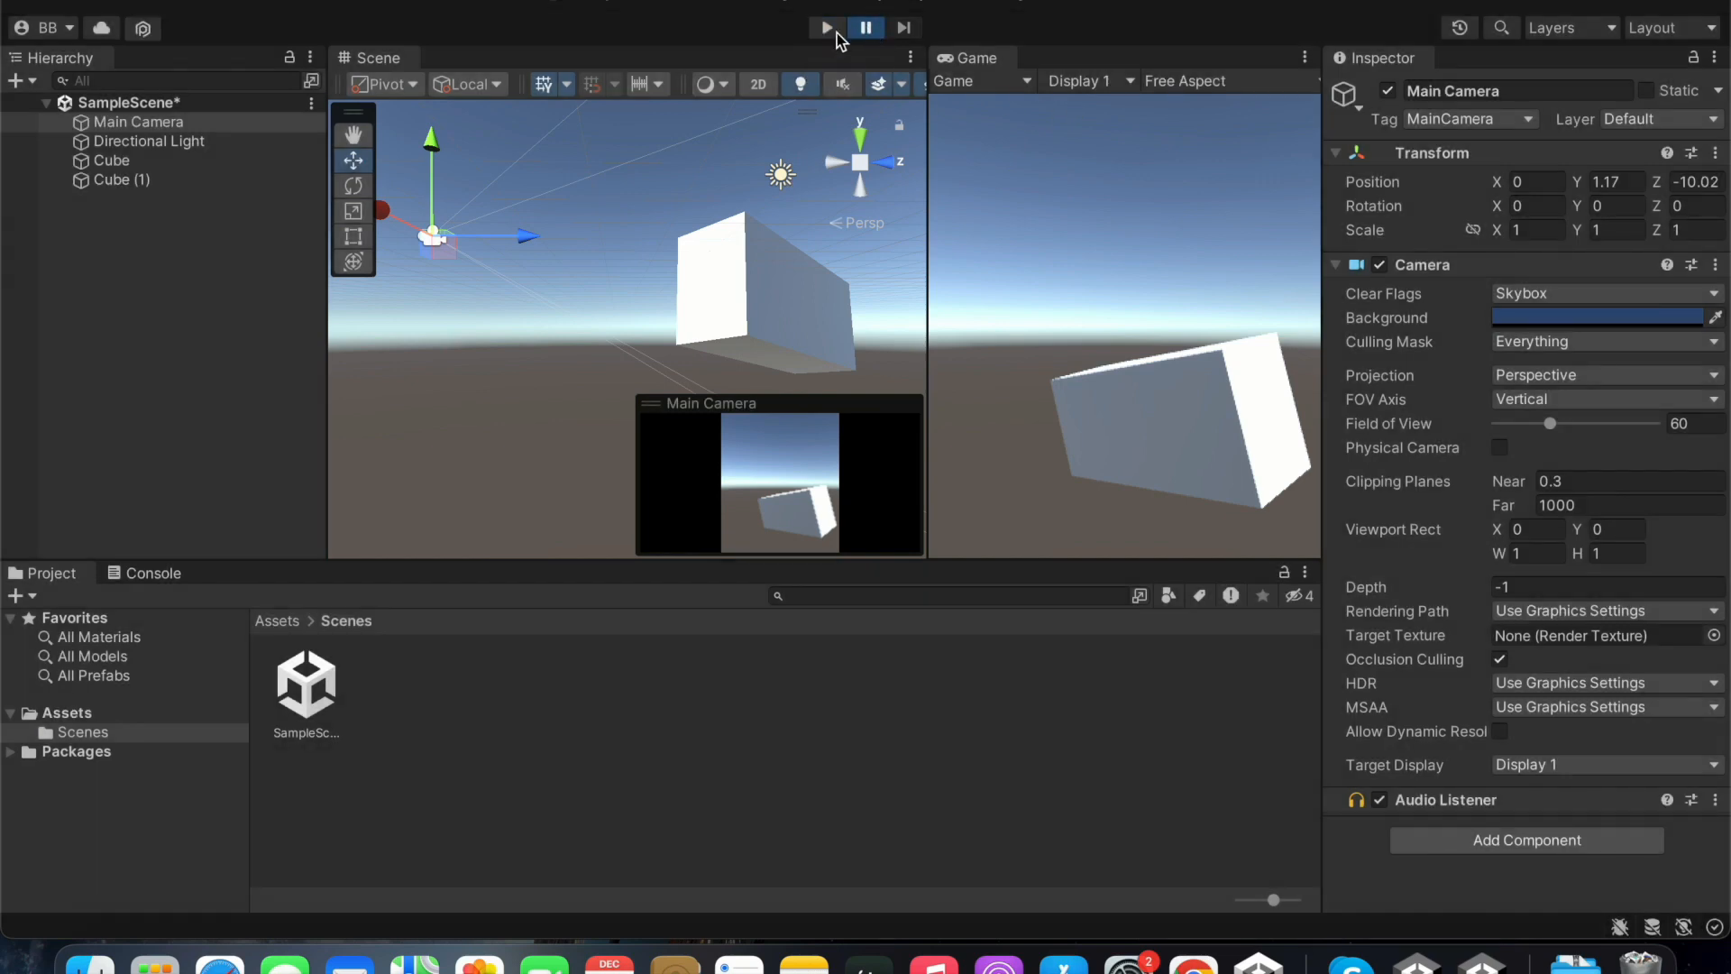
mouse_move(844, 83)
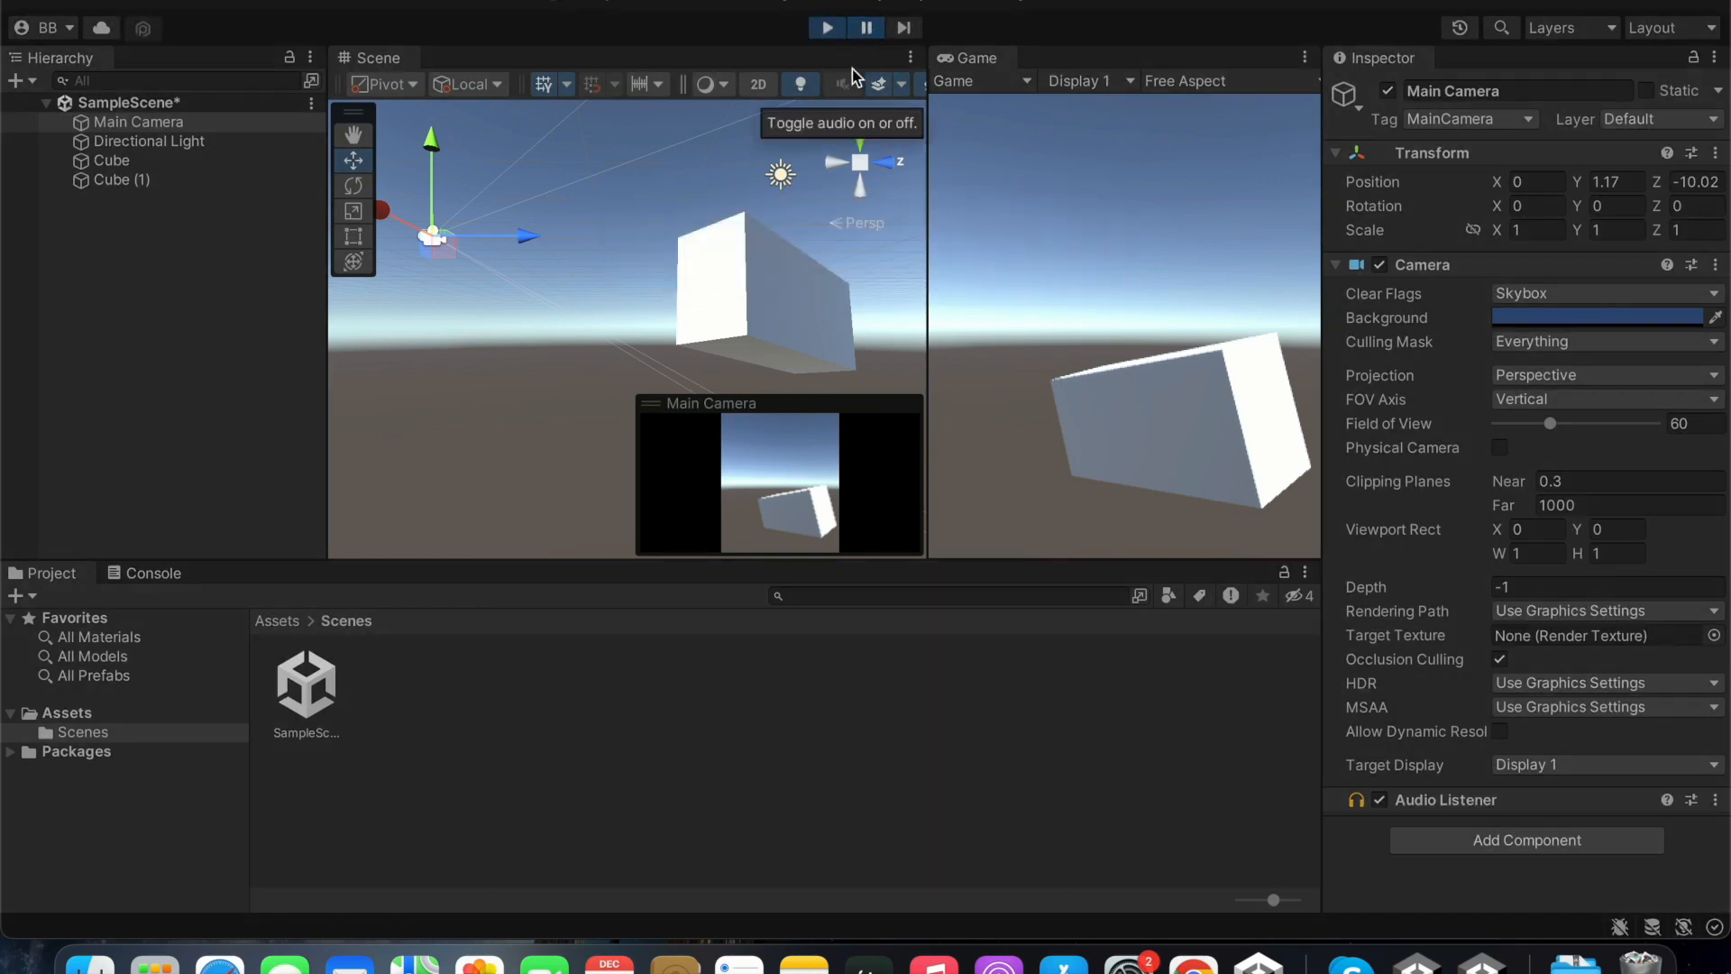